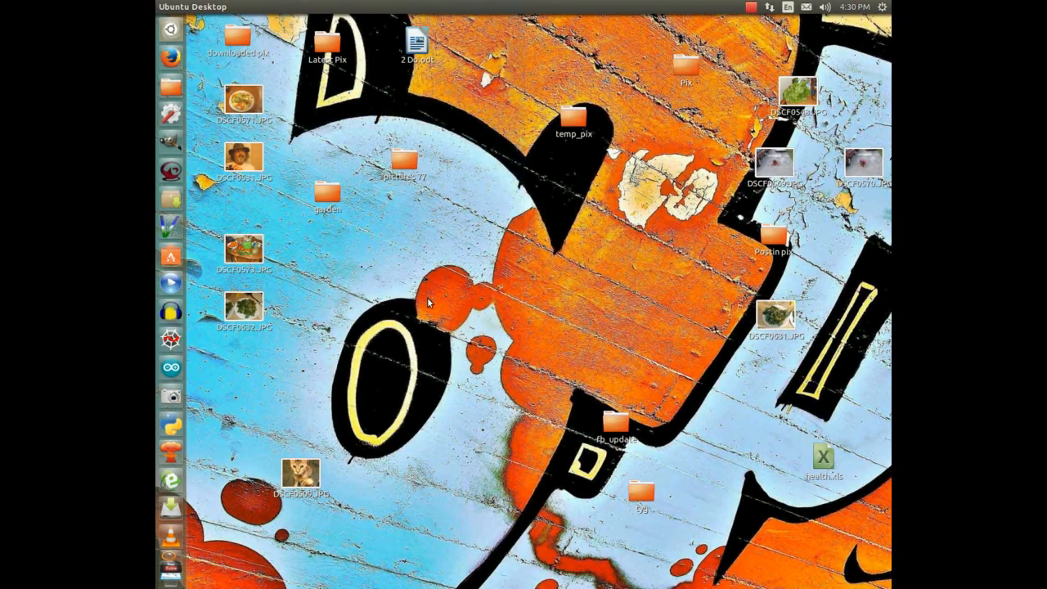
{"action": "mouse_move", "coordinate": [580, 251]}
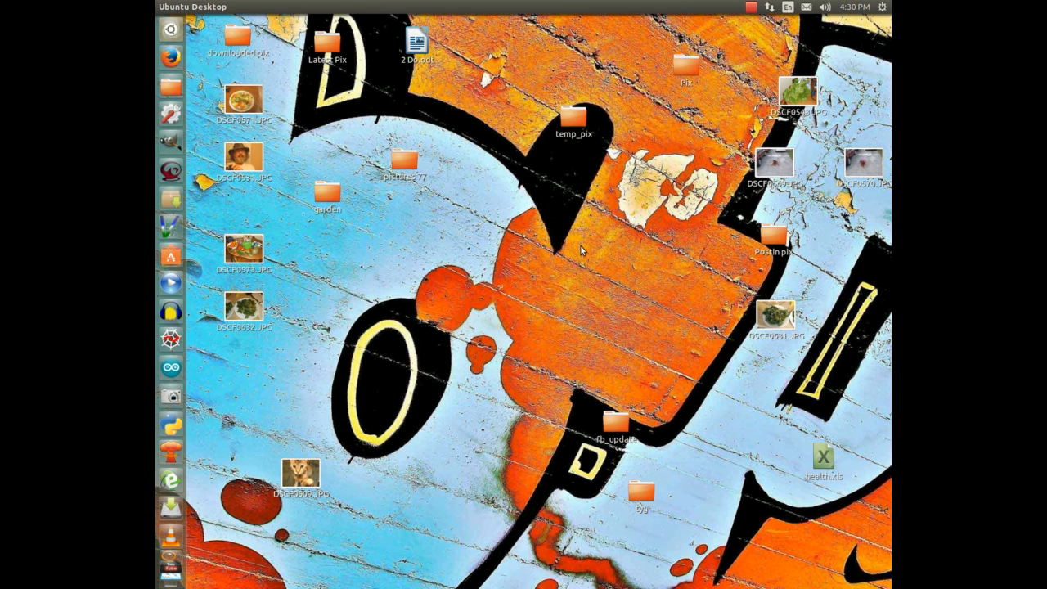
{"action": "mouse_move", "coordinate": [333, 90]}
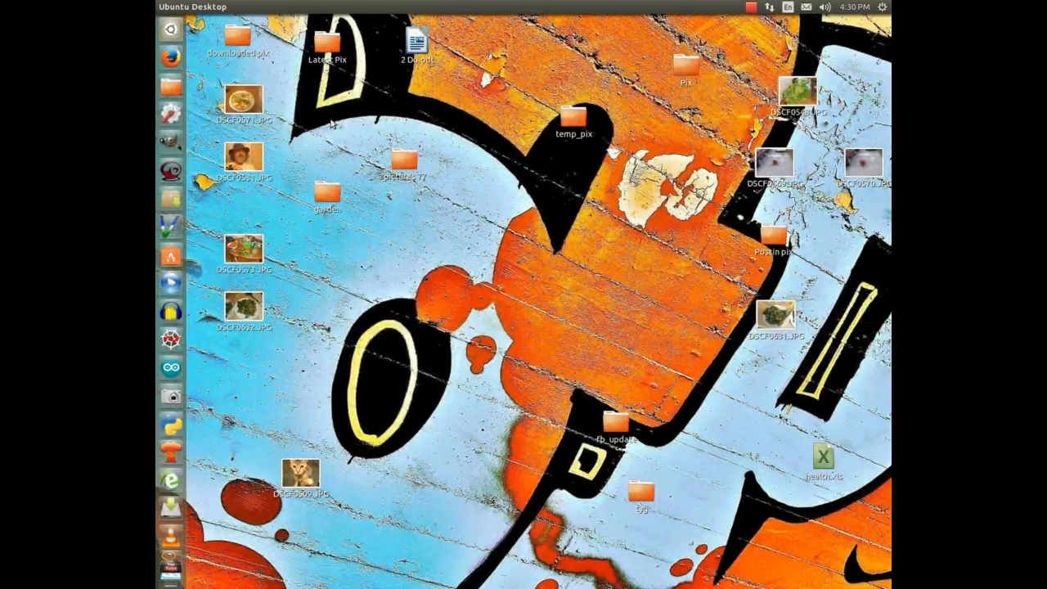
{"action": "mouse_move", "coordinate": [170, 88]}
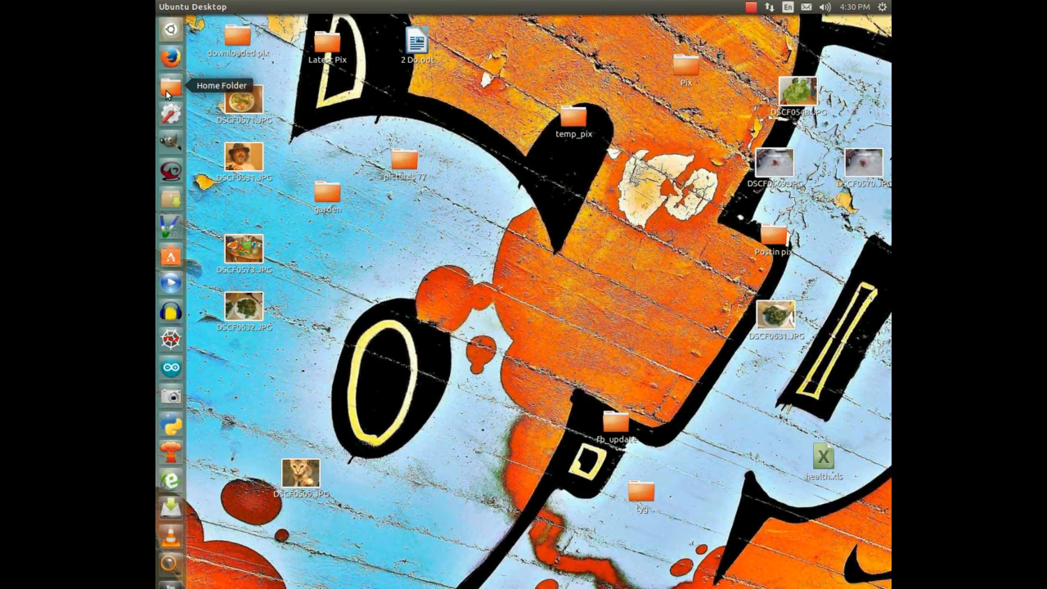
{"action": "mouse_move", "coordinate": [327, 84]}
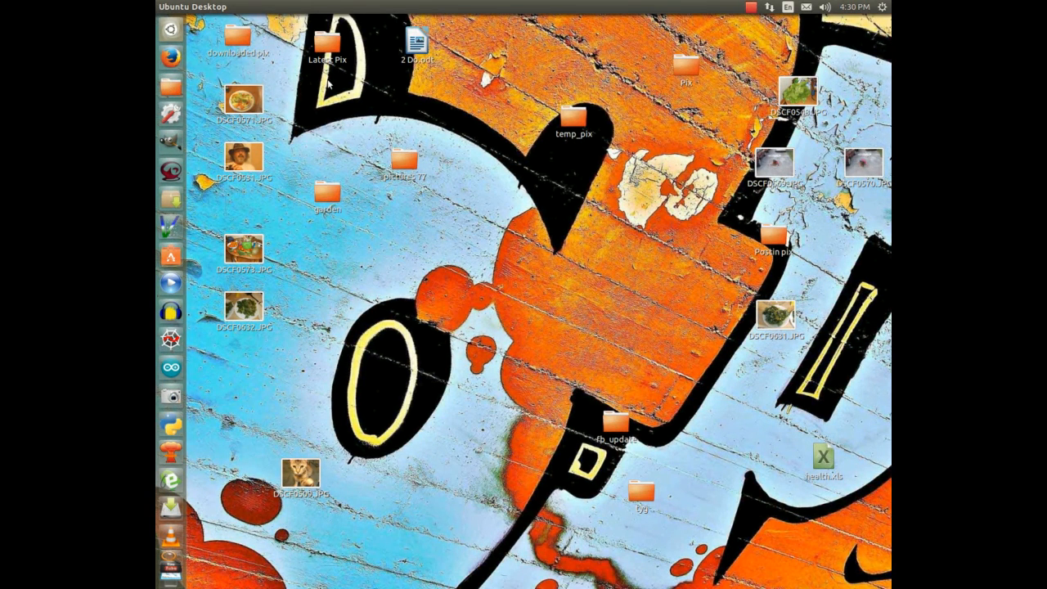
{"action": "mouse_move", "coordinate": [342, 124]}
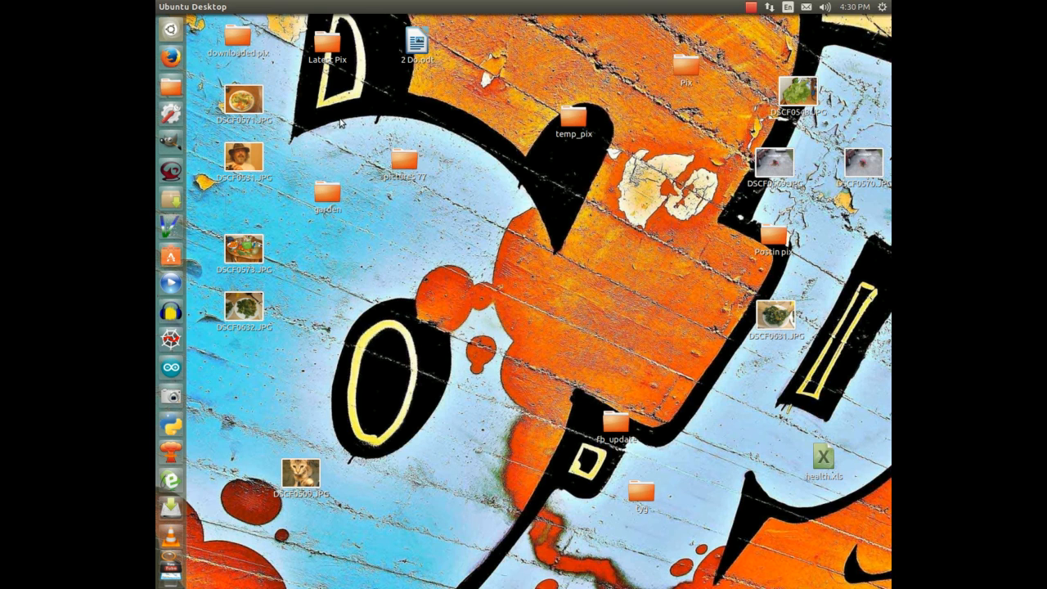
{"action": "mouse_move", "coordinate": [170, 85]}
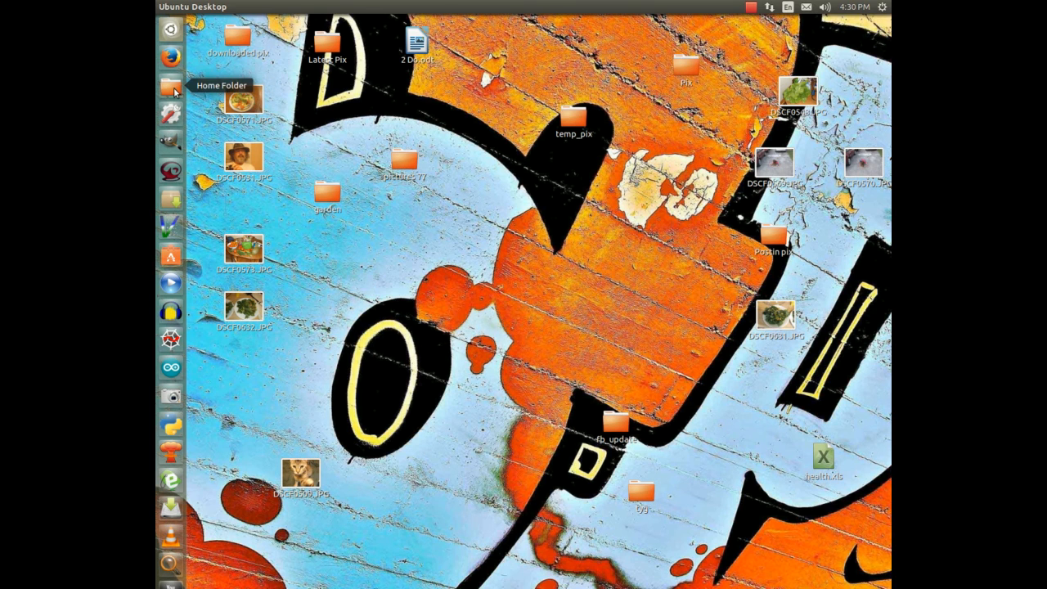
Search the Dash for "qute" and launch the Qucs circuit simulator.
{"action": "type", "text": "te"}
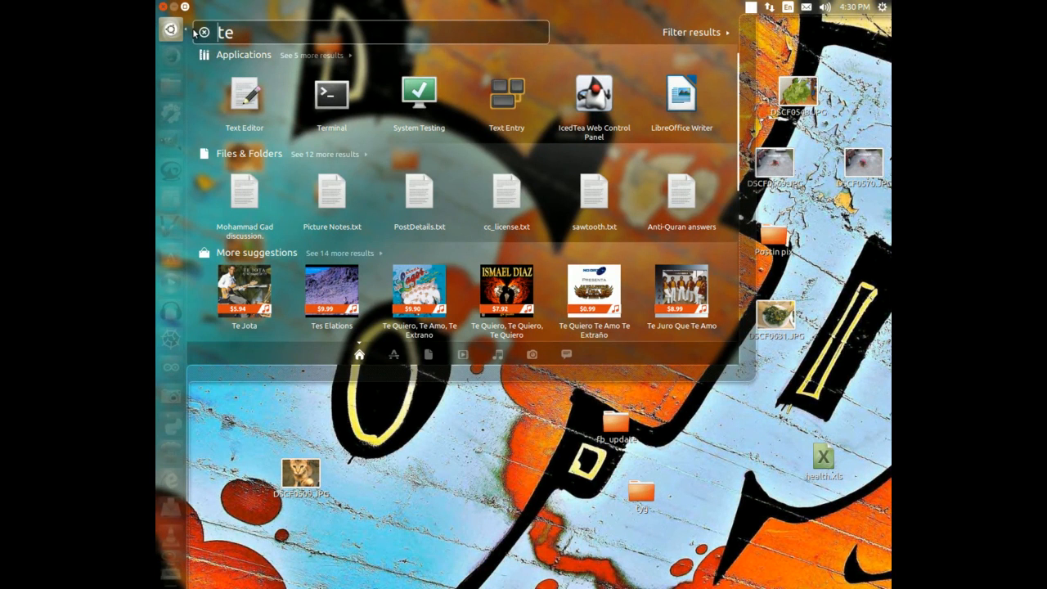
{"action": "type", "text": "qute"}
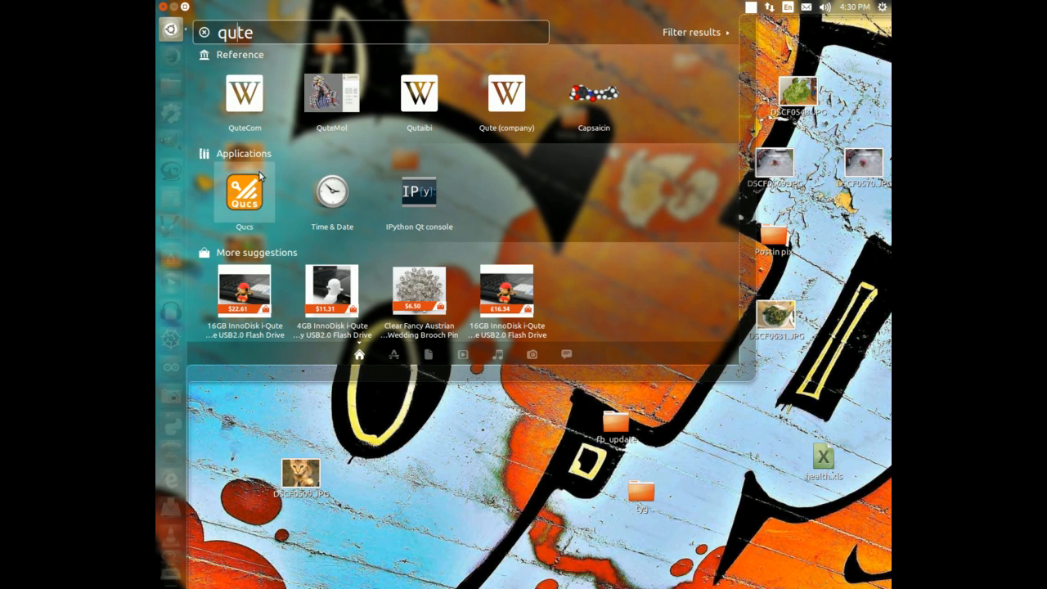
{"action": "left_click", "coordinate": [244, 193]}
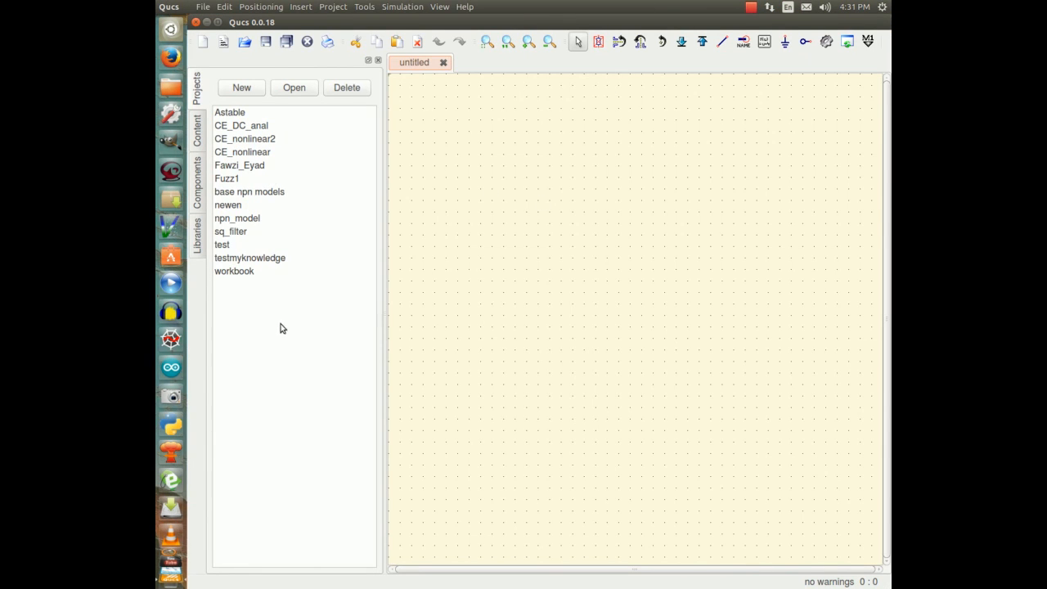
{"action": "mouse_move", "coordinate": [249, 195]}
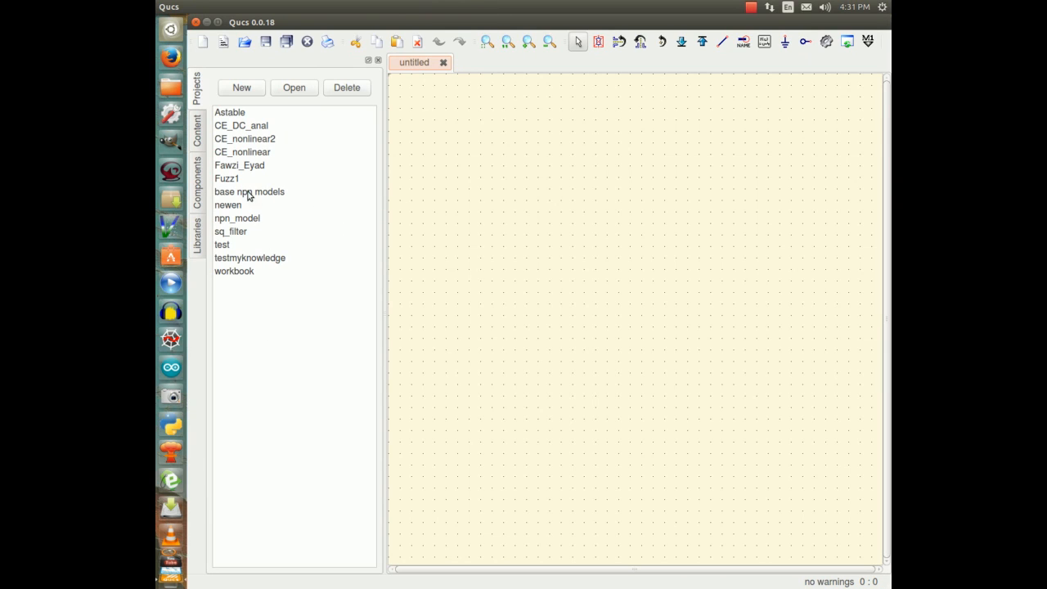
Open the Fuzz1 project from the Projects list to show its schematics.
{"action": "left_click", "coordinate": [225, 179]}
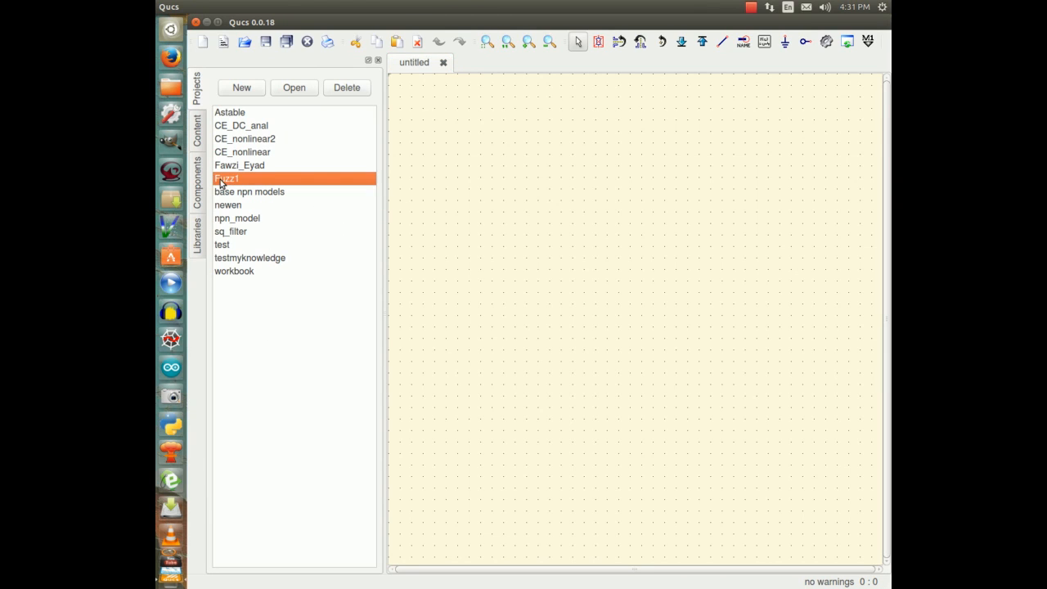
{"action": "double_click", "coordinate": [226, 178]}
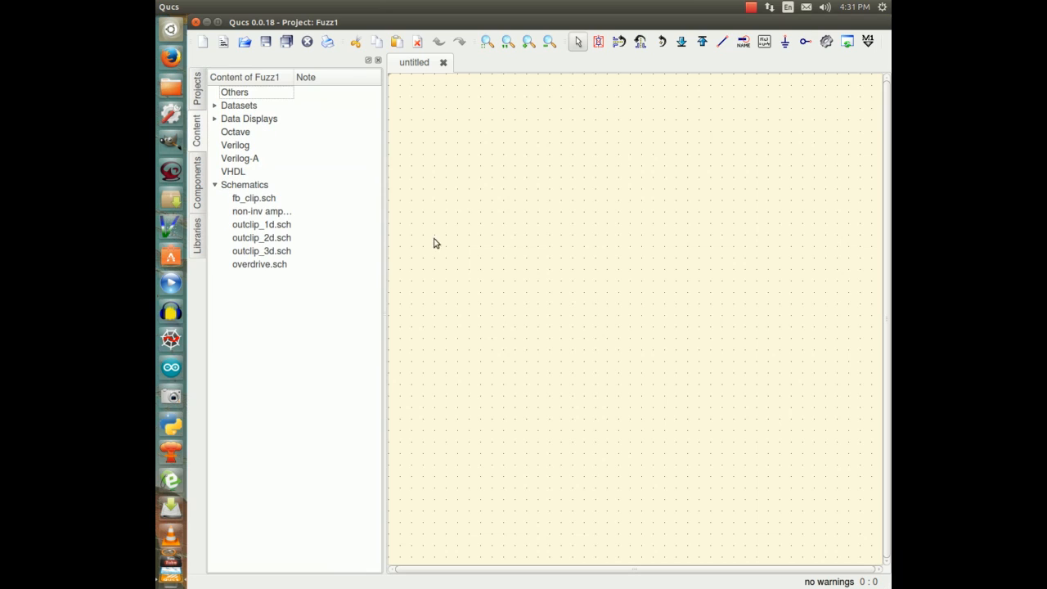
{"action": "mouse_move", "coordinate": [288, 388]}
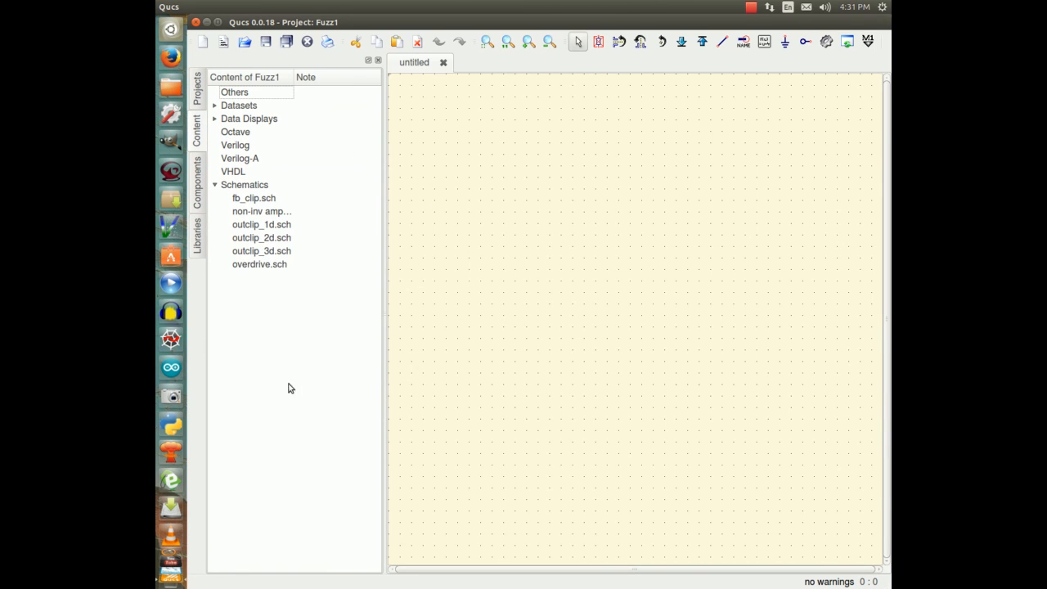
{"action": "mouse_move", "coordinate": [286, 373]}
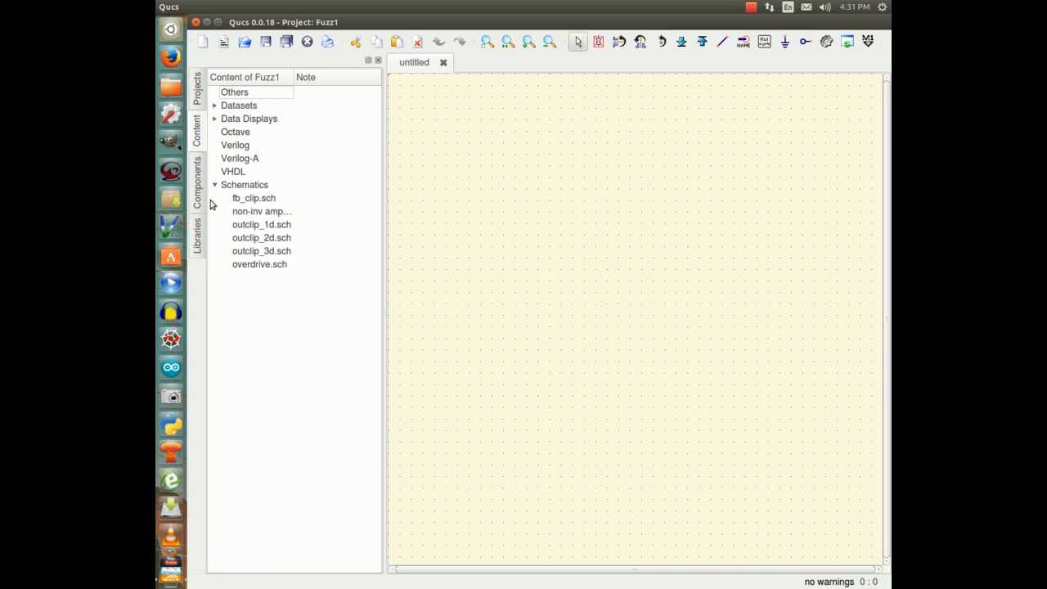
{"action": "mouse_move", "coordinate": [246, 221]}
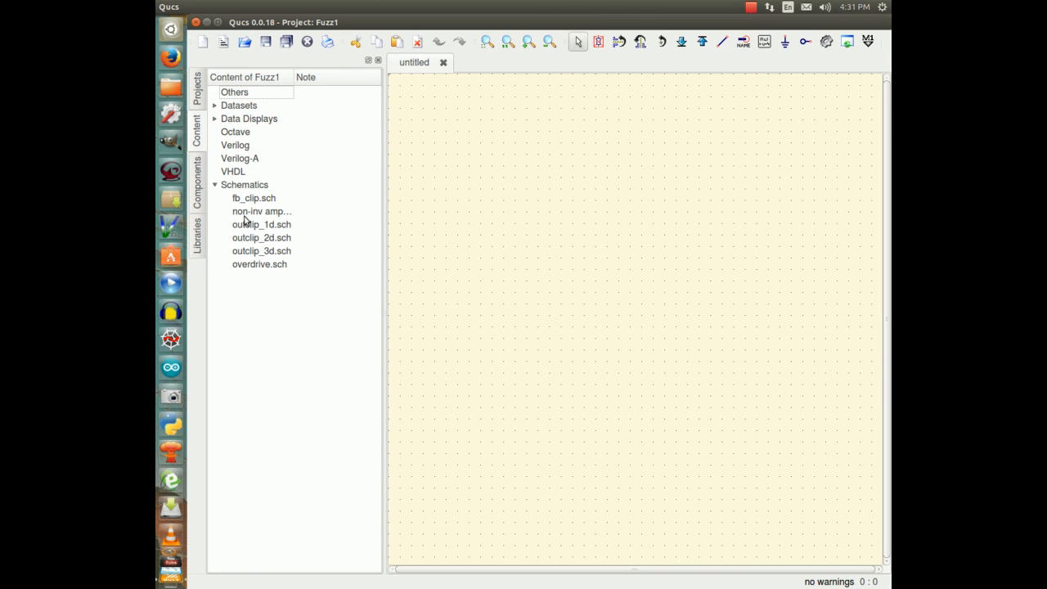
{"action": "double_click", "coordinate": [261, 211]}
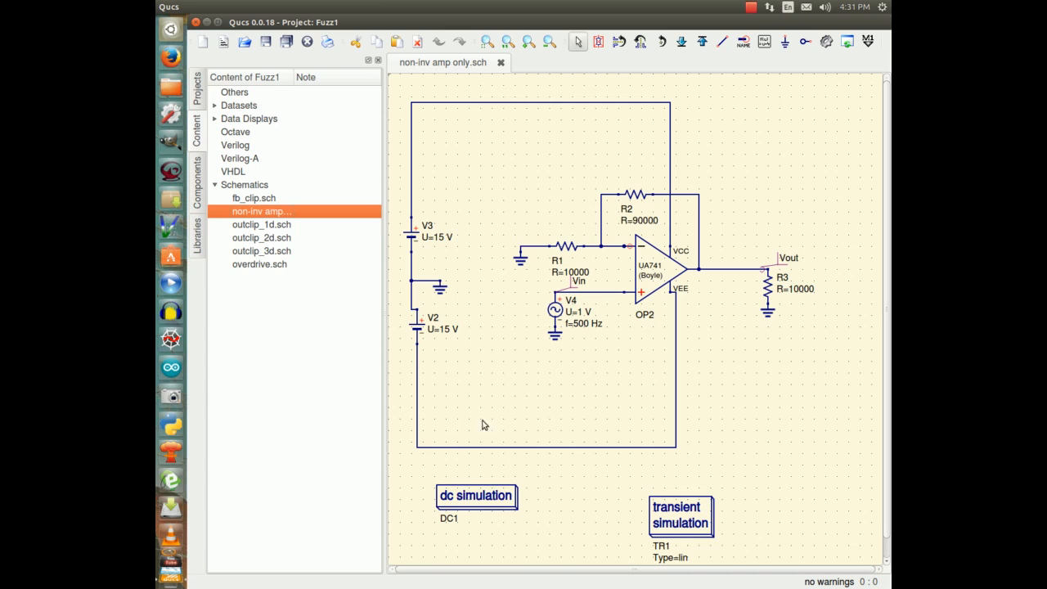
{"action": "mouse_move", "coordinate": [847, 435]}
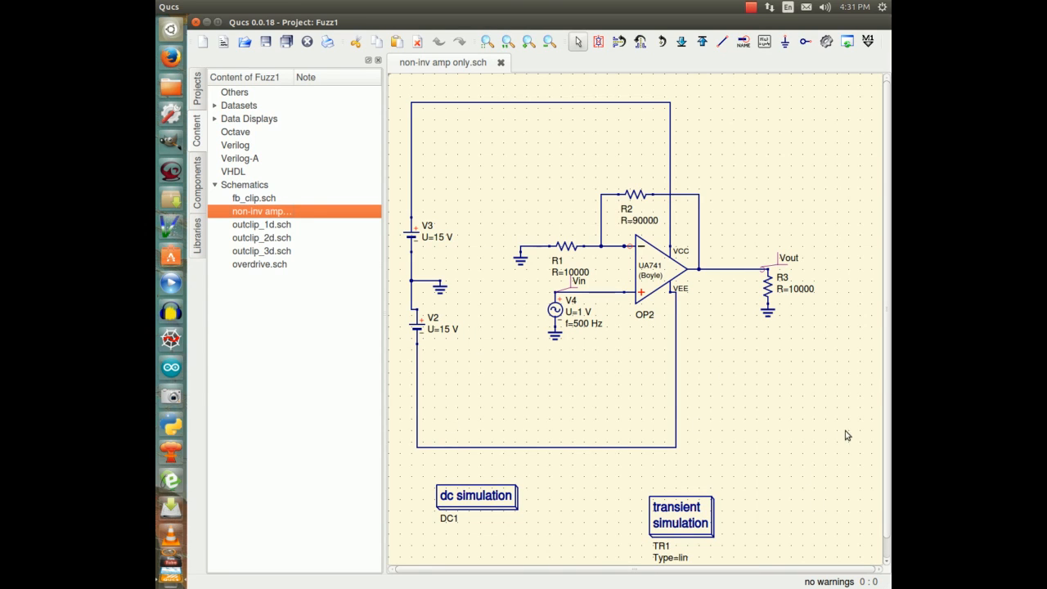
{"action": "mouse_move", "coordinate": [602, 402]}
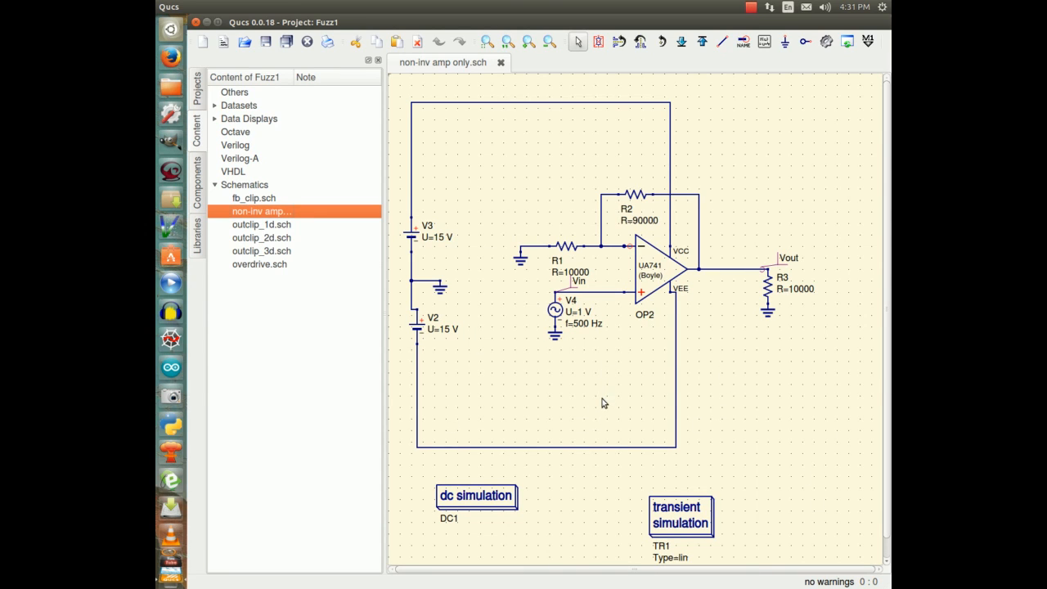
{"action": "mouse_move", "coordinate": [782, 416]}
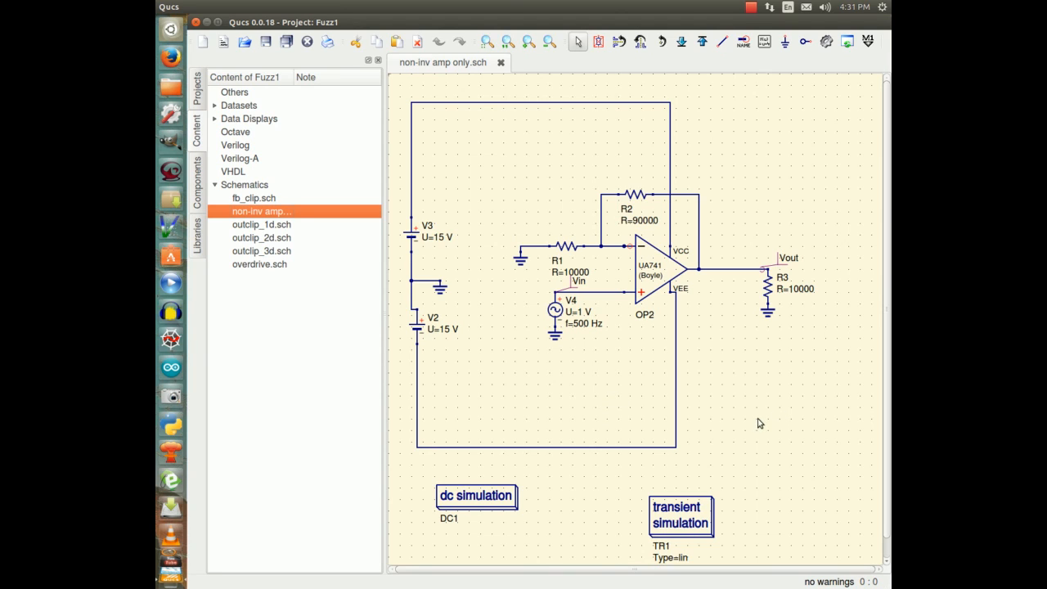
{"action": "mouse_move", "coordinate": [592, 403]}
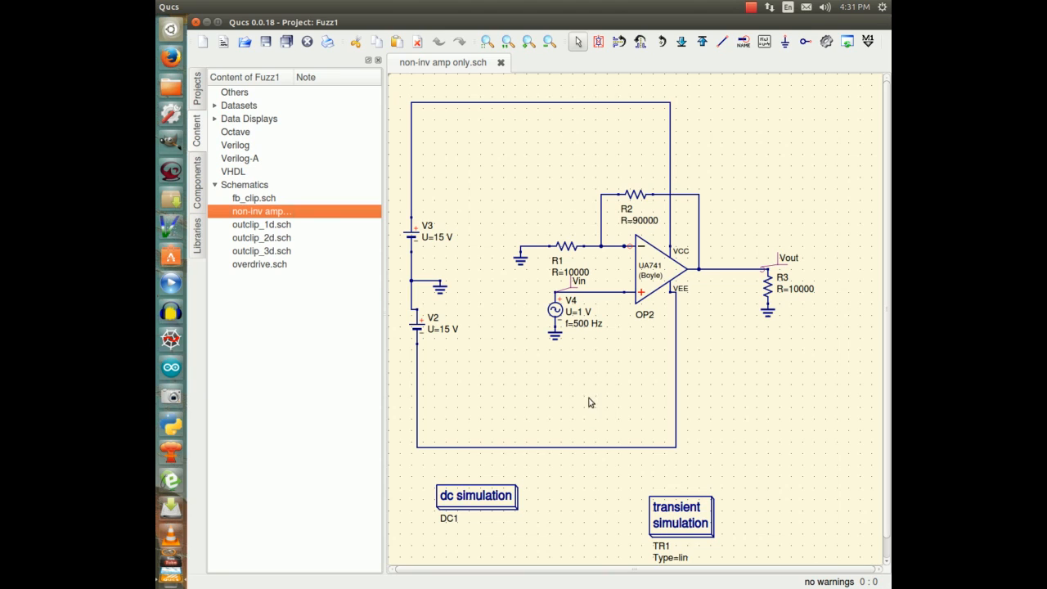
{"action": "mouse_move", "coordinate": [608, 398]}
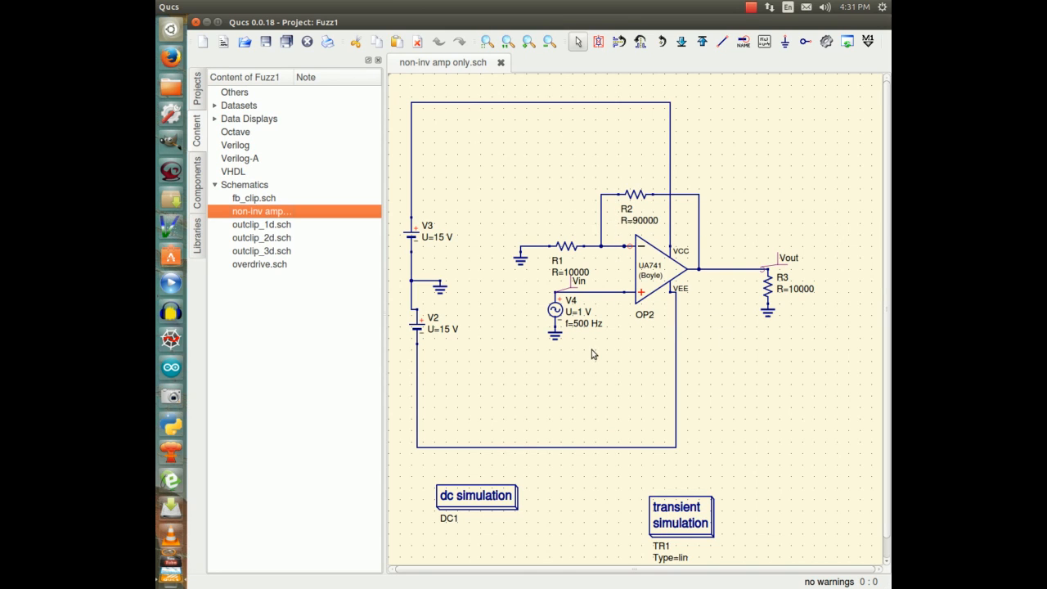
{"action": "mouse_move", "coordinate": [674, 343]}
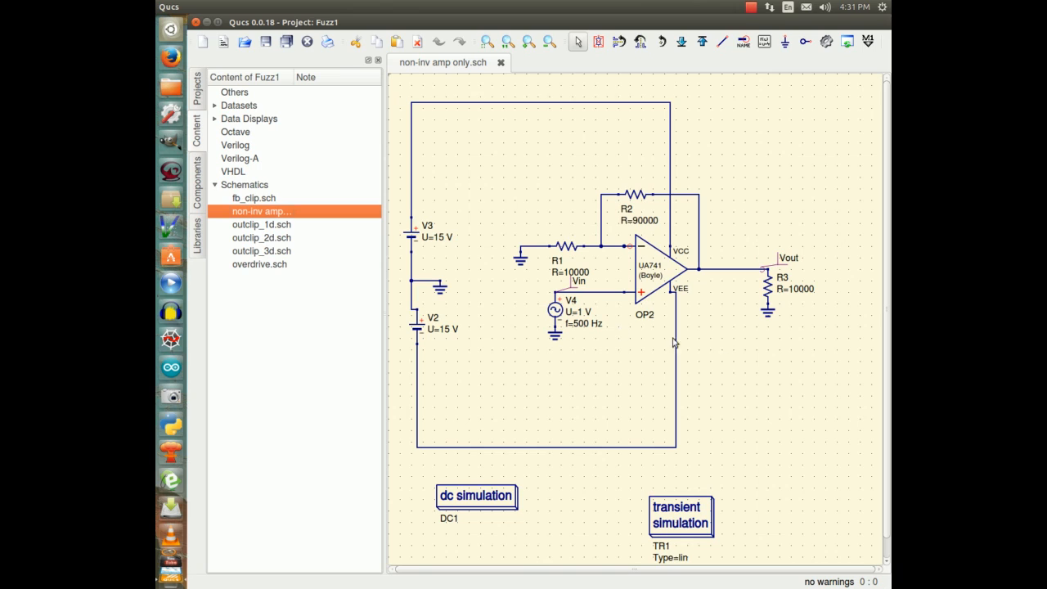
{"action": "mouse_move", "coordinate": [612, 337]}
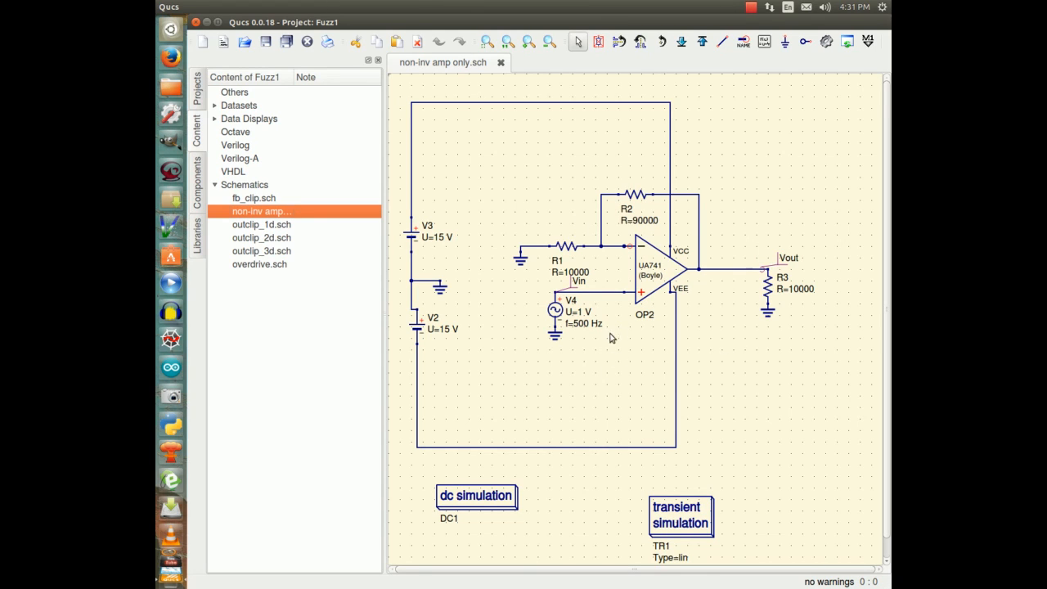
{"action": "mouse_move", "coordinate": [623, 324]}
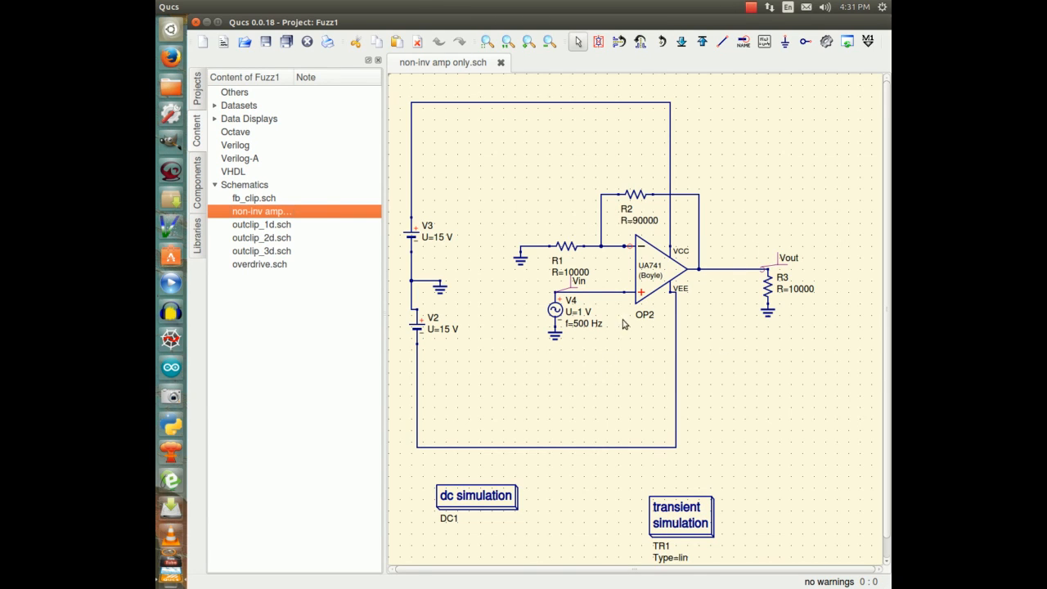
{"action": "mouse_move", "coordinate": [612, 370]}
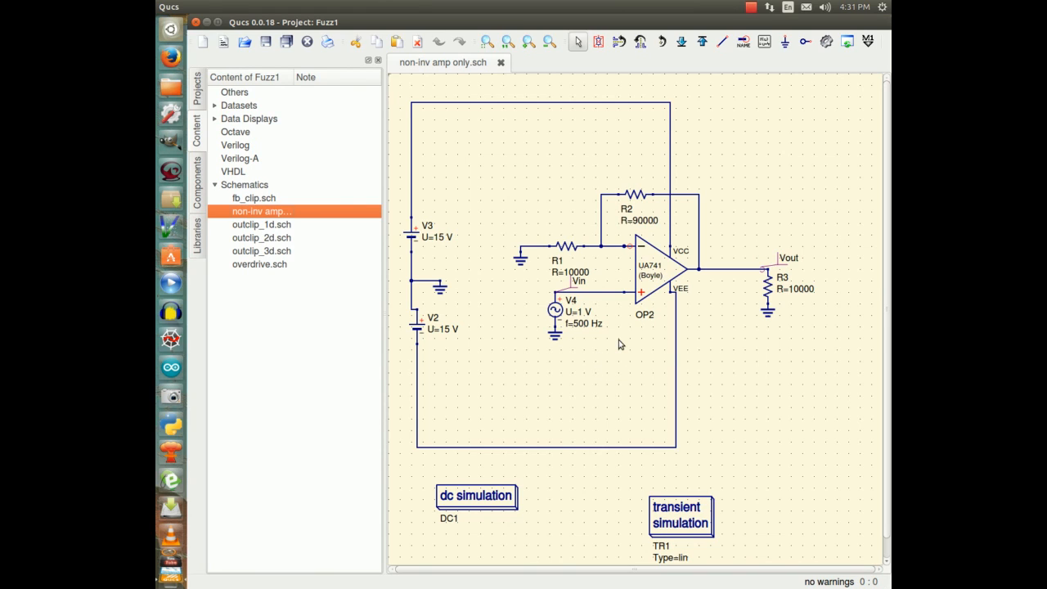
{"action": "mouse_move", "coordinate": [609, 193]}
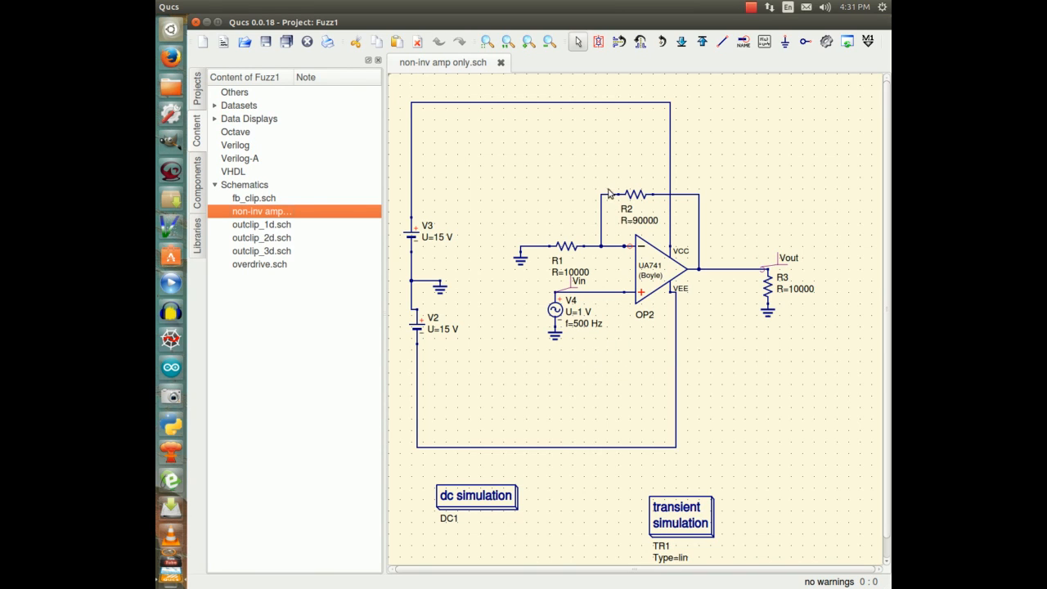
{"action": "mouse_move", "coordinate": [646, 237]}
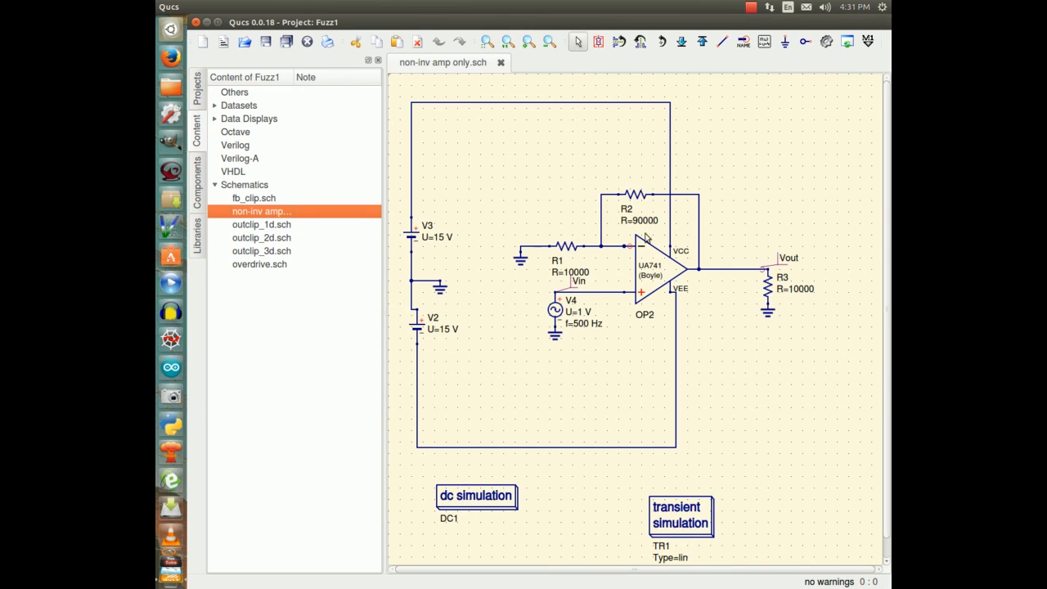
{"action": "mouse_move", "coordinate": [608, 363]}
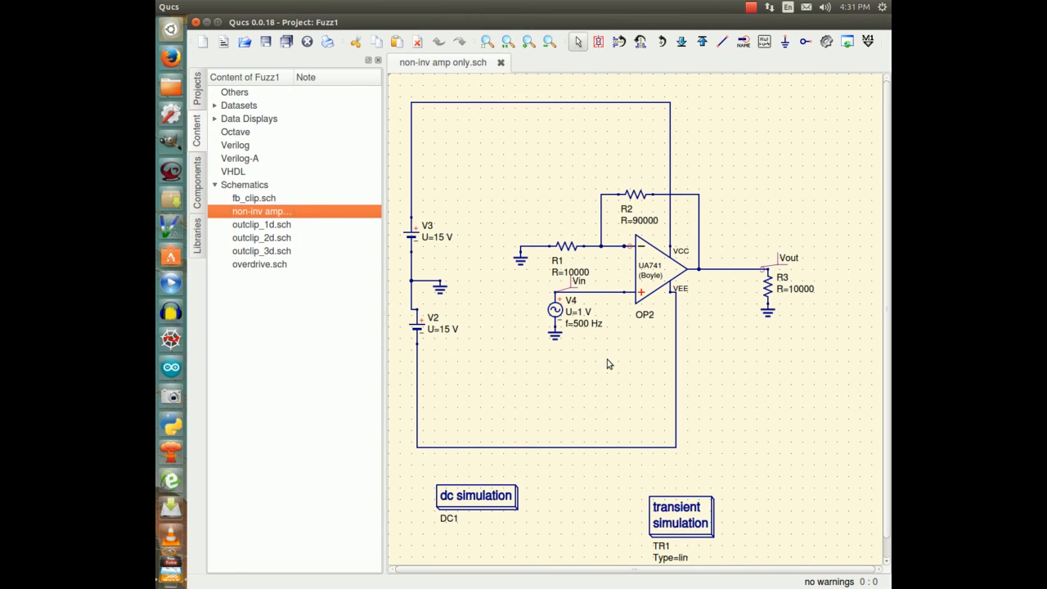
{"action": "mouse_move", "coordinate": [615, 353]}
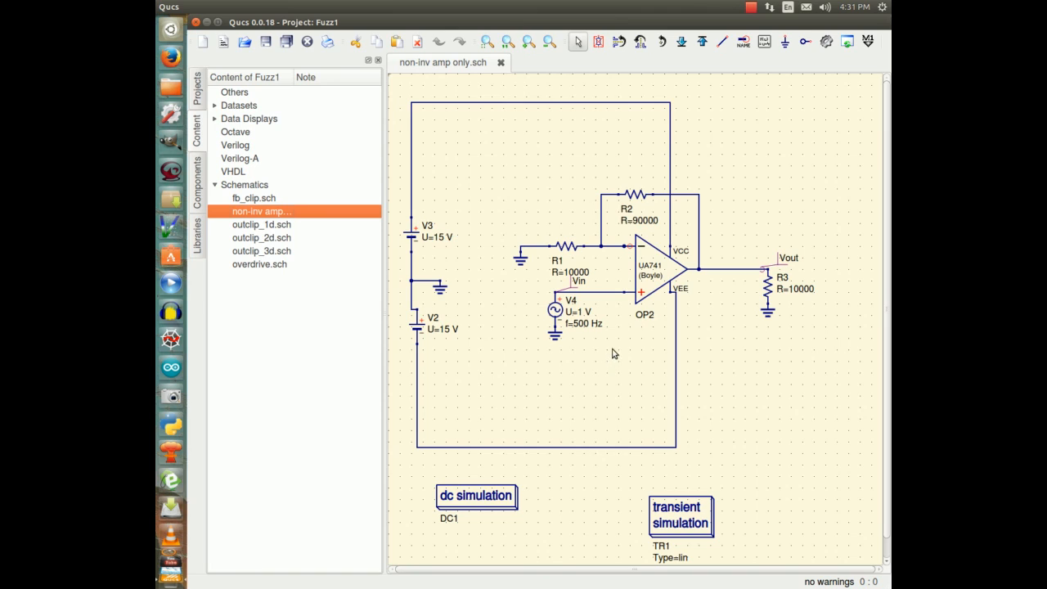
{"action": "mouse_move", "coordinate": [562, 281]}
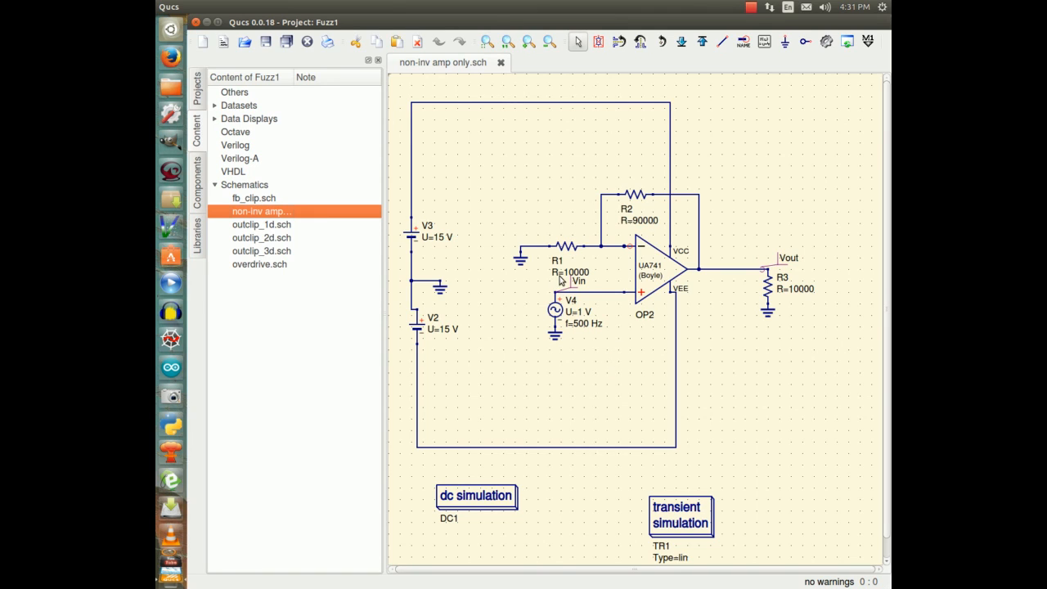
{"action": "mouse_move", "coordinate": [579, 265]}
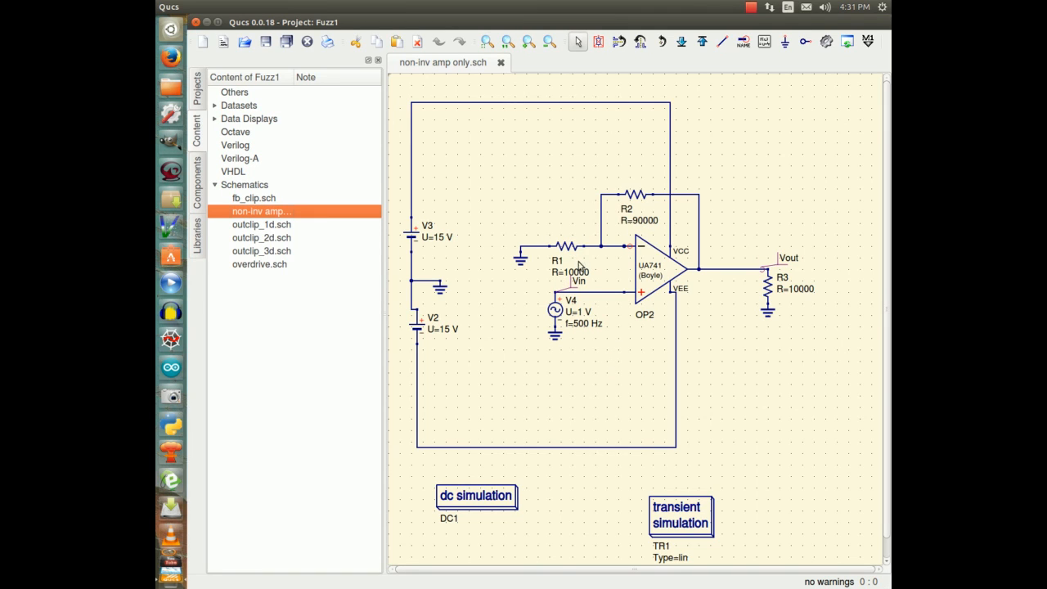
{"action": "mouse_move", "coordinate": [664, 339]}
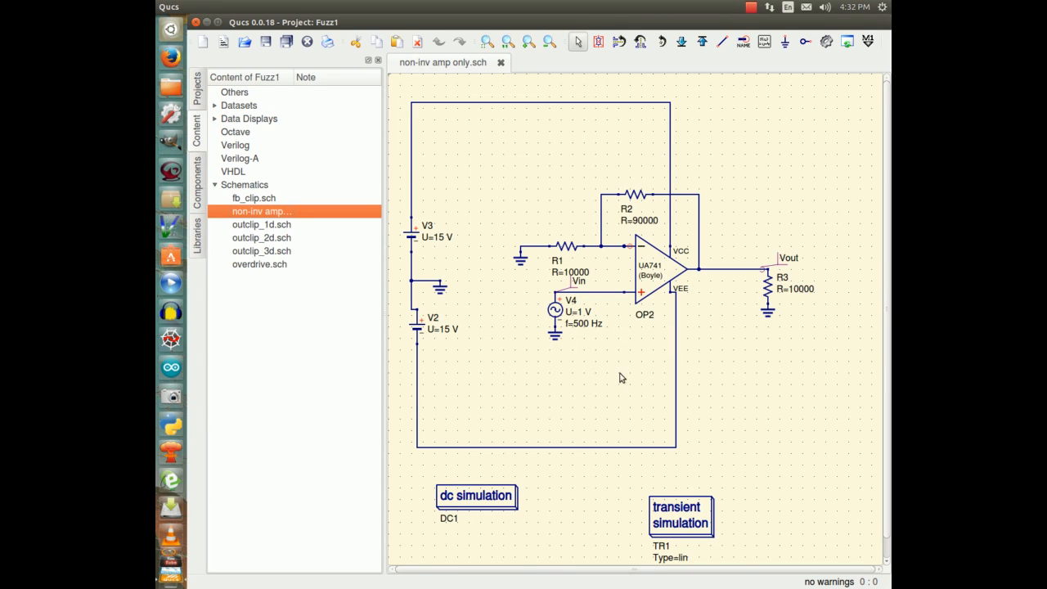
{"action": "mouse_move", "coordinate": [618, 399]}
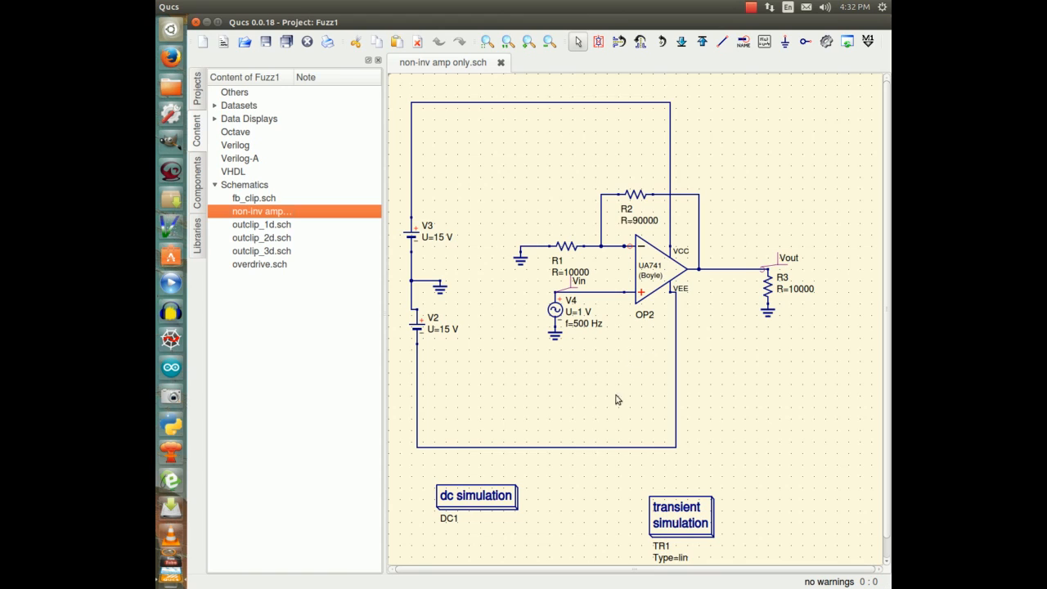
{"action": "mouse_move", "coordinate": [622, 363]}
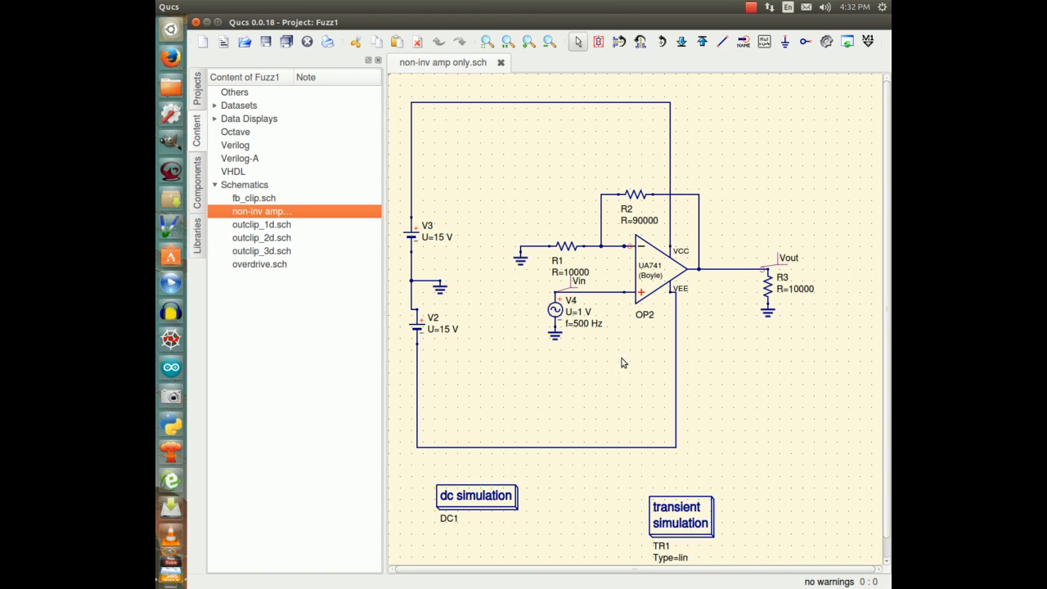
{"action": "mouse_move", "coordinate": [625, 355]}
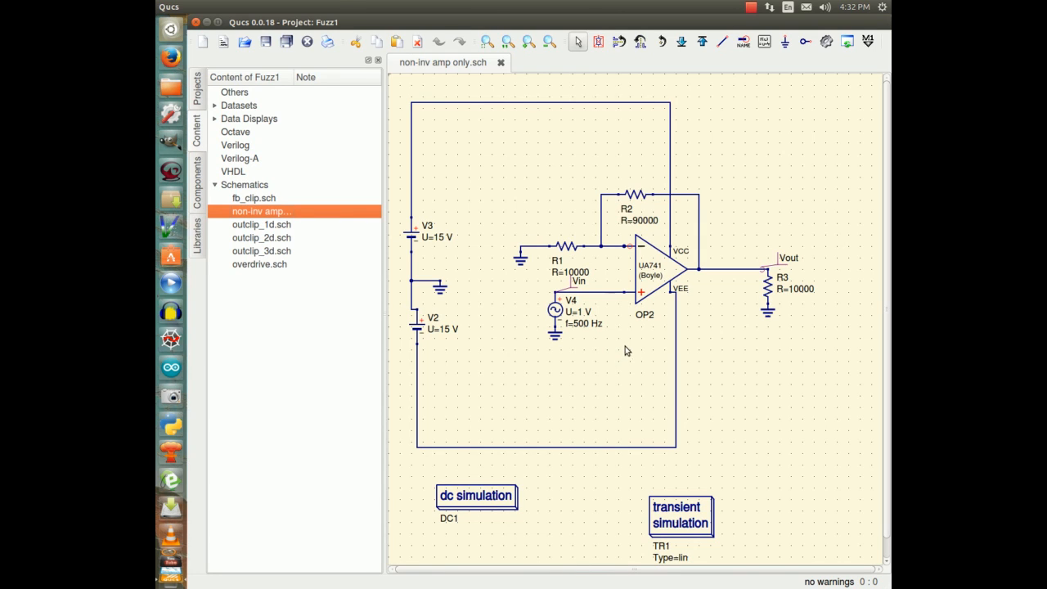
{"action": "mouse_move", "coordinate": [608, 342]}
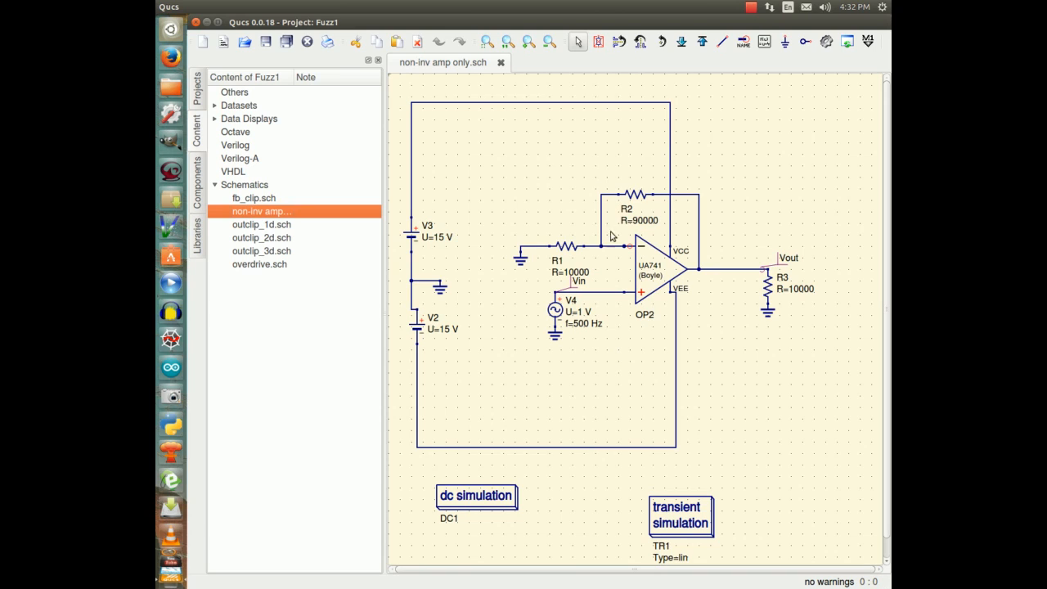
{"action": "mouse_move", "coordinate": [697, 367]}
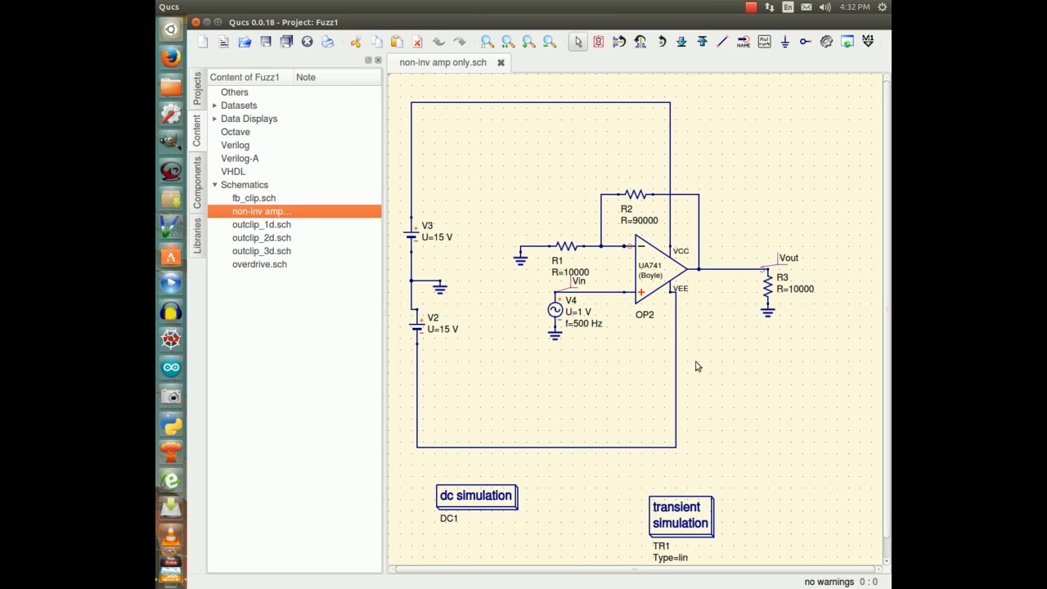
{"action": "mouse_move", "coordinate": [618, 389]}
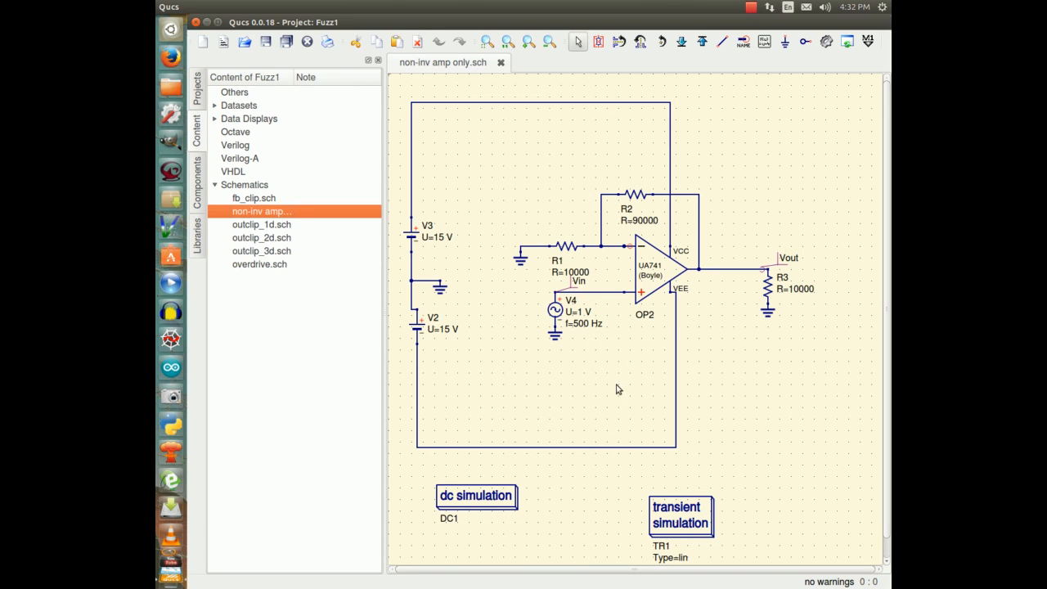
{"action": "mouse_move", "coordinate": [723, 277]}
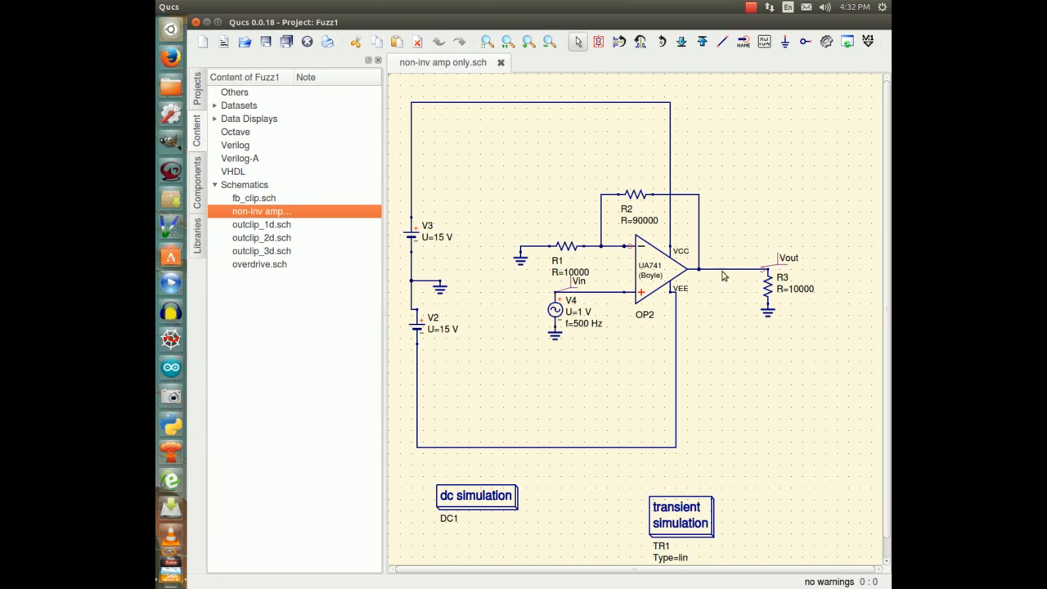
{"action": "mouse_move", "coordinate": [605, 319]}
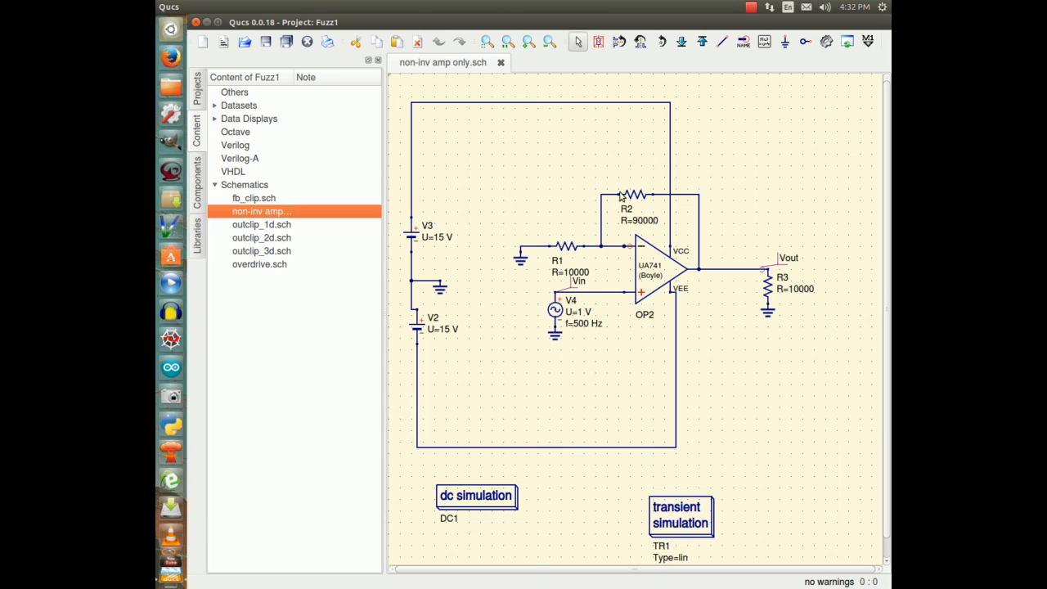
{"action": "mouse_move", "coordinate": [624, 187]}
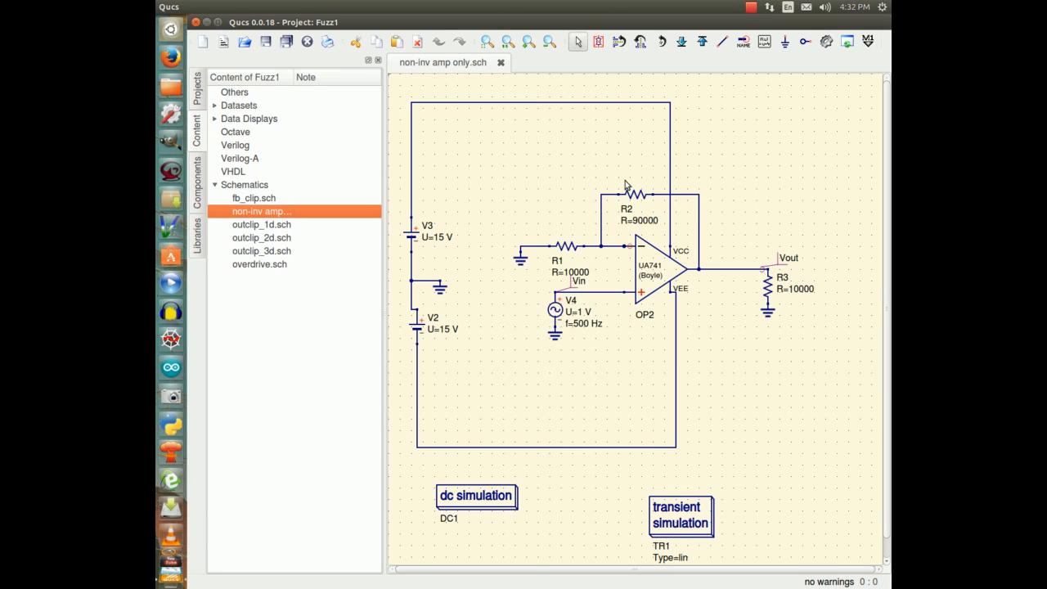
{"action": "mouse_move", "coordinate": [524, 276]}
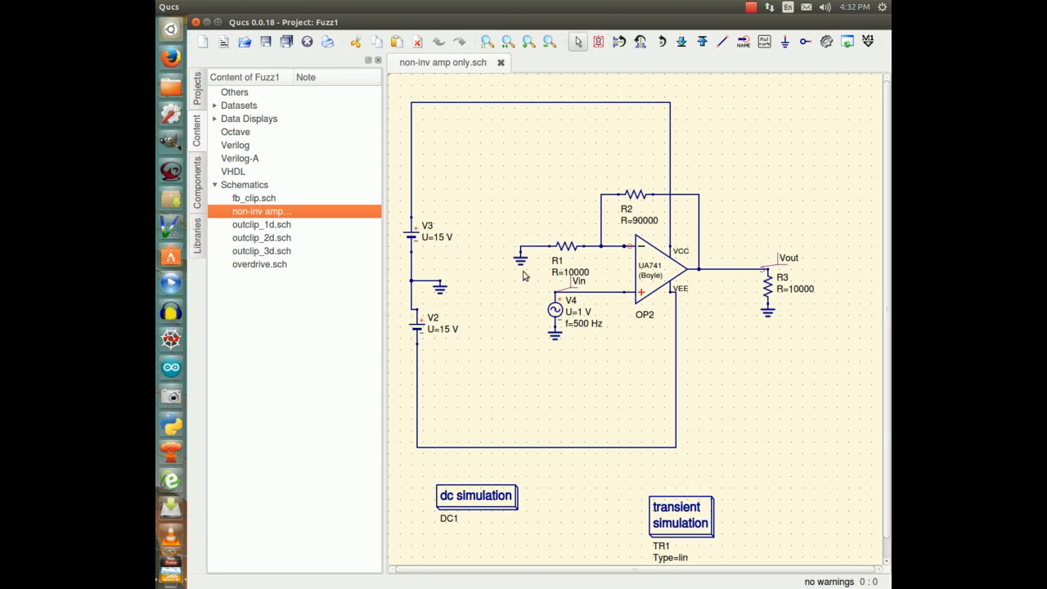
{"action": "mouse_move", "coordinate": [645, 198]}
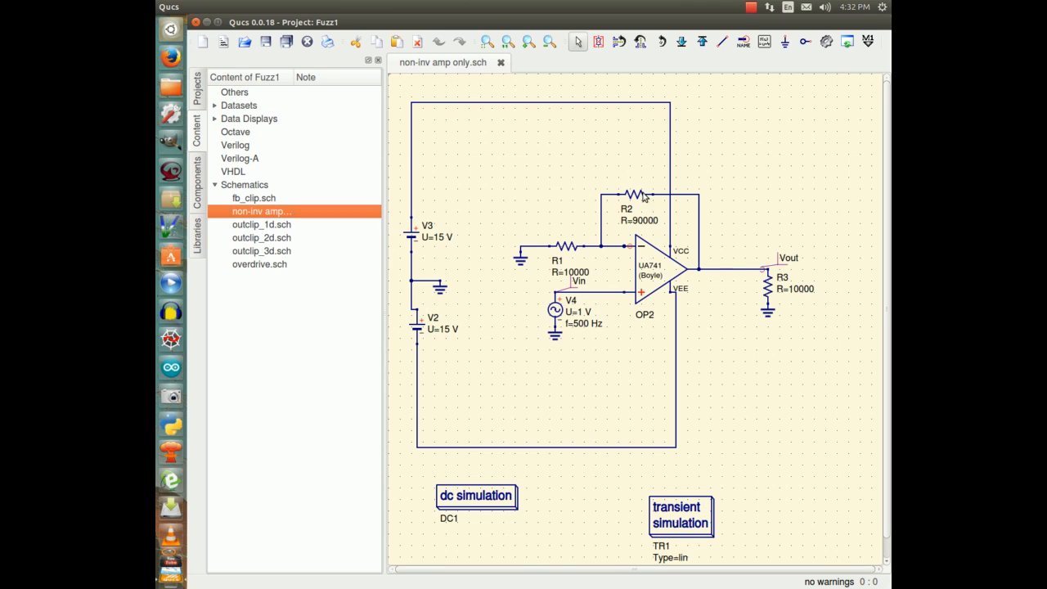
{"action": "mouse_move", "coordinate": [550, 268]}
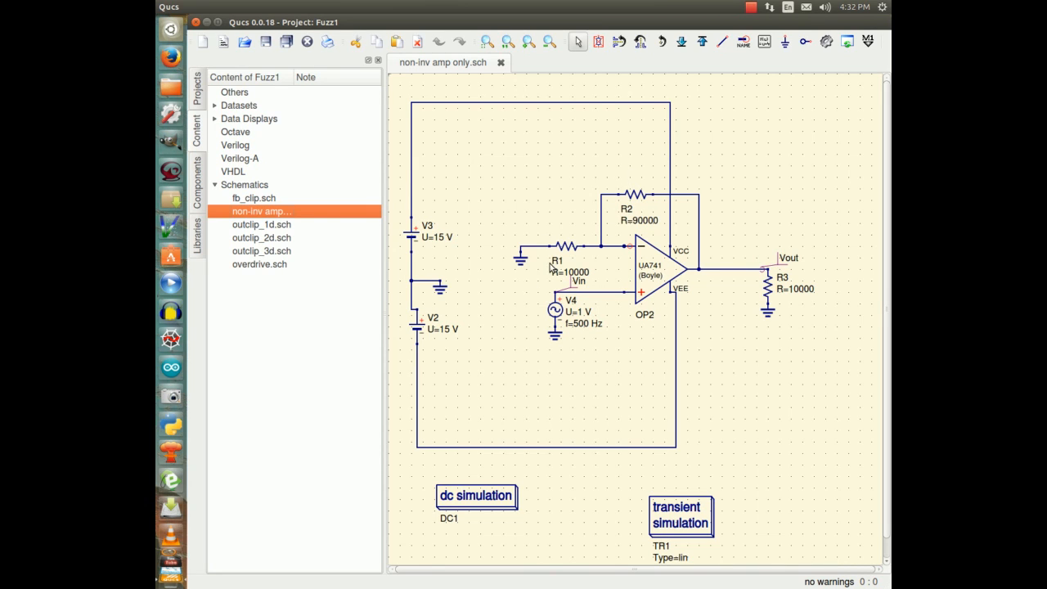
{"action": "mouse_move", "coordinate": [654, 198]}
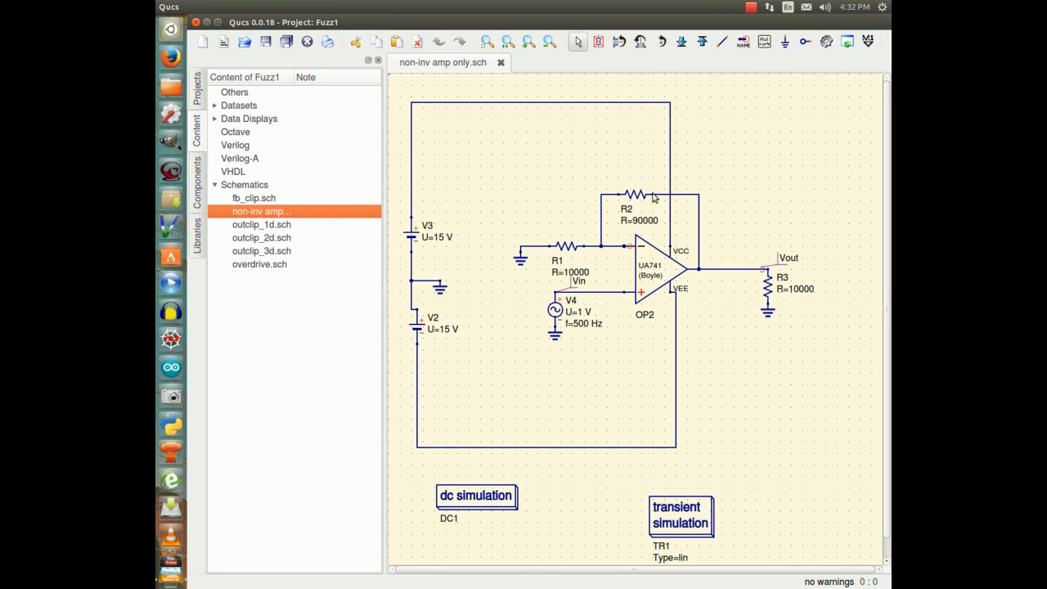
{"action": "mouse_move", "coordinate": [641, 214]}
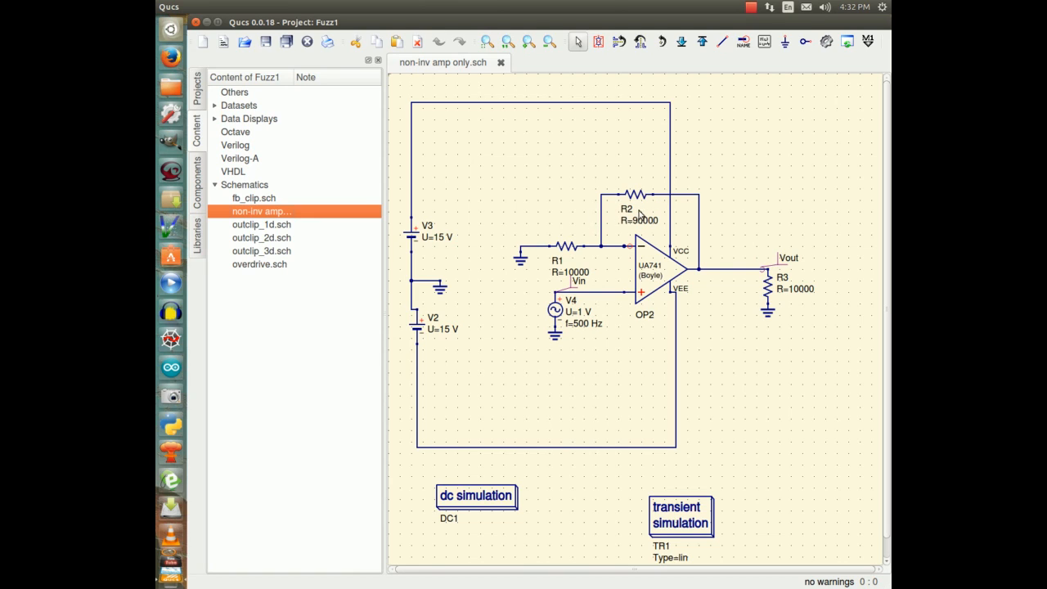
{"action": "mouse_move", "coordinate": [504, 409]}
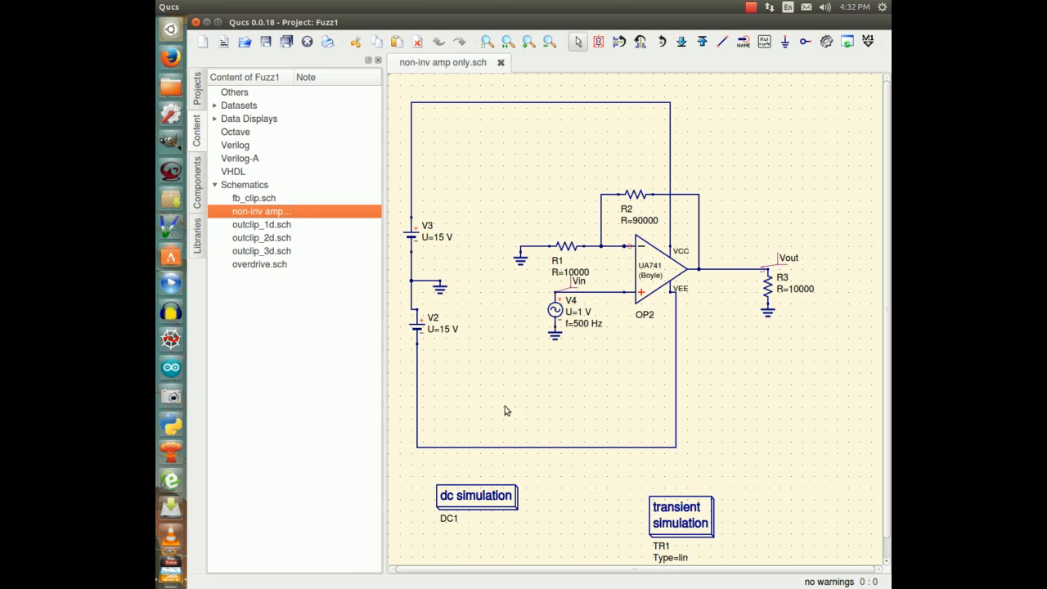
{"action": "mouse_move", "coordinate": [651, 229]}
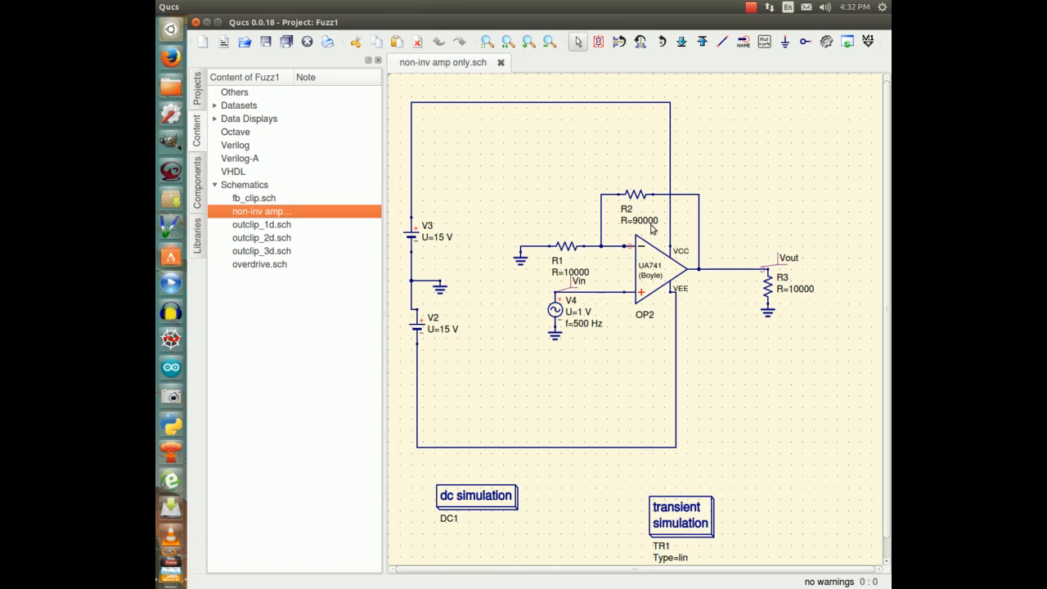
{"action": "mouse_move", "coordinate": [613, 232]}
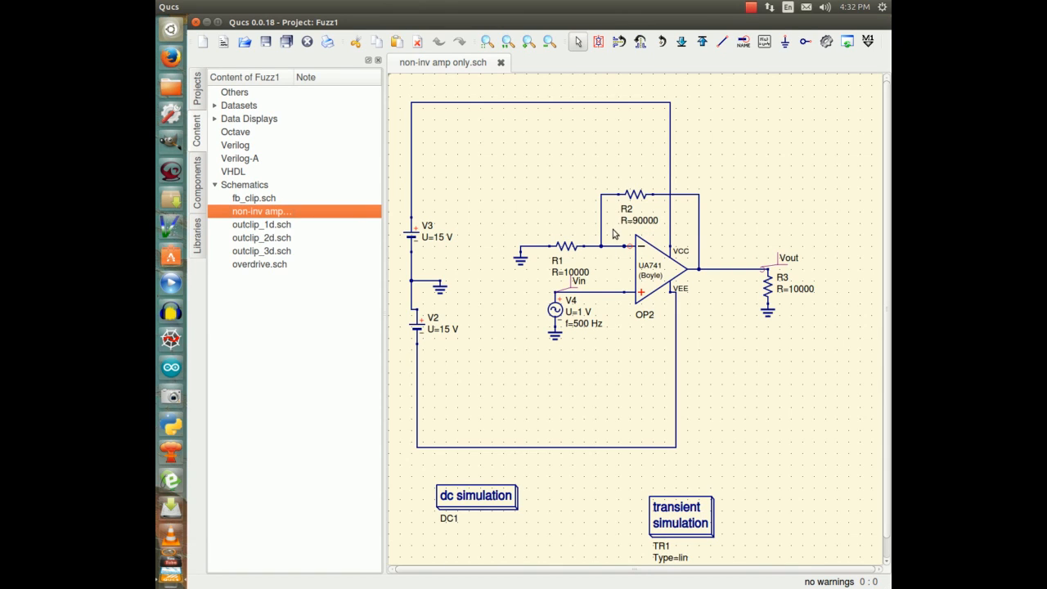
{"action": "mouse_move", "coordinate": [578, 278]}
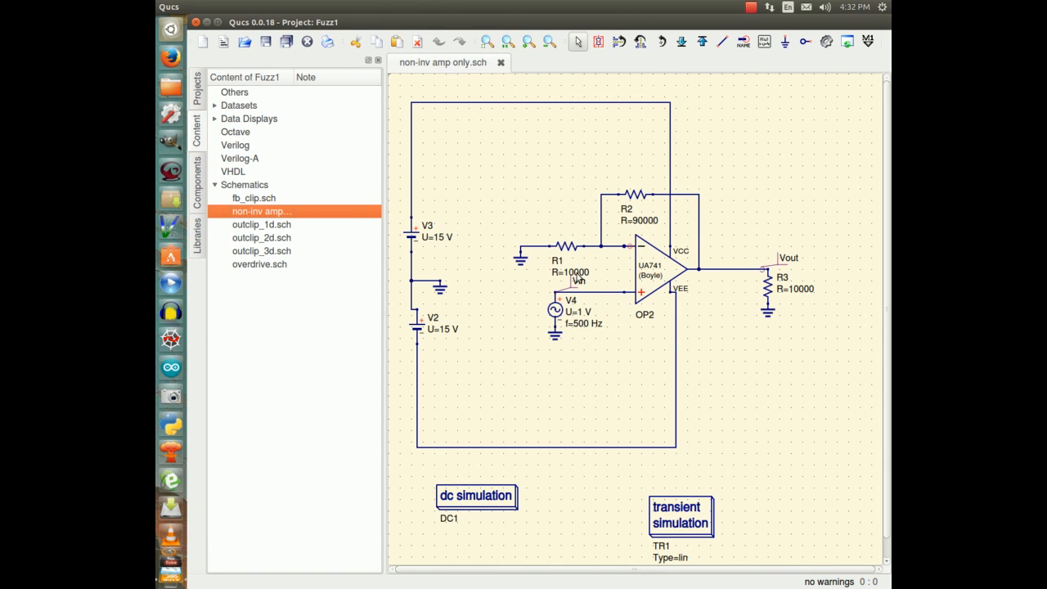
{"action": "mouse_move", "coordinate": [613, 281]}
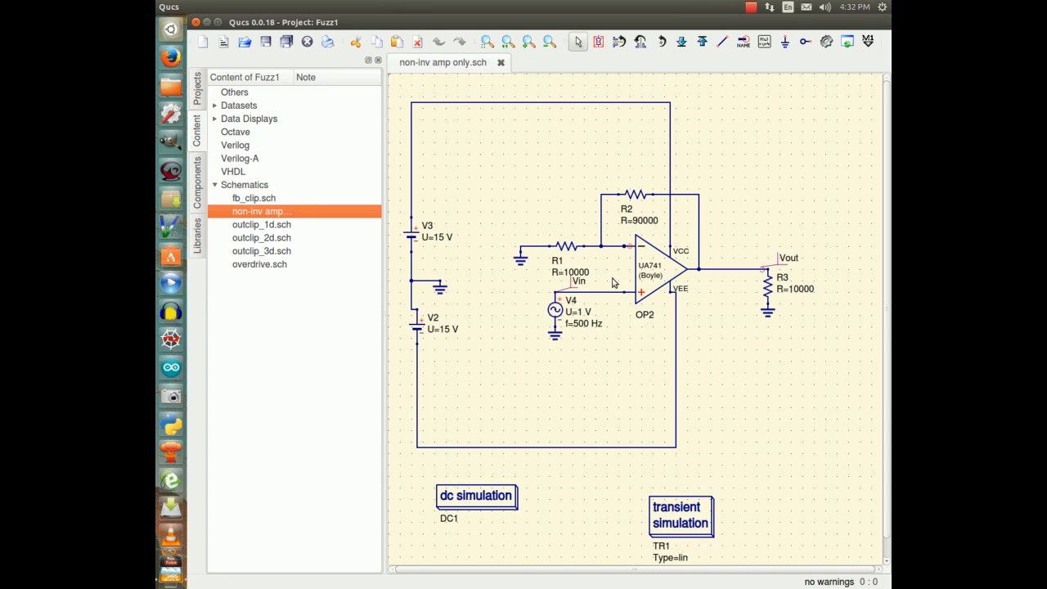
{"action": "mouse_move", "coordinate": [539, 235]}
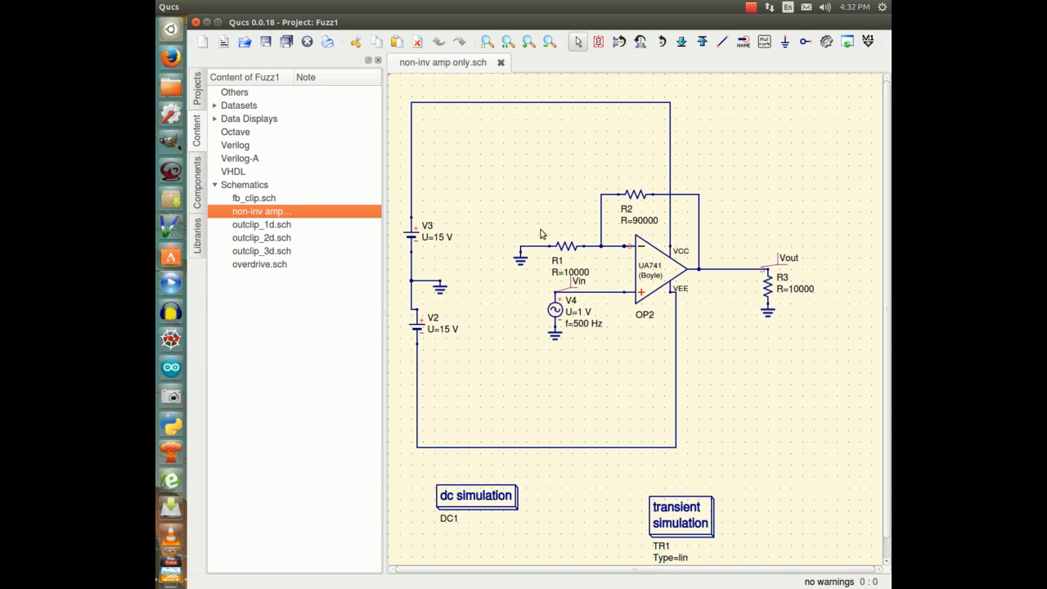
{"action": "mouse_move", "coordinate": [653, 226]}
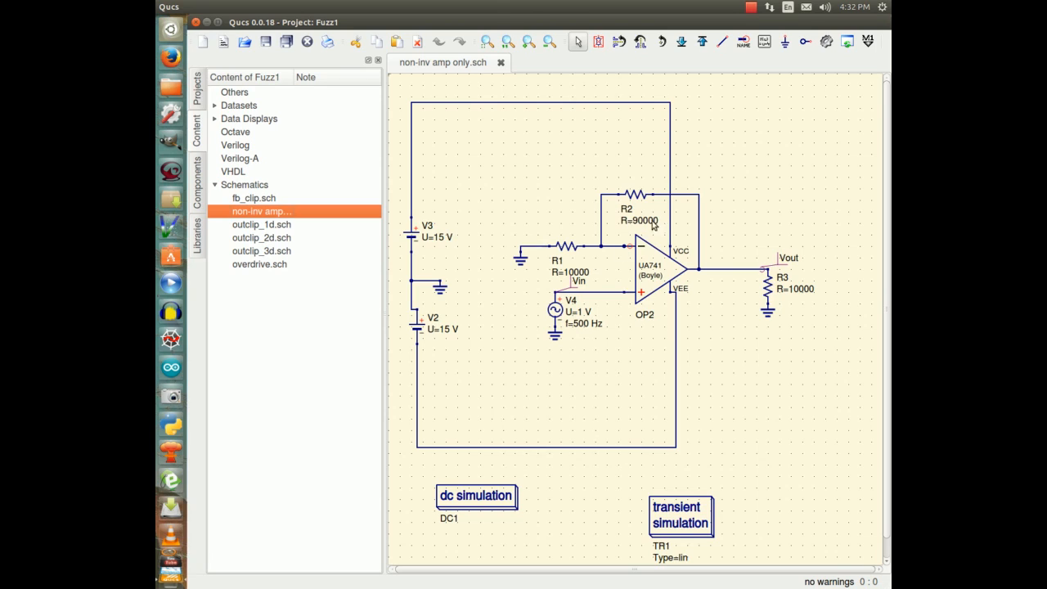
{"action": "mouse_move", "coordinate": [646, 229]}
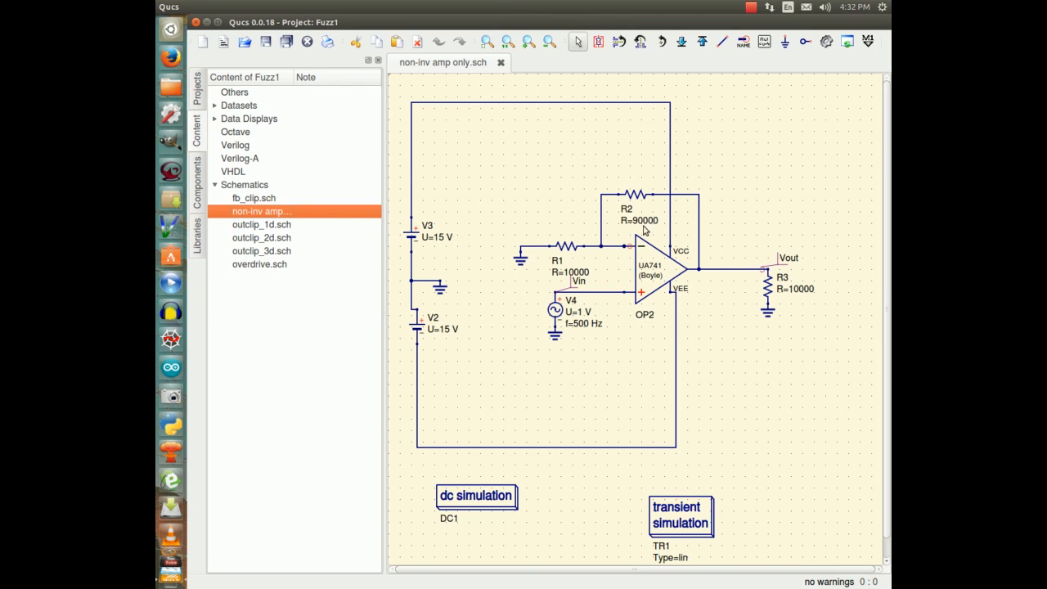
{"action": "mouse_move", "coordinate": [636, 235]}
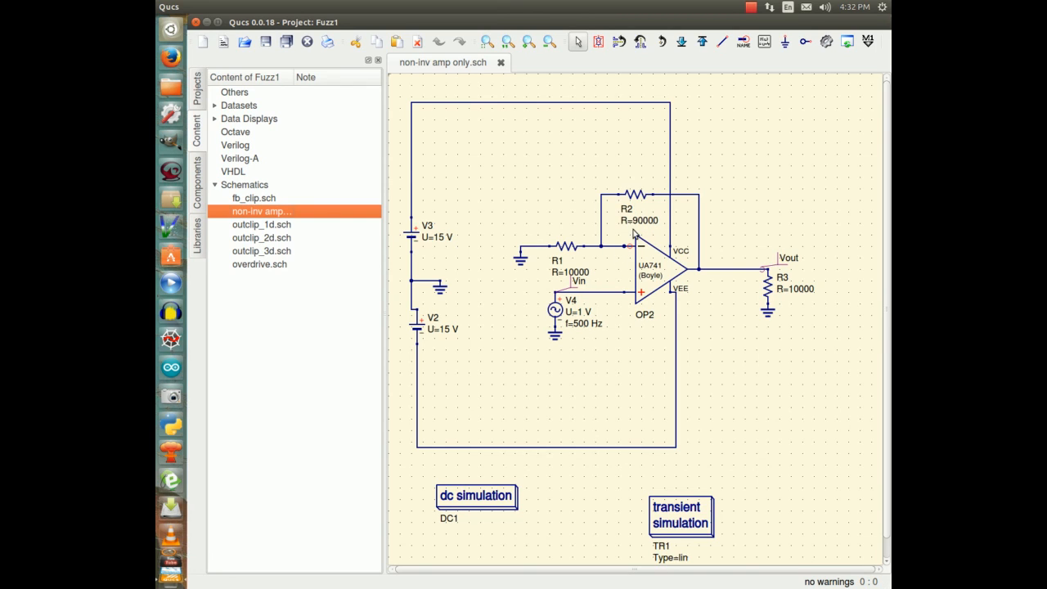
{"action": "mouse_move", "coordinate": [664, 206]}
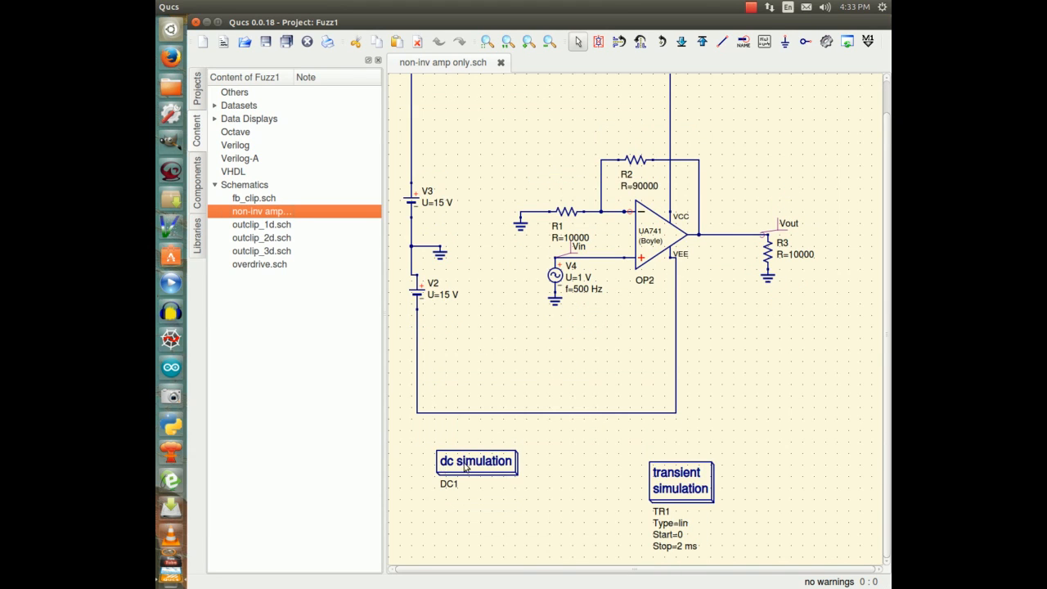
{"action": "mouse_move", "coordinate": [675, 487]}
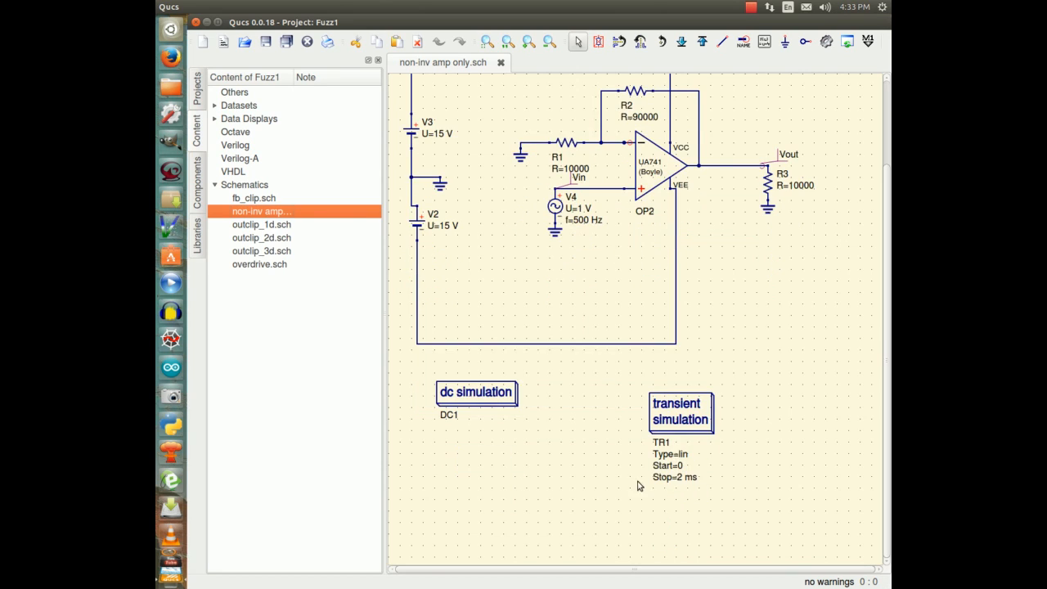
{"action": "mouse_move", "coordinate": [680, 463]}
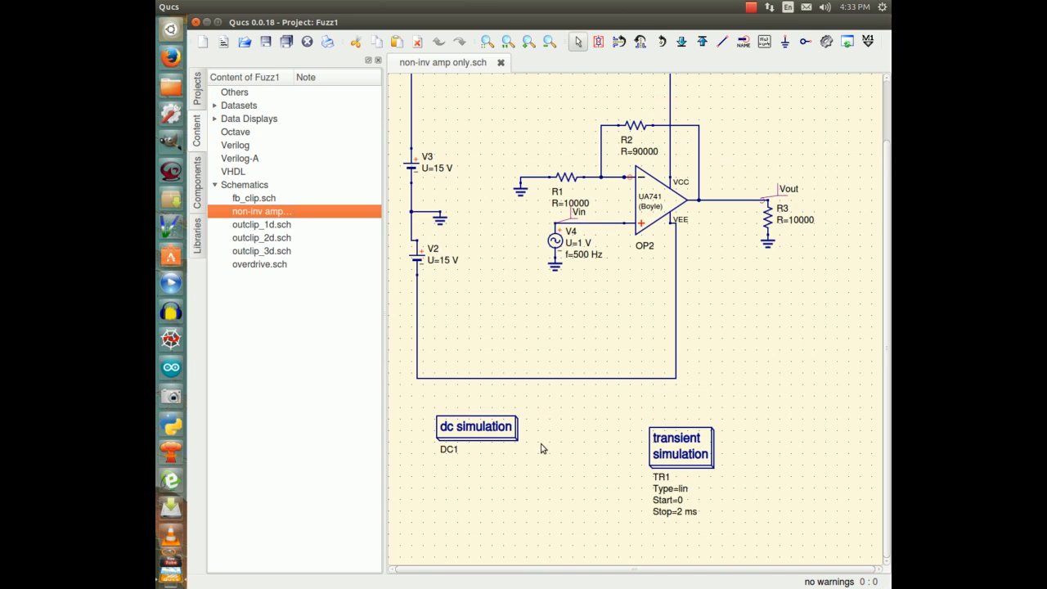
{"action": "scroll", "scroll_direction": "down", "scroll_amount": 3}
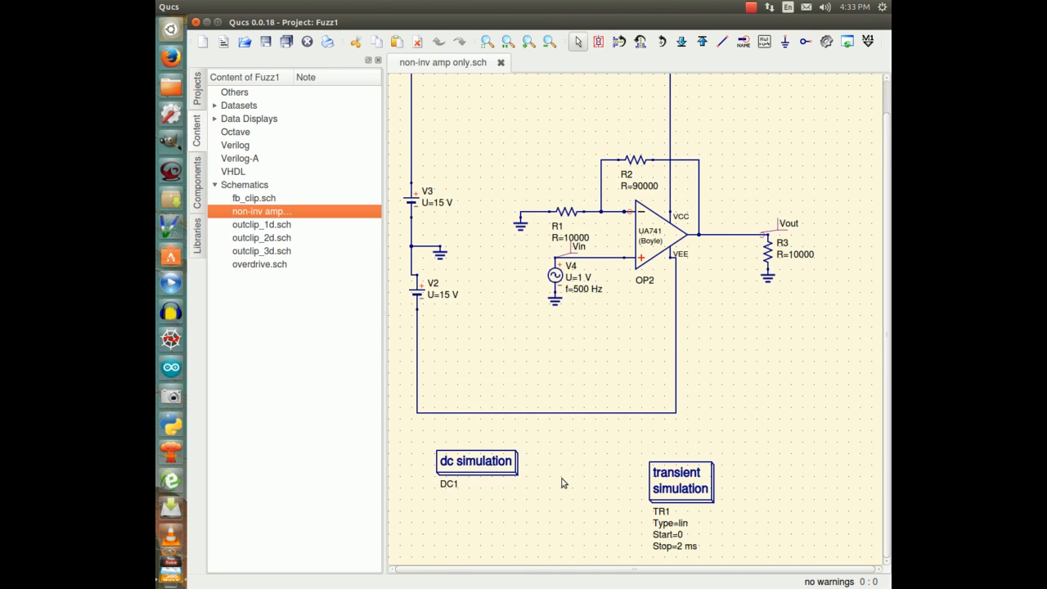
{"action": "mouse_move", "coordinate": [653, 533]}
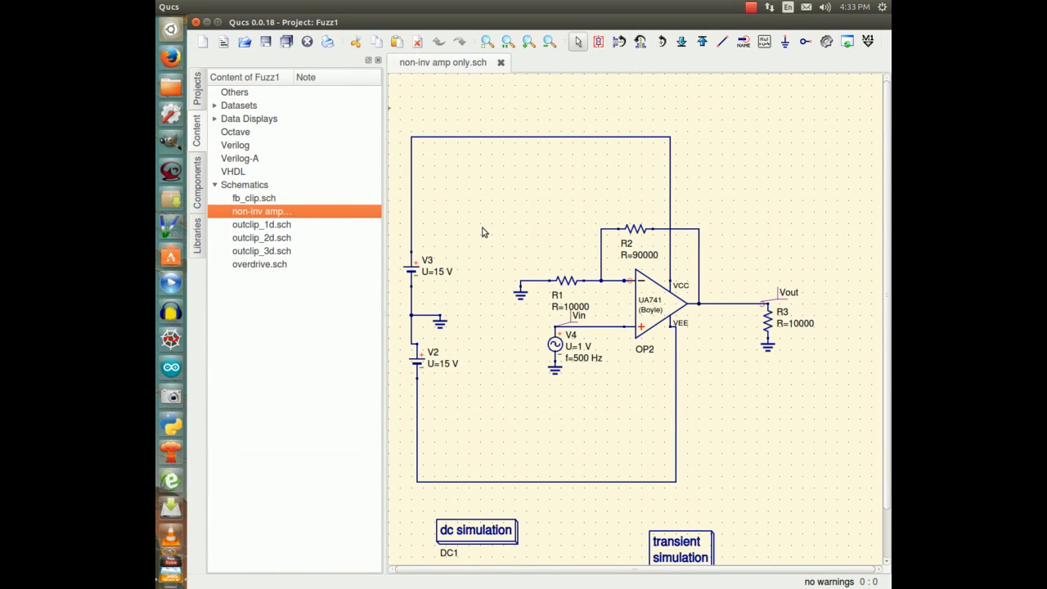
{"action": "mouse_move", "coordinate": [490, 206]}
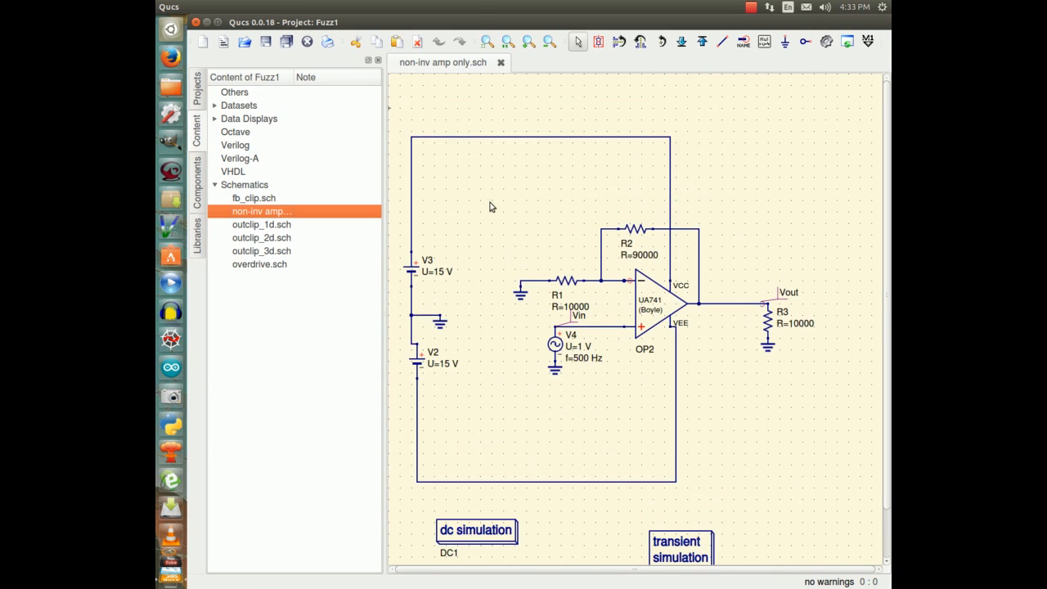
{"action": "mouse_move", "coordinate": [499, 127]}
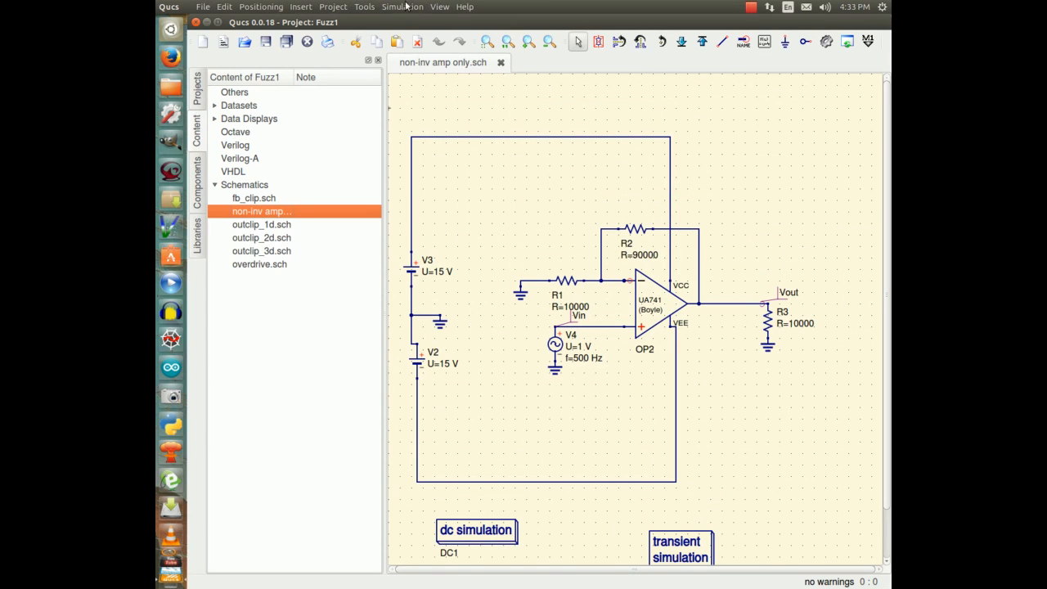
Run Simulation > Simulate to plot Vout.Vt and Vin.Vt in fuzz1.dpl.
{"action": "left_click", "coordinate": [402, 6]}
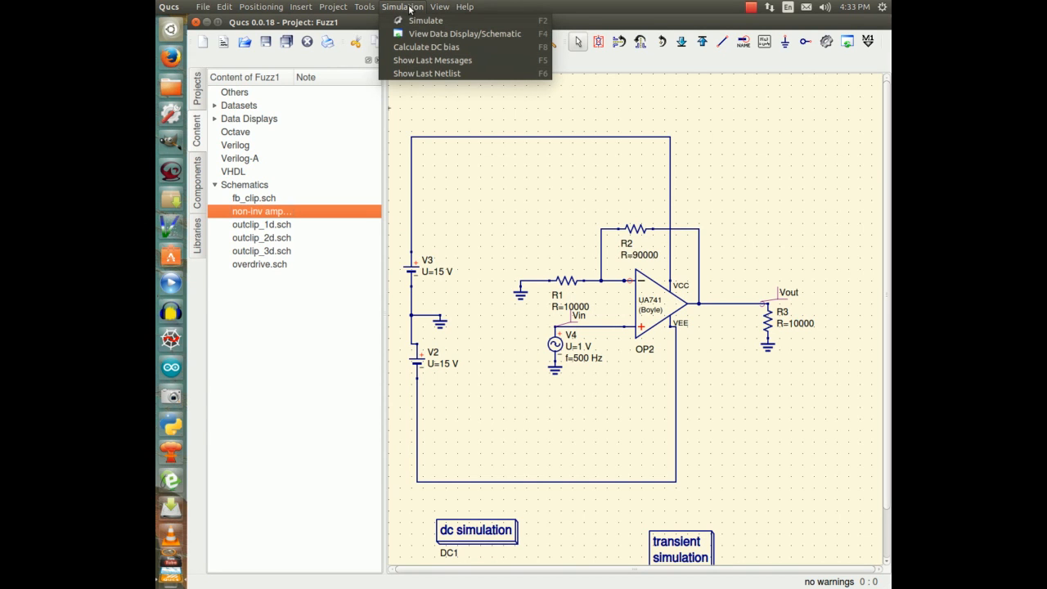
{"action": "mouse_move", "coordinate": [425, 19]}
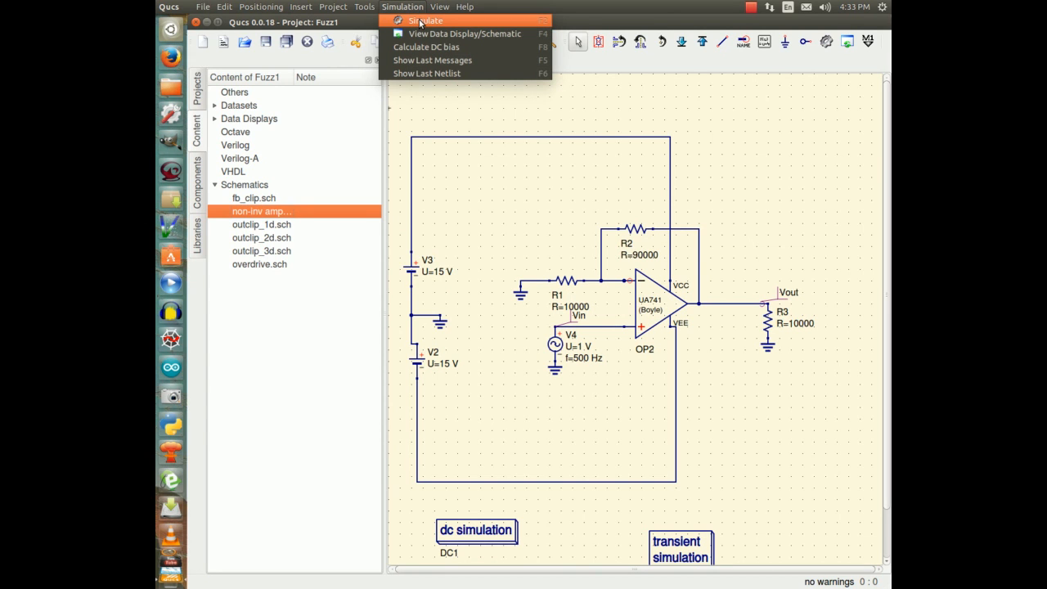
{"action": "left_click", "coordinate": [427, 20]}
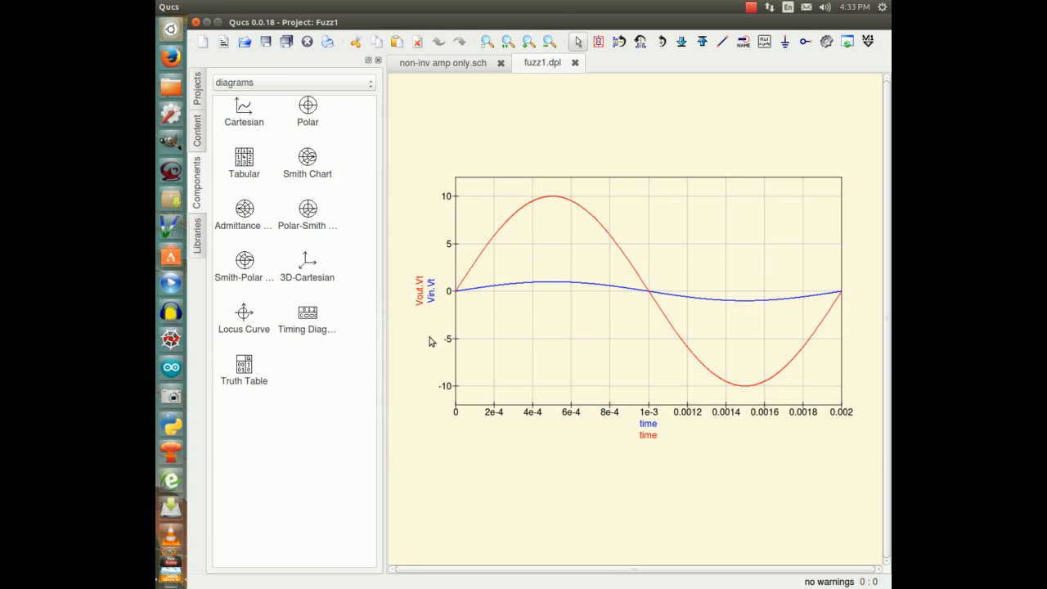
{"action": "mouse_move", "coordinate": [484, 297]}
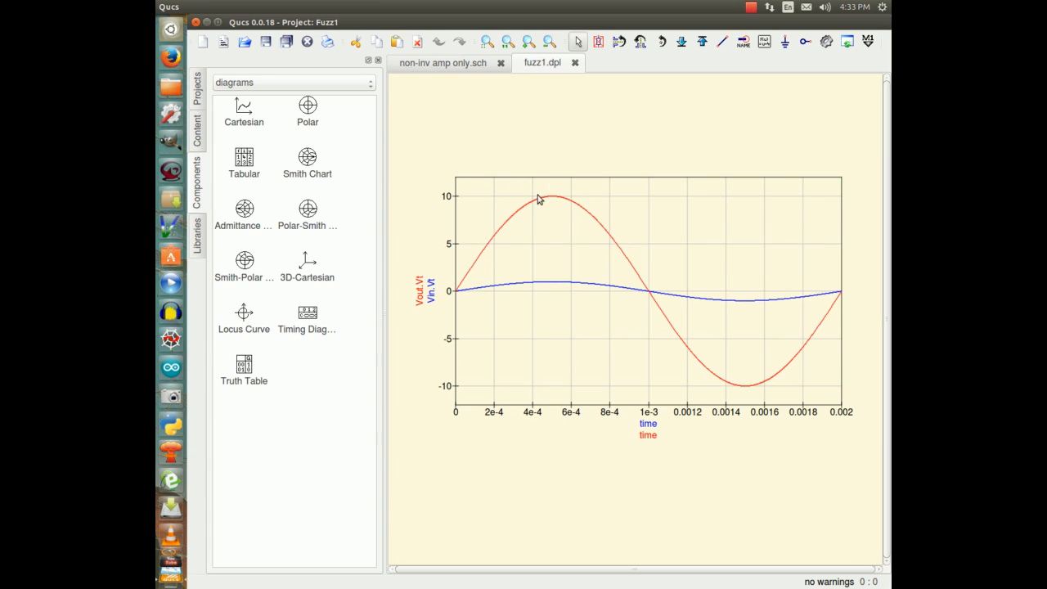
{"action": "mouse_move", "coordinate": [589, 176]}
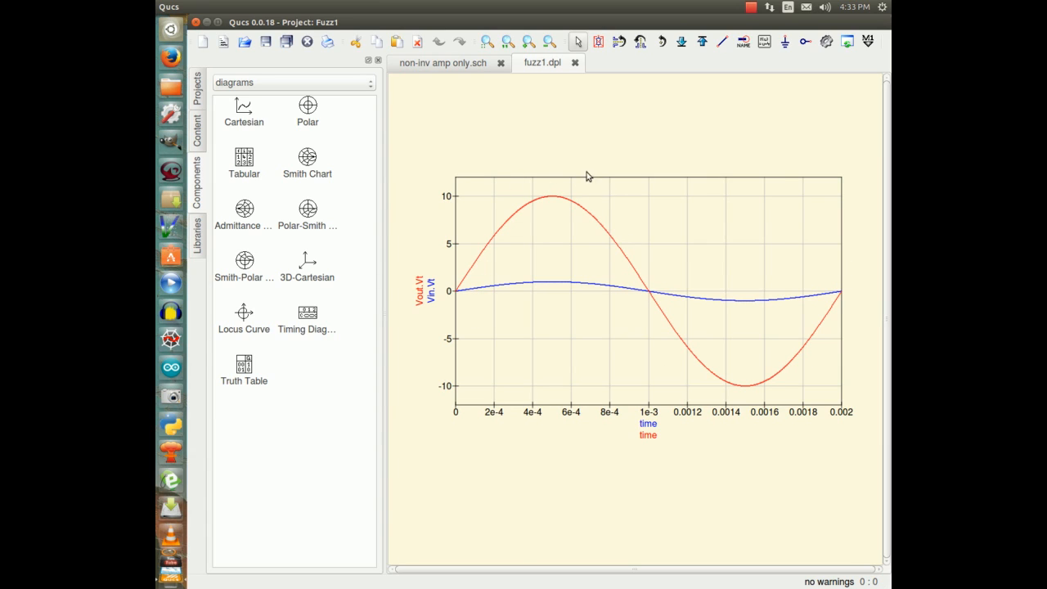
{"action": "mouse_move", "coordinate": [835, 294]}
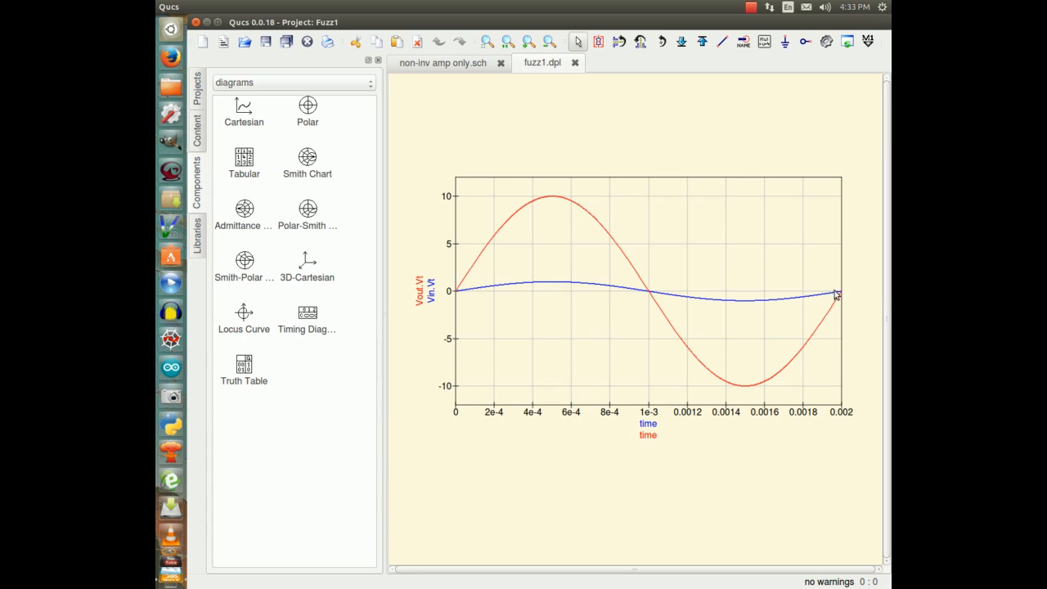
{"action": "mouse_move", "coordinate": [602, 190]}
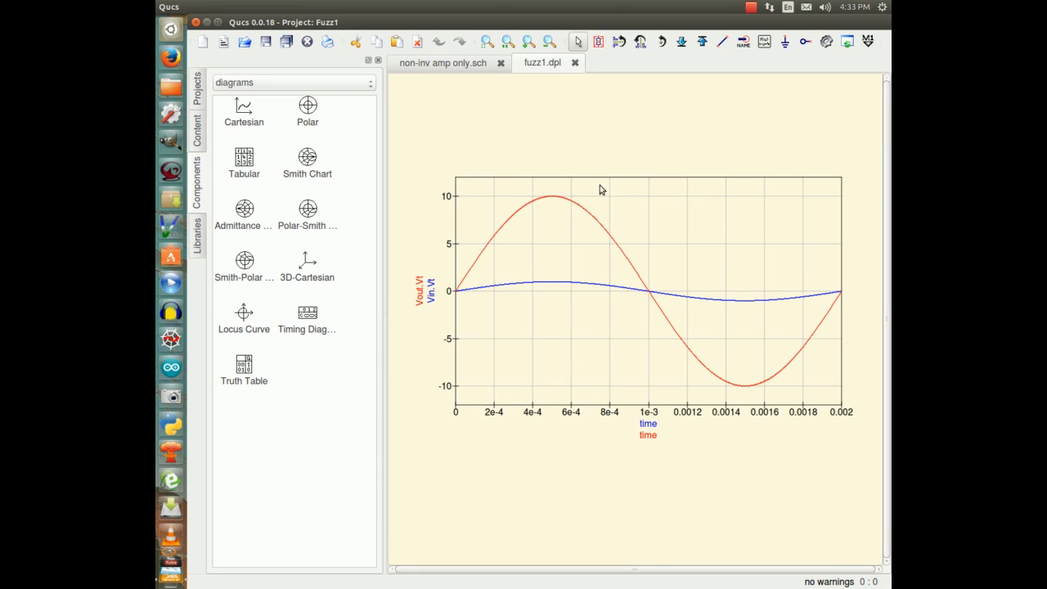
{"action": "mouse_move", "coordinate": [592, 203]}
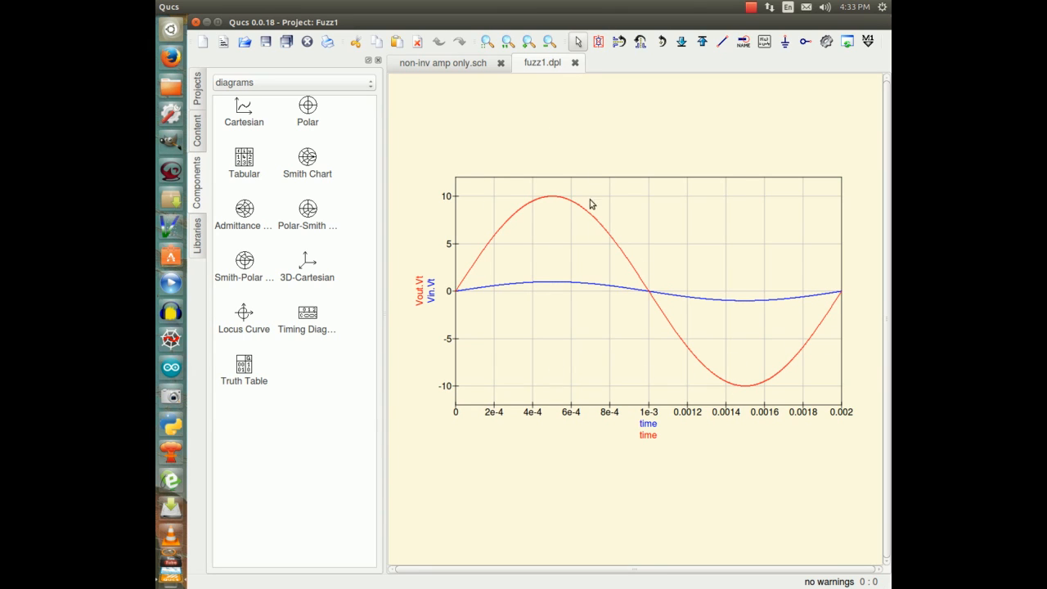
{"action": "mouse_move", "coordinate": [617, 366]}
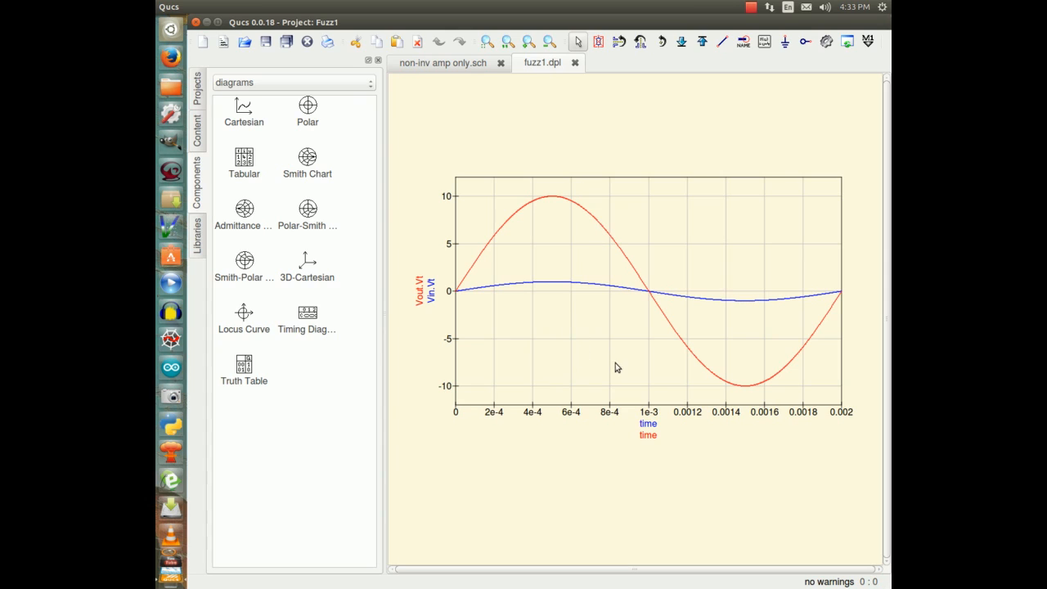
{"action": "mouse_move", "coordinate": [608, 327]}
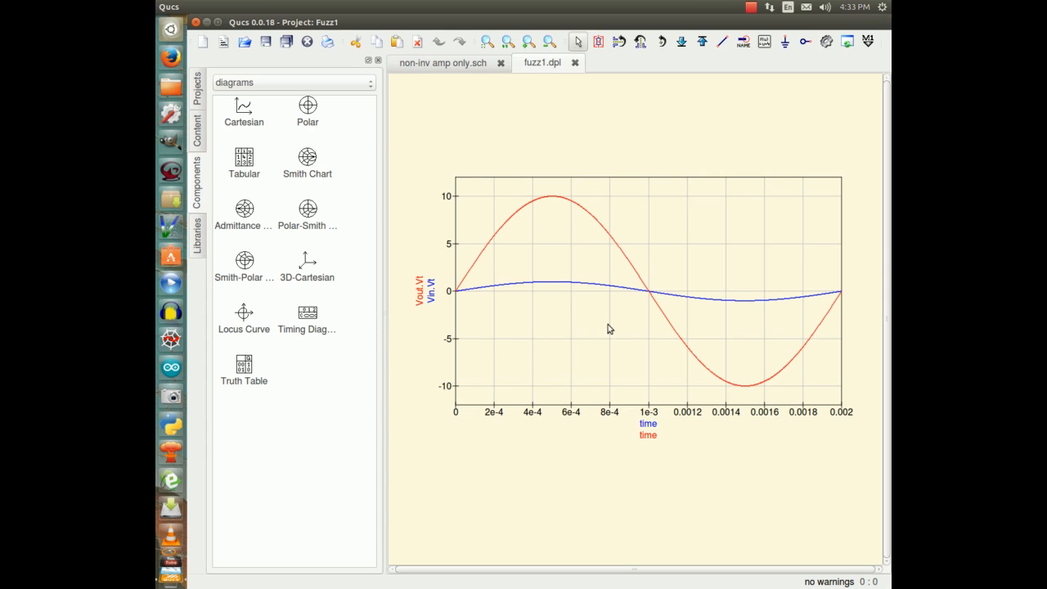
{"action": "mouse_move", "coordinate": [499, 290]}
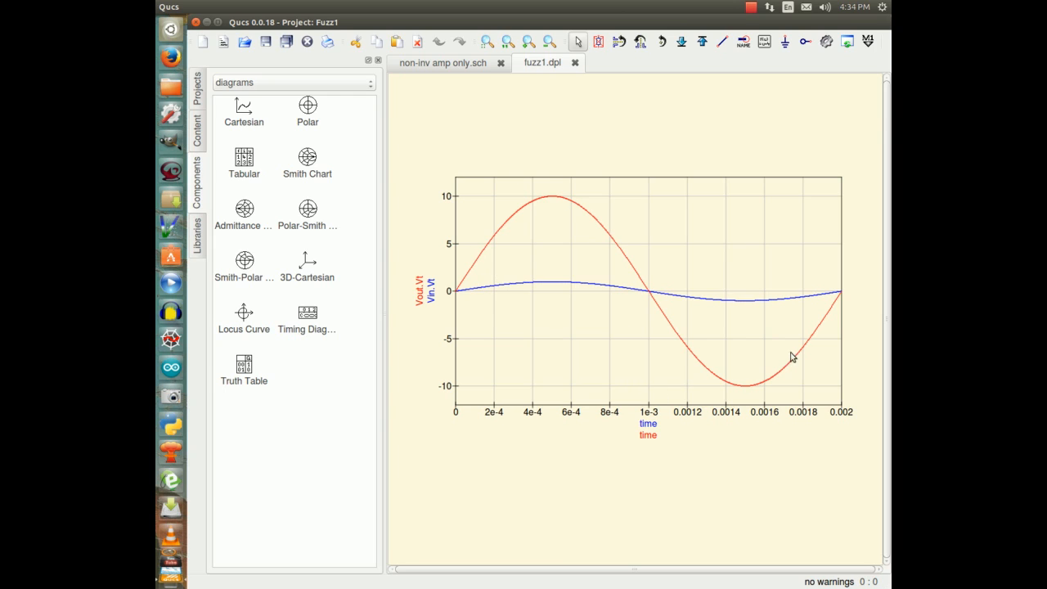
{"action": "mouse_move", "coordinate": [585, 324]}
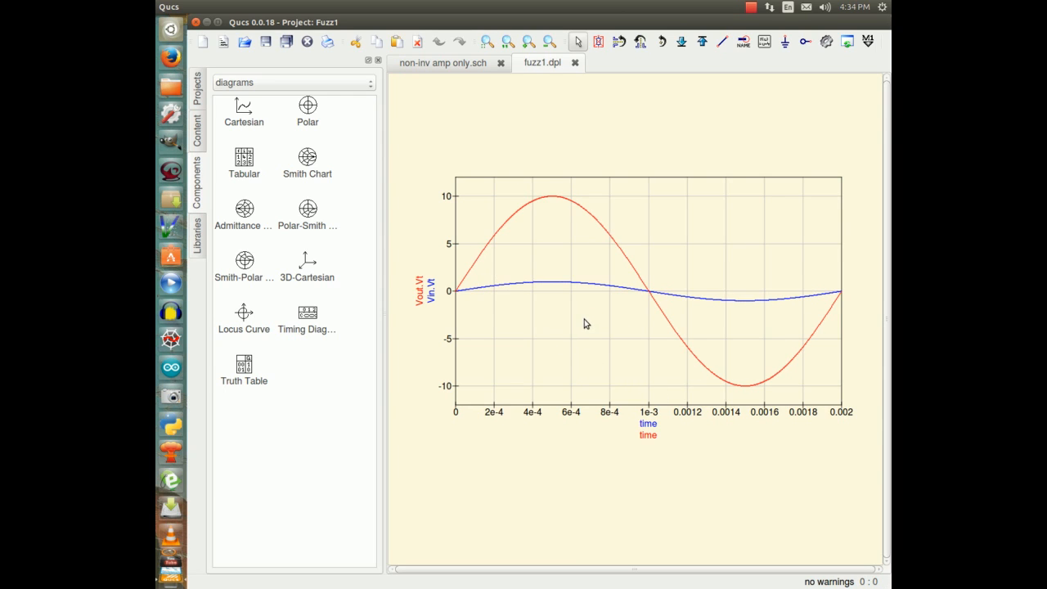
{"action": "mouse_move", "coordinate": [536, 370]}
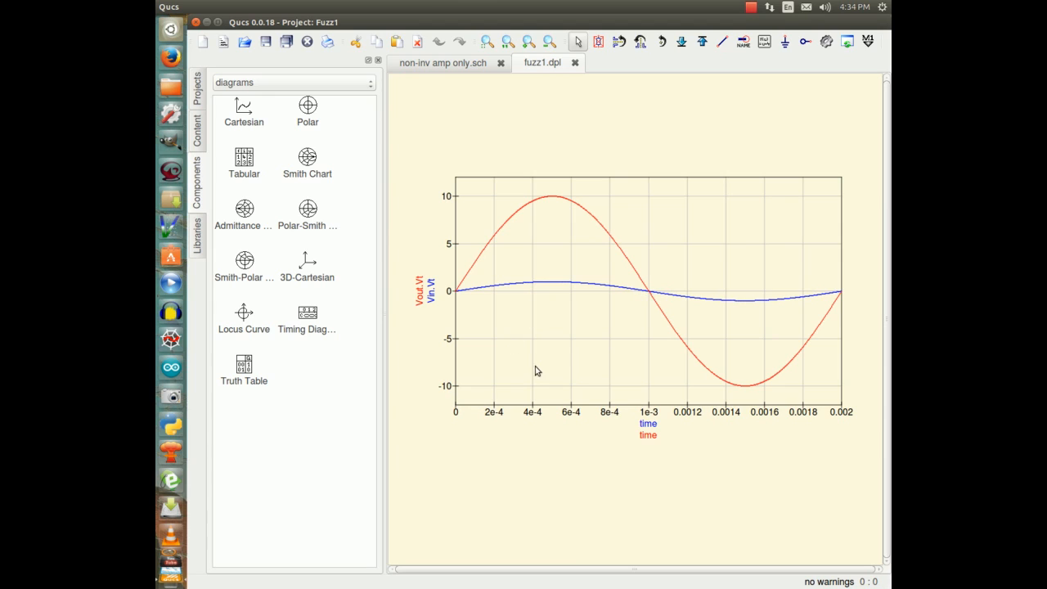
{"action": "mouse_move", "coordinate": [563, 150]}
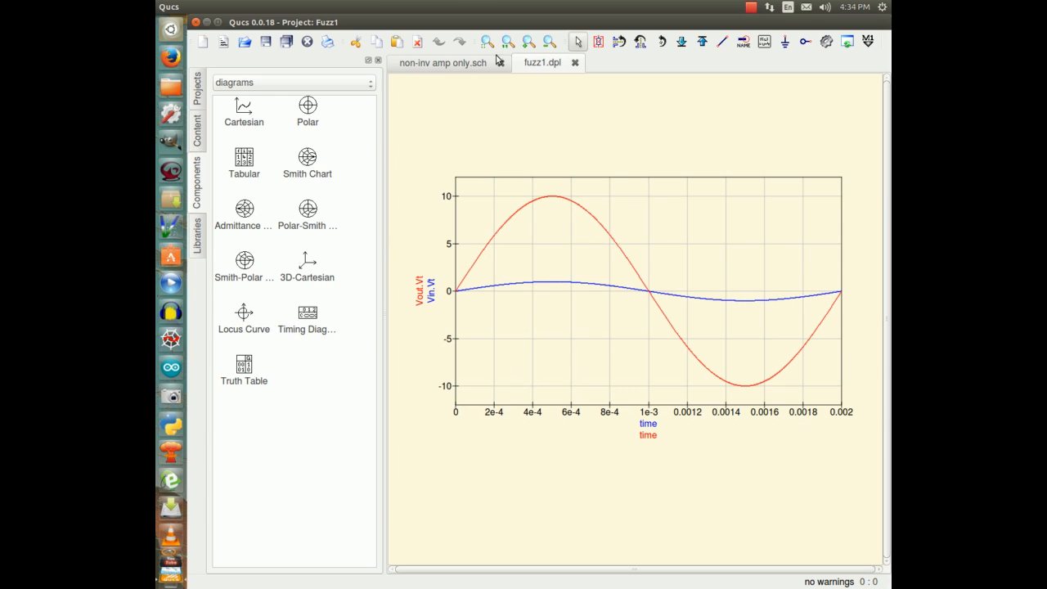
Return from the plot to the 'non-inv amp only.sch' schematic.
{"action": "left_click", "coordinate": [441, 62]}
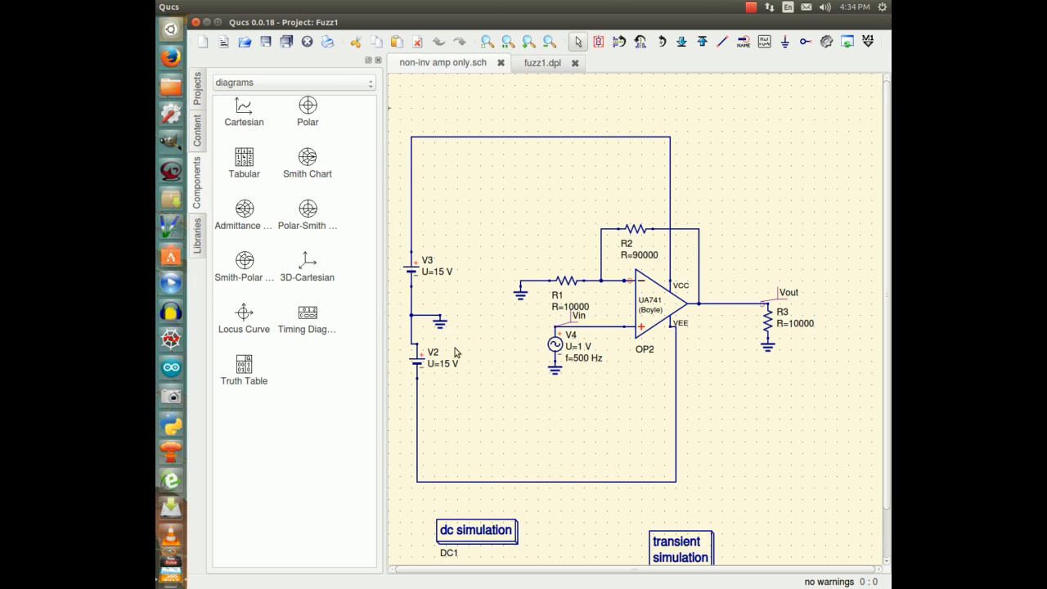
{"action": "mouse_move", "coordinate": [430, 281]}
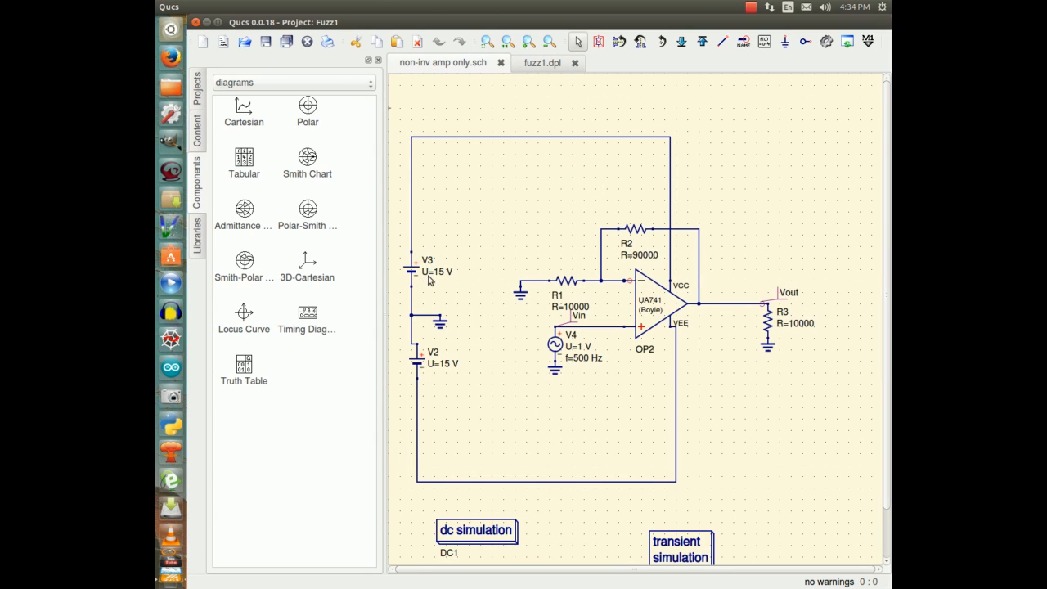
{"action": "mouse_move", "coordinate": [425, 281]}
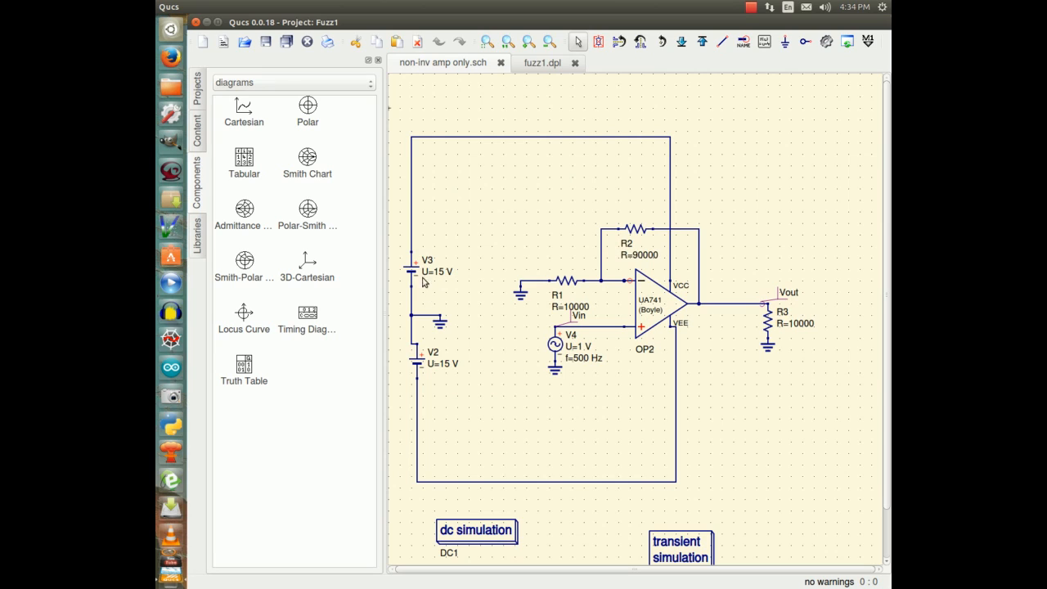
{"action": "mouse_move", "coordinate": [432, 386]}
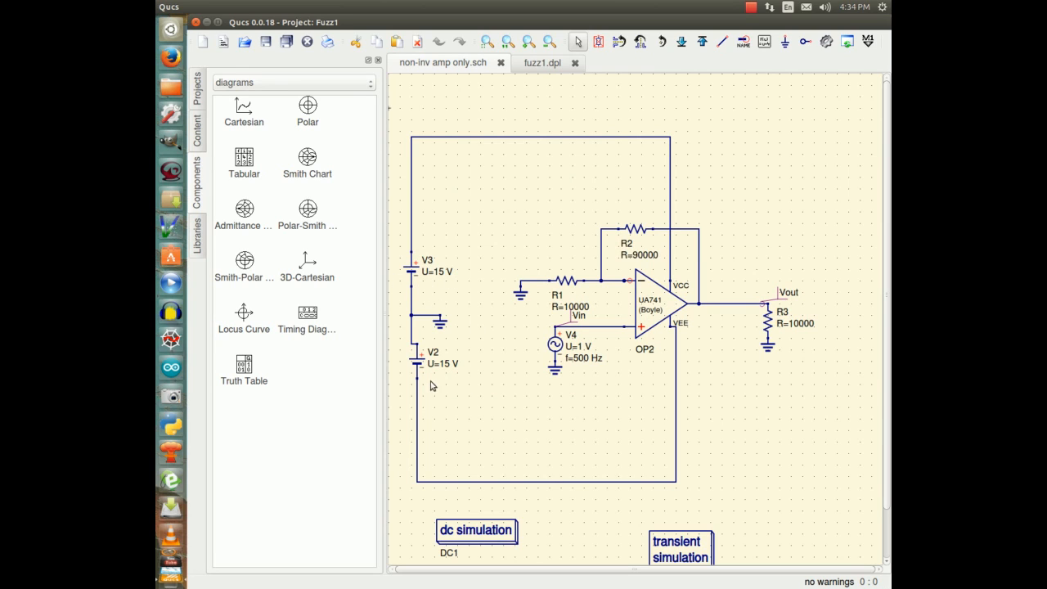
{"action": "mouse_move", "coordinate": [438, 338]}
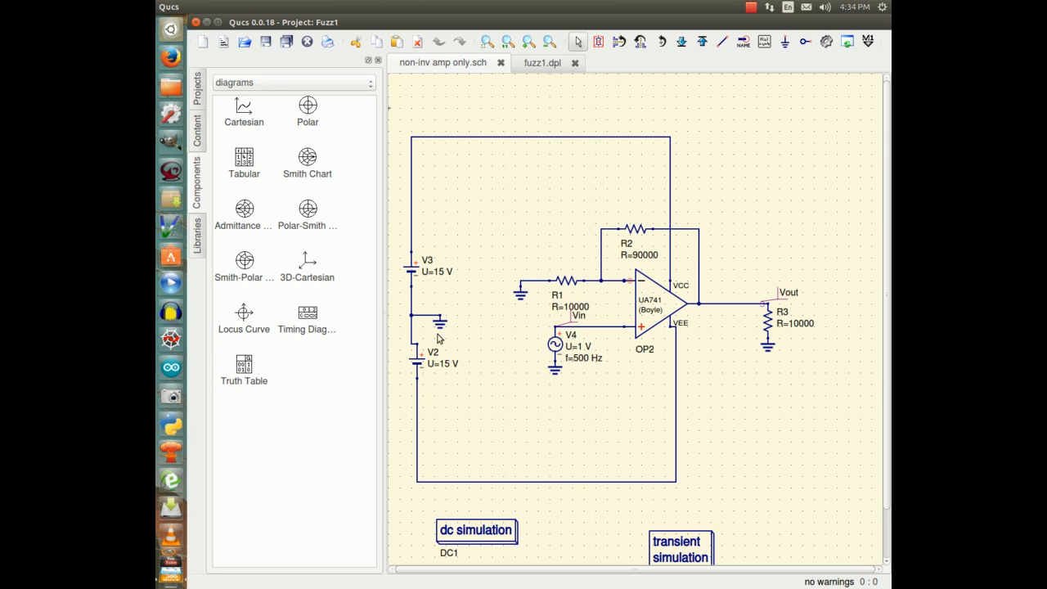
{"action": "mouse_move", "coordinate": [464, 407]}
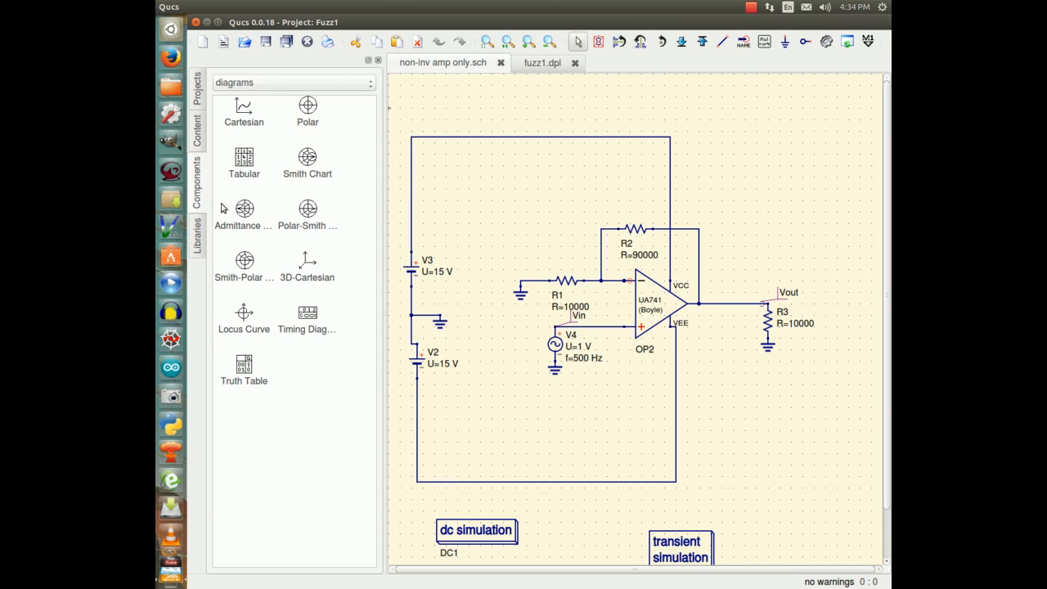
{"action": "mouse_move", "coordinate": [468, 232]}
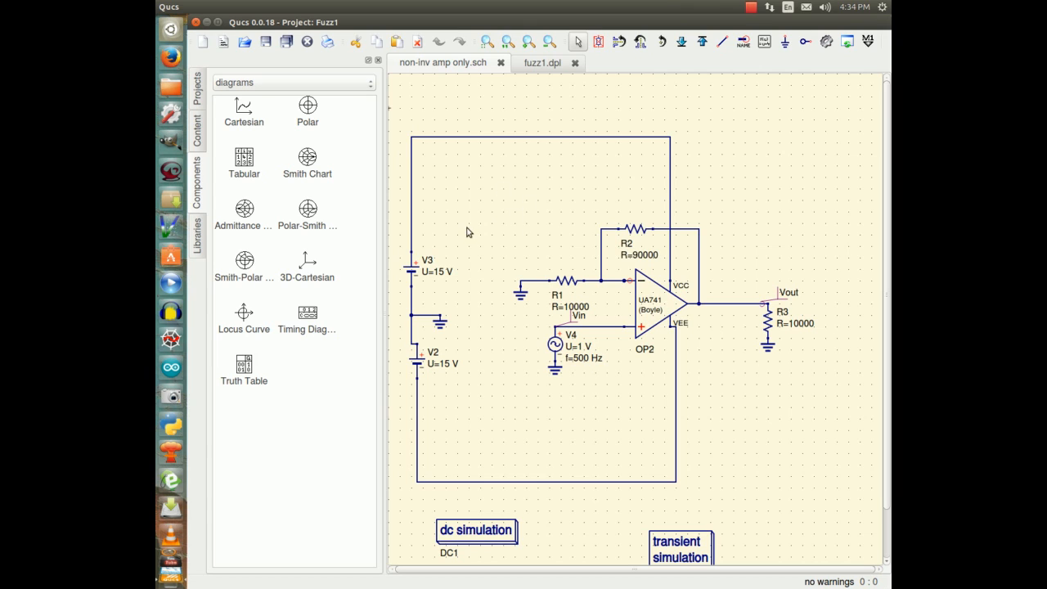
{"action": "mouse_move", "coordinate": [232, 189]}
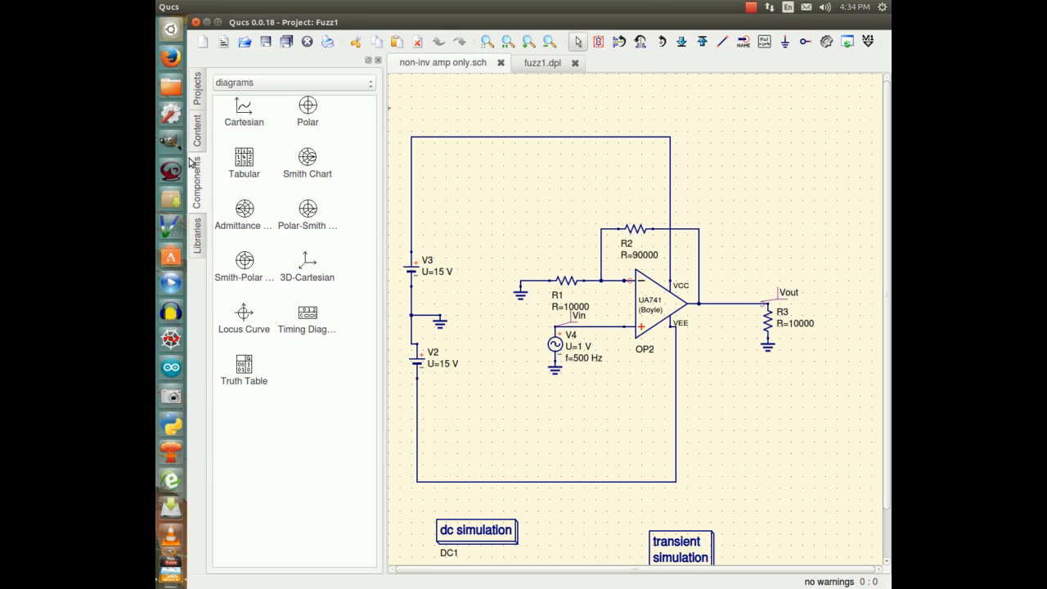
{"action": "mouse_move", "coordinate": [209, 118]}
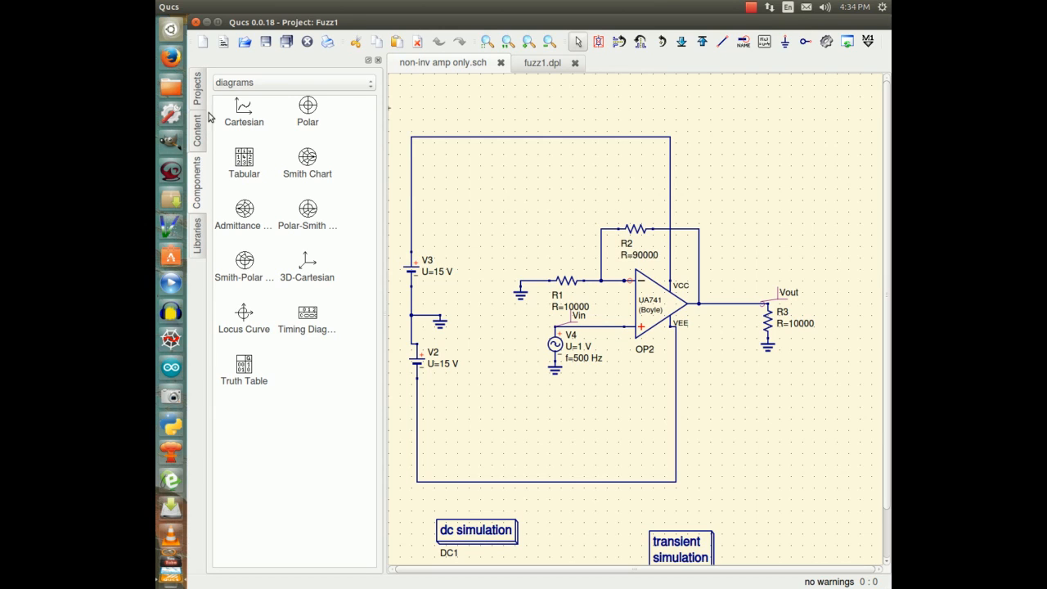
Open overdrive.sch from the project's Content list.
{"action": "left_click", "coordinate": [196, 124]}
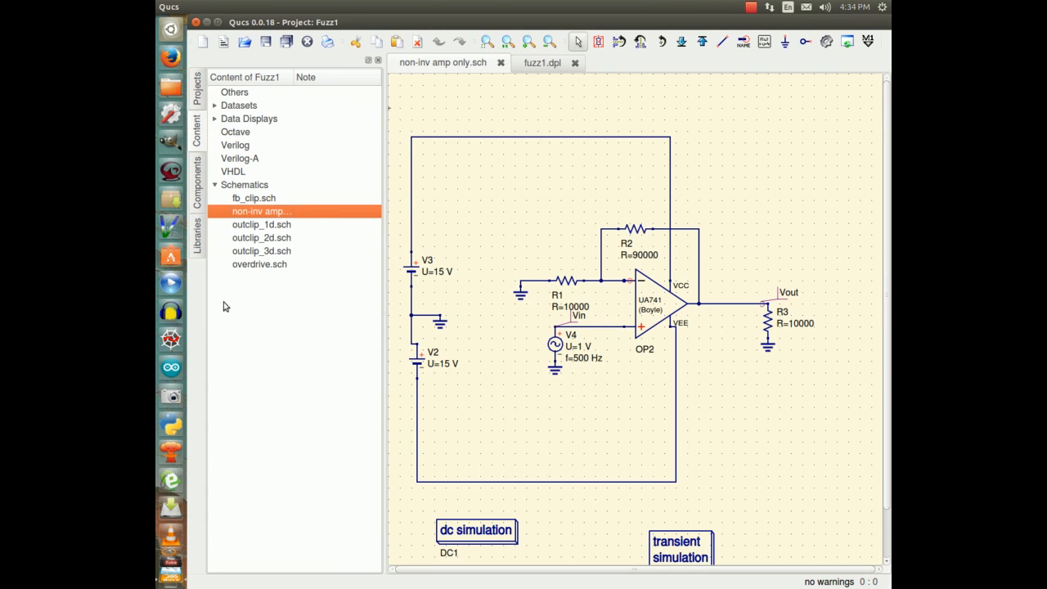
{"action": "left_click", "coordinate": [258, 265]}
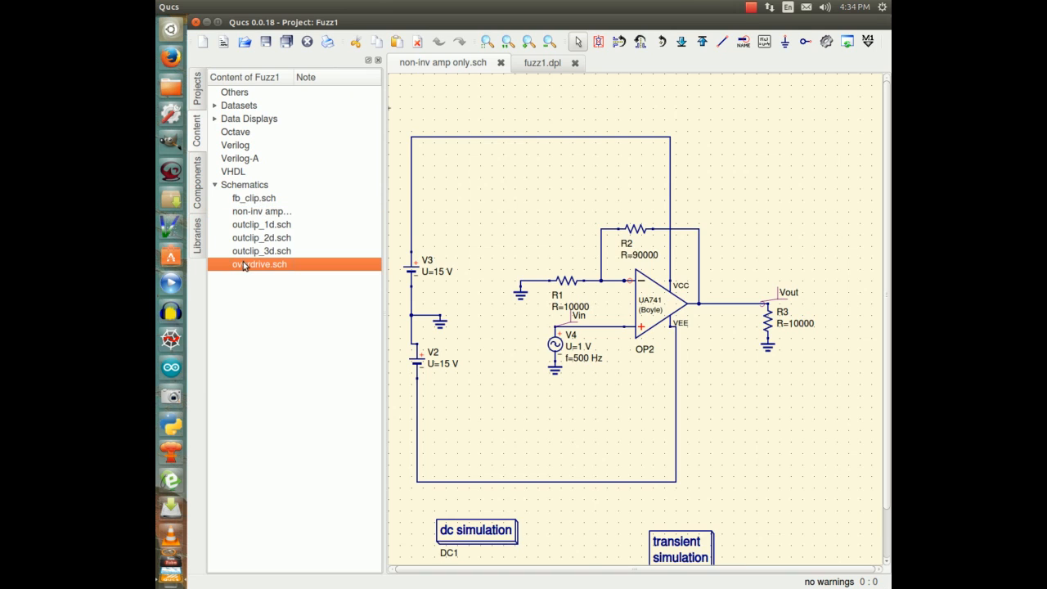
{"action": "double_click", "coordinate": [259, 265]}
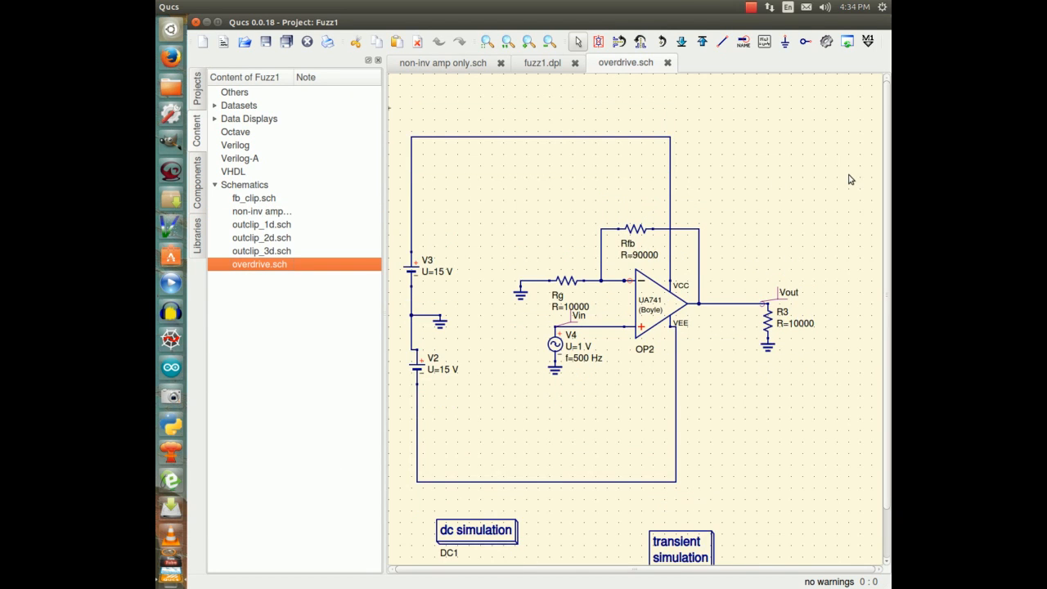
{"action": "mouse_move", "coordinate": [815, 176]}
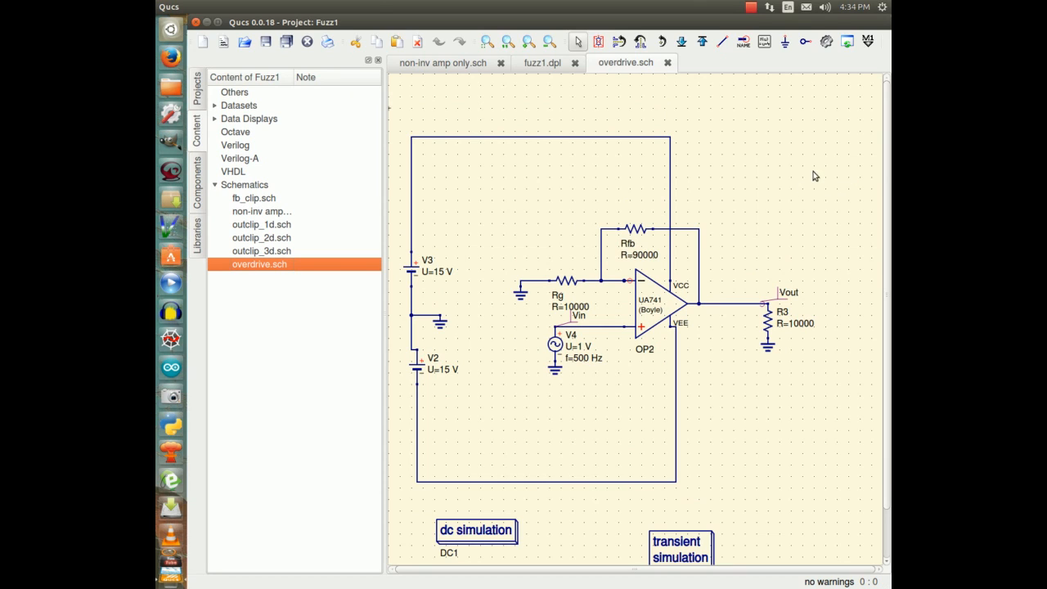
{"action": "mouse_move", "coordinate": [639, 386]}
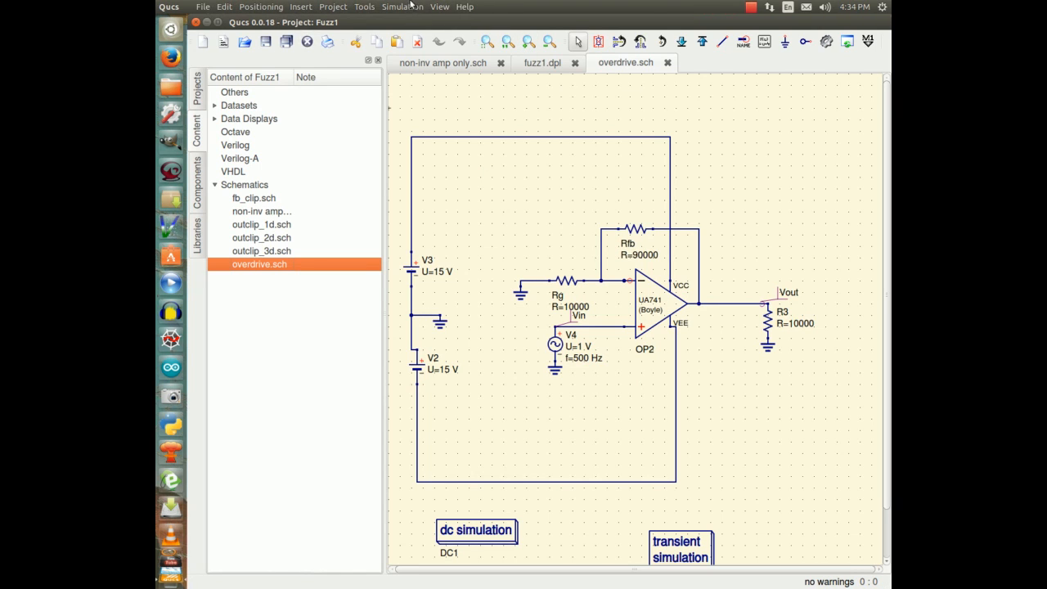
Simulate the overdrive circuit, then return to the overdrive.sch schematic.
{"action": "left_click", "coordinate": [402, 6]}
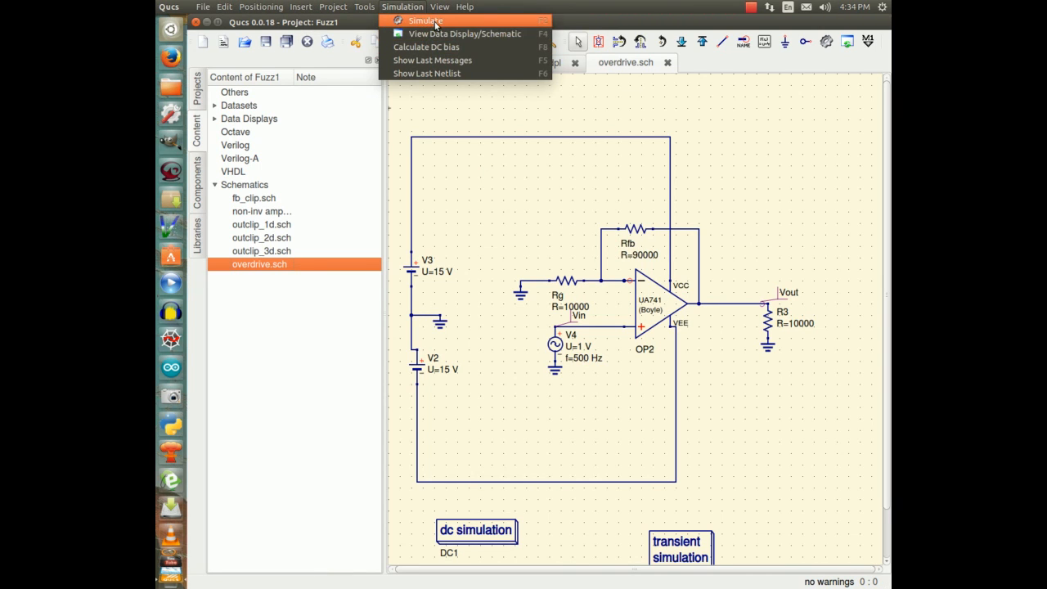
{"action": "left_click", "coordinate": [425, 20]}
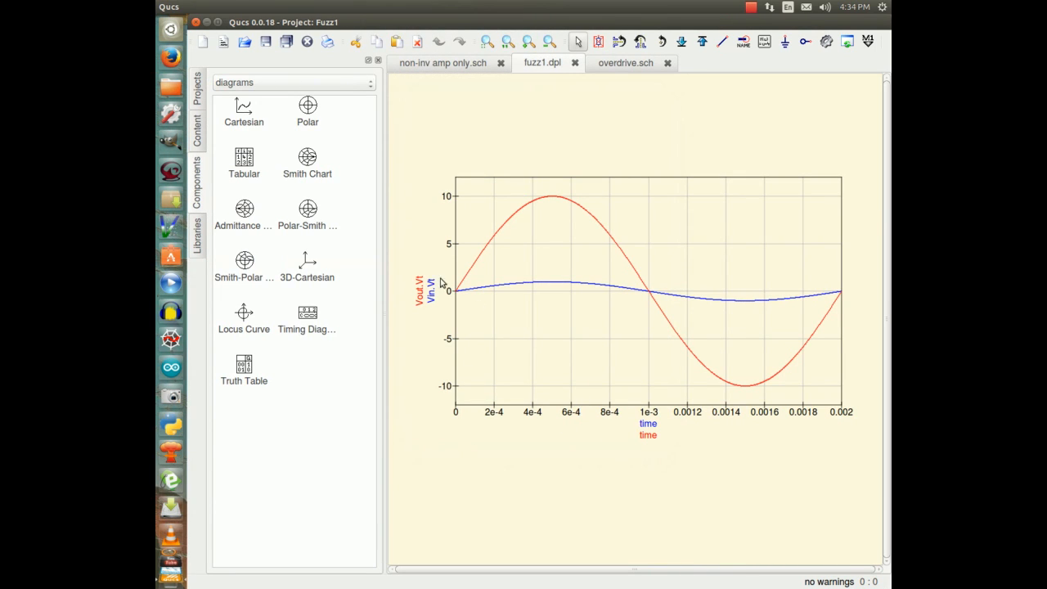
{"action": "mouse_move", "coordinate": [456, 131]}
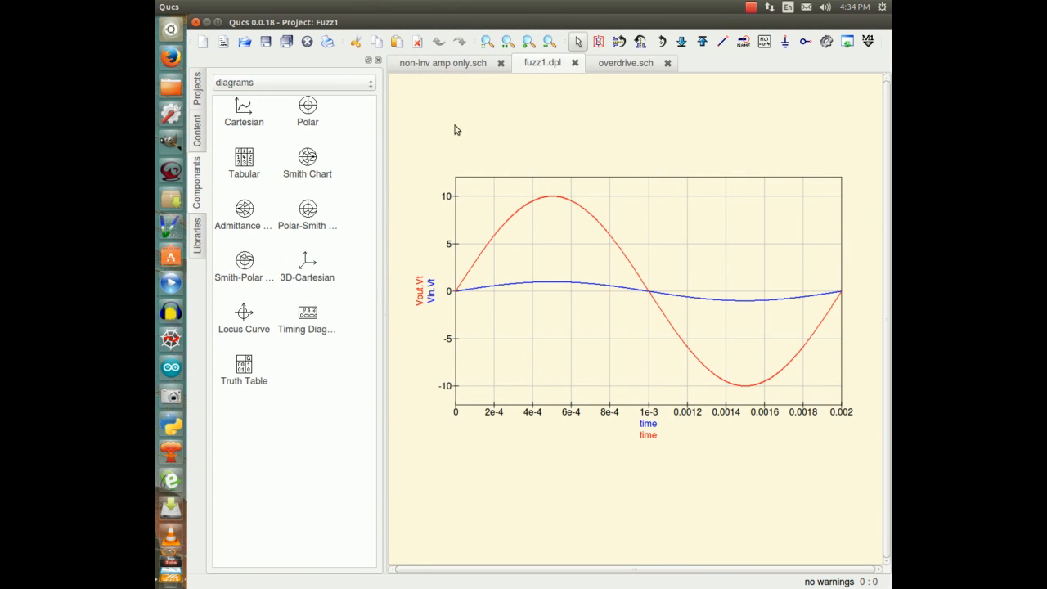
{"action": "left_click", "coordinate": [624, 62]}
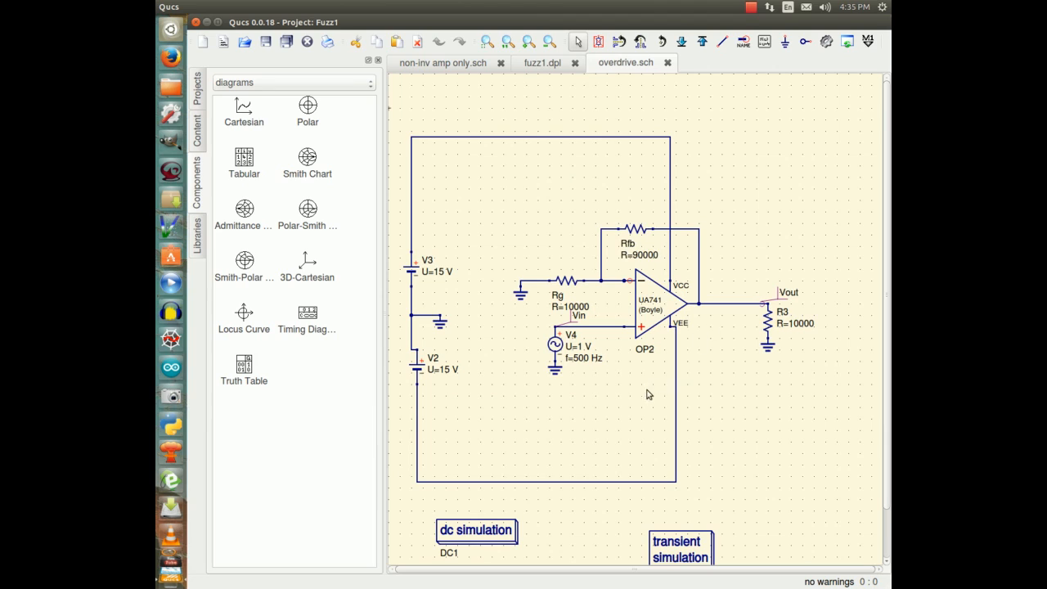
{"action": "mouse_move", "coordinate": [580, 407]}
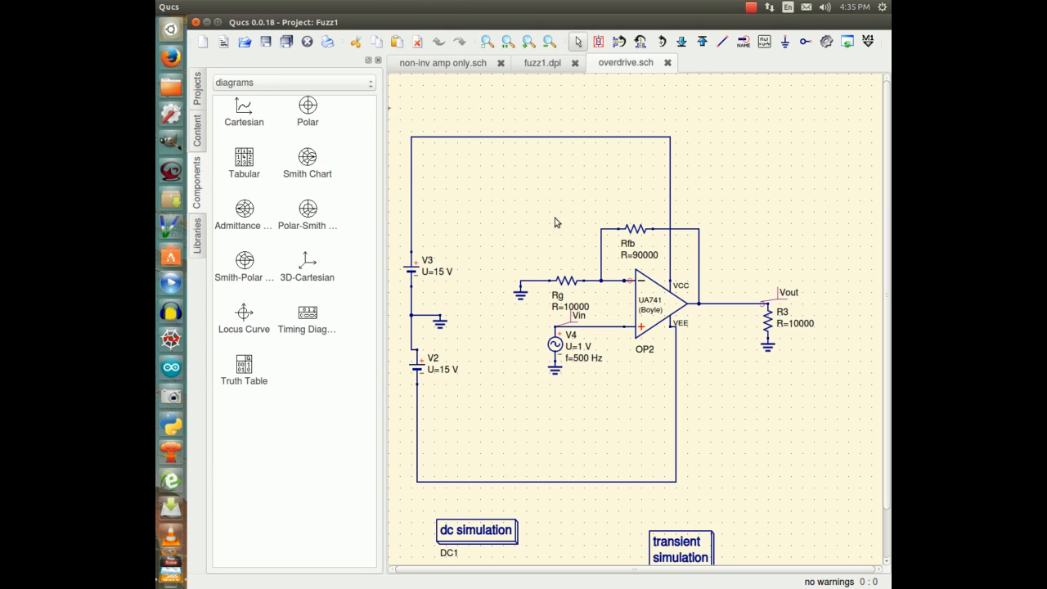
{"action": "mouse_move", "coordinate": [560, 306]}
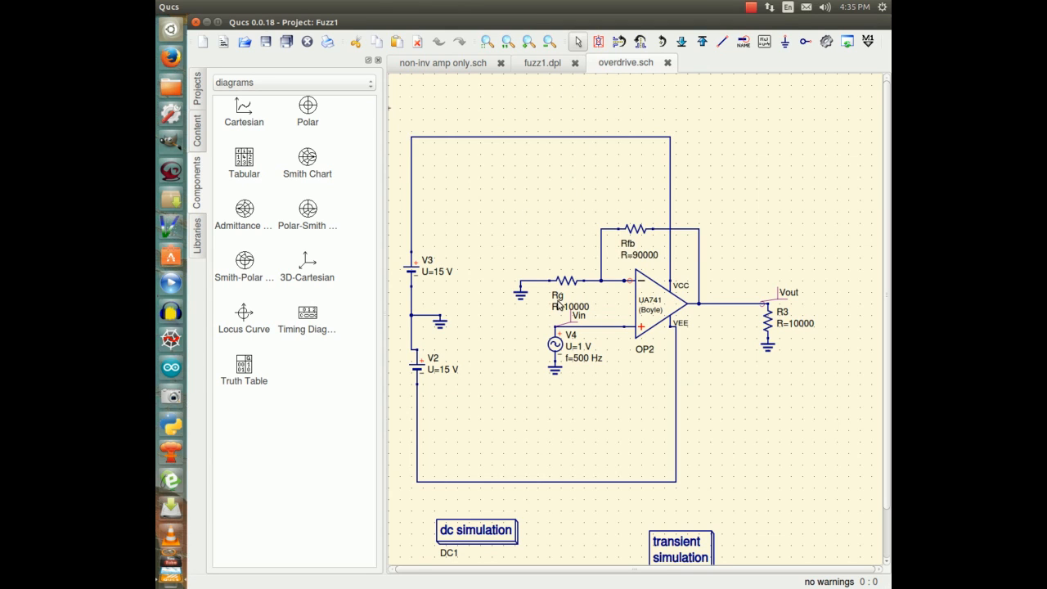
{"action": "mouse_move", "coordinate": [473, 309]}
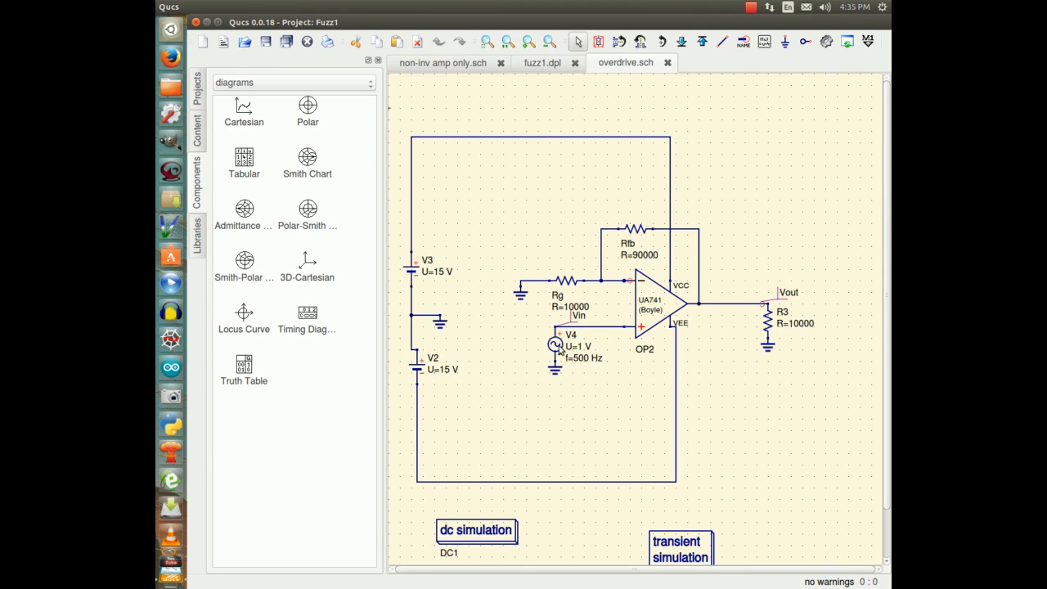
Set the V4 source's peak voltage U to 1.5 V and apply it.
{"action": "double_click", "coordinate": [556, 343]}
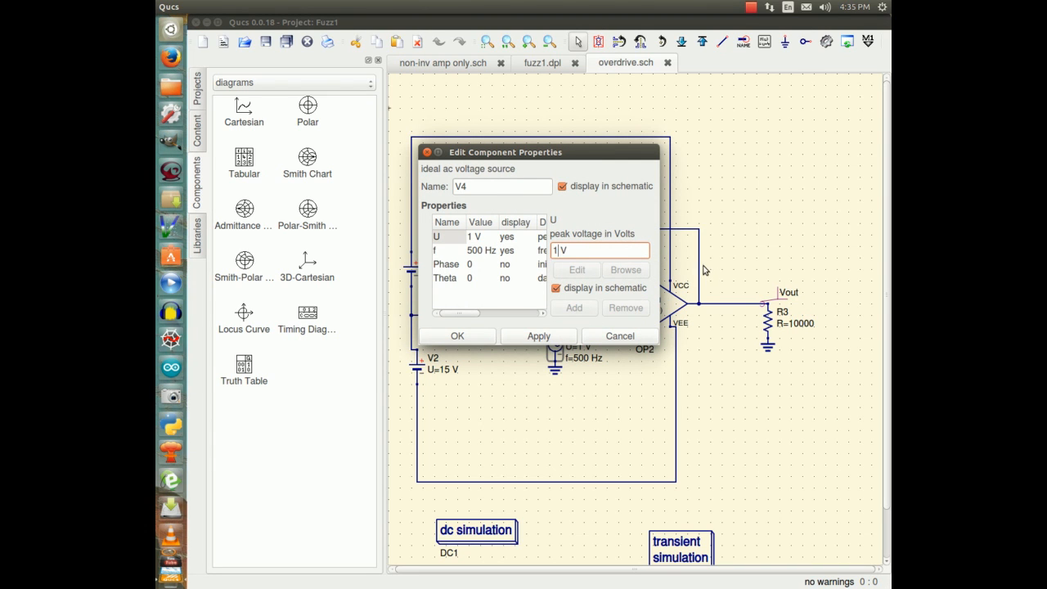
{"action": "key", "text": "BackSpace"}
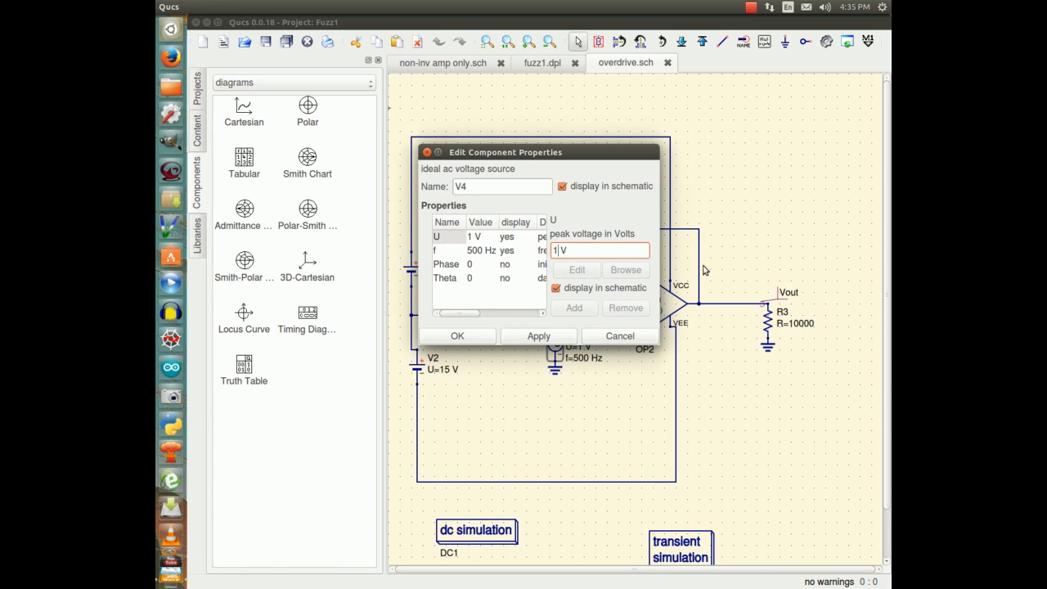
{"action": "type", "text": "1.5 V"}
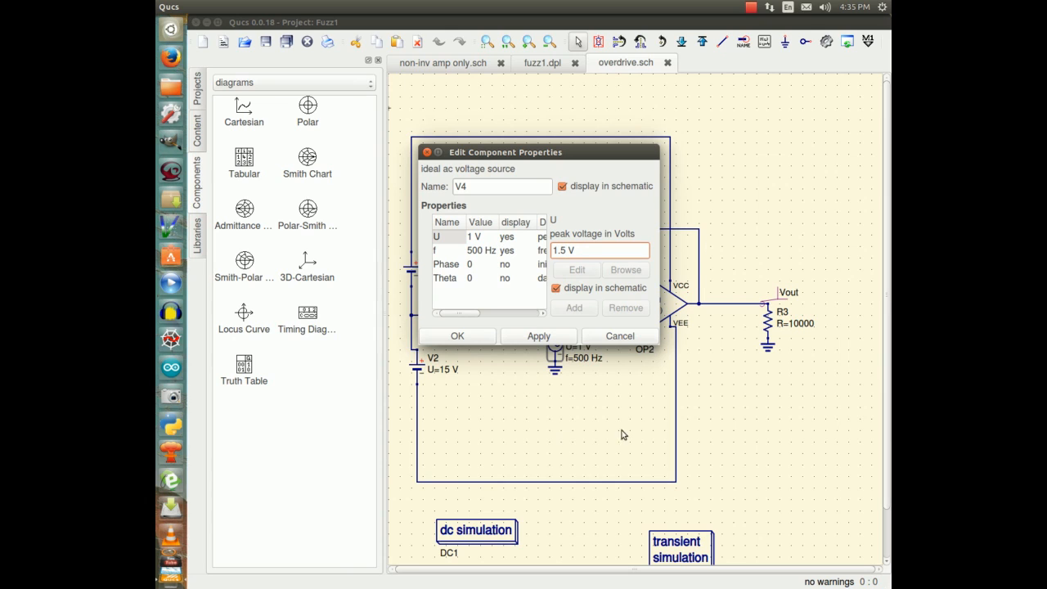
{"action": "left_click", "coordinate": [538, 335]}
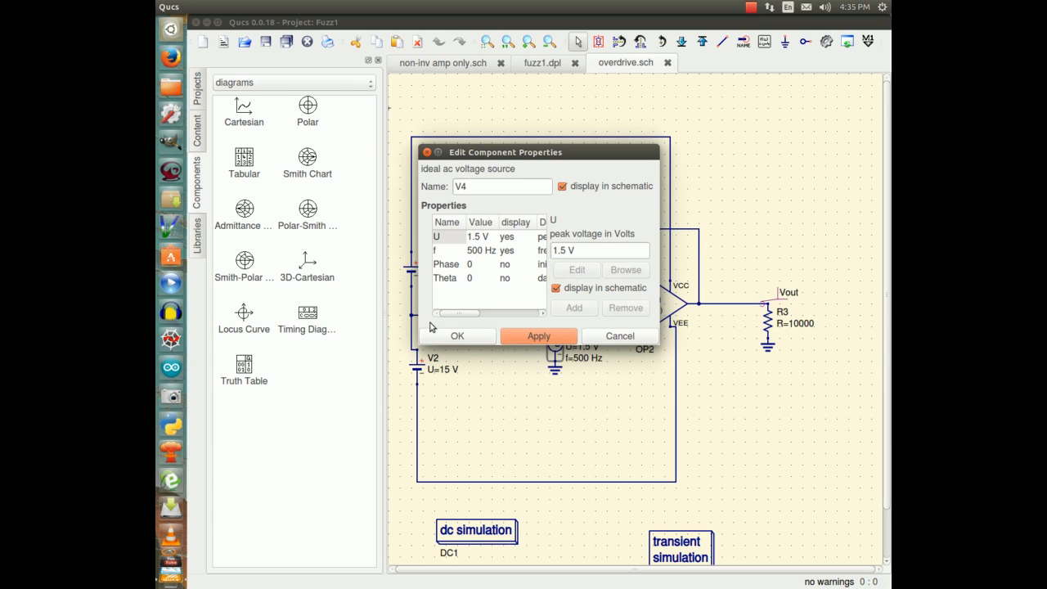
{"action": "left_click", "coordinate": [456, 335]}
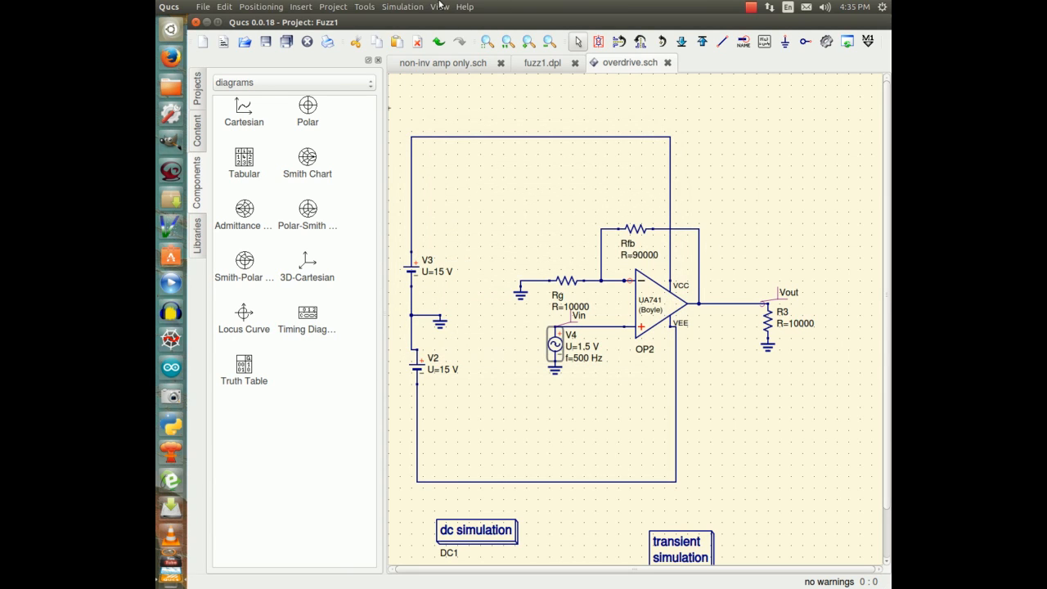
{"action": "left_click", "coordinate": [403, 6]}
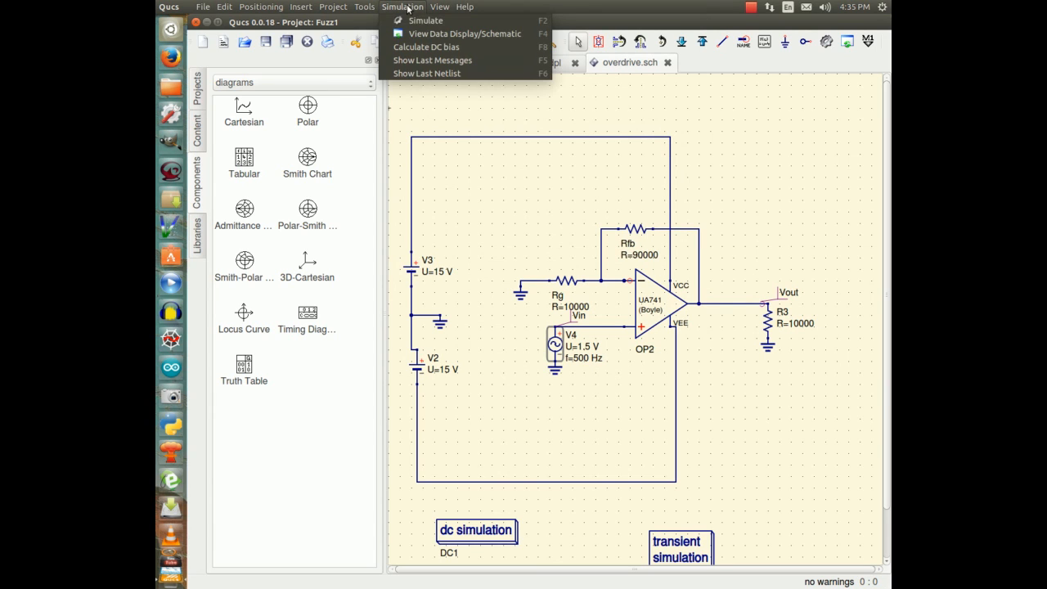
Simulate the 1.5 V input, review the clipped Vout plot, and return to overdrive.sch.
{"action": "left_click", "coordinate": [425, 20]}
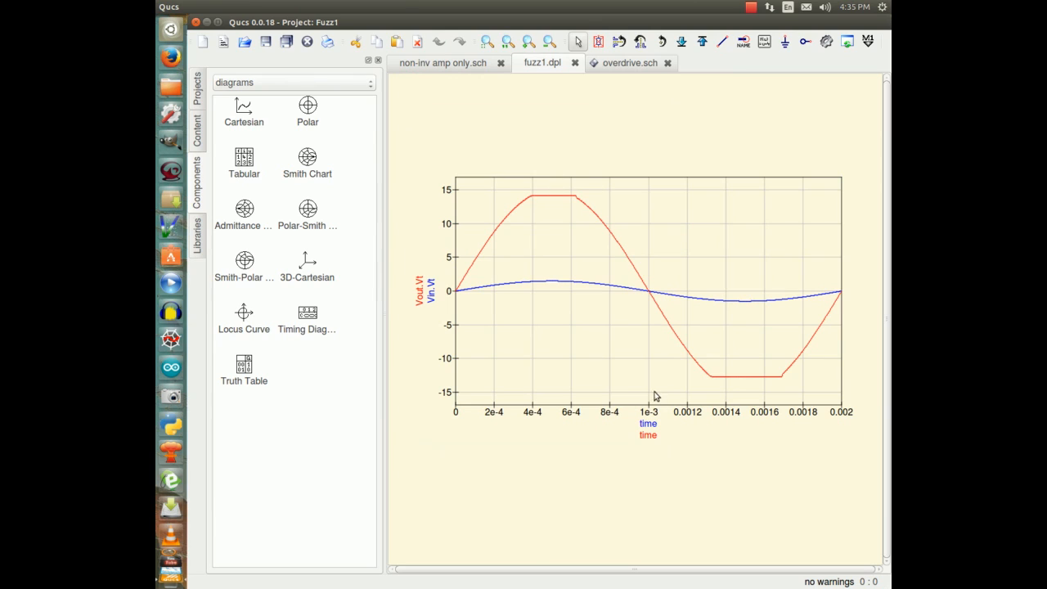
{"action": "mouse_move", "coordinate": [494, 231]}
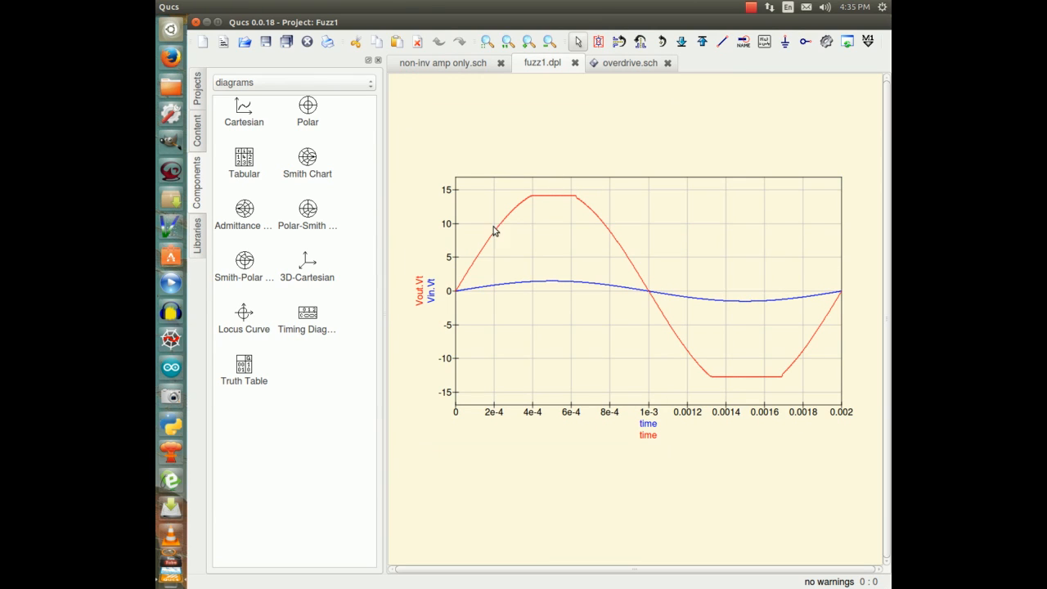
{"action": "mouse_move", "coordinate": [767, 399]}
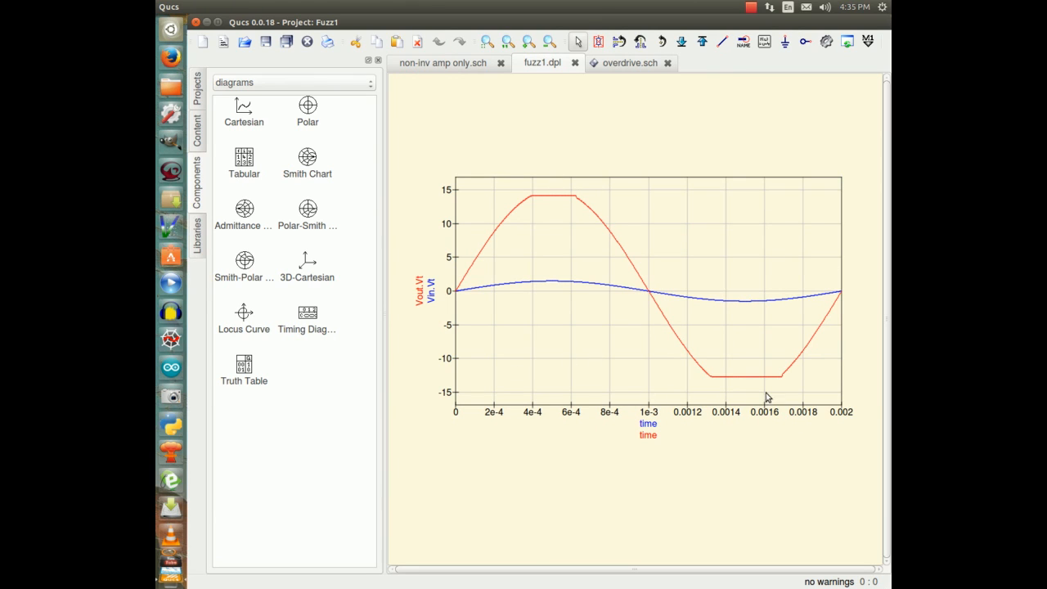
{"action": "mouse_move", "coordinate": [552, 213]}
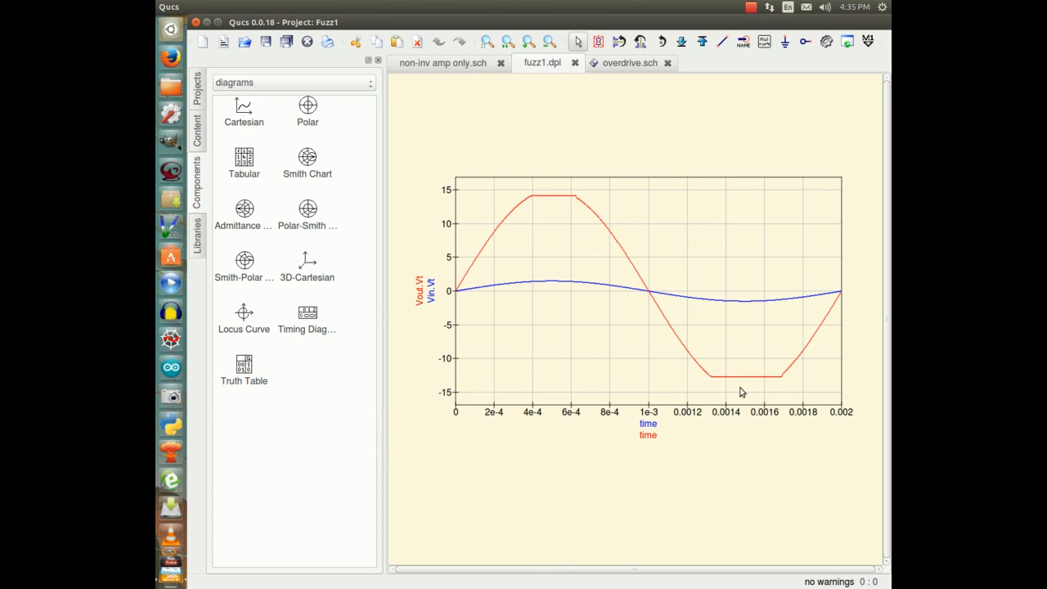
{"action": "mouse_move", "coordinate": [753, 397]}
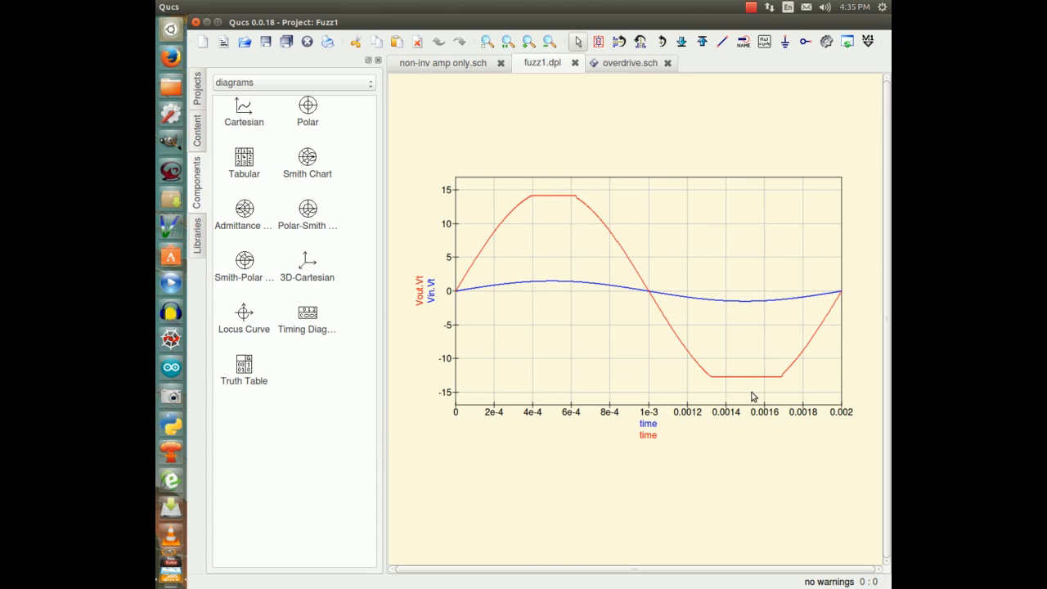
{"action": "mouse_move", "coordinate": [465, 360]}
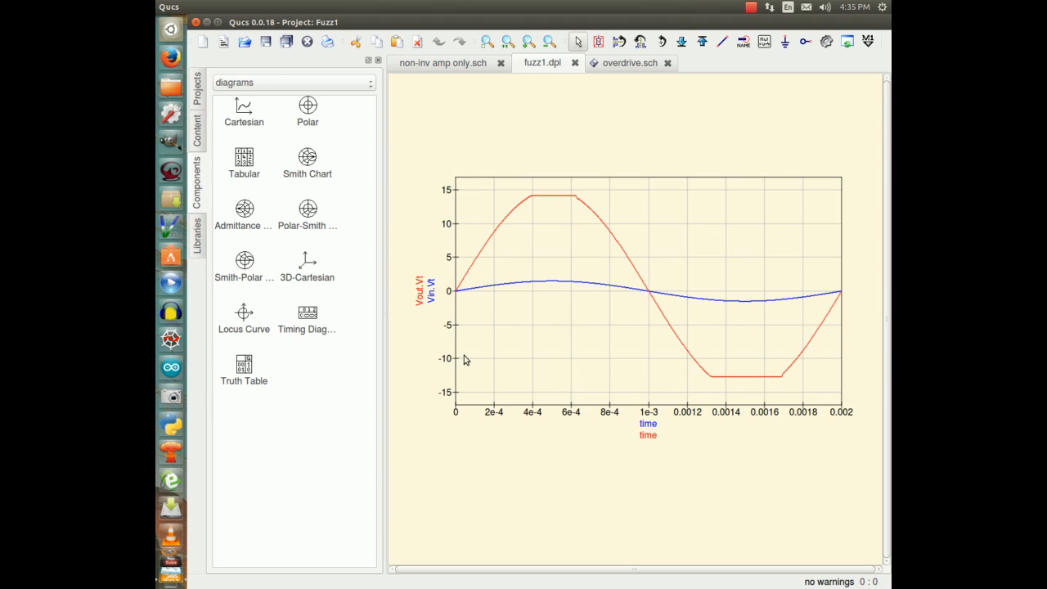
{"action": "mouse_move", "coordinate": [453, 398]}
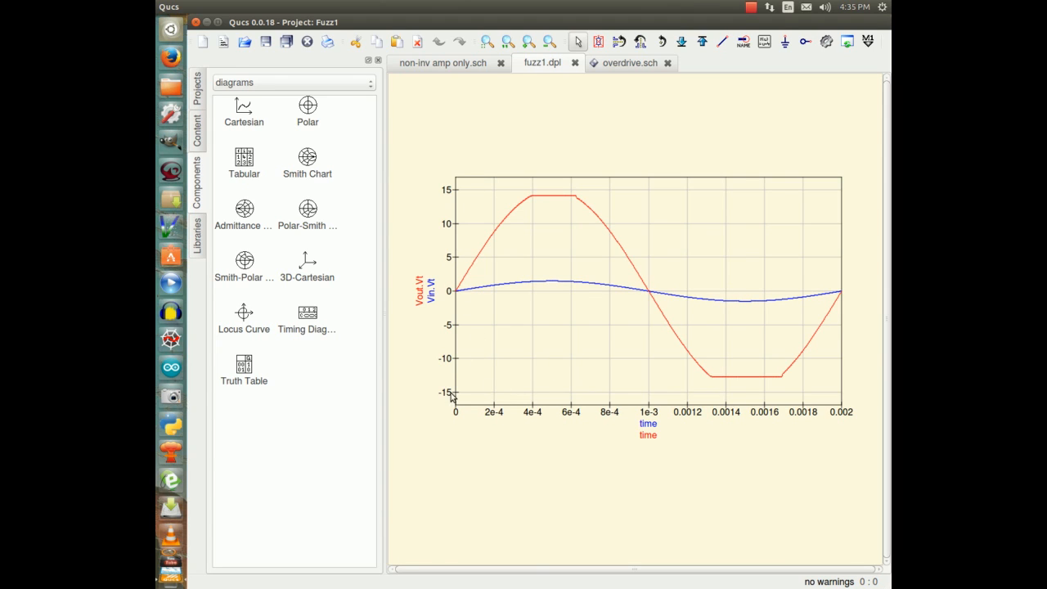
{"action": "mouse_move", "coordinate": [716, 385]}
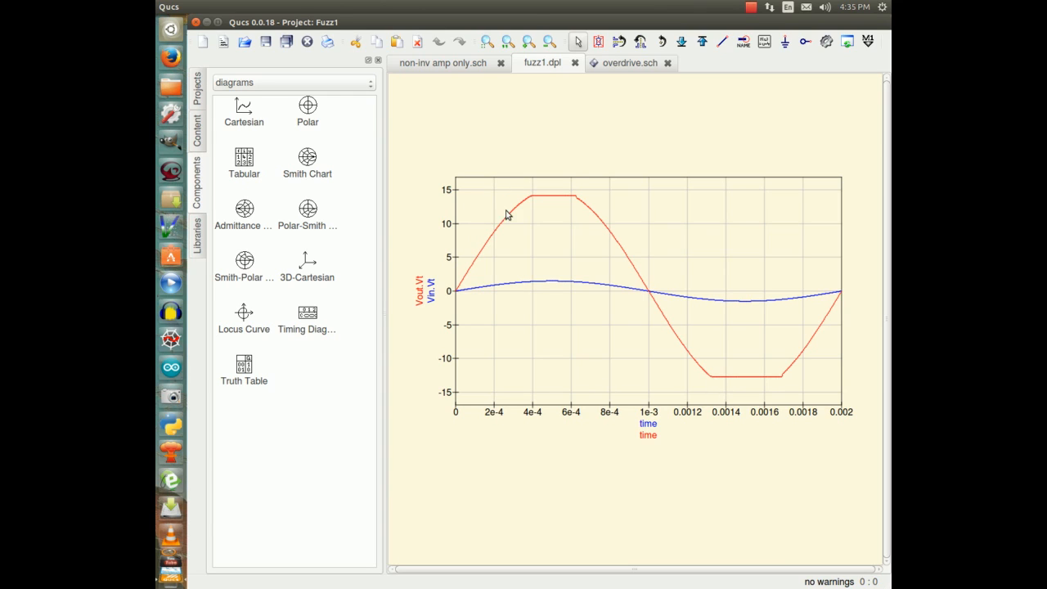
{"action": "mouse_move", "coordinate": [586, 237]}
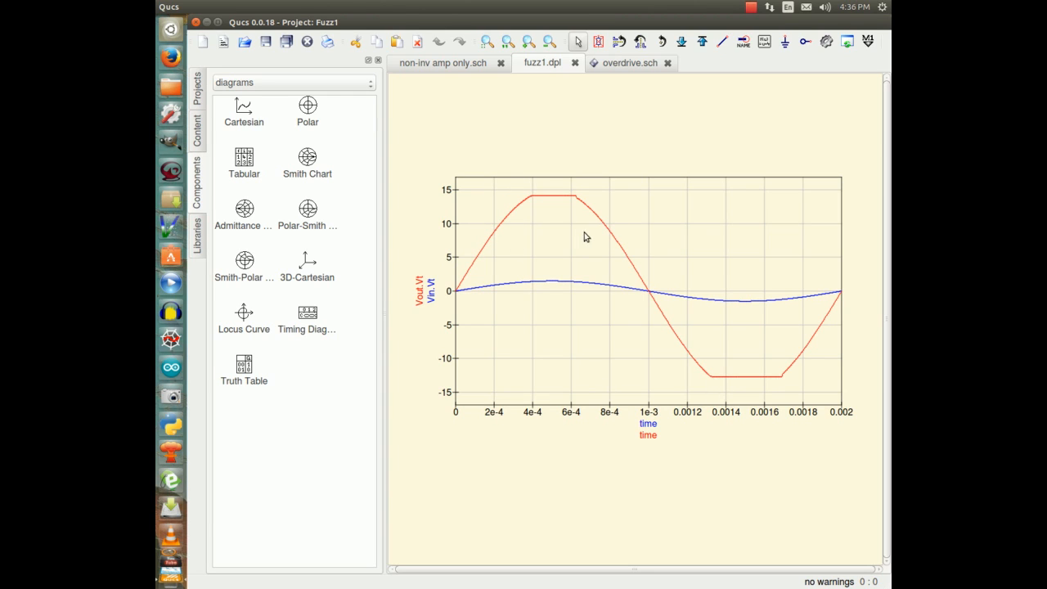
{"action": "mouse_move", "coordinate": [635, 350]}
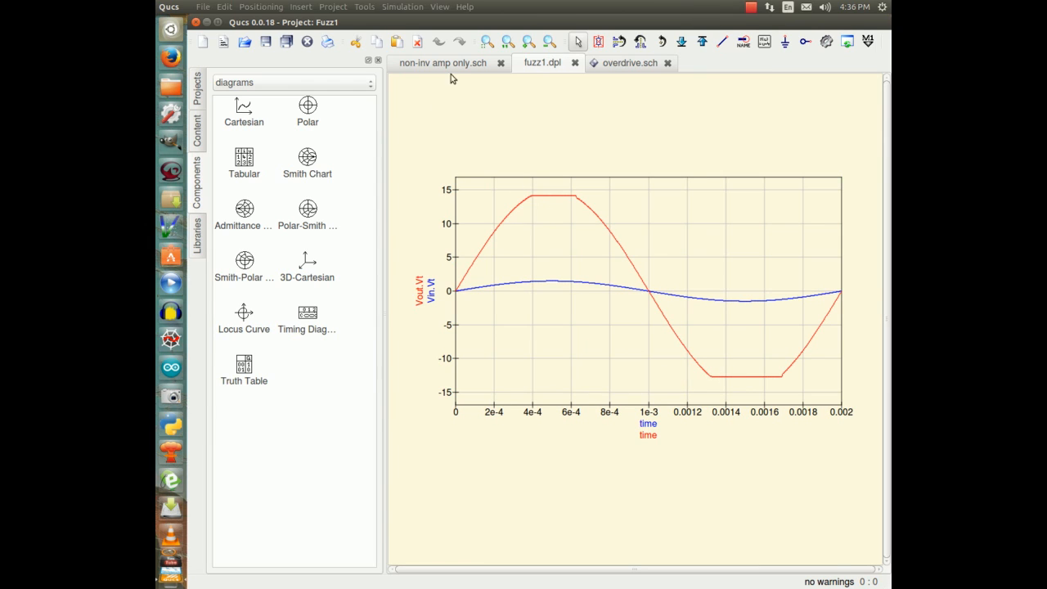
{"action": "left_click", "coordinate": [625, 62]}
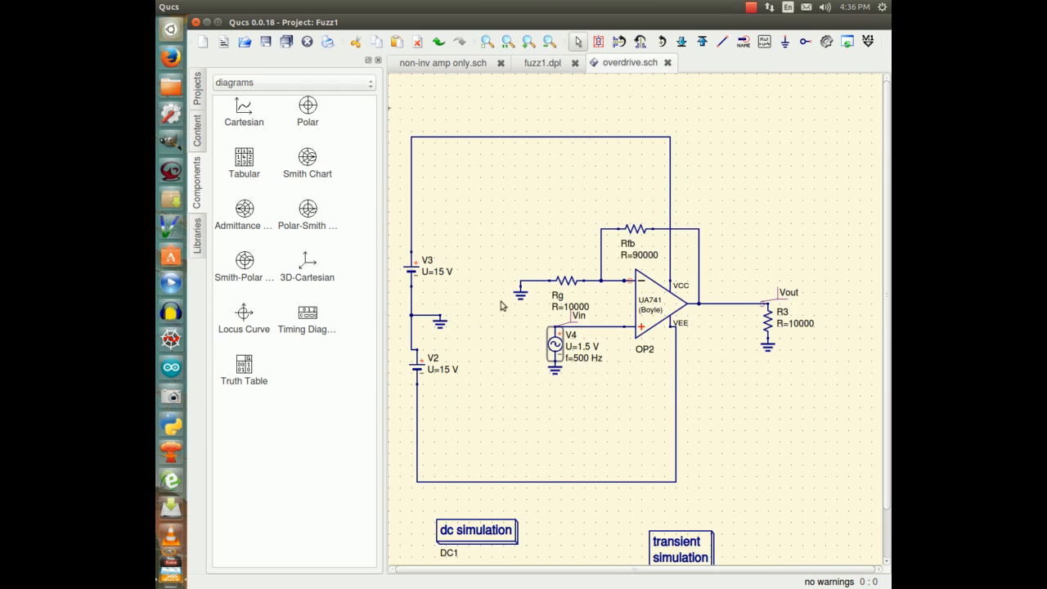
Set the V4 source's peak voltage U to 2 V and apply it.
{"action": "double_click", "coordinate": [556, 343]}
{"action": "type", "text": "2 V"}
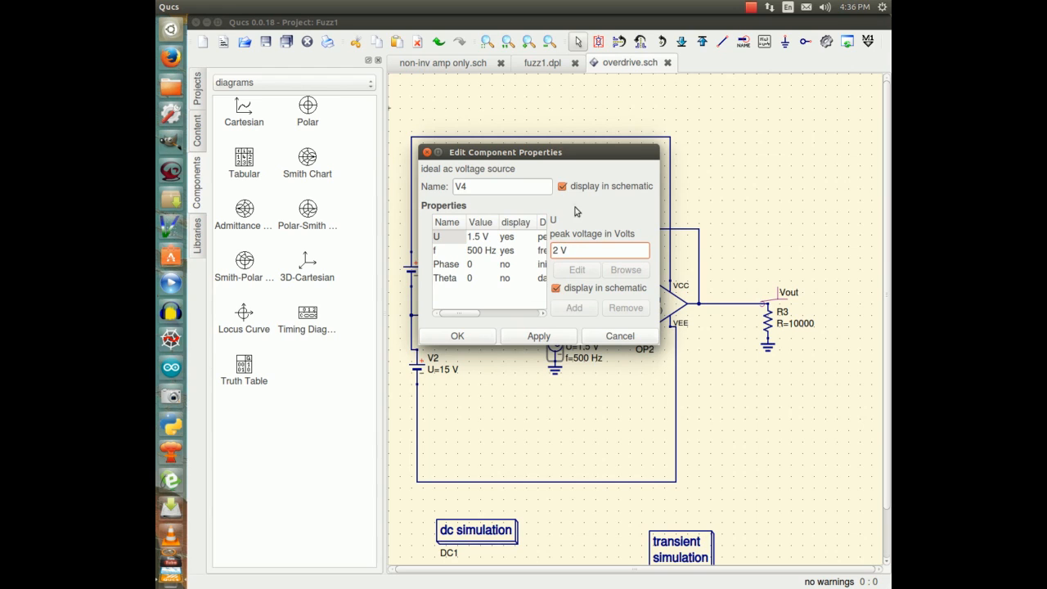
{"action": "left_click", "coordinate": [538, 336]}
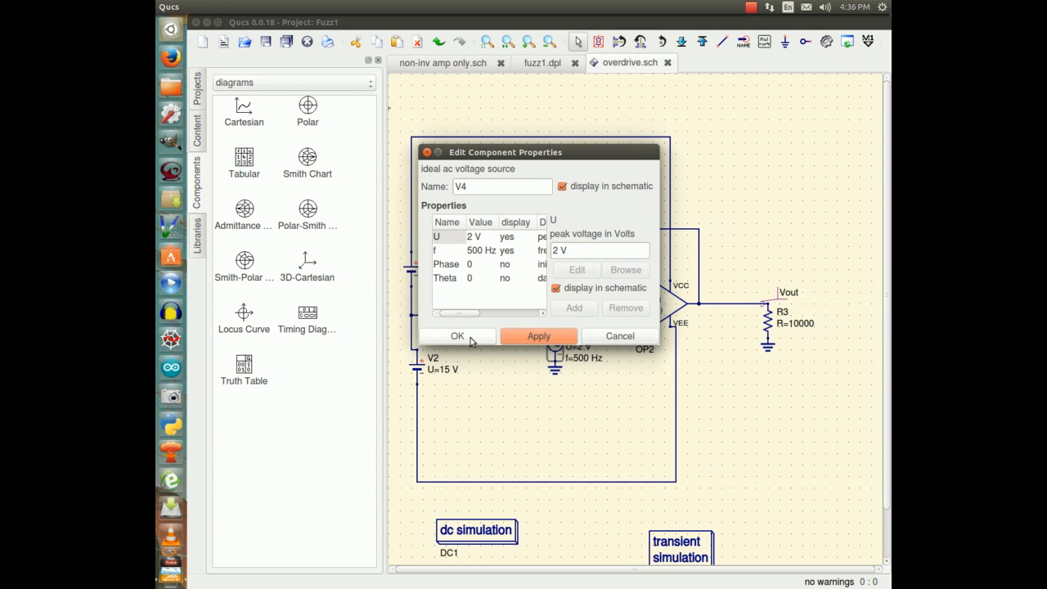
{"action": "left_click", "coordinate": [457, 335]}
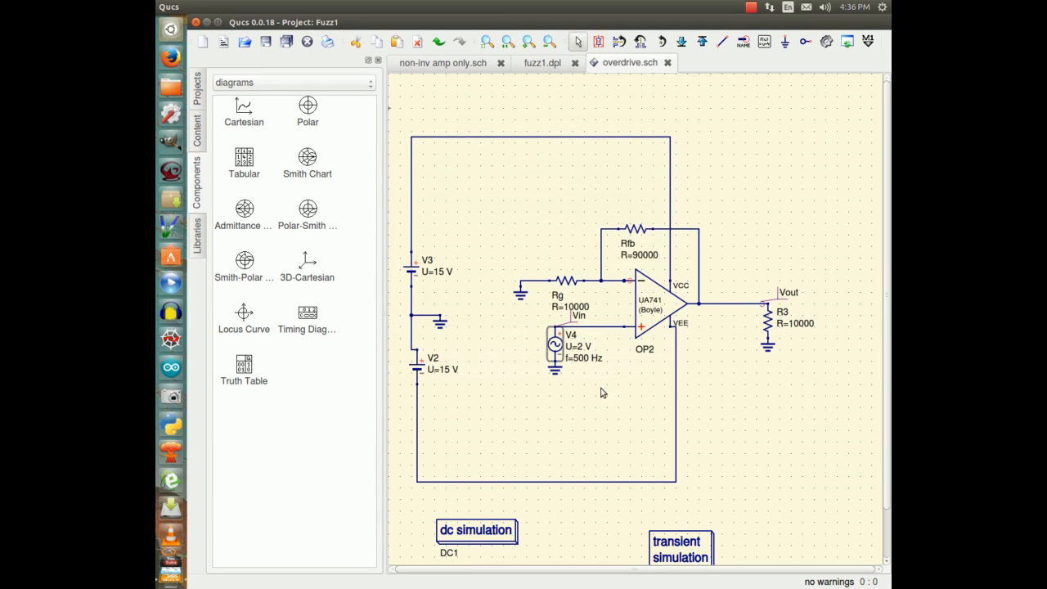
Check the fuzz1.dpl plot, return to overdrive.sch and close the other open documents.
{"action": "left_click", "coordinate": [541, 62]}
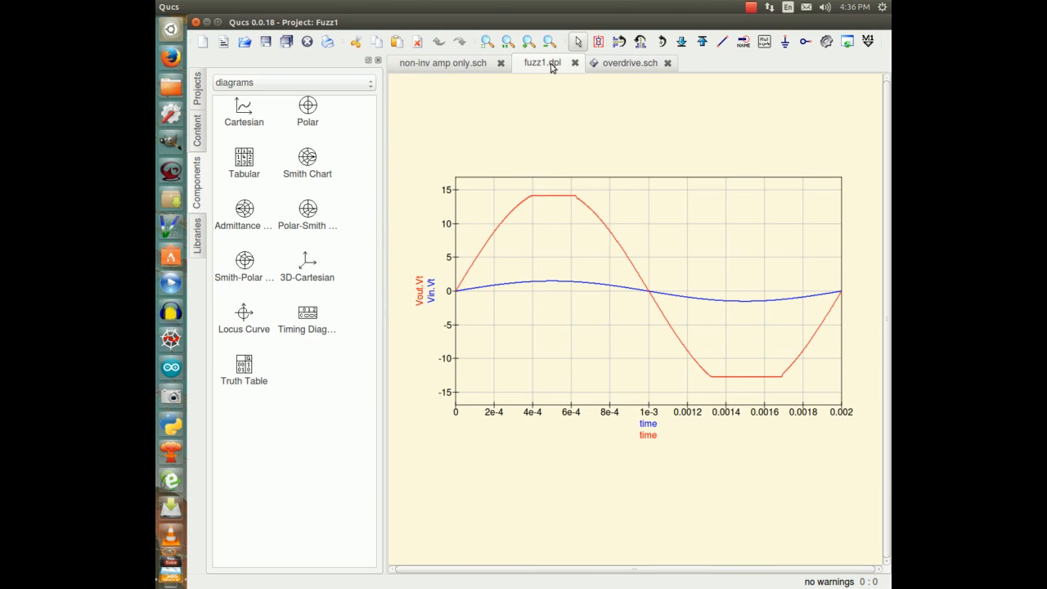
{"action": "left_click", "coordinate": [629, 62]}
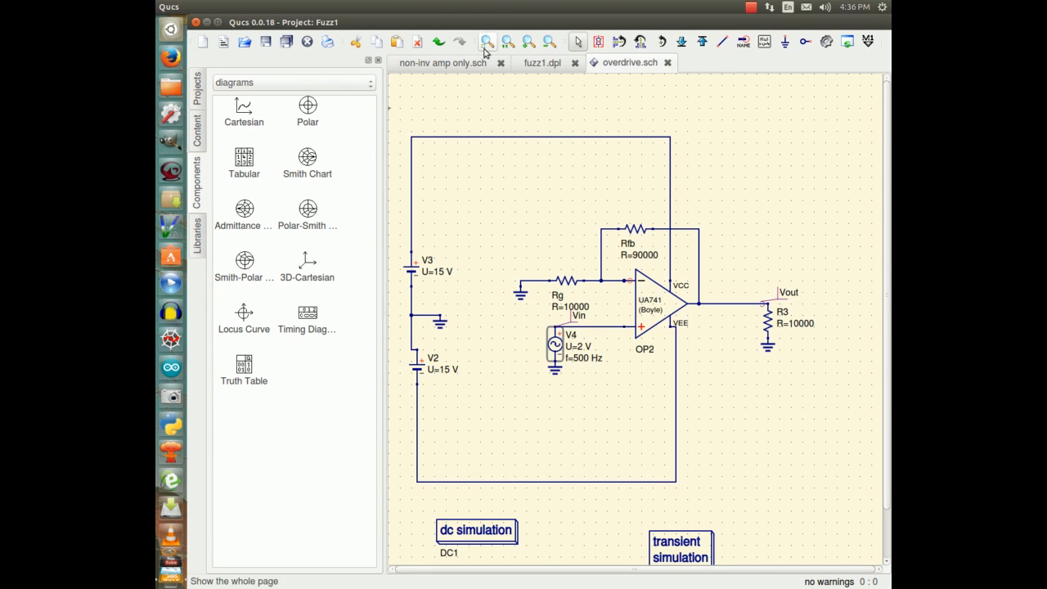
{"action": "left_click", "coordinate": [501, 62]}
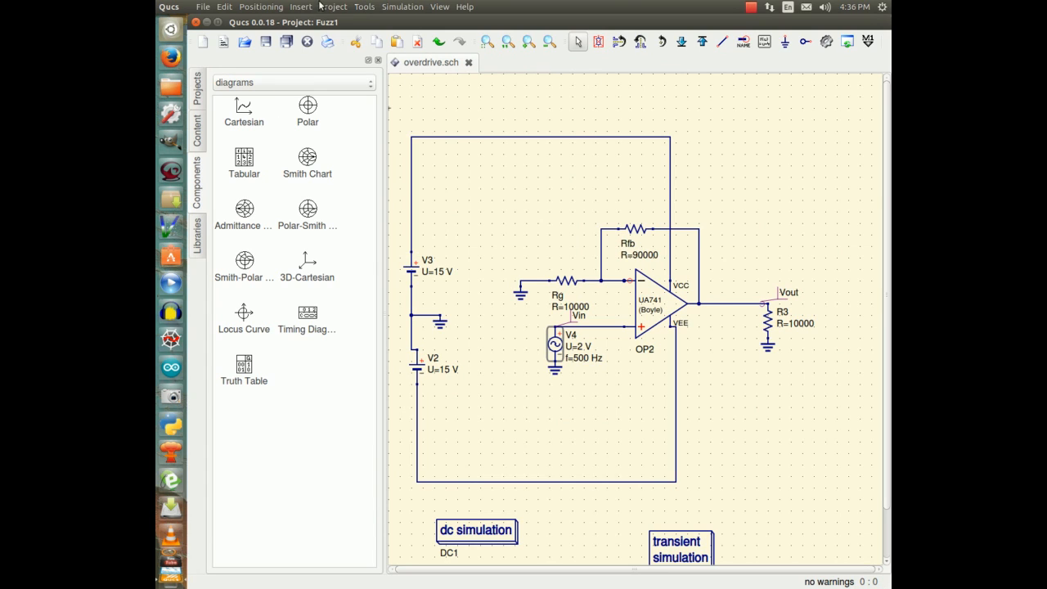
{"action": "left_click", "coordinate": [402, 6]}
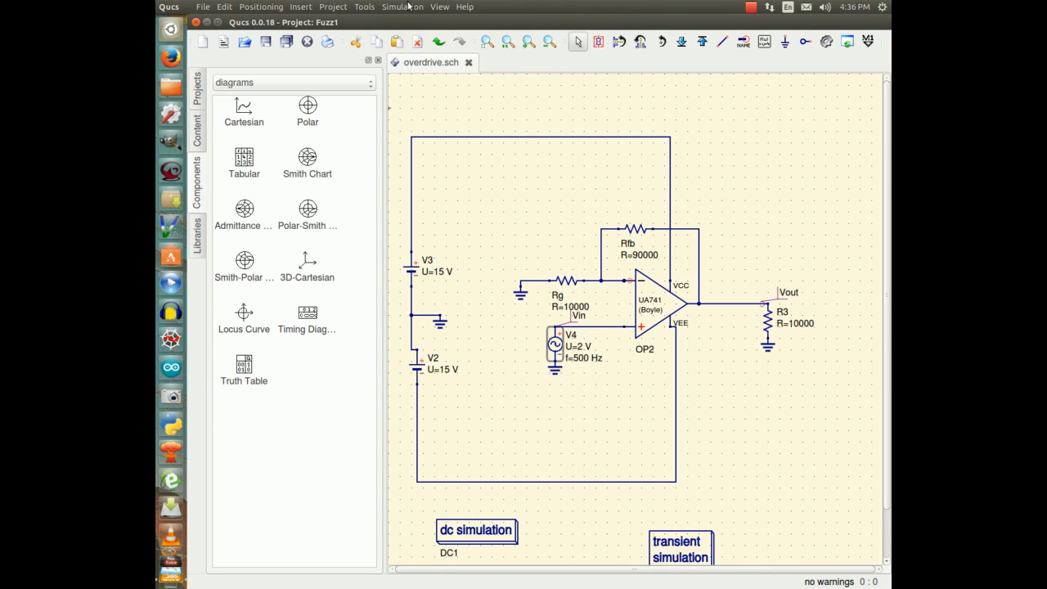
{"action": "left_click", "coordinate": [307, 42]}
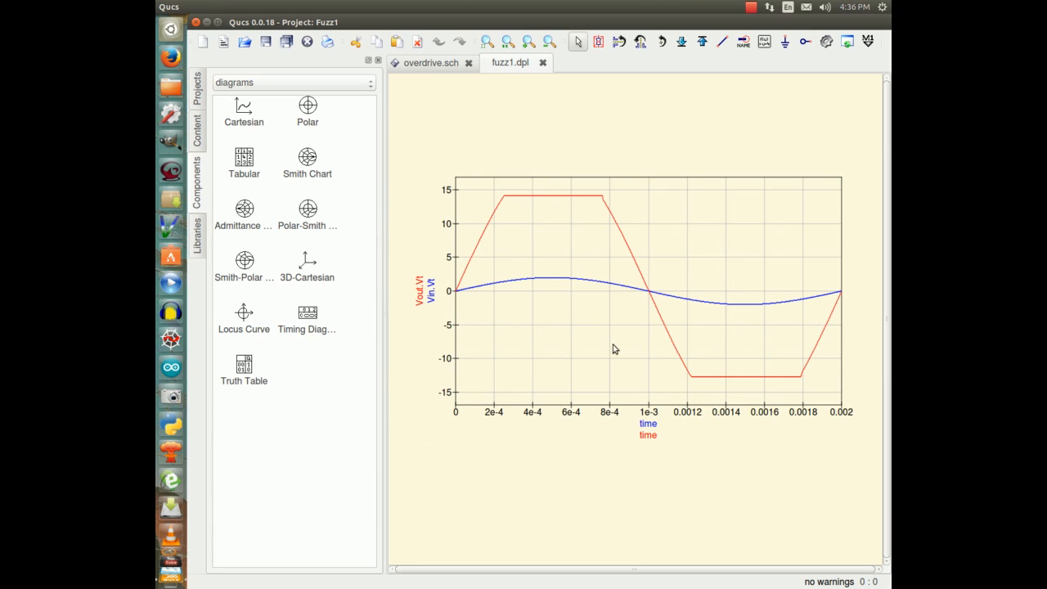
{"action": "mouse_move", "coordinate": [449, 273]}
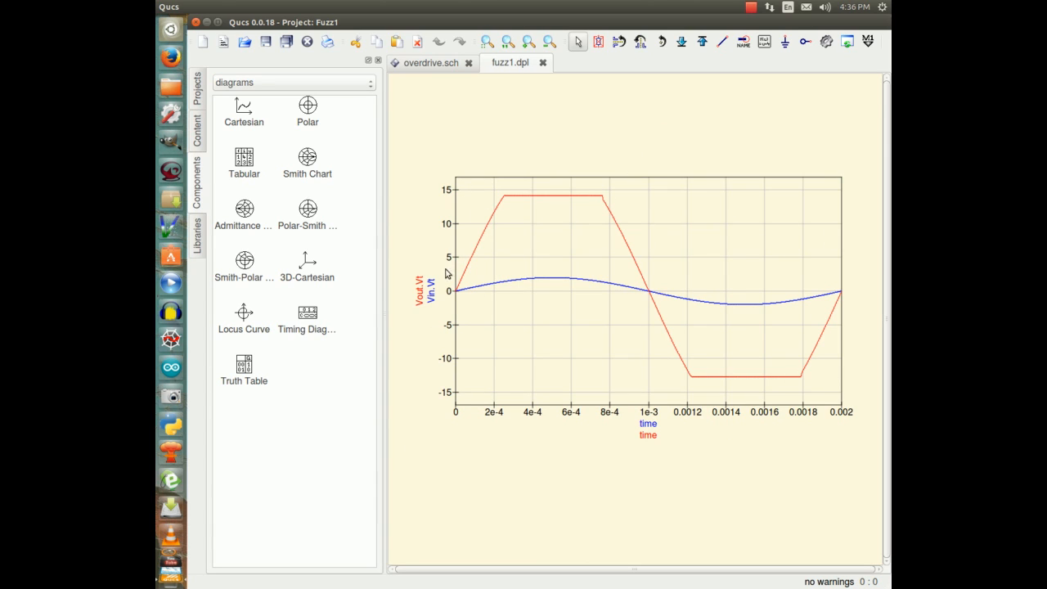
{"action": "mouse_move", "coordinate": [781, 392]}
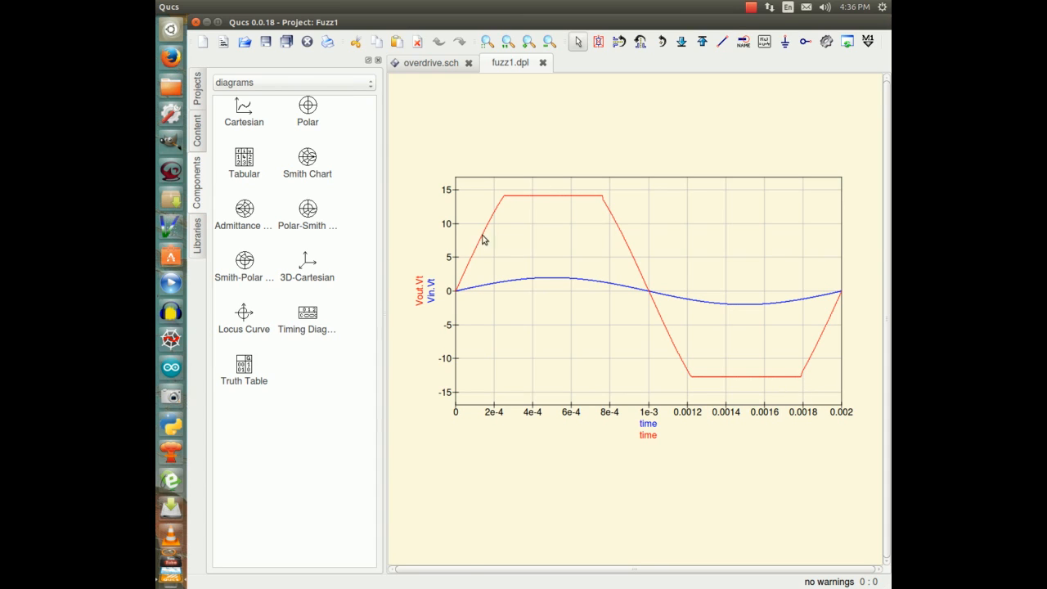
{"action": "mouse_move", "coordinate": [805, 396]}
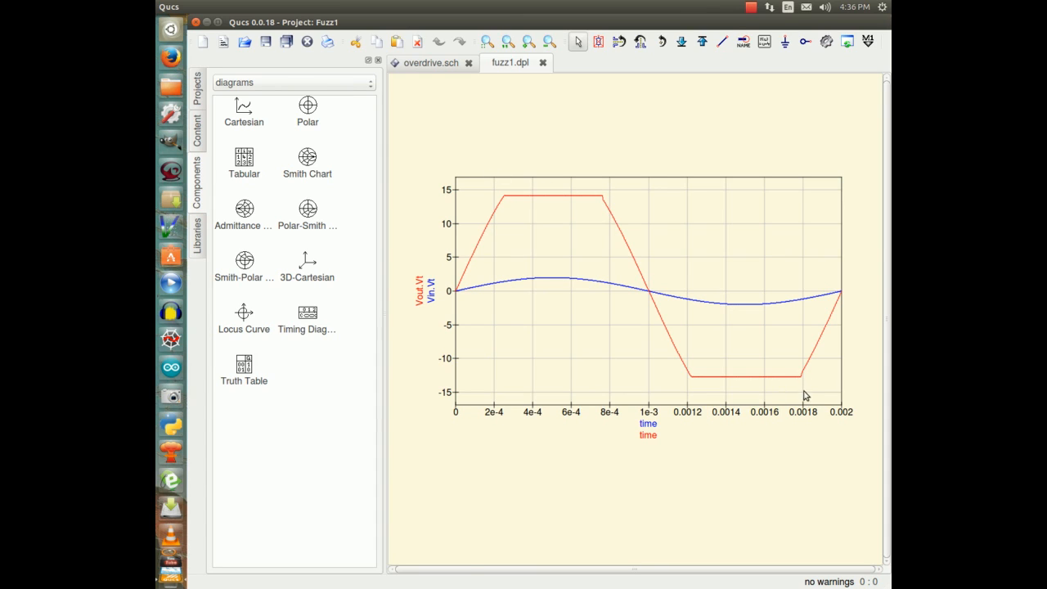
{"action": "mouse_move", "coordinate": [754, 416]}
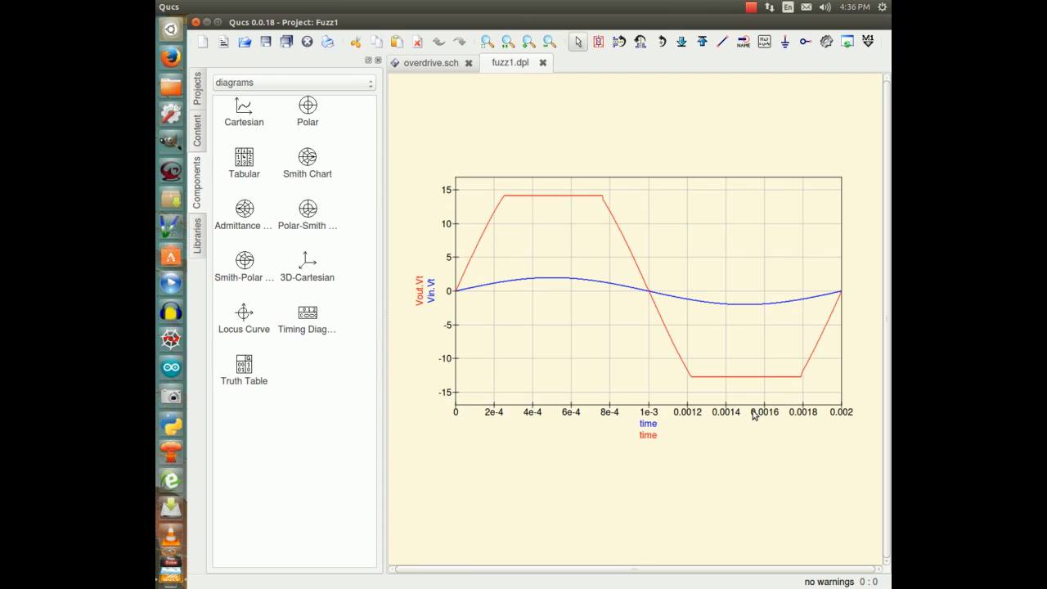
{"action": "mouse_move", "coordinate": [769, 394]}
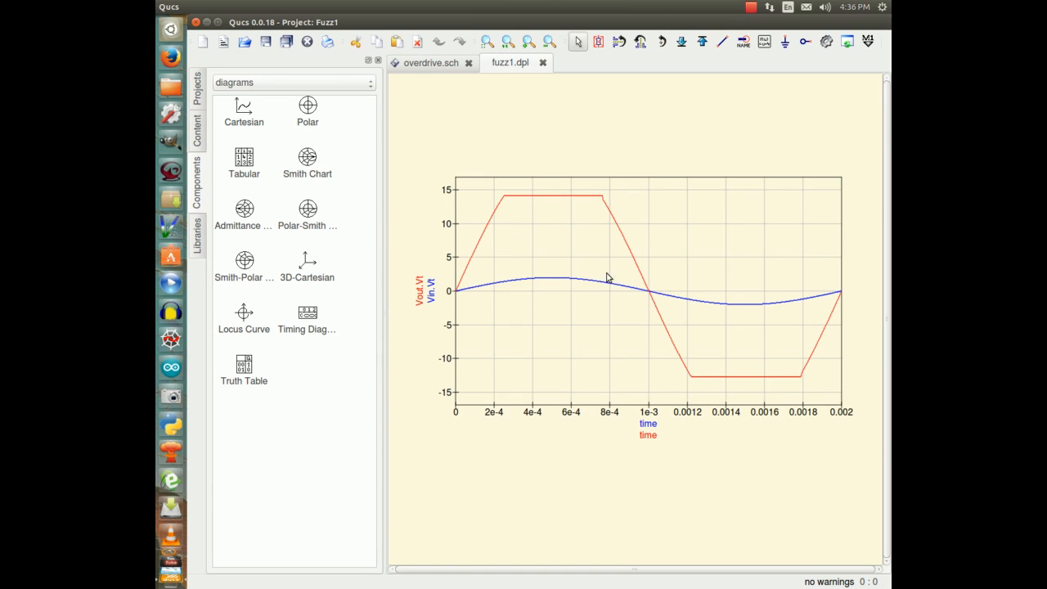
{"action": "mouse_move", "coordinate": [669, 343]}
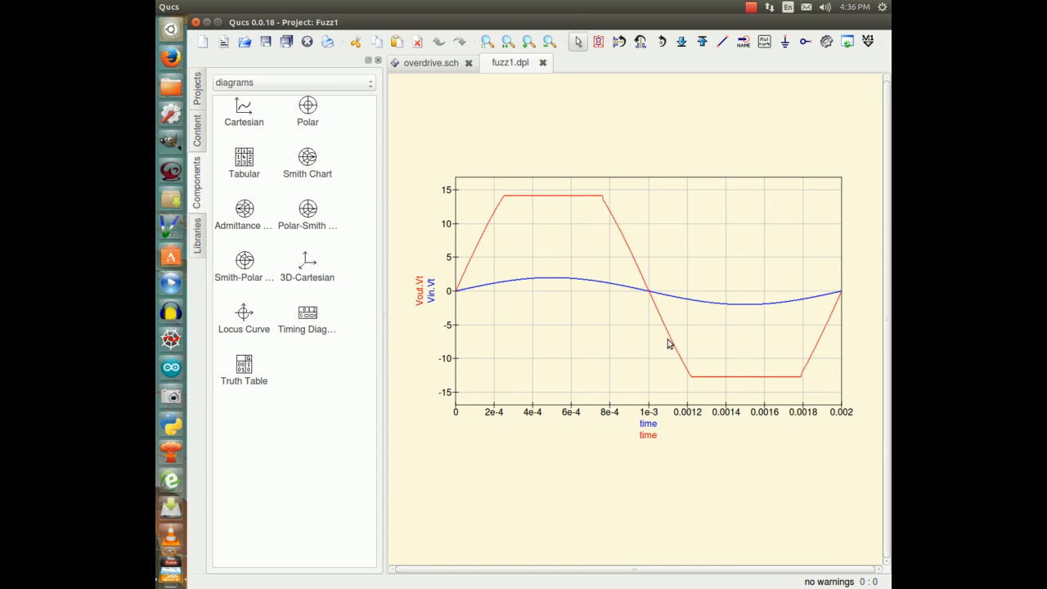
{"action": "mouse_move", "coordinate": [839, 297]}
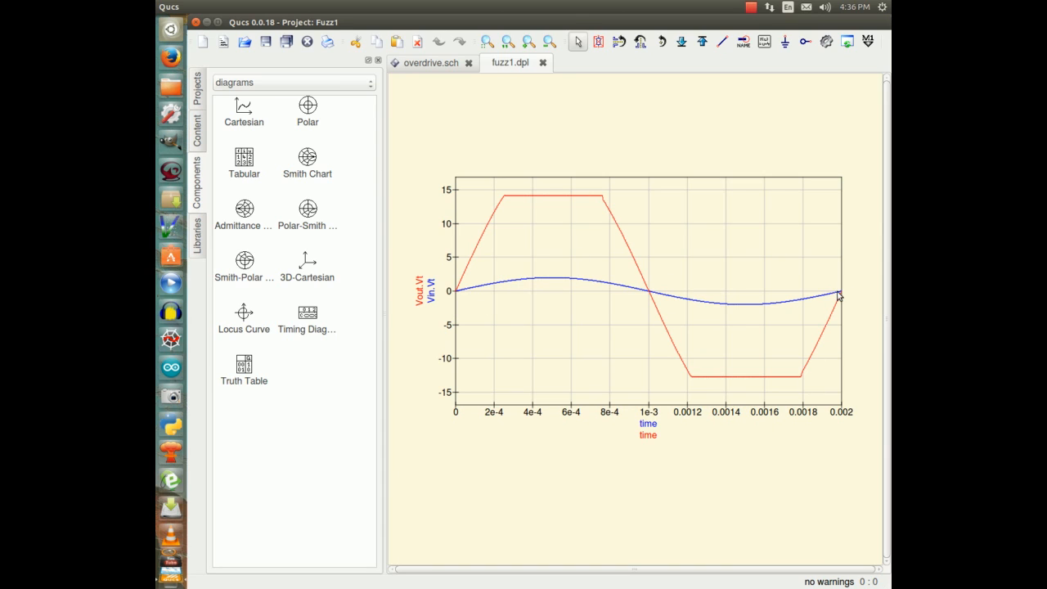
{"action": "mouse_move", "coordinate": [831, 304]}
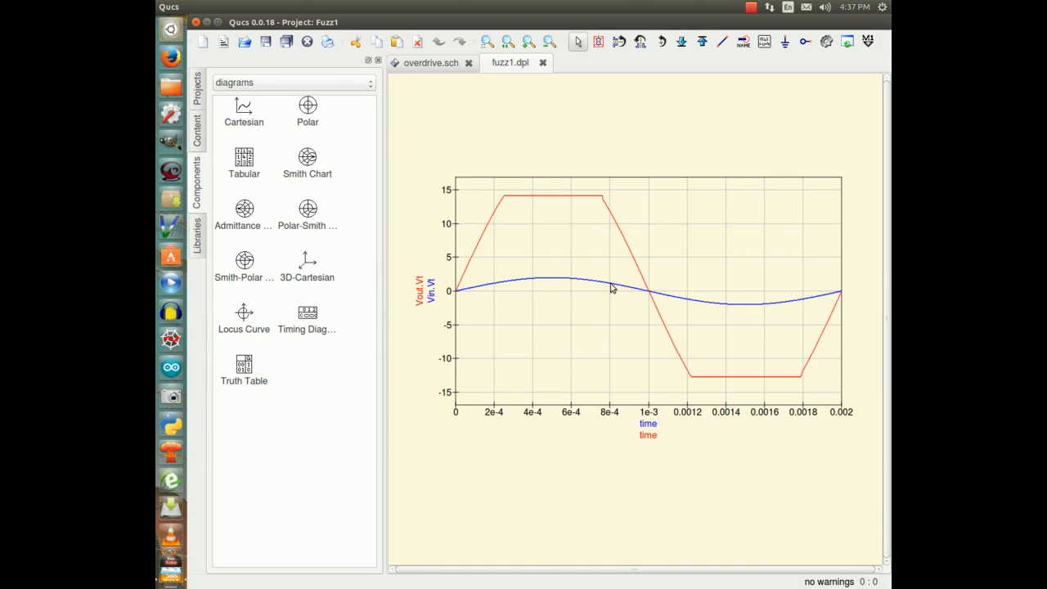
{"action": "mouse_move", "coordinate": [701, 386]}
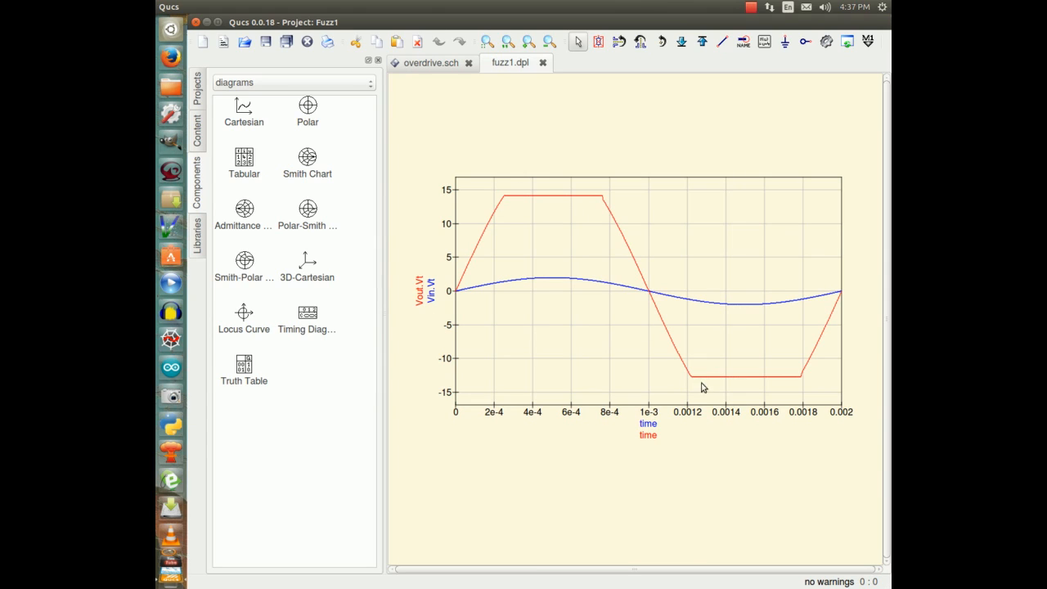
{"action": "mouse_move", "coordinate": [843, 306]}
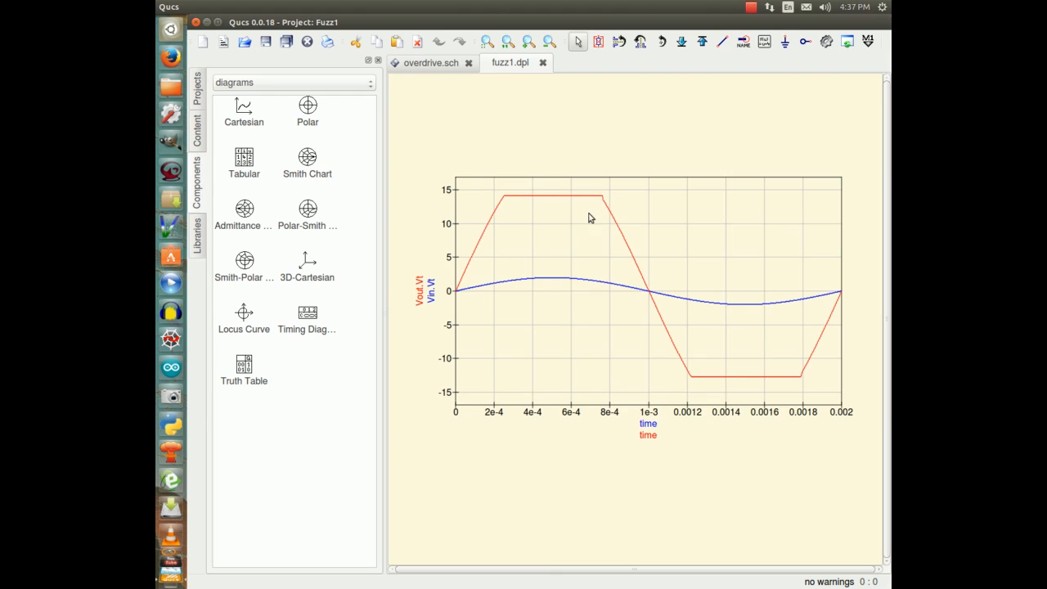
{"action": "mouse_move", "coordinate": [654, 400]}
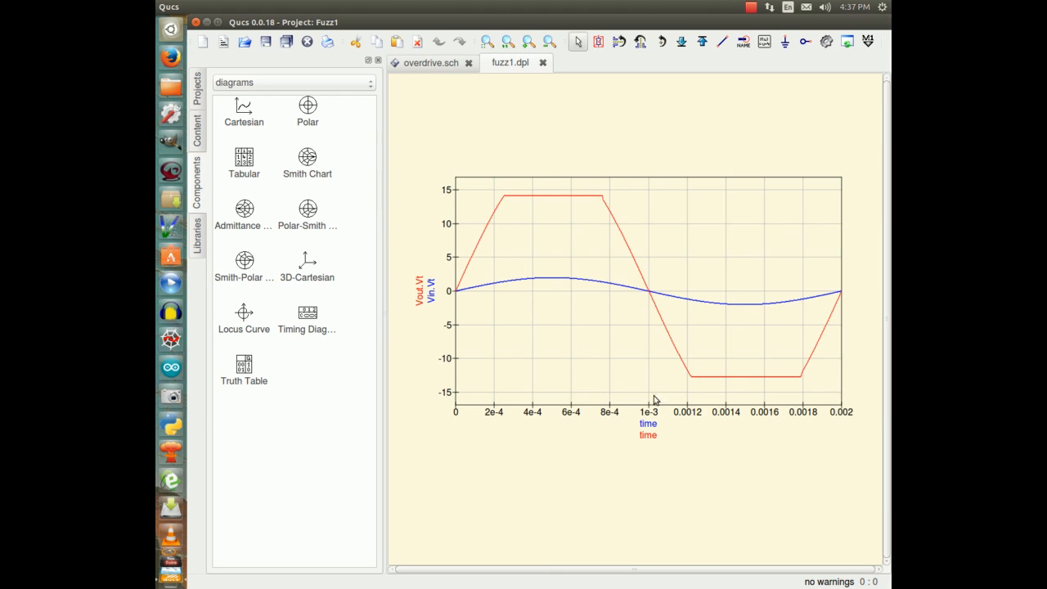
{"action": "mouse_move", "coordinate": [540, 207]}
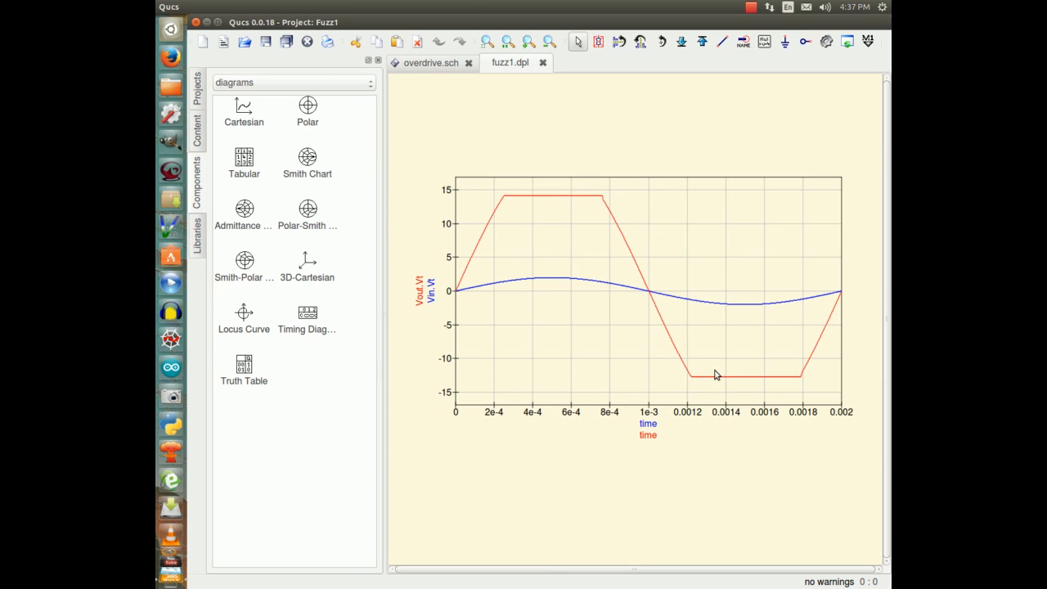
{"action": "mouse_move", "coordinate": [550, 383]}
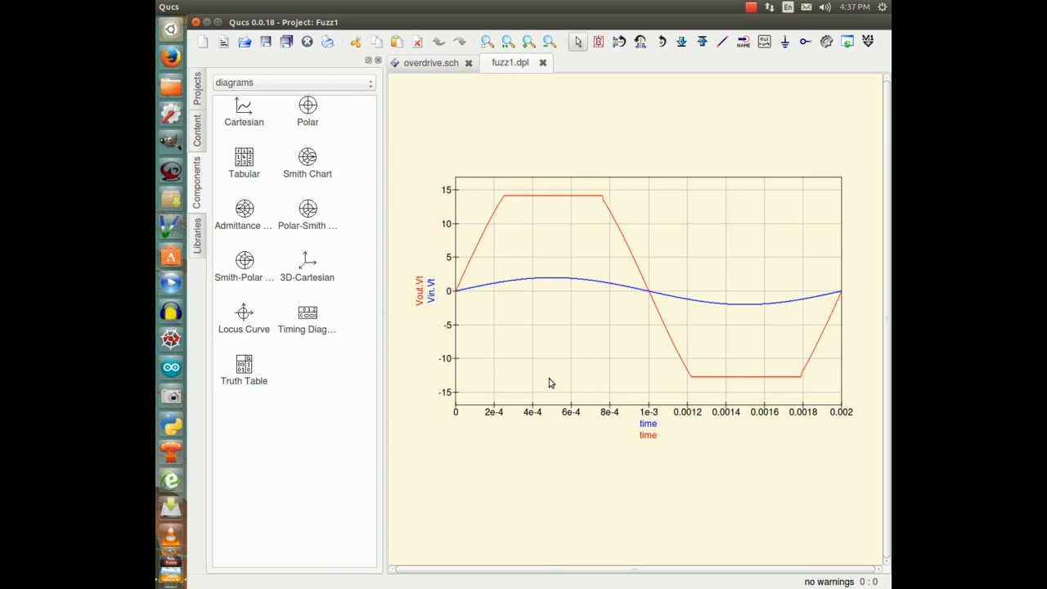
{"action": "mouse_move", "coordinate": [597, 343]}
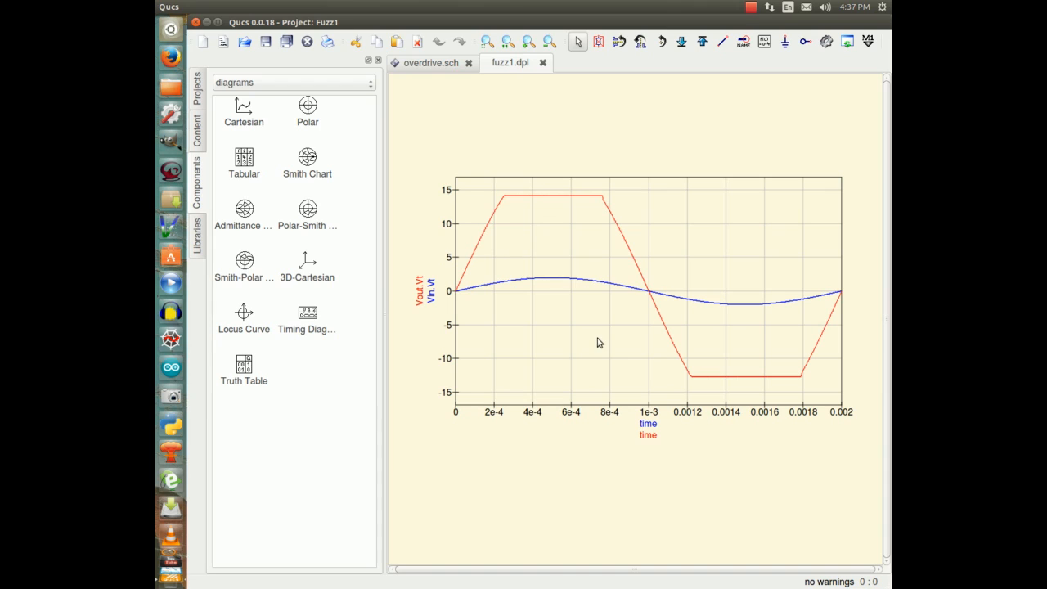
{"action": "mouse_move", "coordinate": [579, 327]}
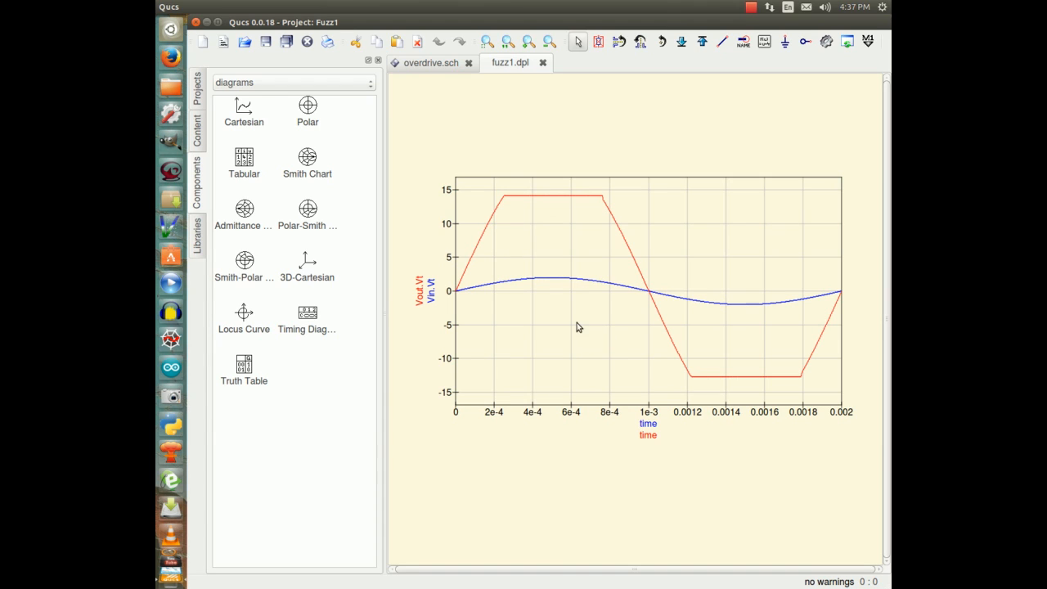
{"action": "mouse_move", "coordinate": [569, 327]}
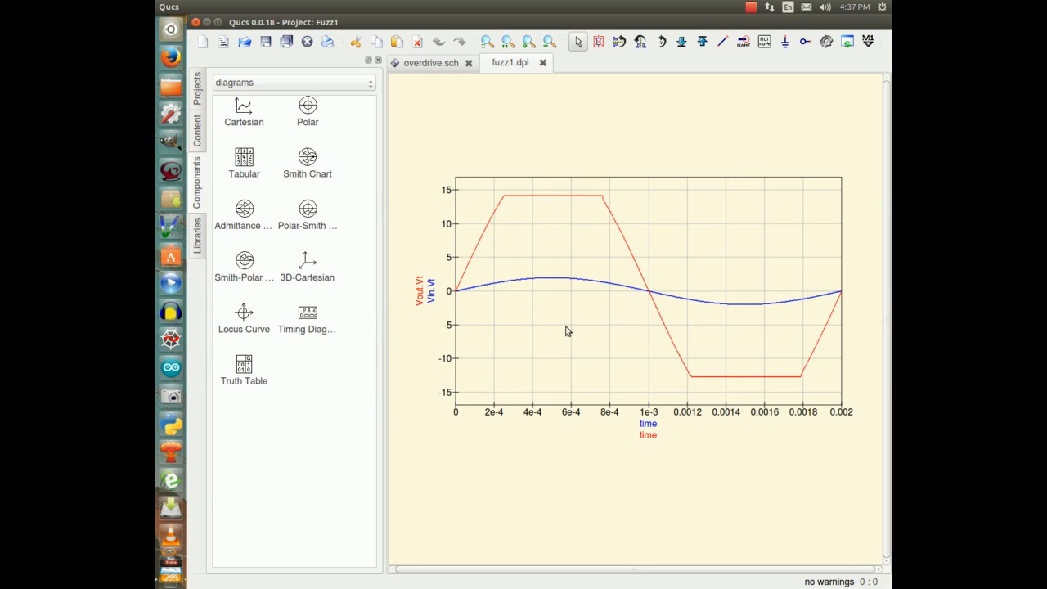
{"action": "mouse_move", "coordinate": [631, 335]}
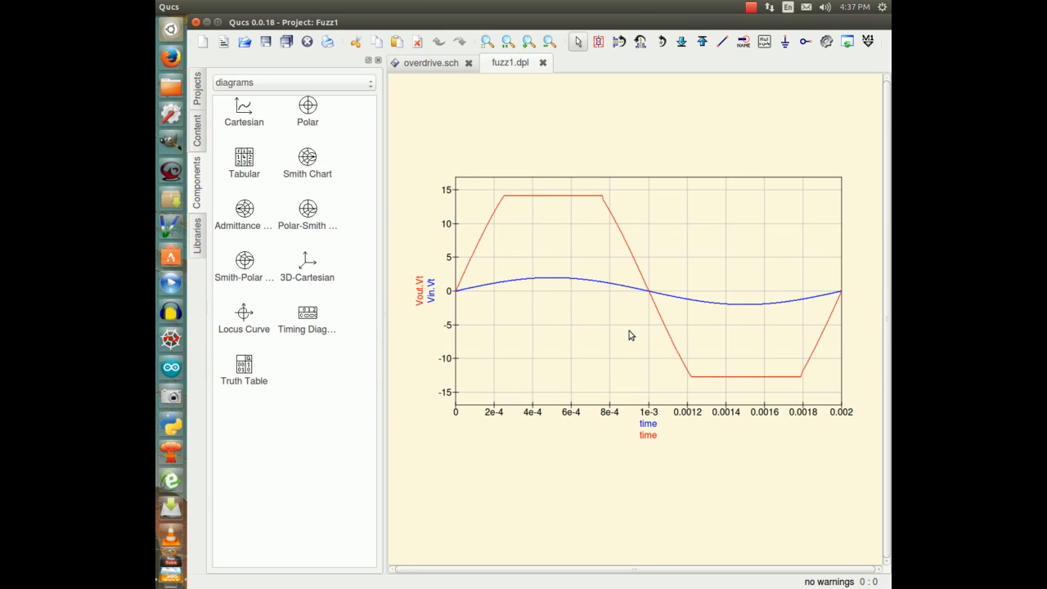
{"action": "mouse_move", "coordinate": [505, 215]}
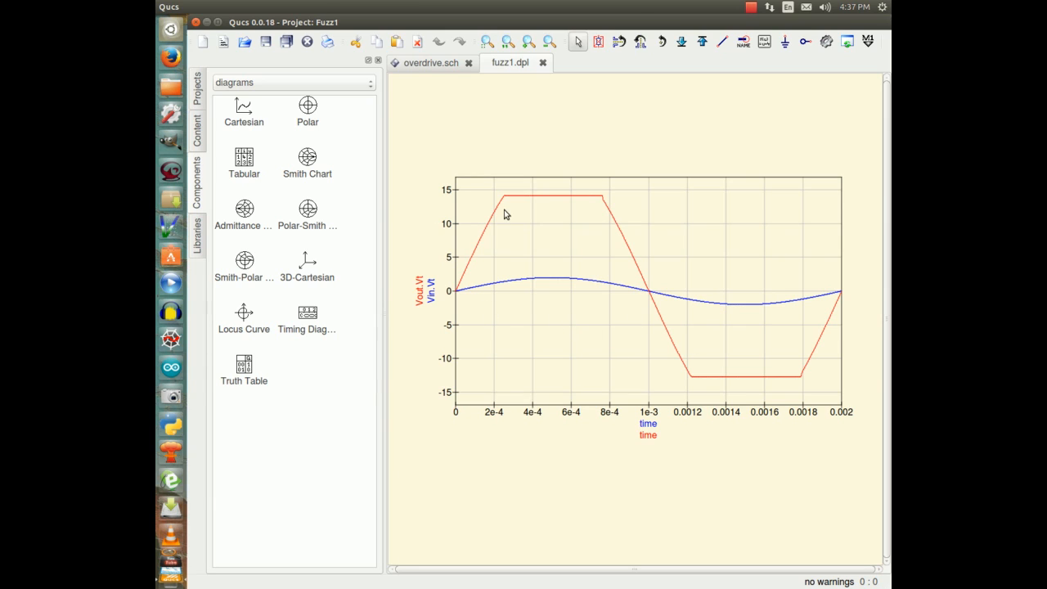
{"action": "mouse_move", "coordinate": [576, 324]}
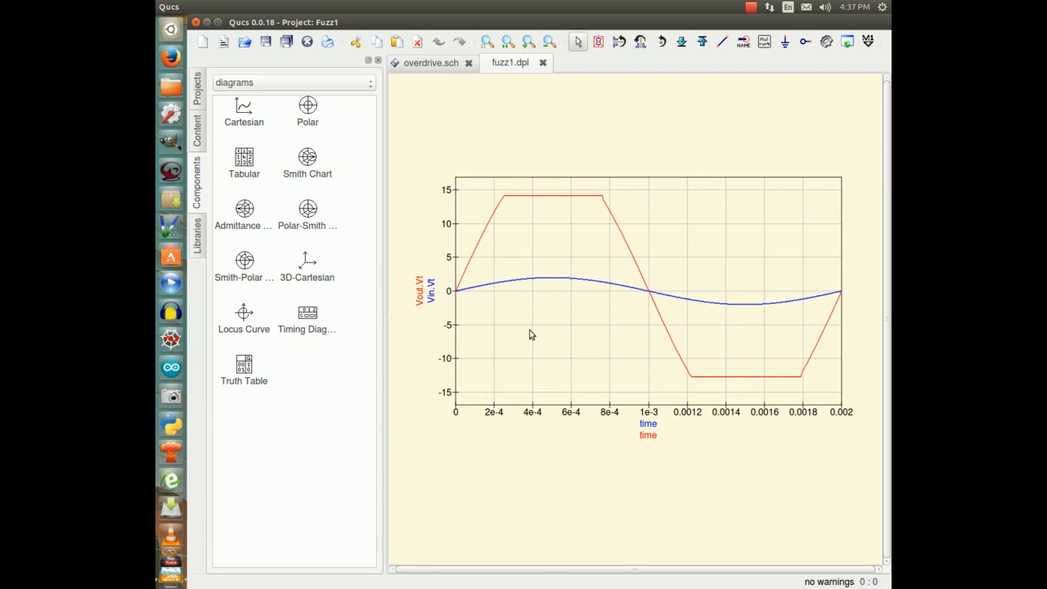
{"action": "mouse_move", "coordinate": [540, 321]}
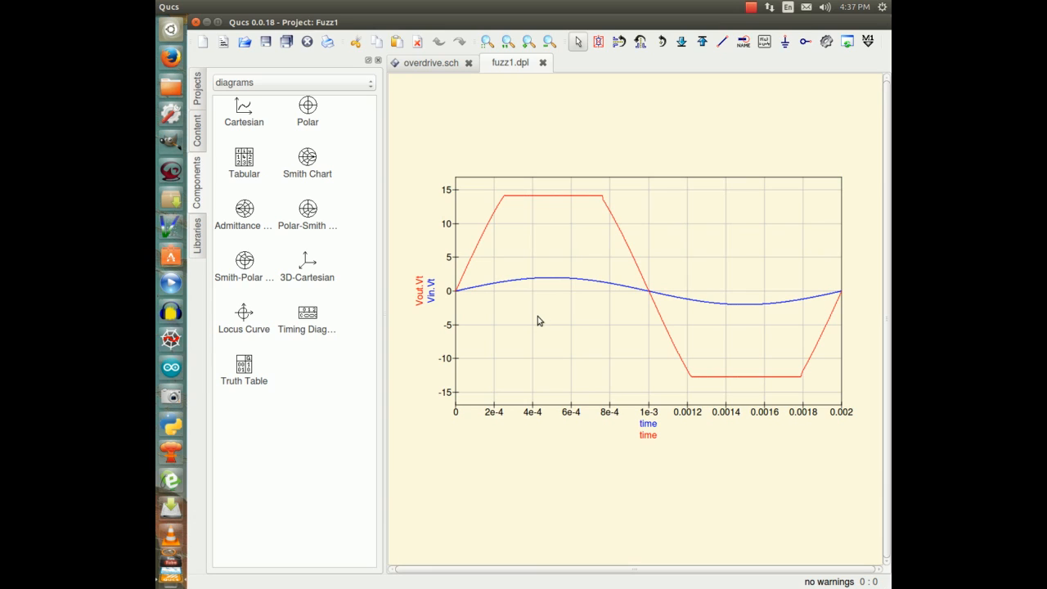
{"action": "mouse_move", "coordinate": [535, 215]}
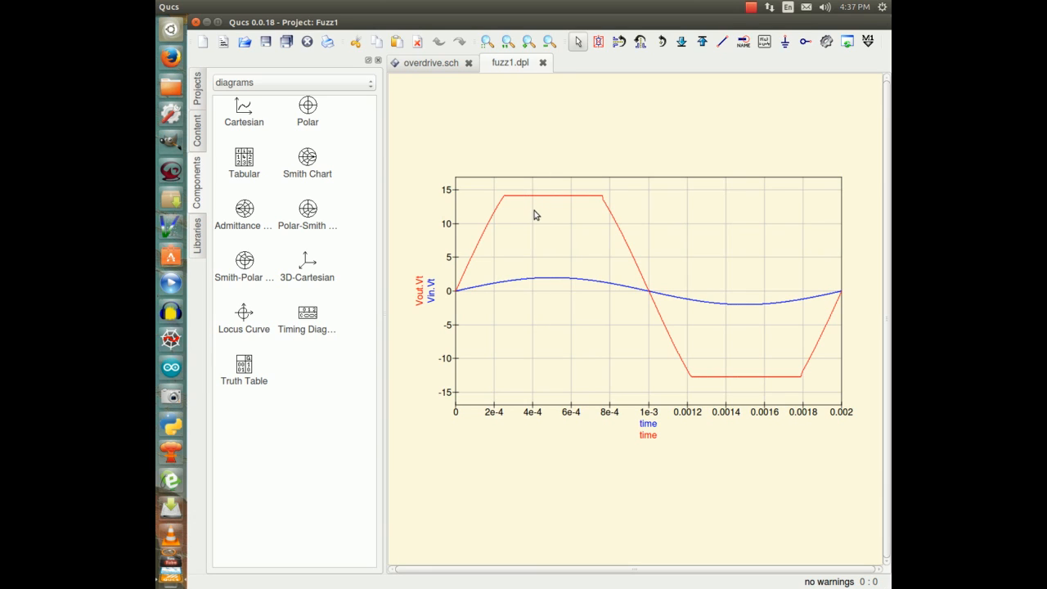
{"action": "mouse_move", "coordinate": [416, 69]}
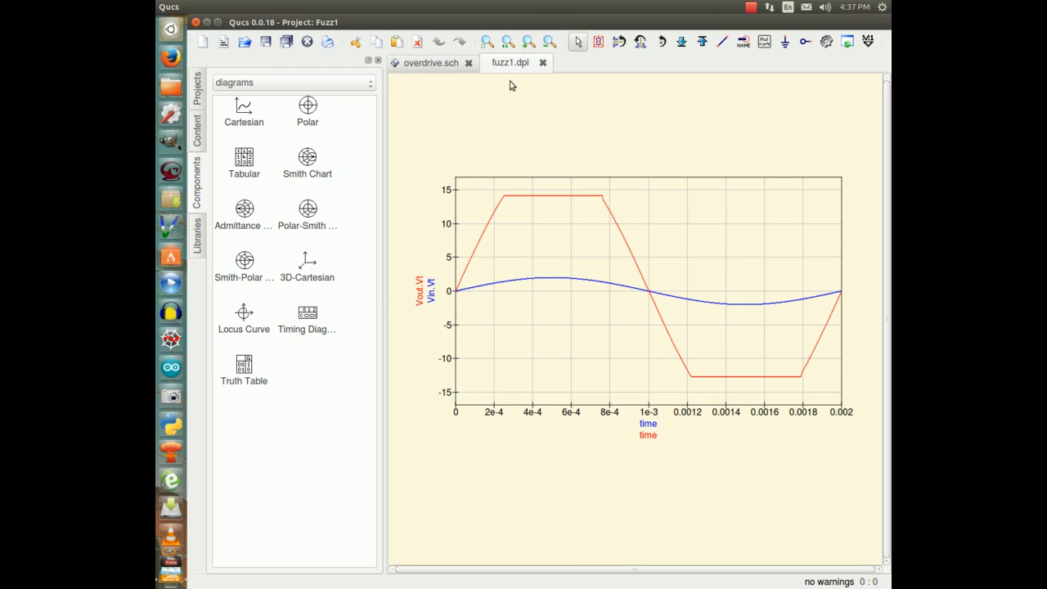
On overdrive.sch, set V4's peak voltage U back to 1 V via Edit Properties.
{"action": "left_click", "coordinate": [432, 62]}
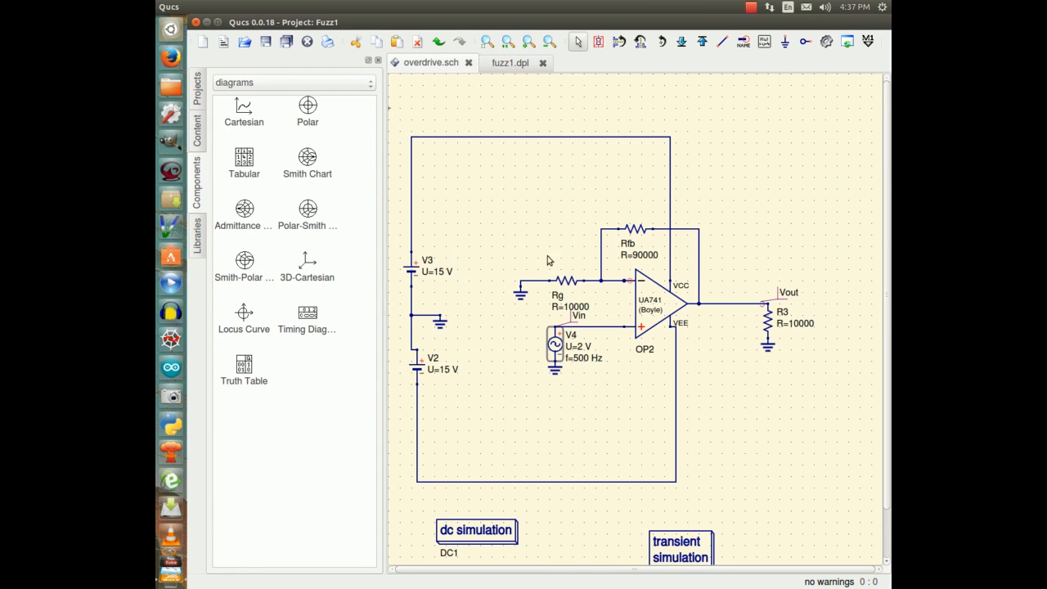
{"action": "mouse_move", "coordinate": [484, 261]}
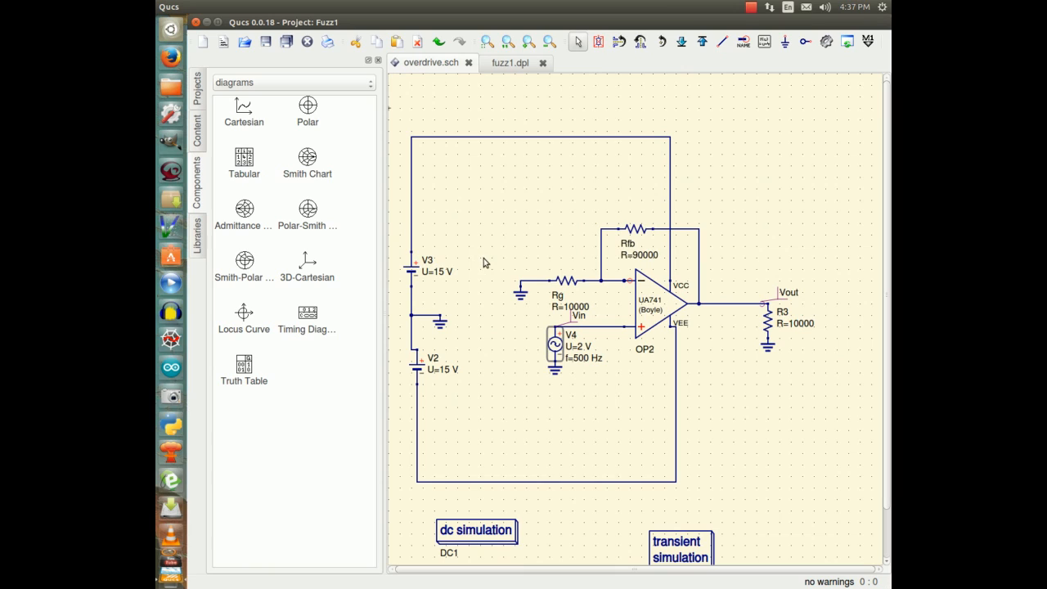
{"action": "mouse_move", "coordinate": [483, 289]}
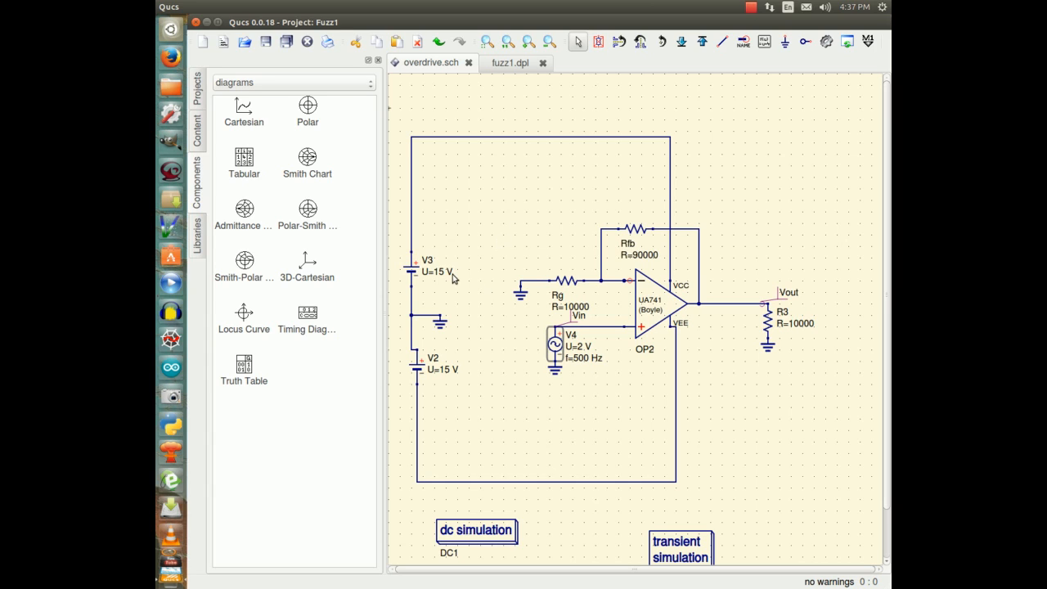
{"action": "mouse_move", "coordinate": [481, 286]}
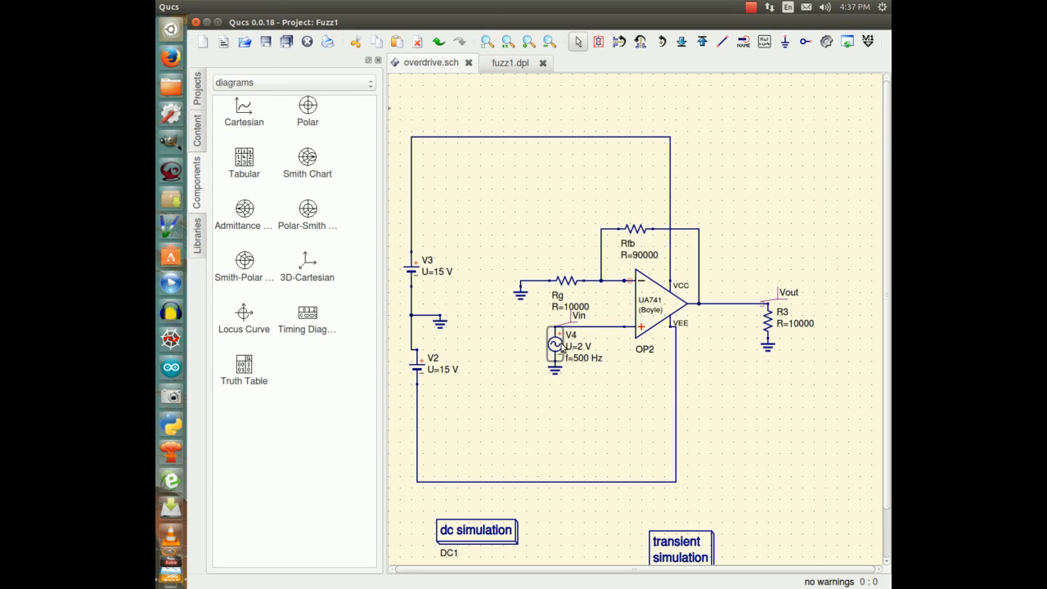
{"action": "right_click", "coordinate": [559, 343]}
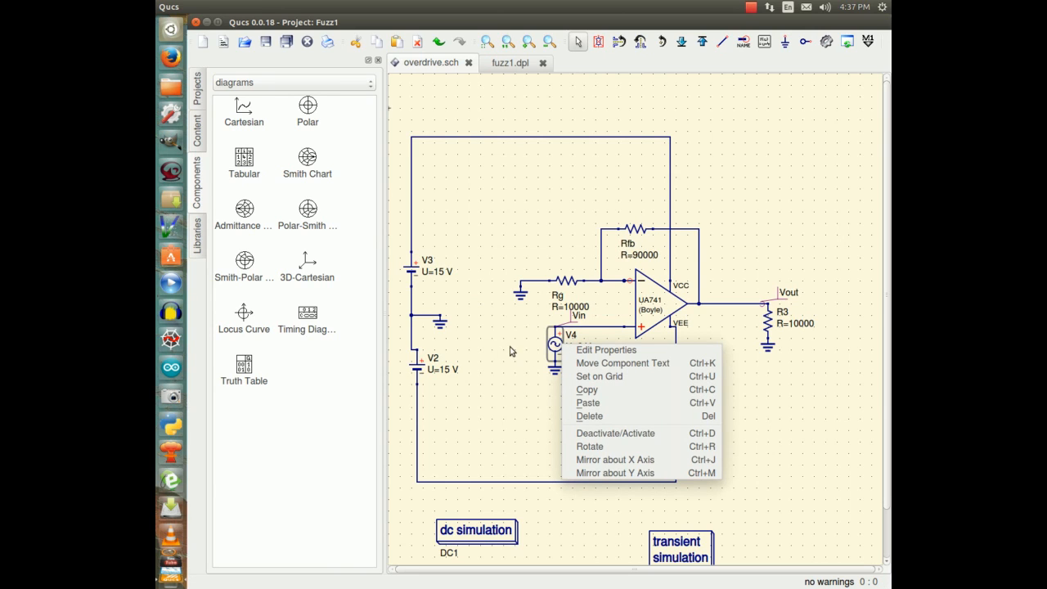
{"action": "left_click", "coordinate": [606, 350]}
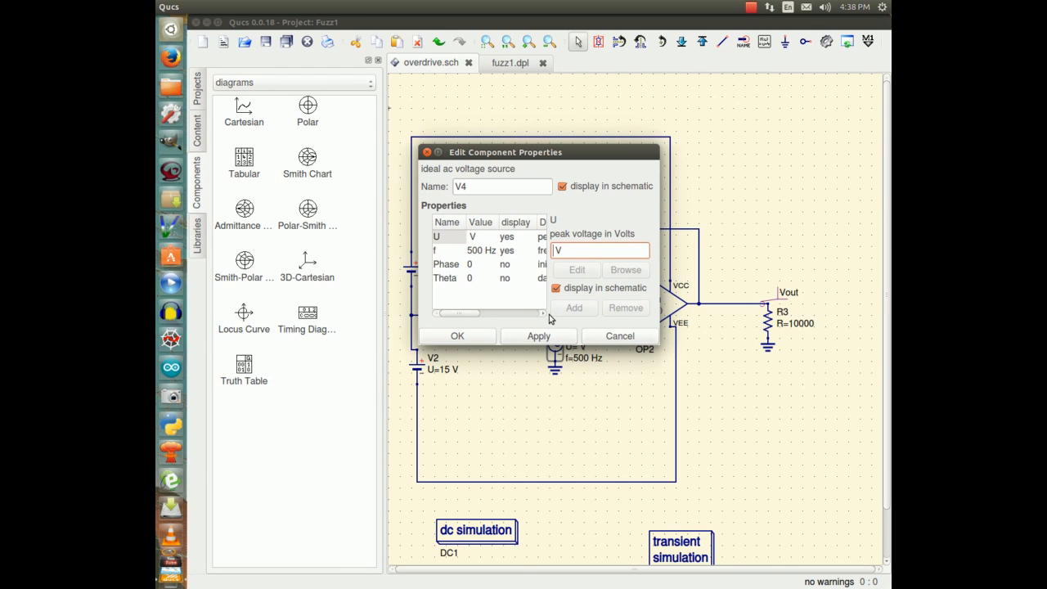
{"action": "left_click", "coordinate": [536, 335]}
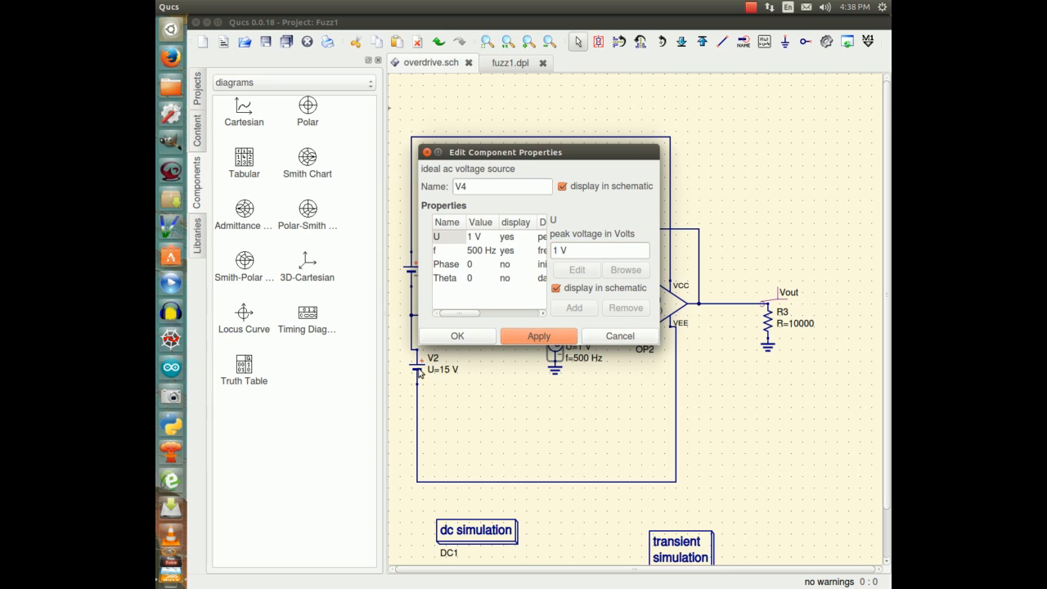
{"action": "left_click", "coordinate": [456, 337]}
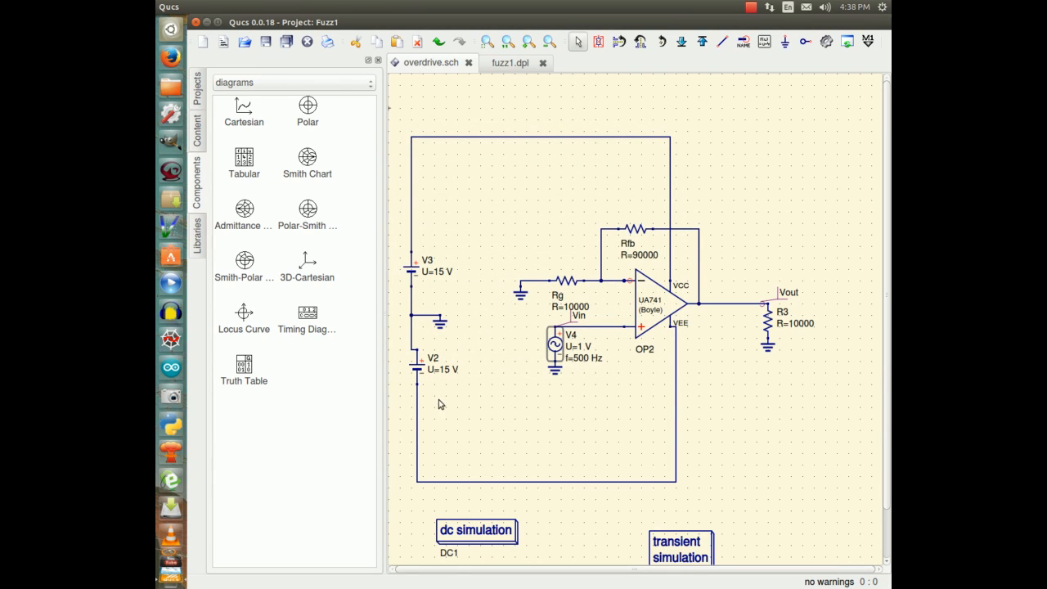
{"action": "mouse_move", "coordinate": [647, 286]}
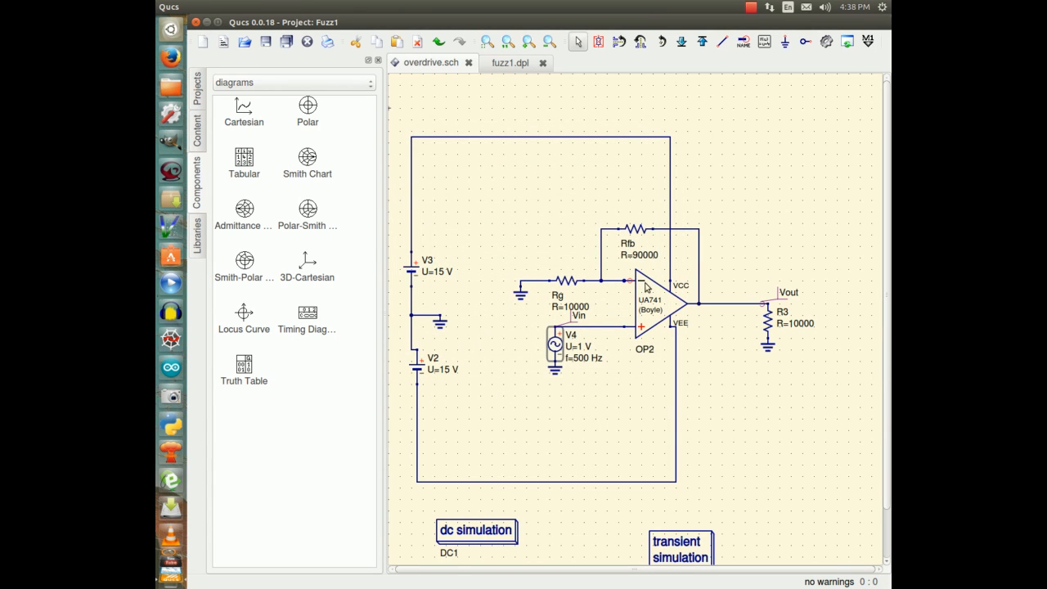
{"action": "mouse_move", "coordinate": [448, 376]}
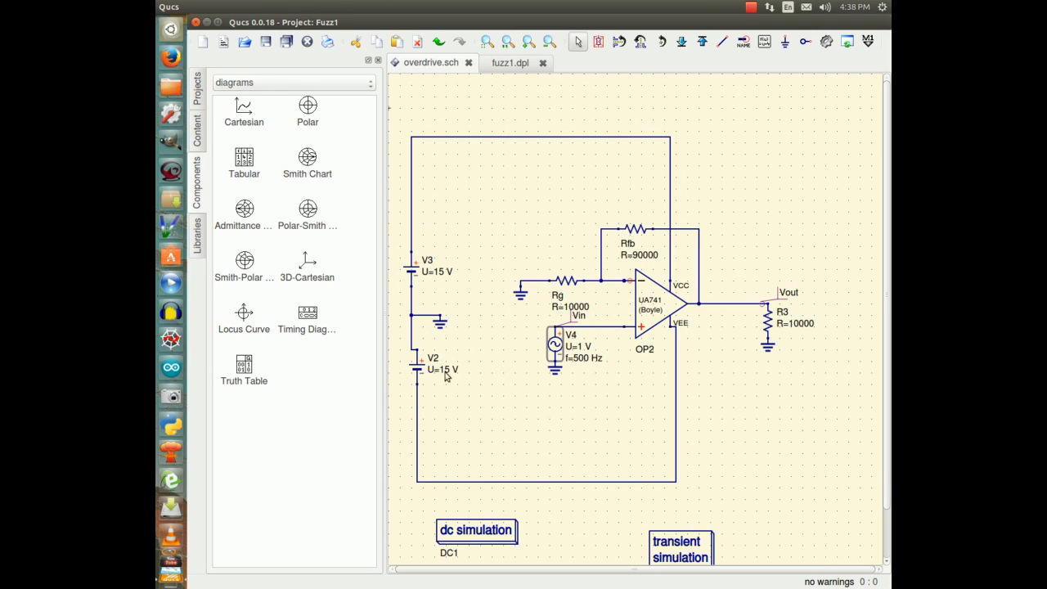
{"action": "mouse_move", "coordinate": [643, 260]}
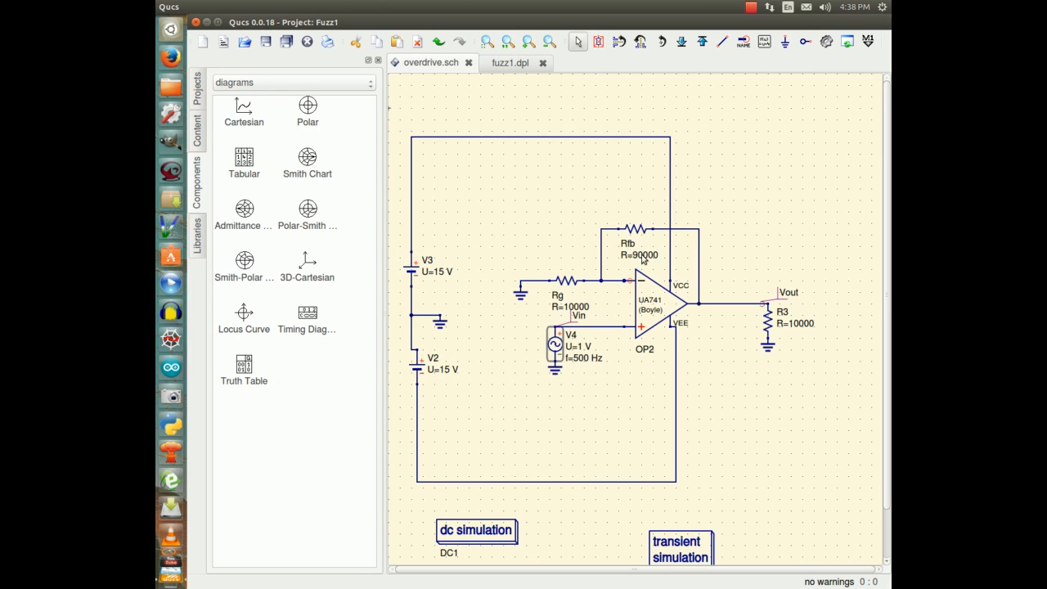
{"action": "mouse_move", "coordinate": [645, 255]}
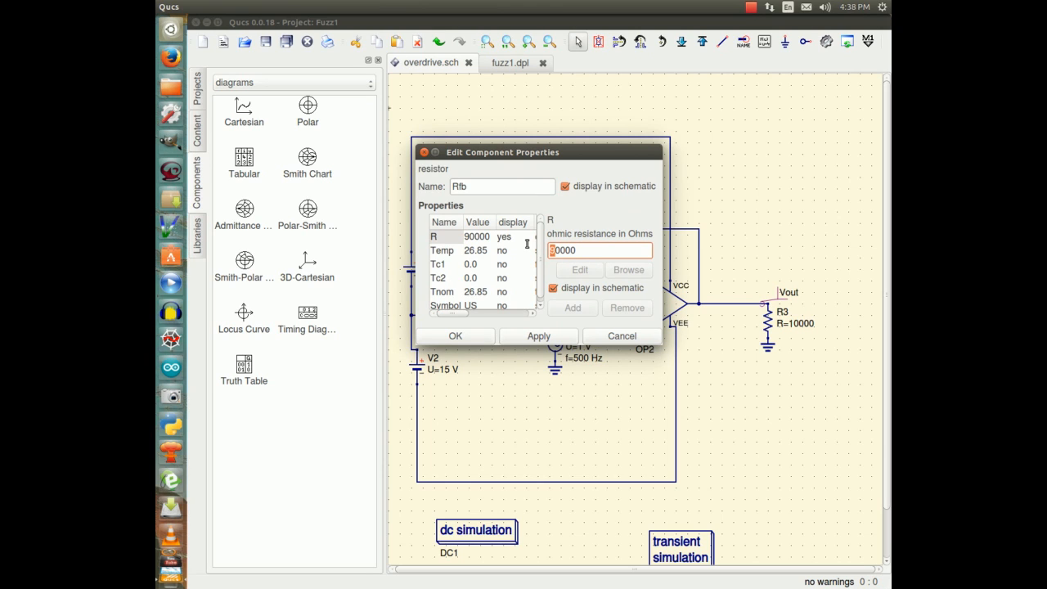
{"action": "mouse_move", "coordinate": [490, 278]}
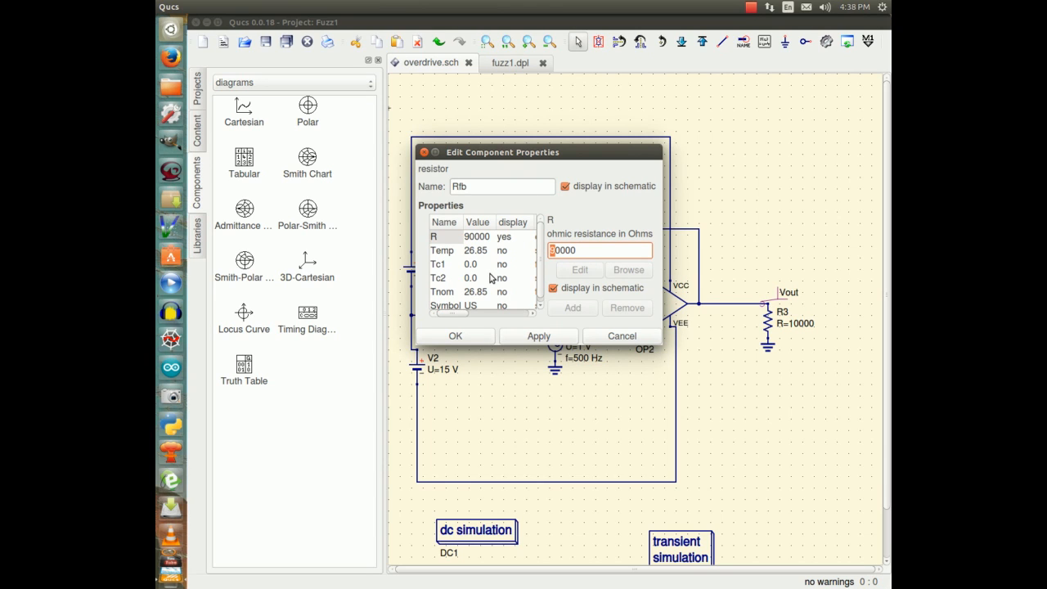
{"action": "type", "text": "200000"}
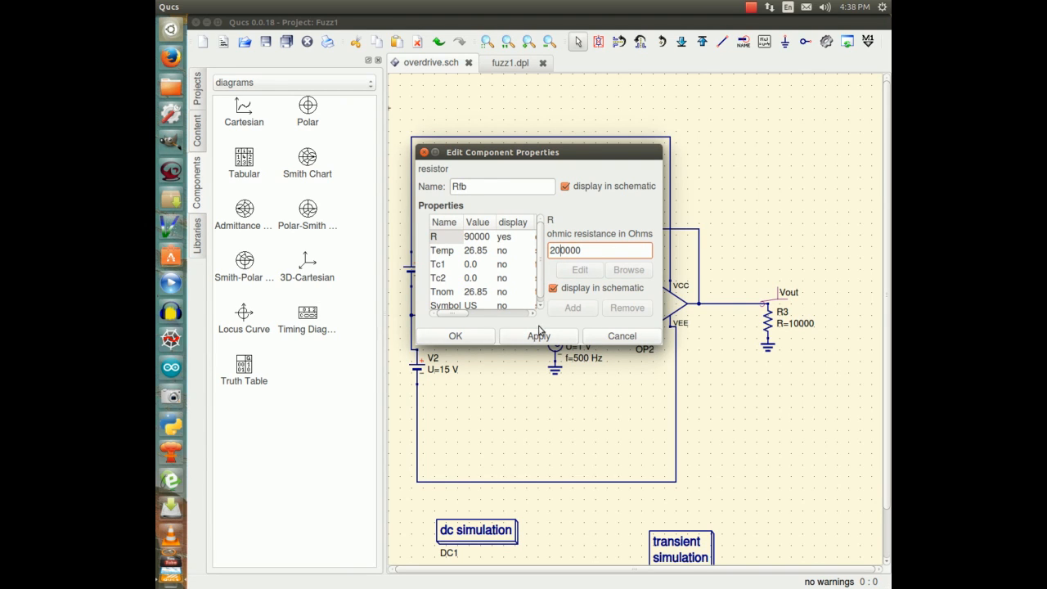
{"action": "left_click", "coordinate": [454, 335]}
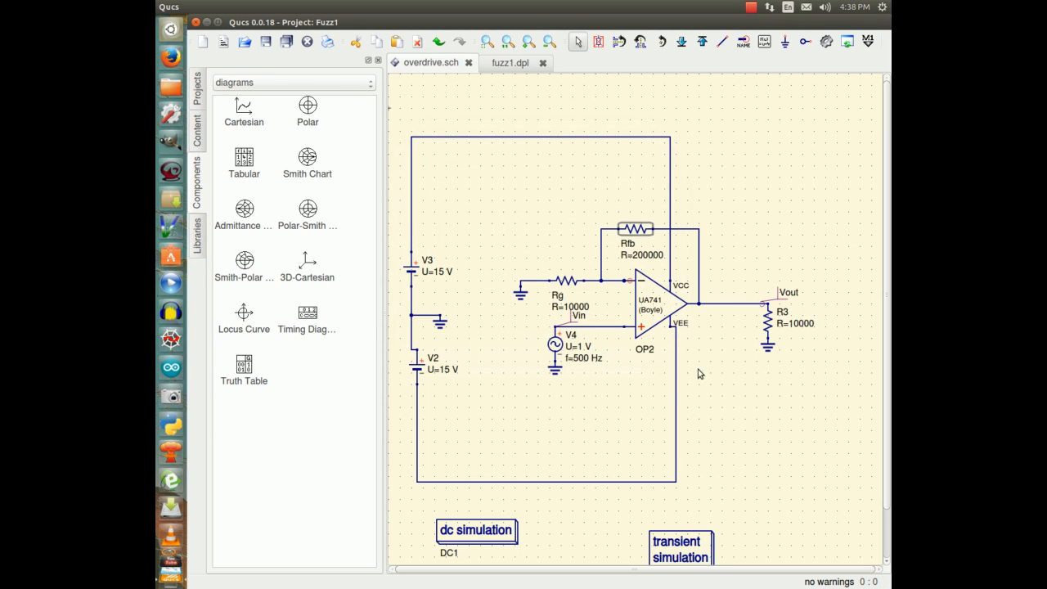
{"action": "mouse_move", "coordinate": [599, 324]}
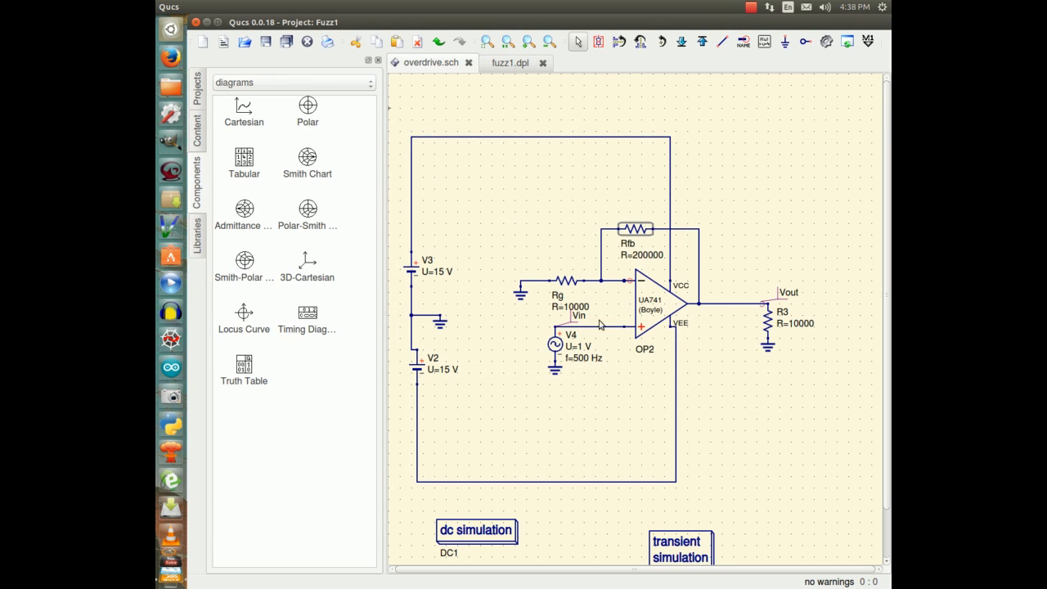
{"action": "mouse_move", "coordinate": [511, 198]}
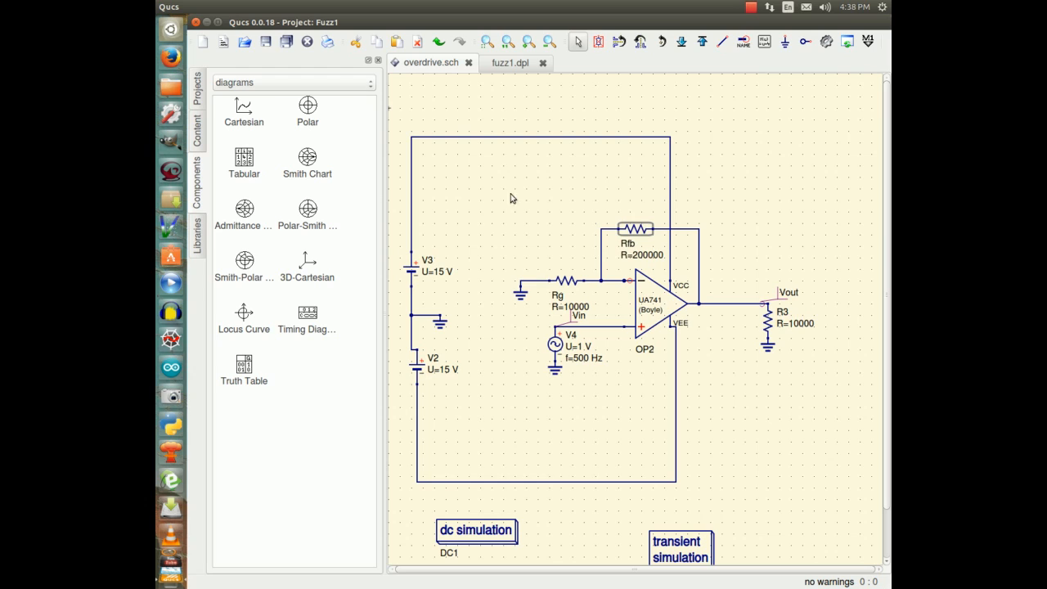
{"action": "mouse_move", "coordinate": [504, 113]}
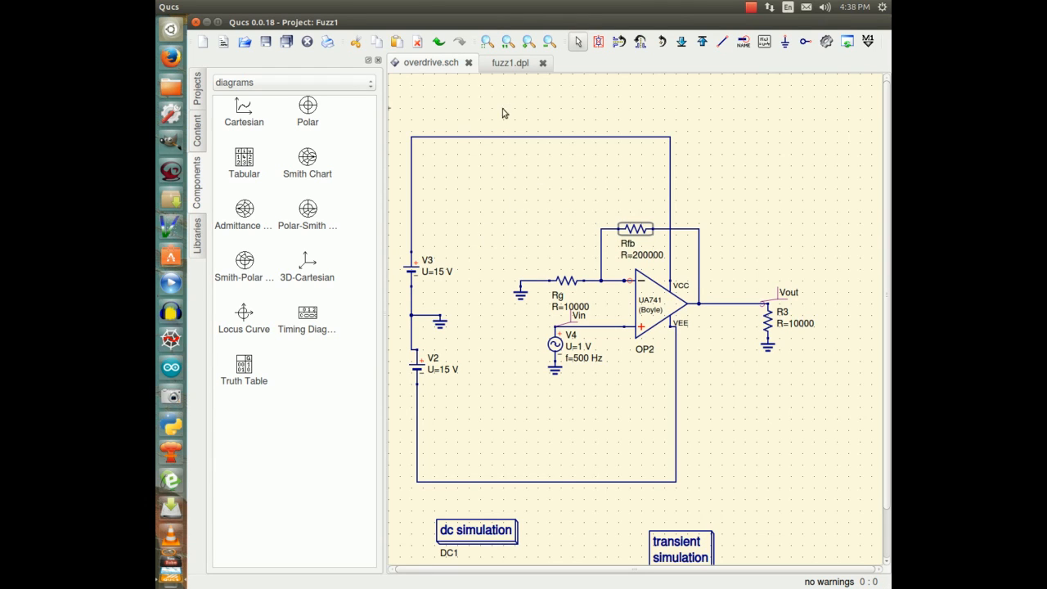
{"action": "mouse_move", "coordinate": [497, 22]}
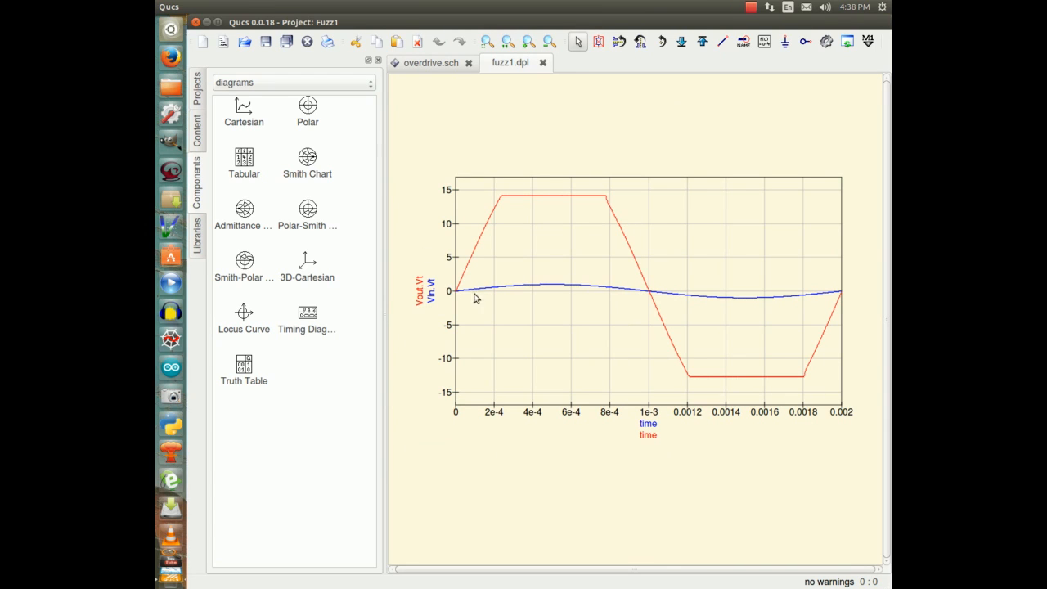
{"action": "mouse_move", "coordinate": [537, 72]}
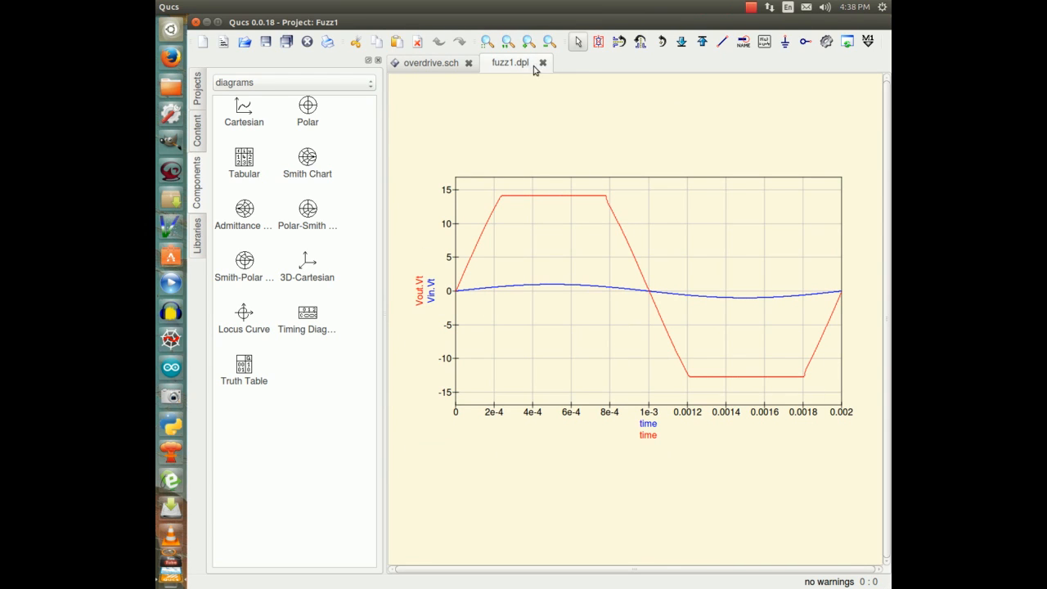
Simulate overdrive.sch, view Vout clipping near ±14 V, then return to the schematic.
{"action": "left_click", "coordinate": [429, 62]}
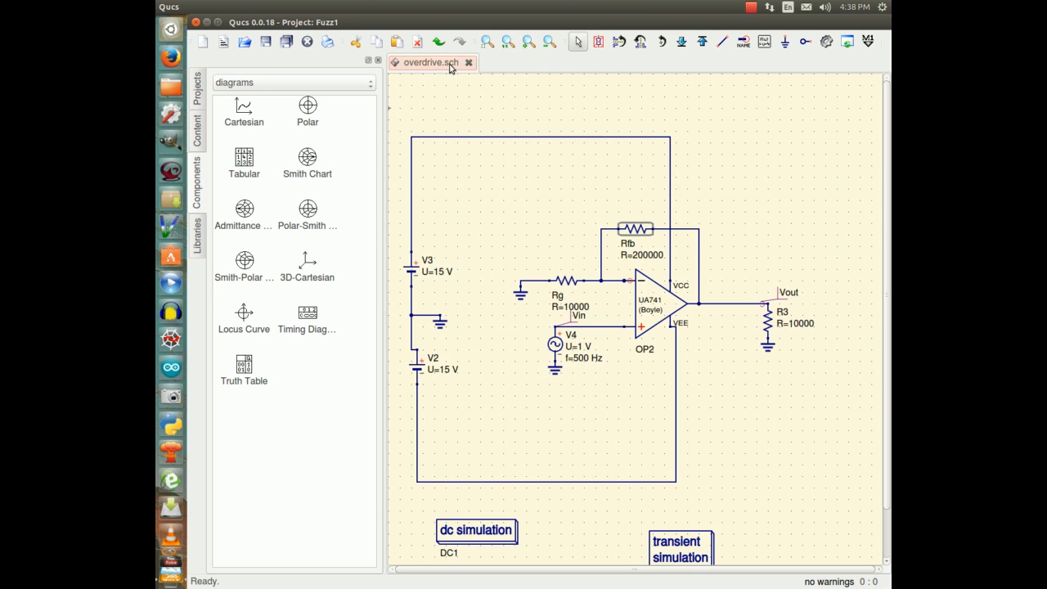
{"action": "left_click", "coordinate": [402, 7]}
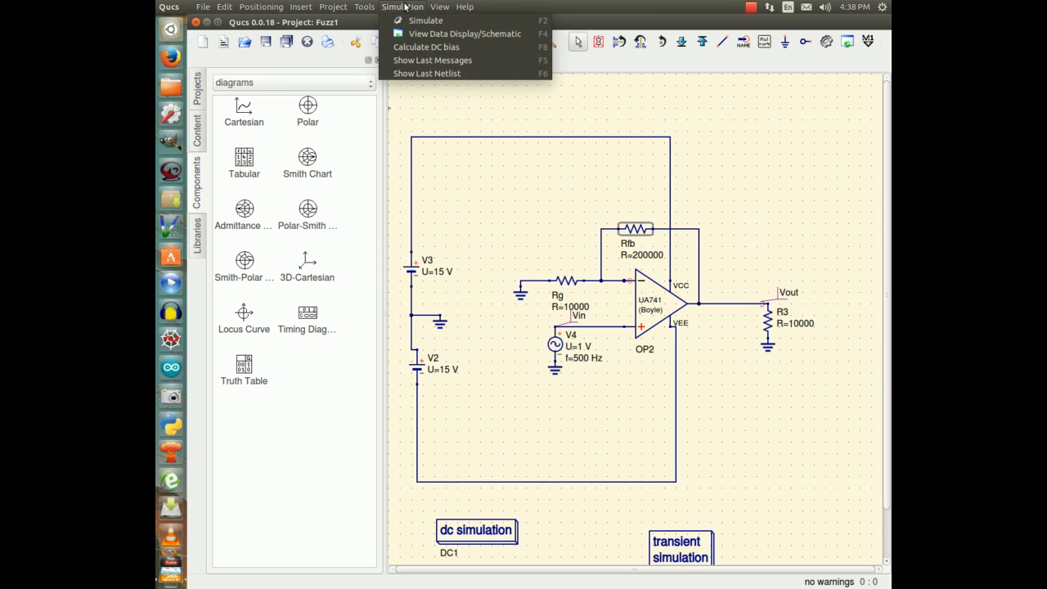
{"action": "left_click", "coordinate": [425, 20]}
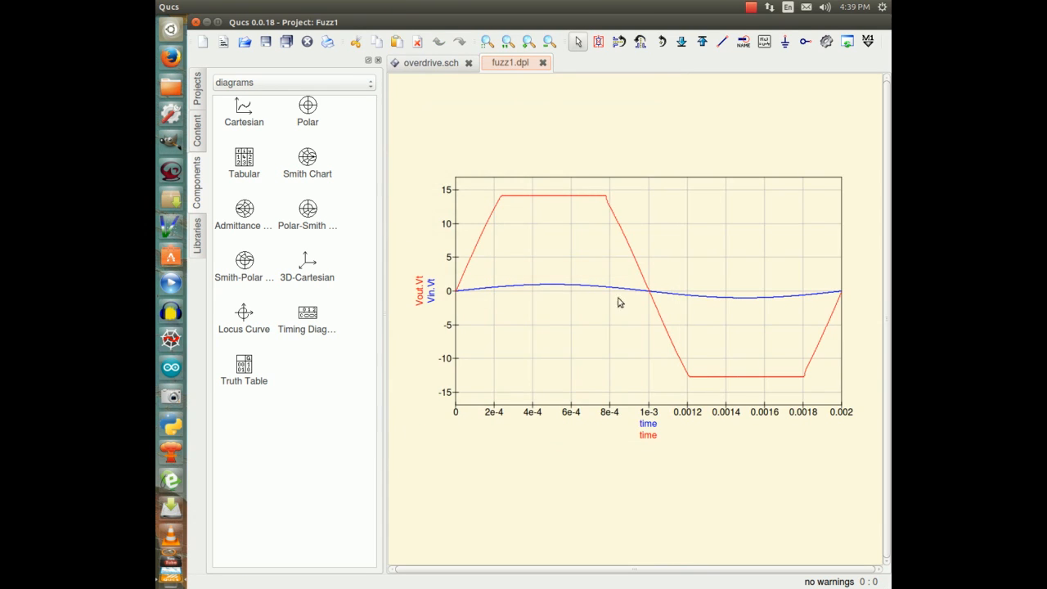
{"action": "mouse_move", "coordinate": [573, 435]}
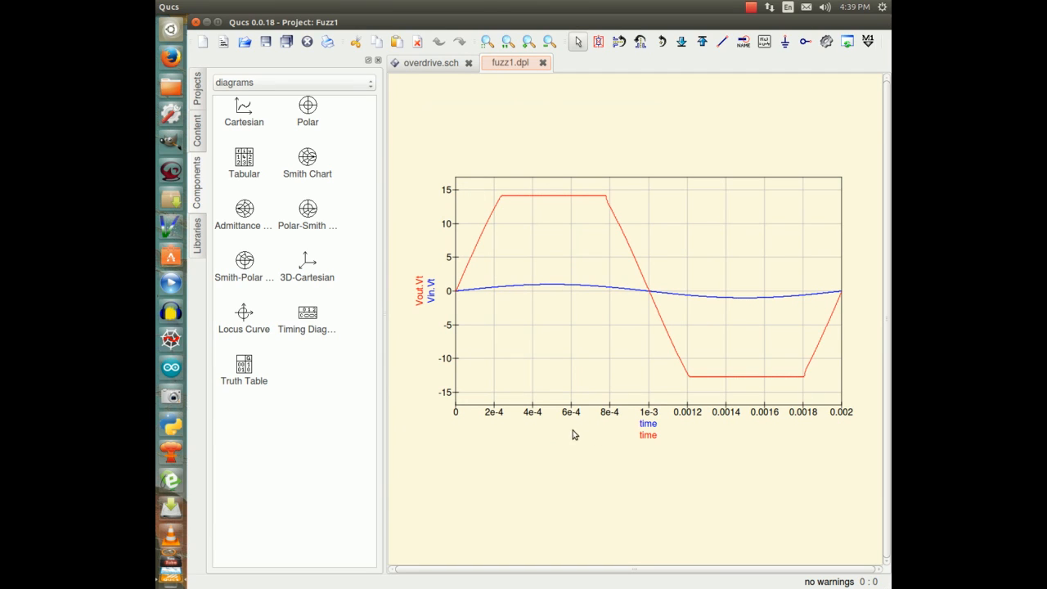
{"action": "mouse_move", "coordinate": [575, 407]}
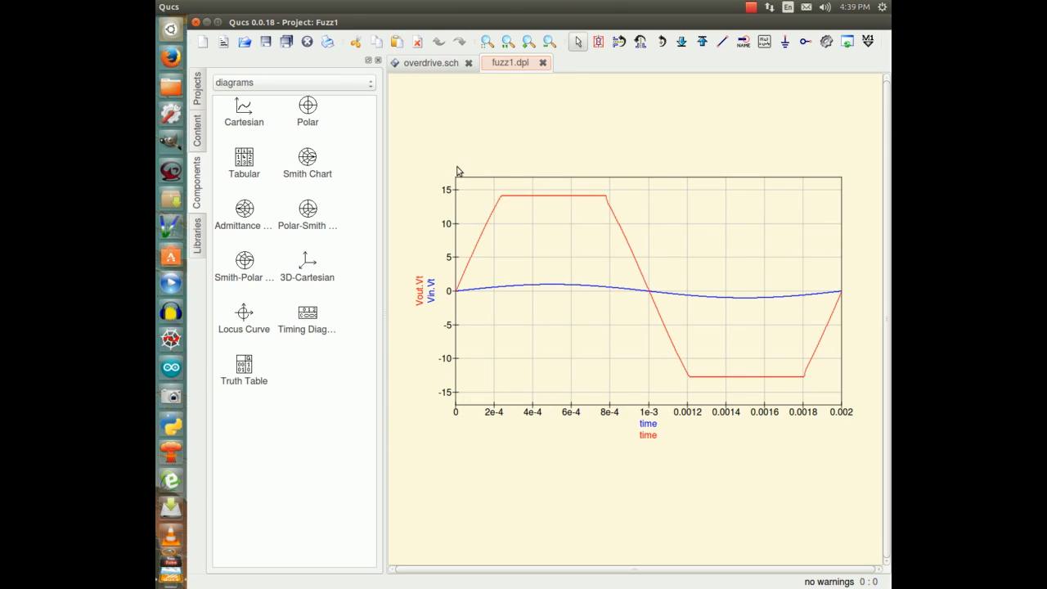
{"action": "mouse_move", "coordinate": [425, 94]}
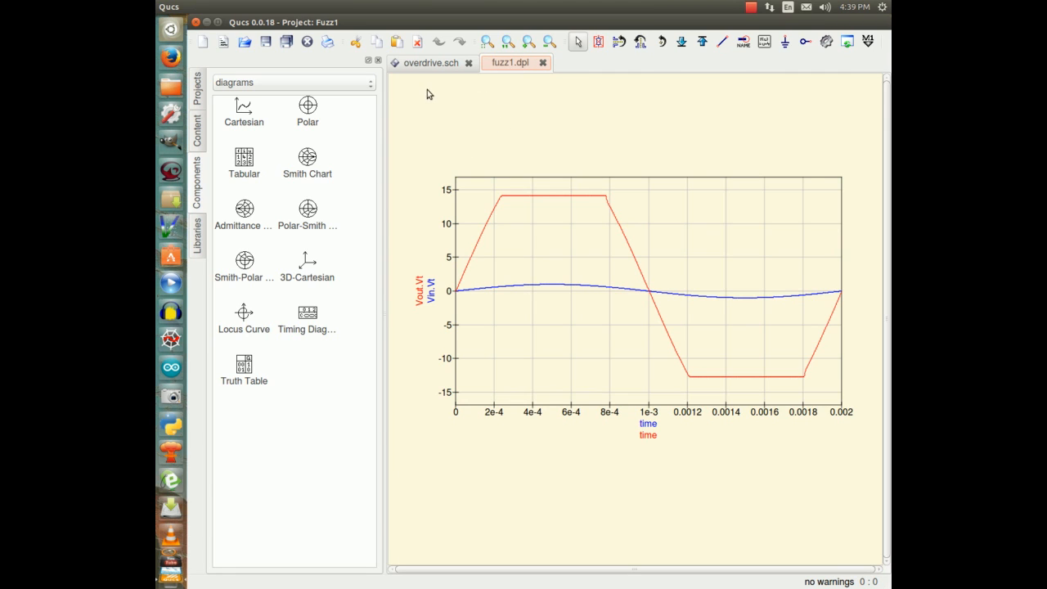
{"action": "left_click", "coordinate": [431, 63]}
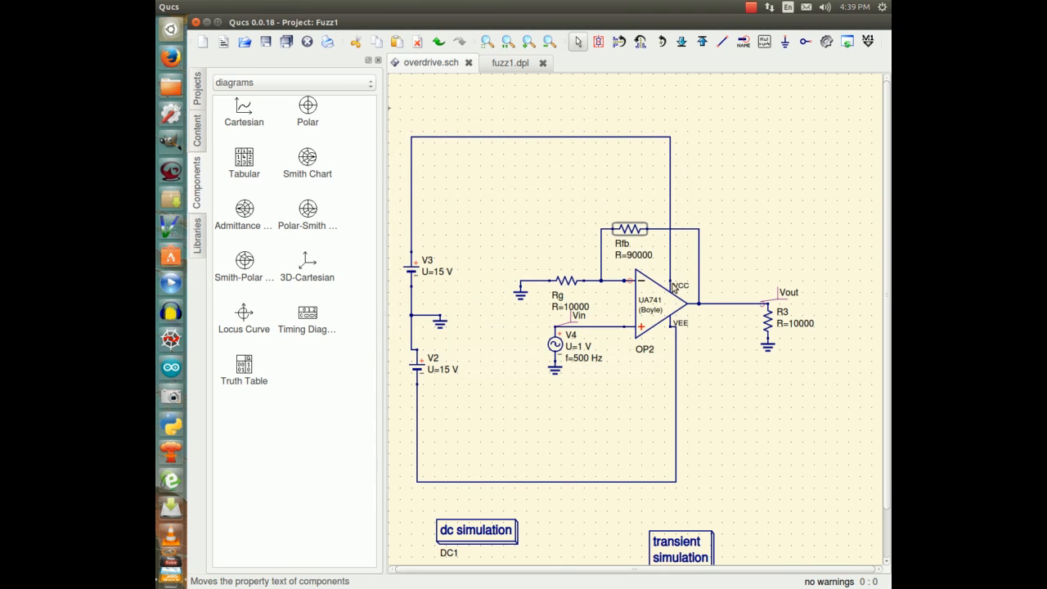
{"action": "mouse_move", "coordinate": [435, 277]}
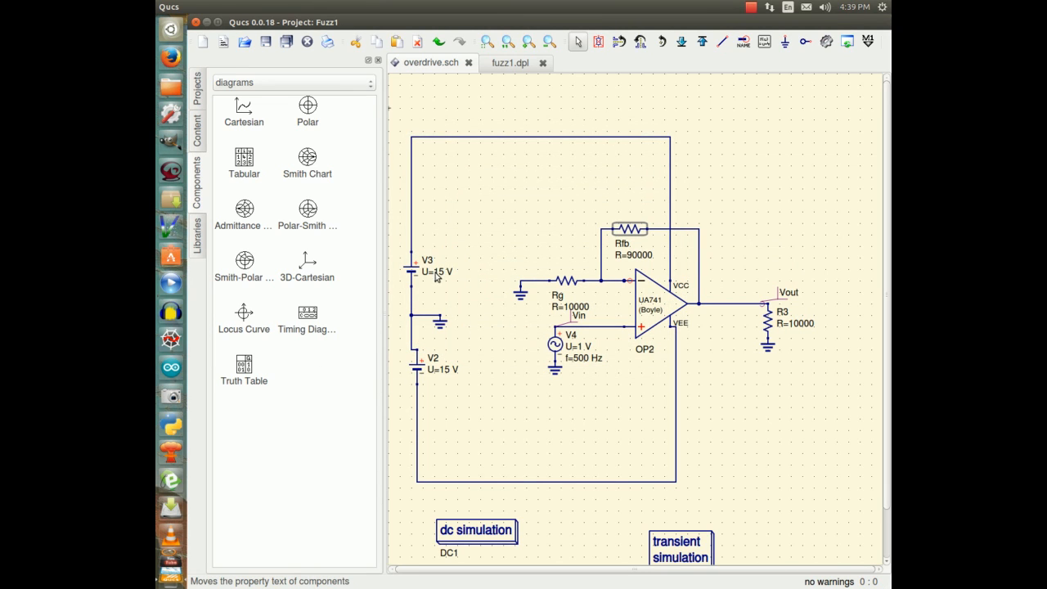
{"action": "mouse_move", "coordinate": [442, 380]}
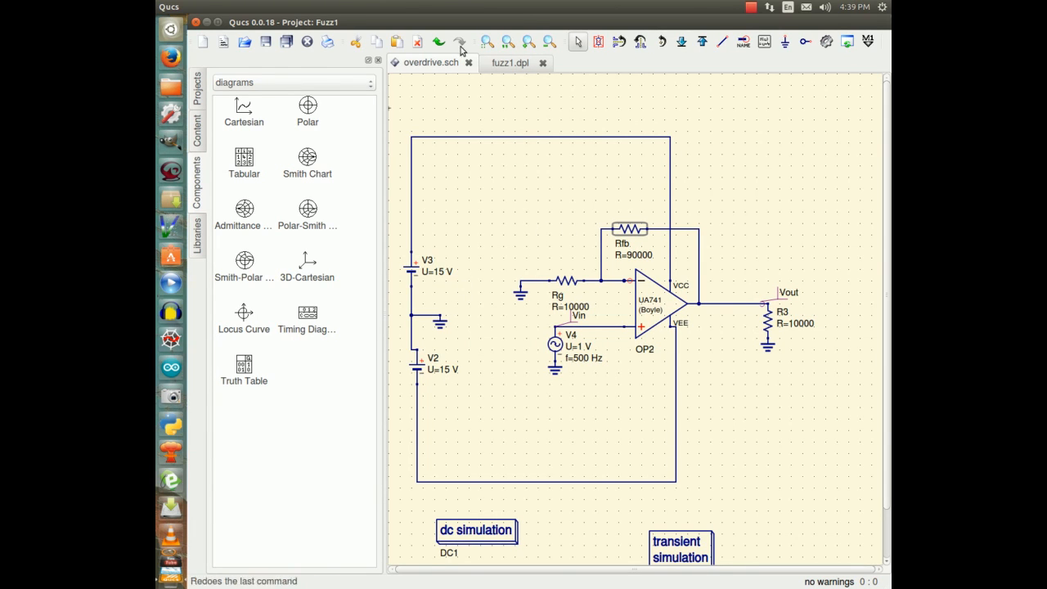
Resimulate the 90000-ohm feedback circuit, view the unclipped ±10 V Vout, and return to the schematic.
{"action": "left_click", "coordinate": [403, 6]}
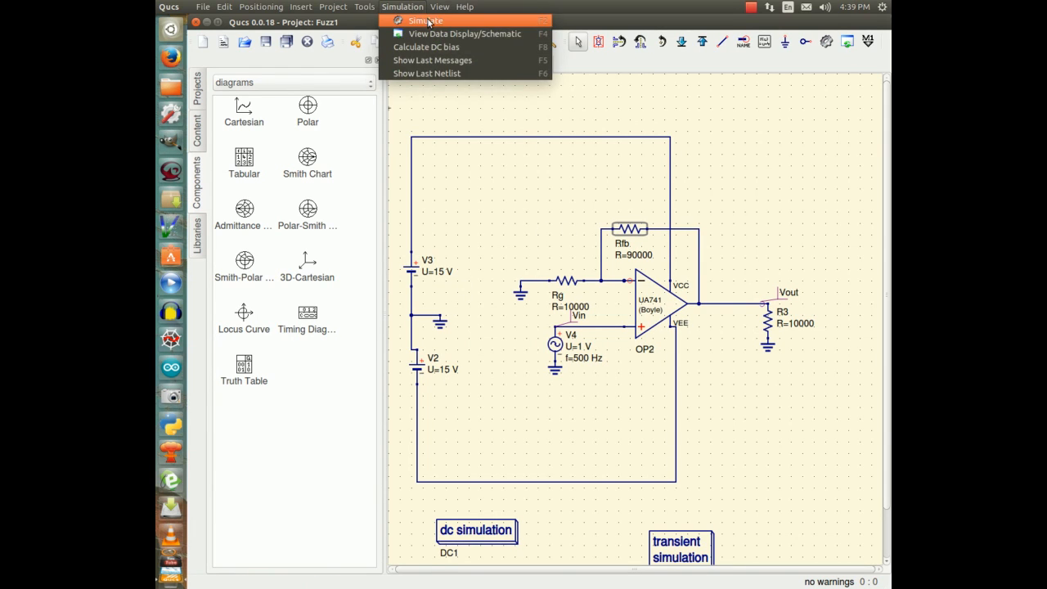
{"action": "left_click", "coordinate": [426, 20]}
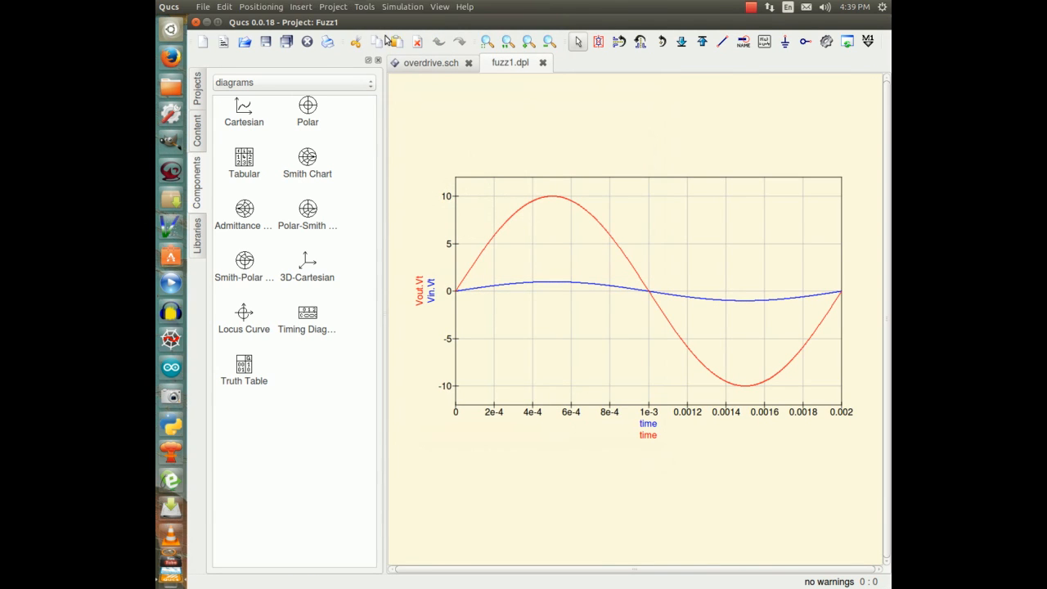
{"action": "left_click", "coordinate": [425, 62]}
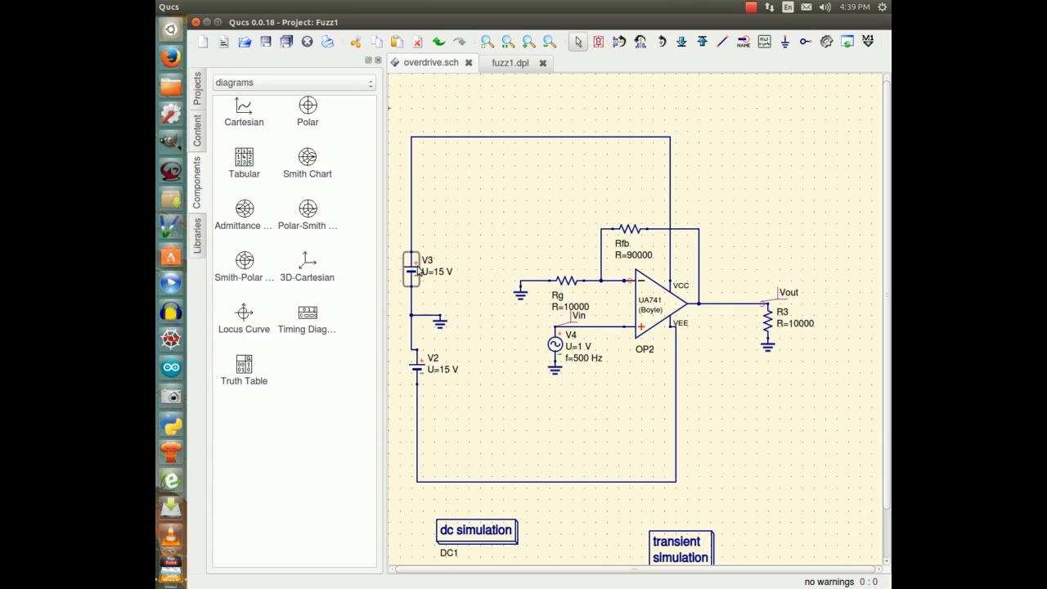
Set supply source V3 from 15 V to 10 V.
{"action": "double_click", "coordinate": [410, 270]}
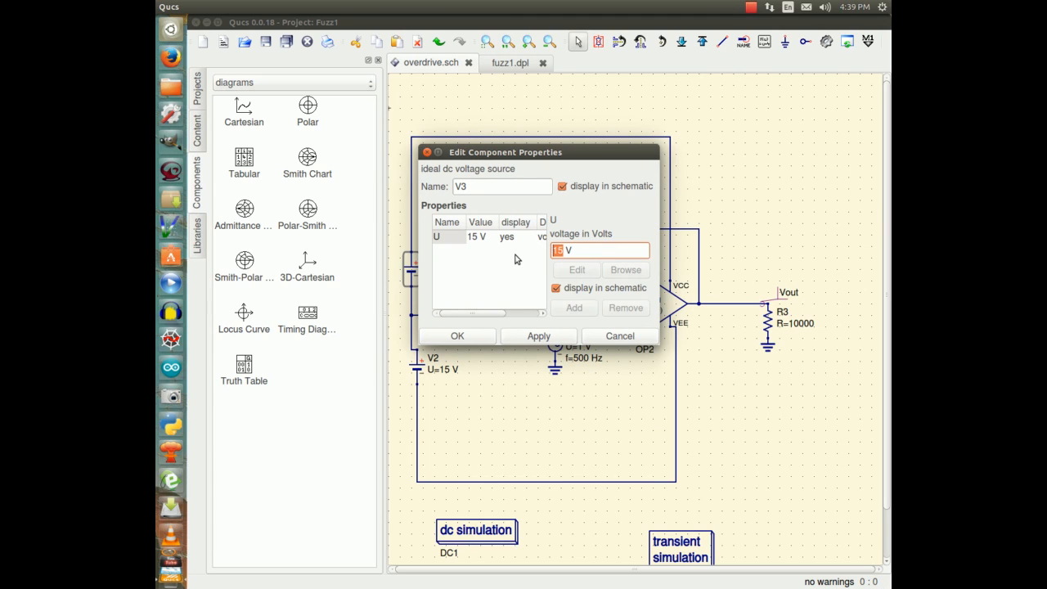
{"action": "type", "text": "010"}
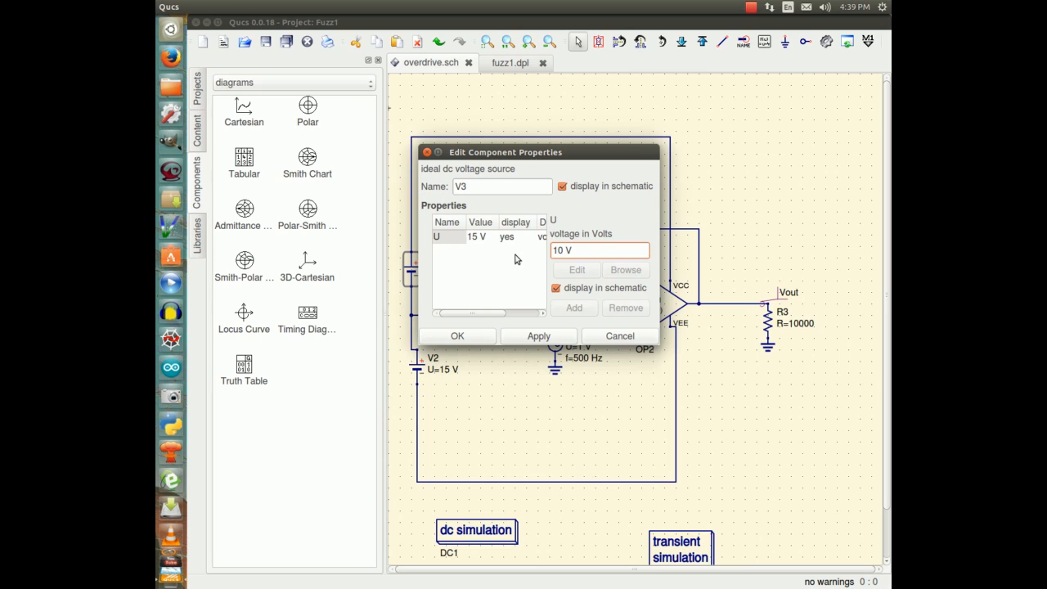
{"action": "left_click", "coordinate": [457, 335]}
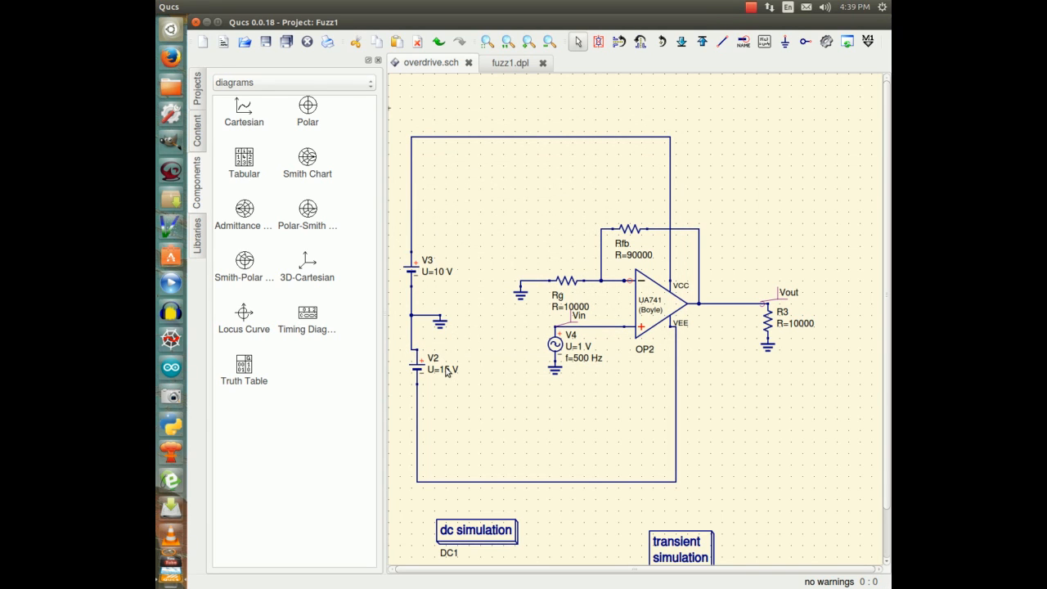
Set supply source V2 from 15 V to 10 V via Edit Properties.
{"action": "right_click", "coordinate": [432, 368]}
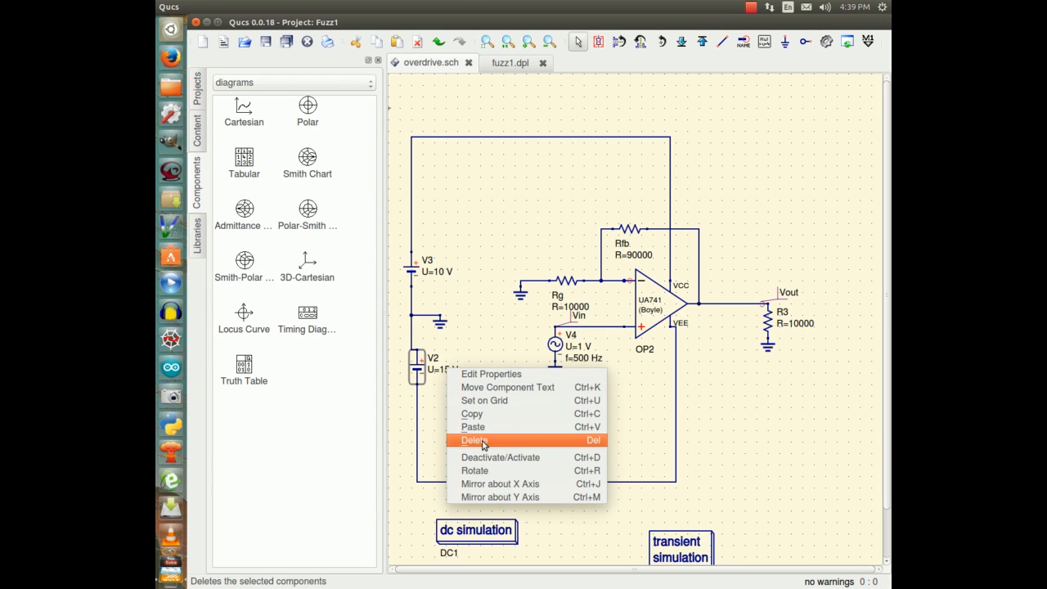
{"action": "left_click", "coordinate": [490, 373]}
{"action": "type", "text": "10 V"}
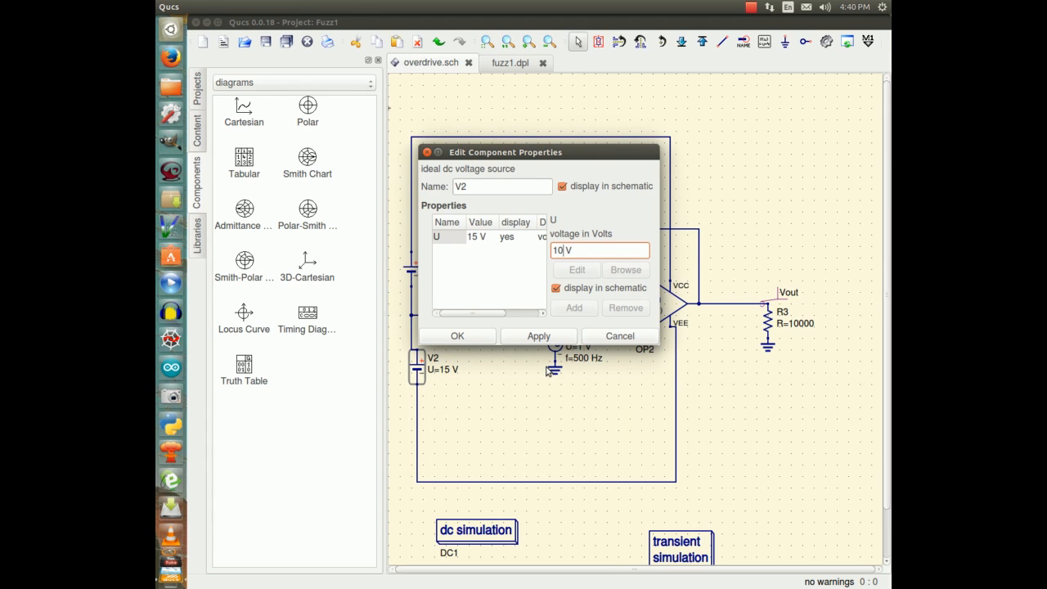
{"action": "left_click", "coordinate": [537, 335]}
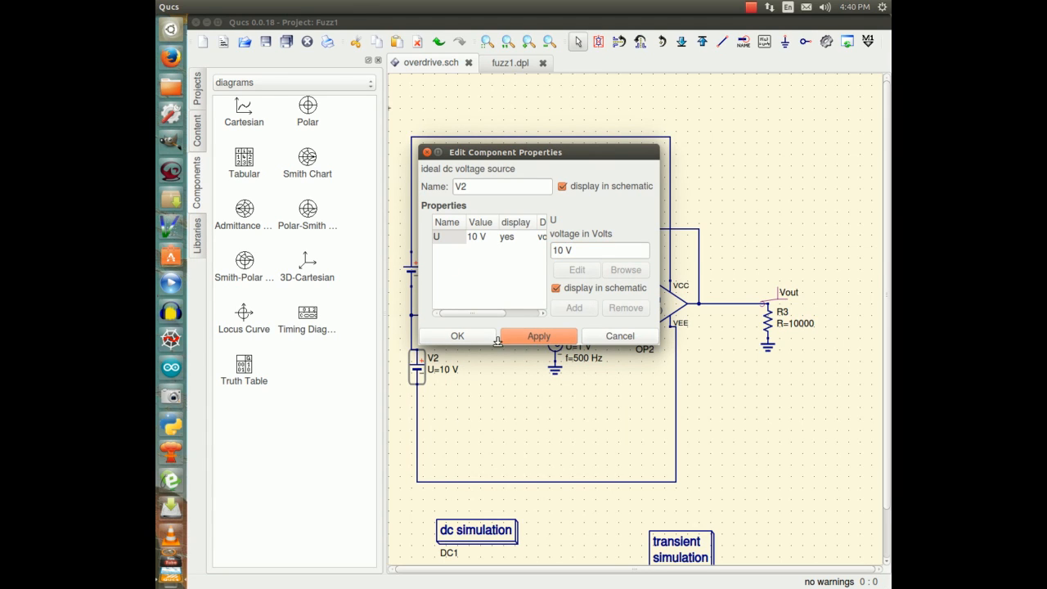
{"action": "left_click", "coordinate": [458, 335]}
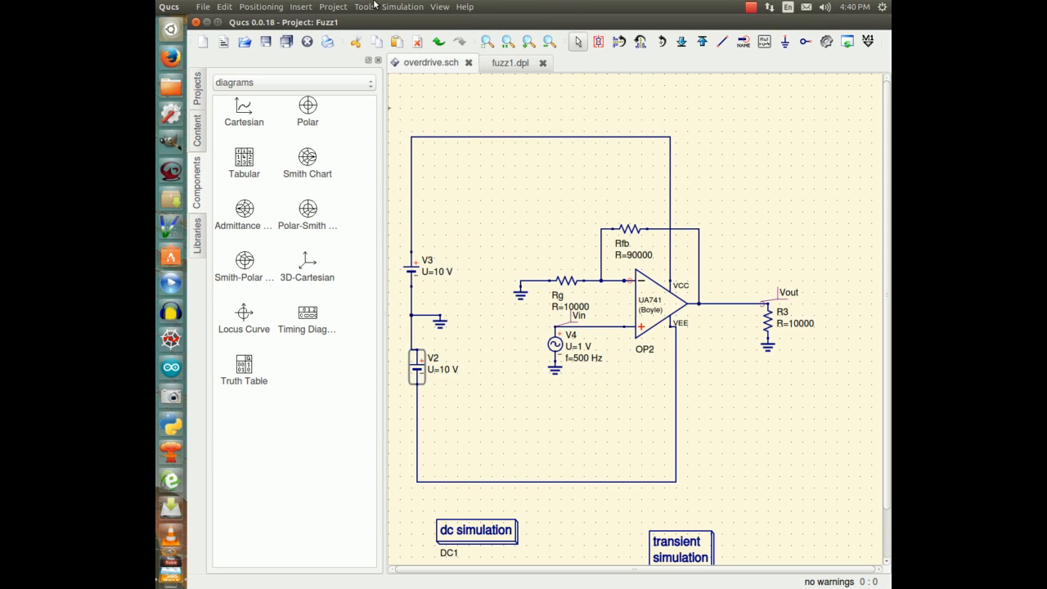
Run the transient simulation with 10 V supplies to see Vout clip near +9 V and −8 V.
{"action": "left_click", "coordinate": [402, 7]}
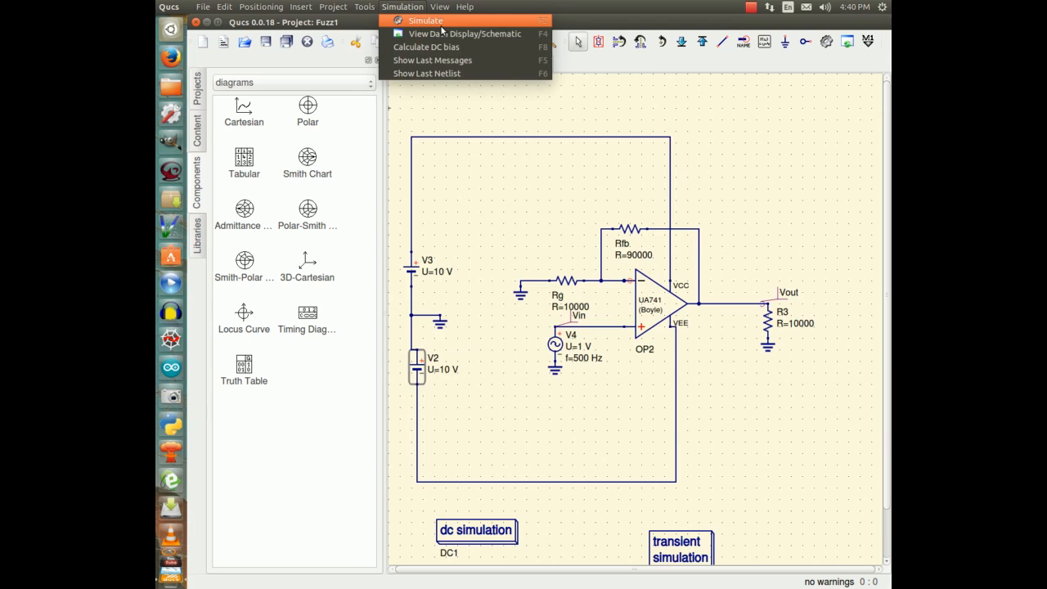
{"action": "left_click", "coordinate": [425, 20]}
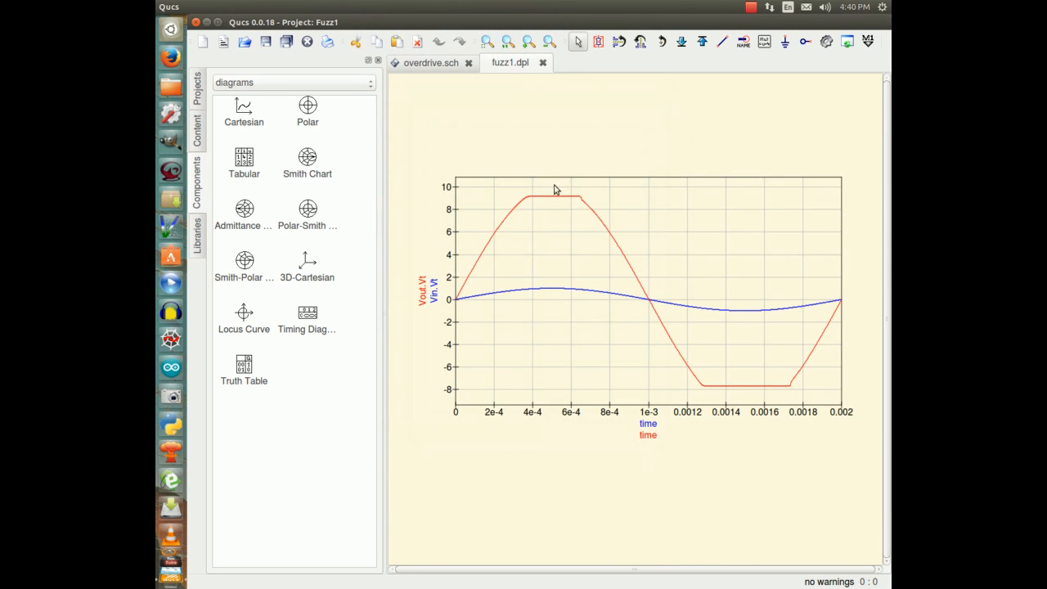
{"action": "mouse_move", "coordinate": [523, 175]}
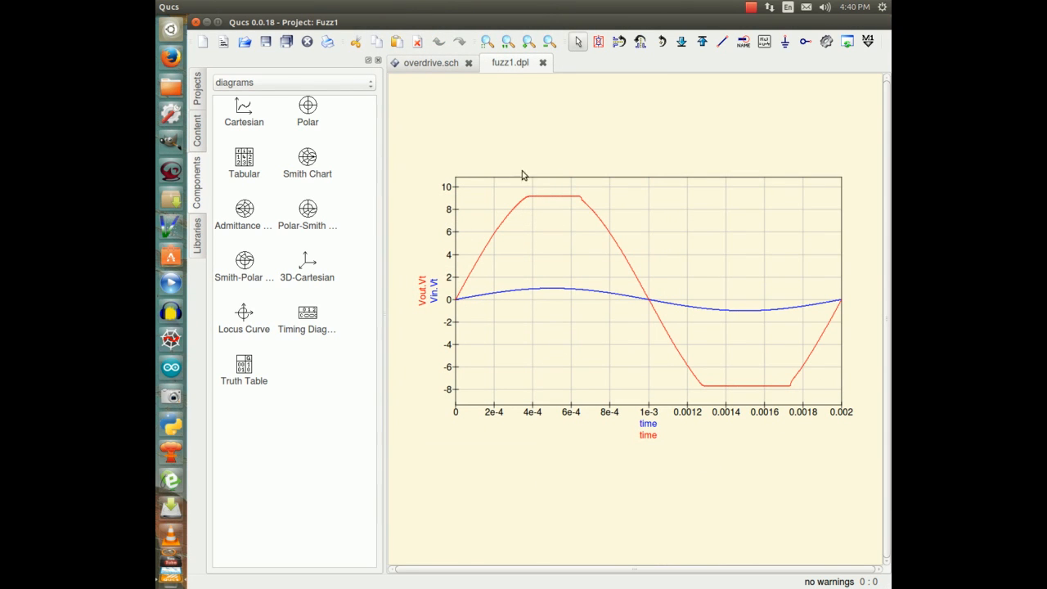
{"action": "mouse_move", "coordinate": [500, 248]}
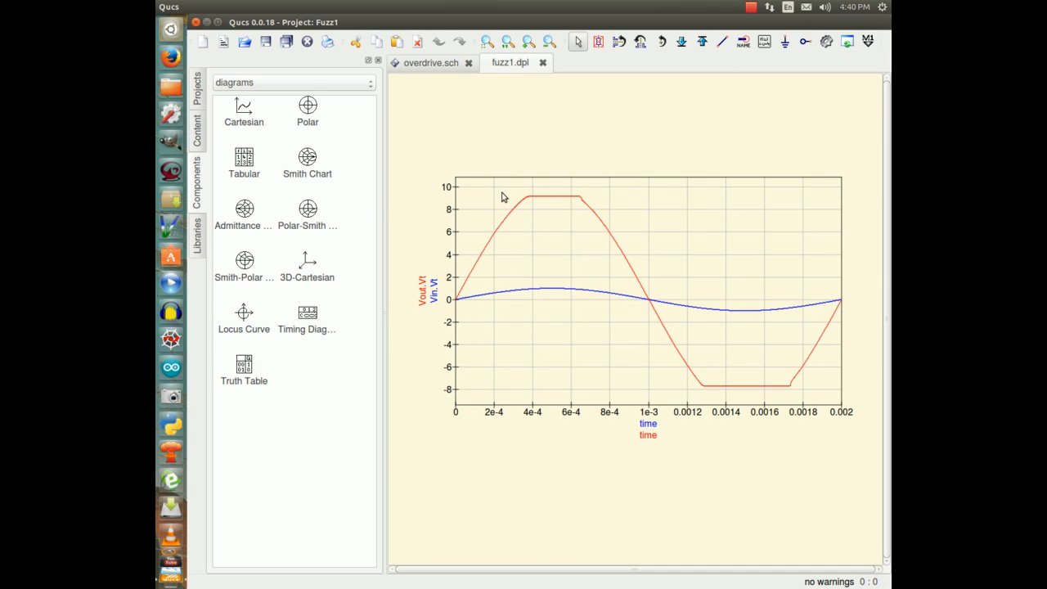
{"action": "mouse_move", "coordinate": [524, 162]}
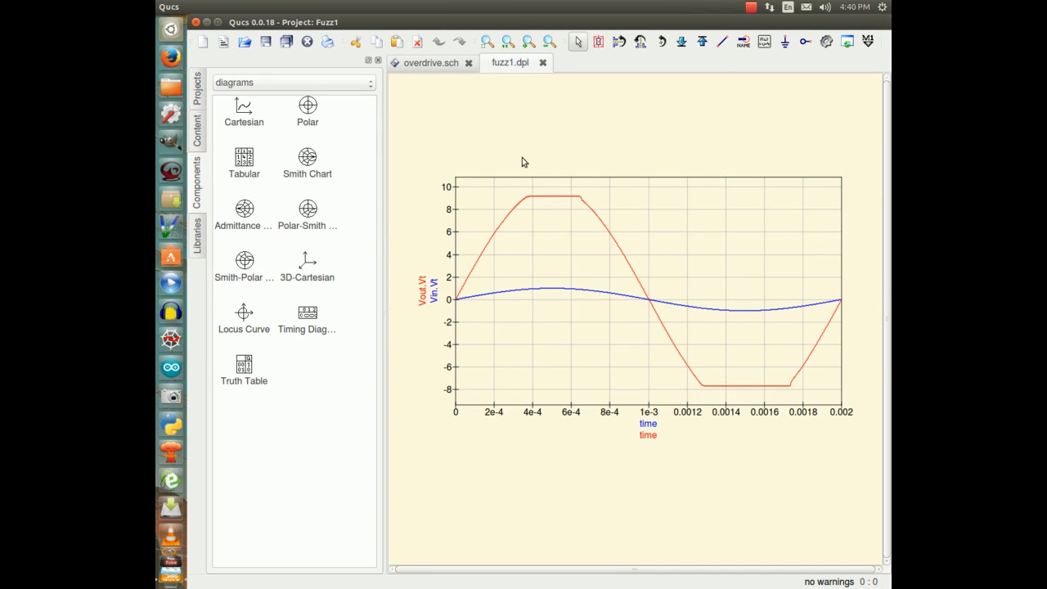
{"action": "mouse_move", "coordinate": [625, 373]}
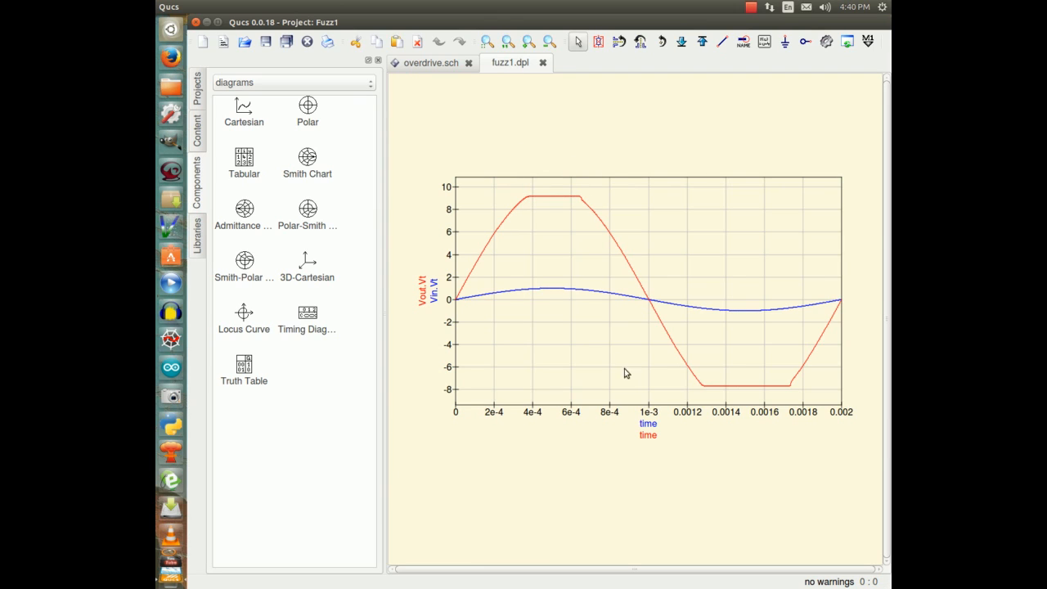
{"action": "mouse_move", "coordinate": [494, 223]}
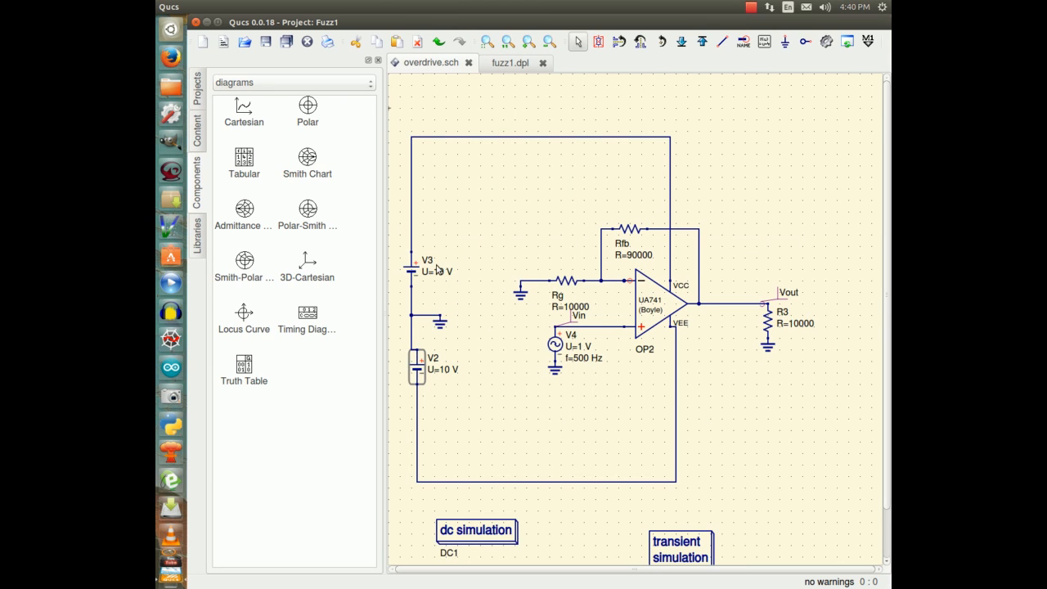
Set supply source V3 from 10 V to 5 V.
{"action": "right_click", "coordinate": [428, 265]}
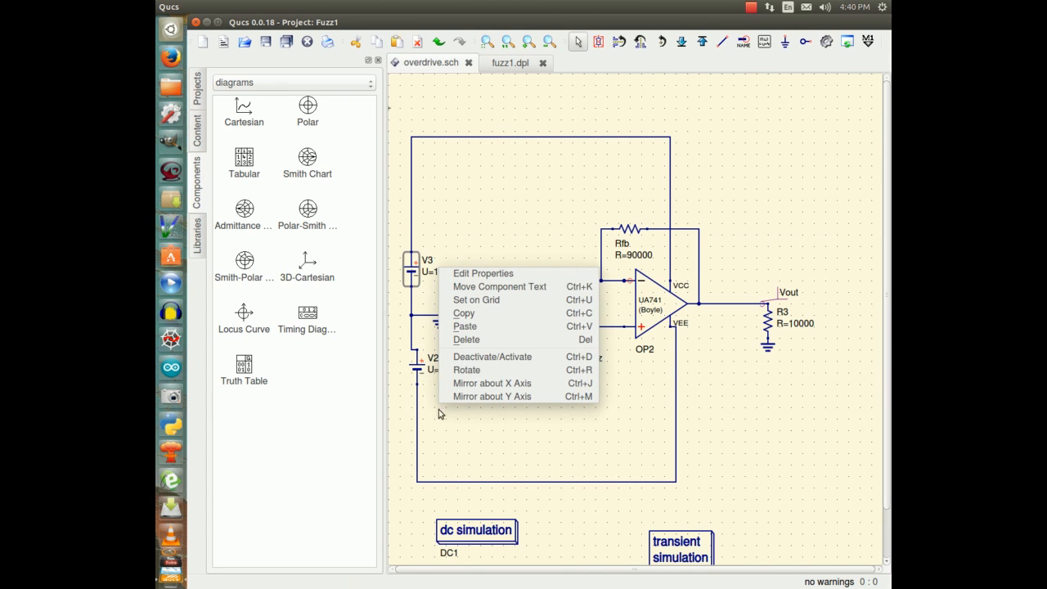
{"action": "mouse_move", "coordinate": [490, 356]}
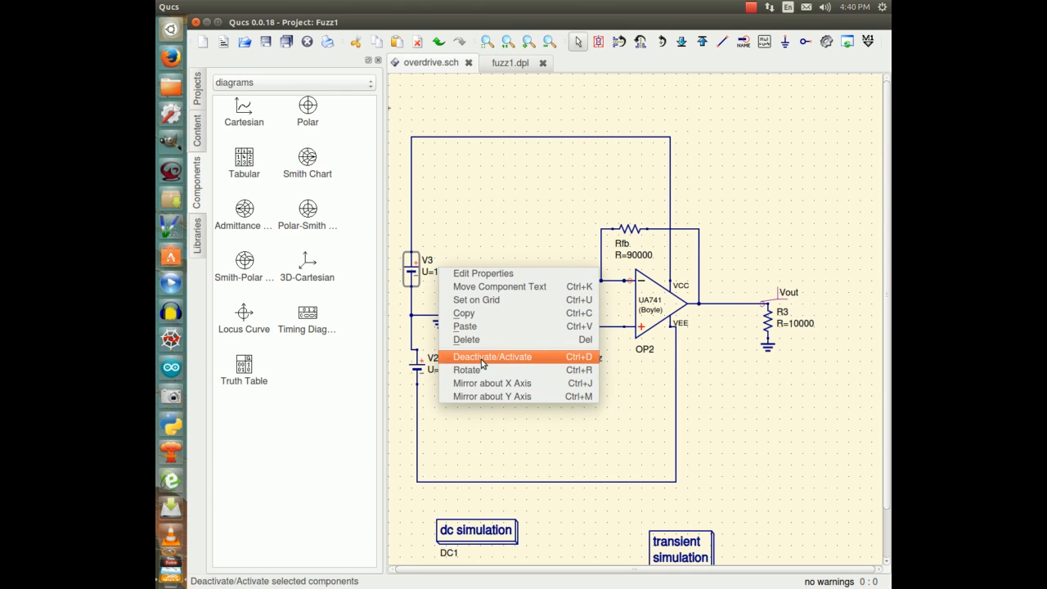
{"action": "left_click", "coordinate": [482, 272]}
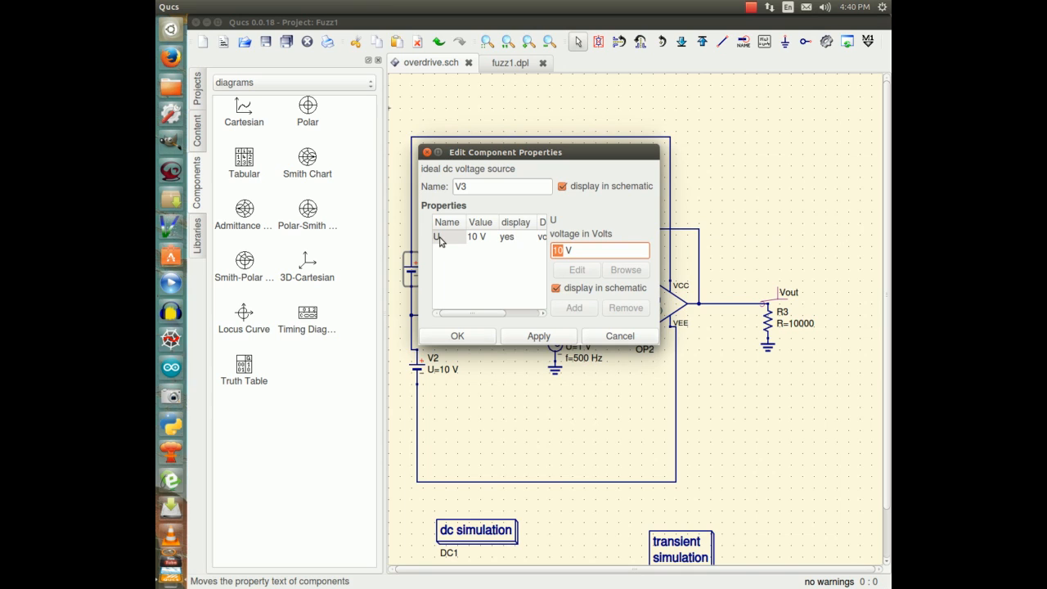
{"action": "type", "text": "5"}
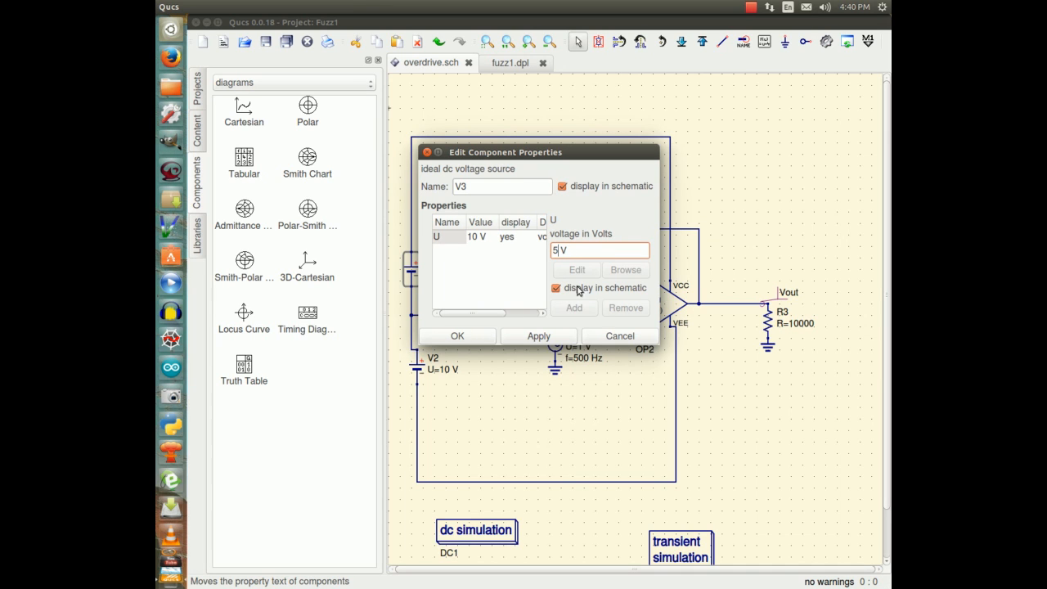
{"action": "left_click", "coordinate": [456, 335]}
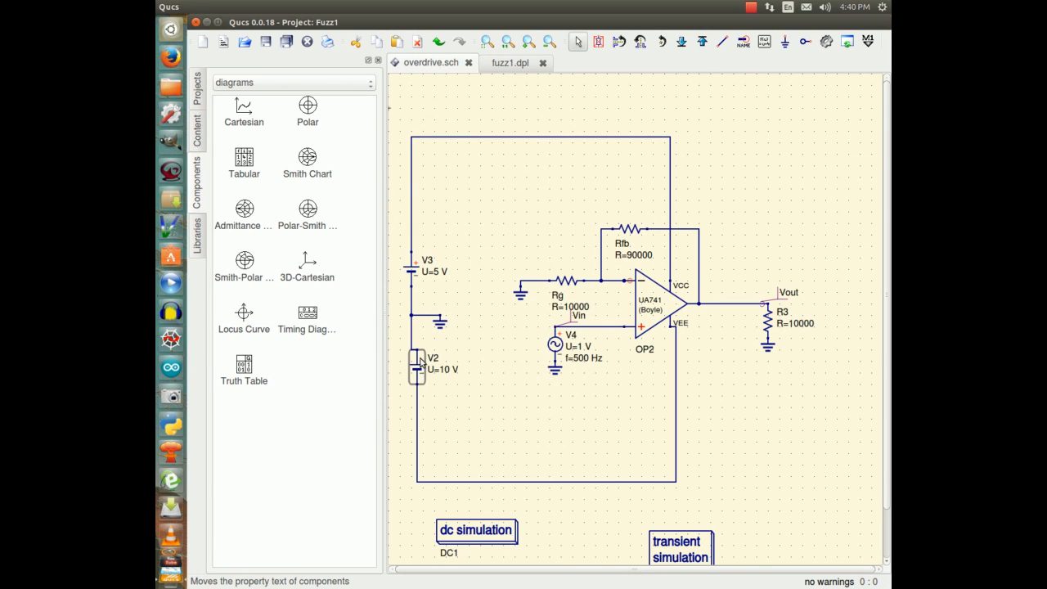
Set supply source V2 from 10 V to 5 V.
{"action": "double_click", "coordinate": [415, 367]}
{"action": "type", "text": "5 V"}
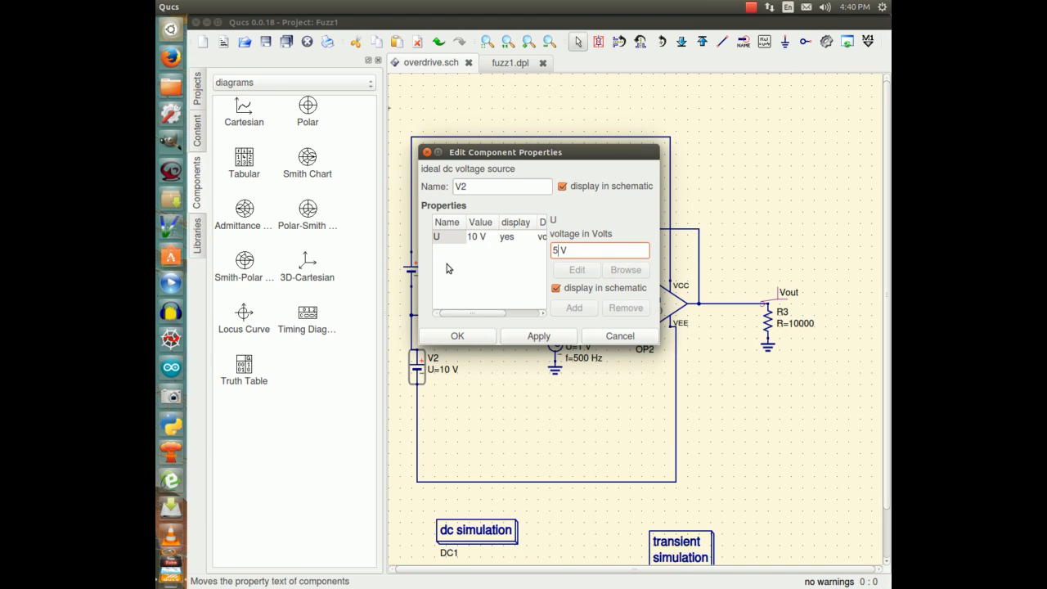
{"action": "left_click", "coordinate": [456, 335]}
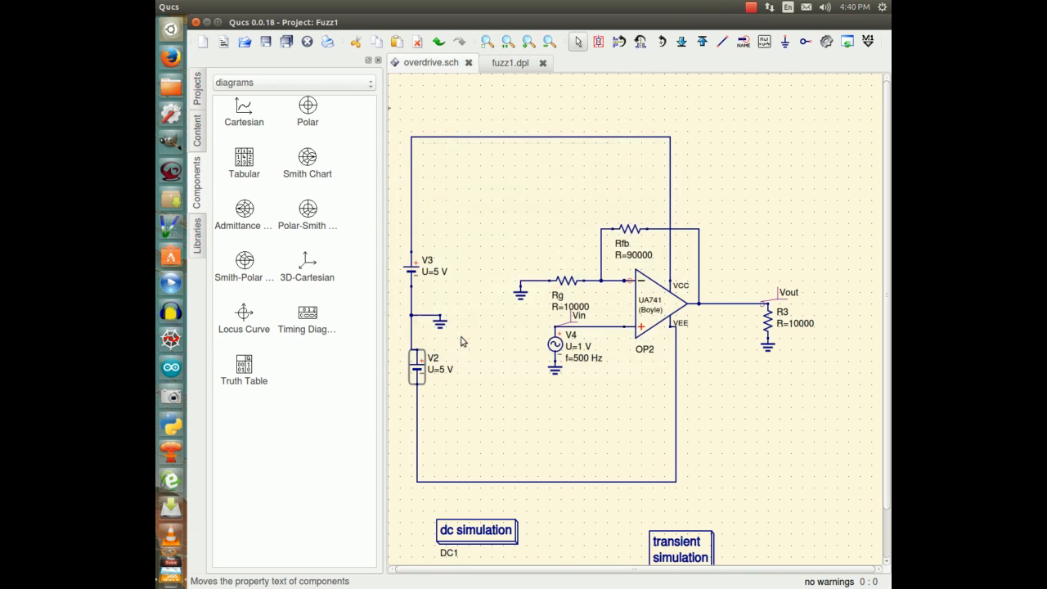
{"action": "mouse_move", "coordinate": [754, 149]}
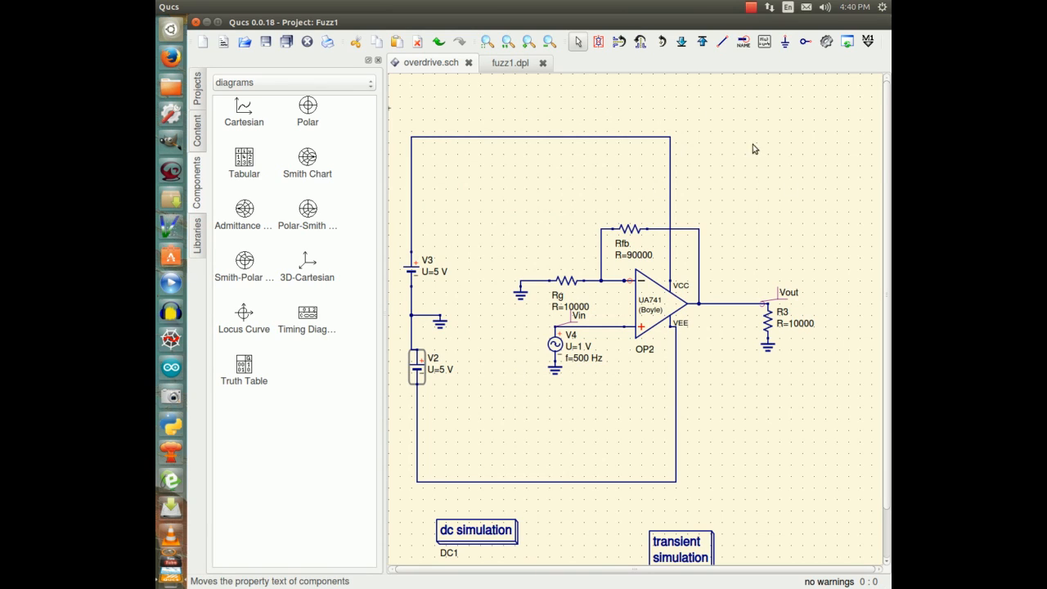
{"action": "mouse_move", "coordinate": [494, 150]}
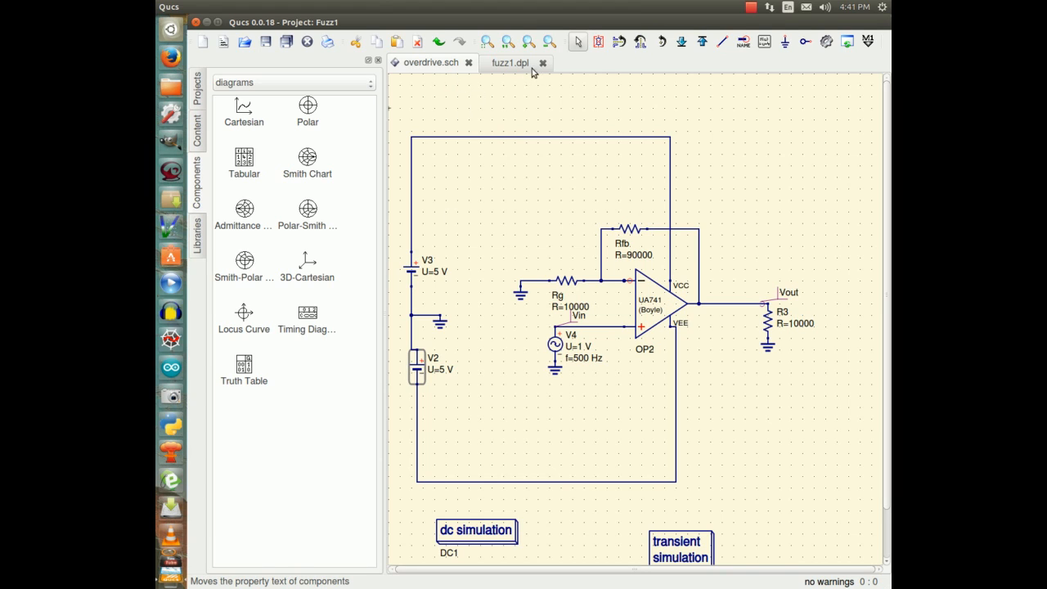
{"action": "mouse_move", "coordinate": [514, 88]}
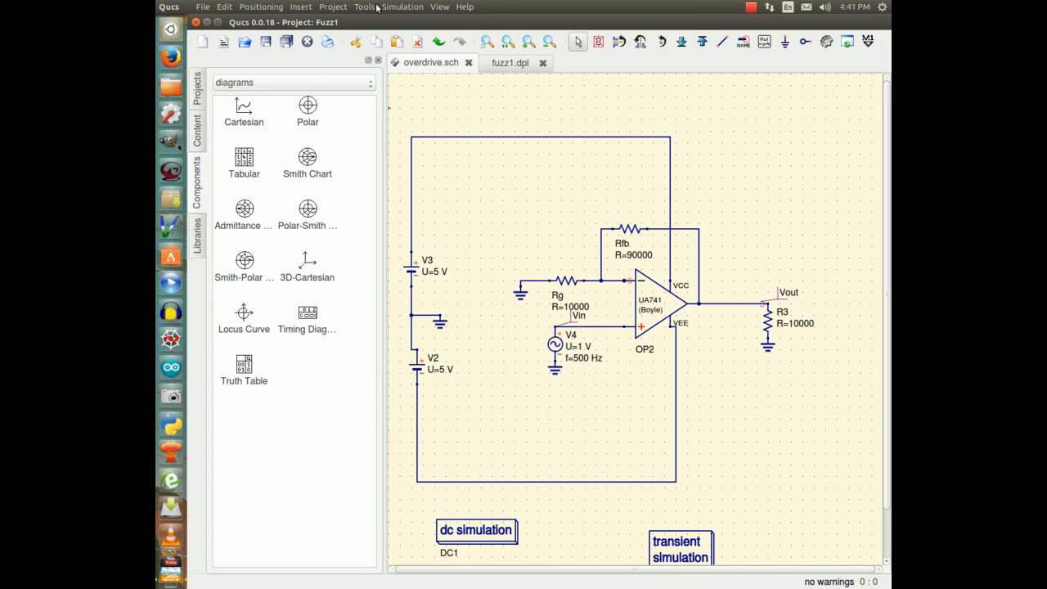
Resimulate with 5 V supplies, view Vout clipping near +4 V and −2.6 V, and return to the schematic.
{"action": "left_click", "coordinate": [403, 6]}
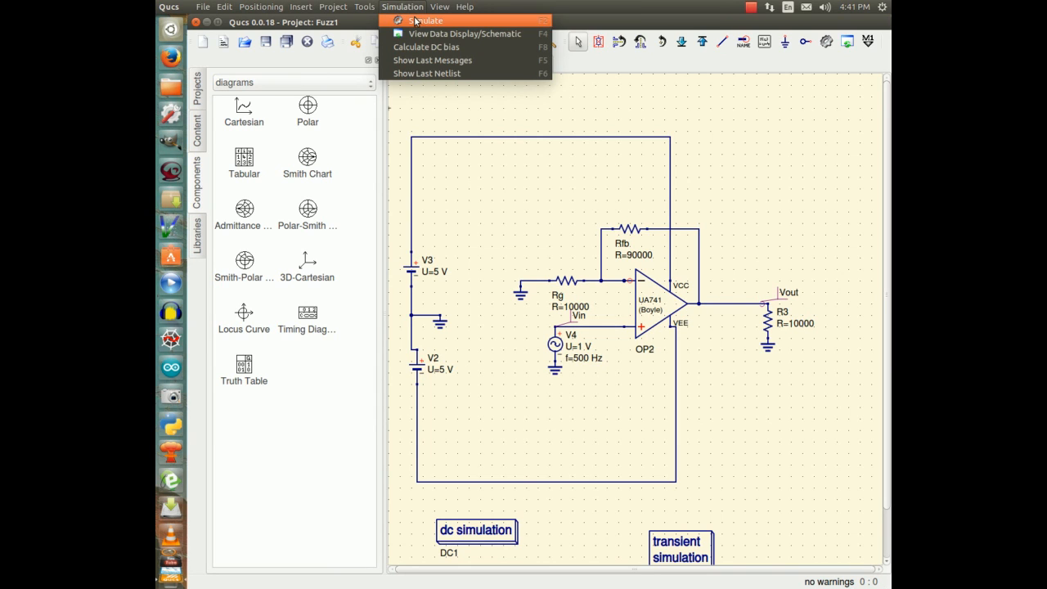
{"action": "left_click", "coordinate": [427, 20]}
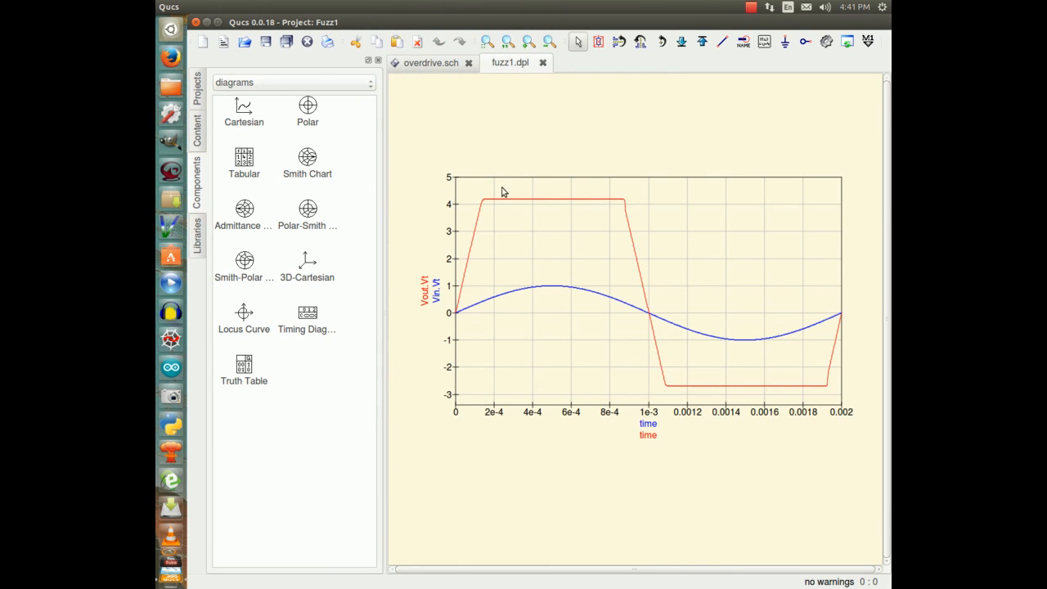
{"action": "mouse_move", "coordinate": [638, 213]}
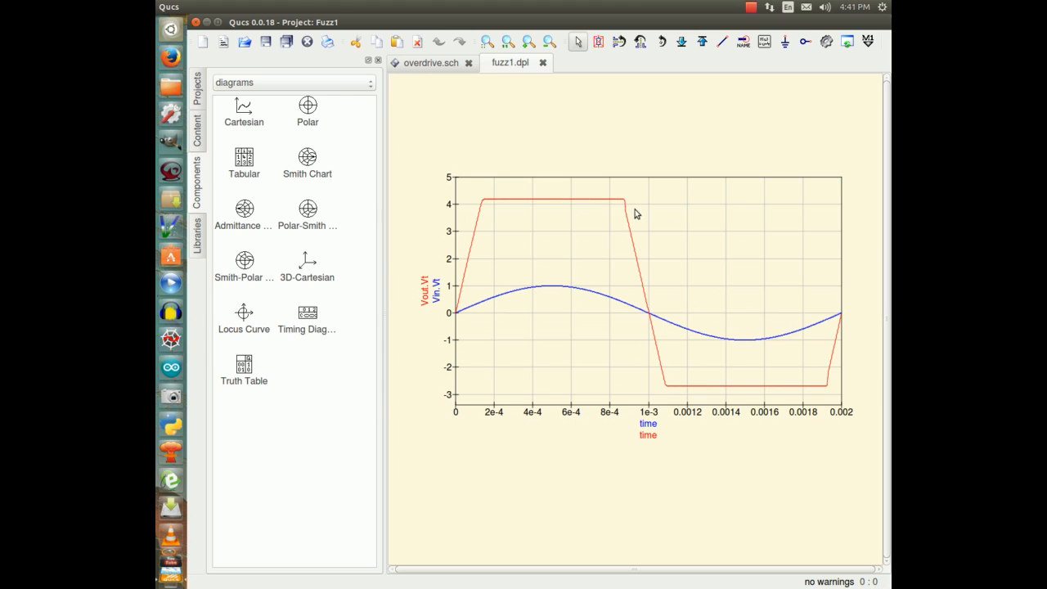
{"action": "mouse_move", "coordinate": [439, 265]}
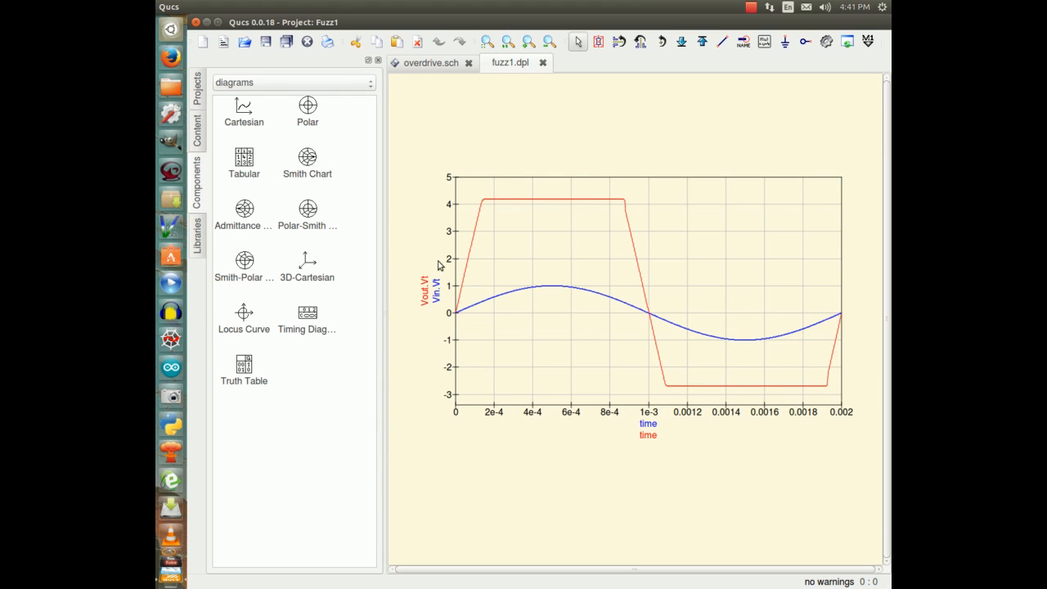
{"action": "mouse_move", "coordinate": [638, 306]}
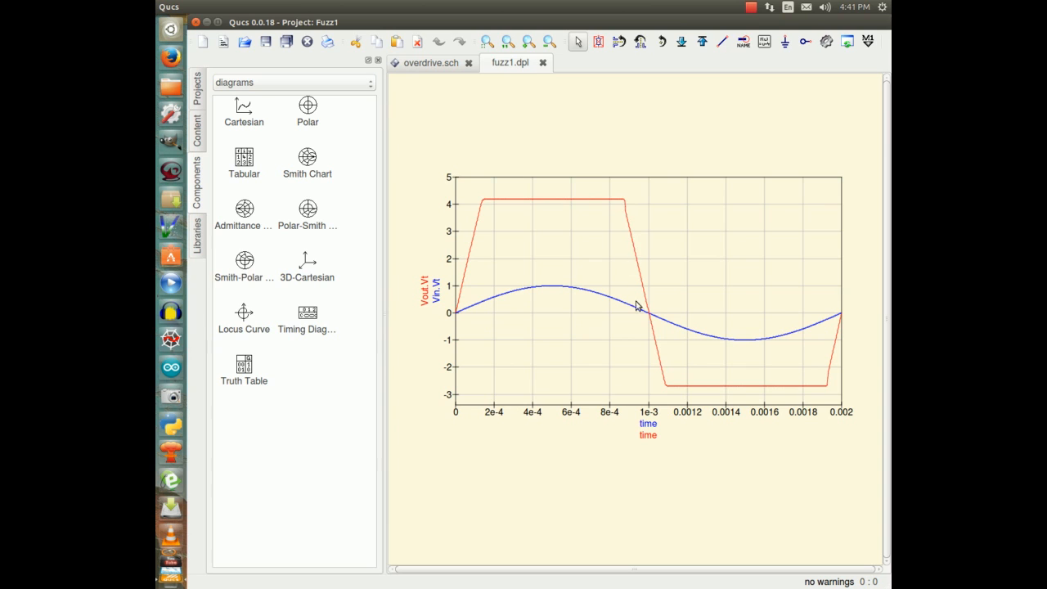
{"action": "mouse_move", "coordinate": [537, 90]}
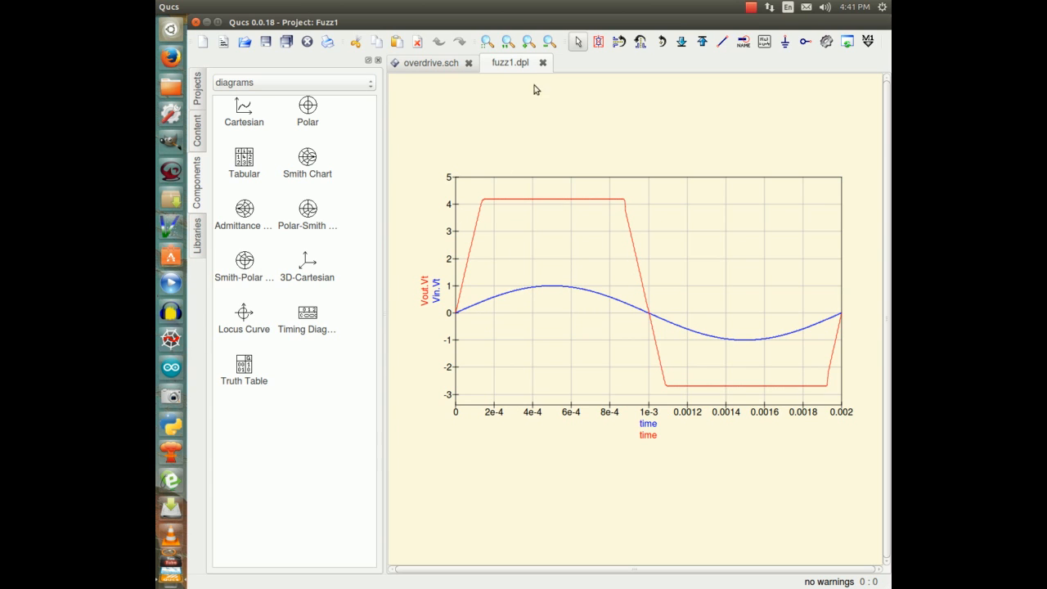
{"action": "left_click", "coordinate": [425, 62]}
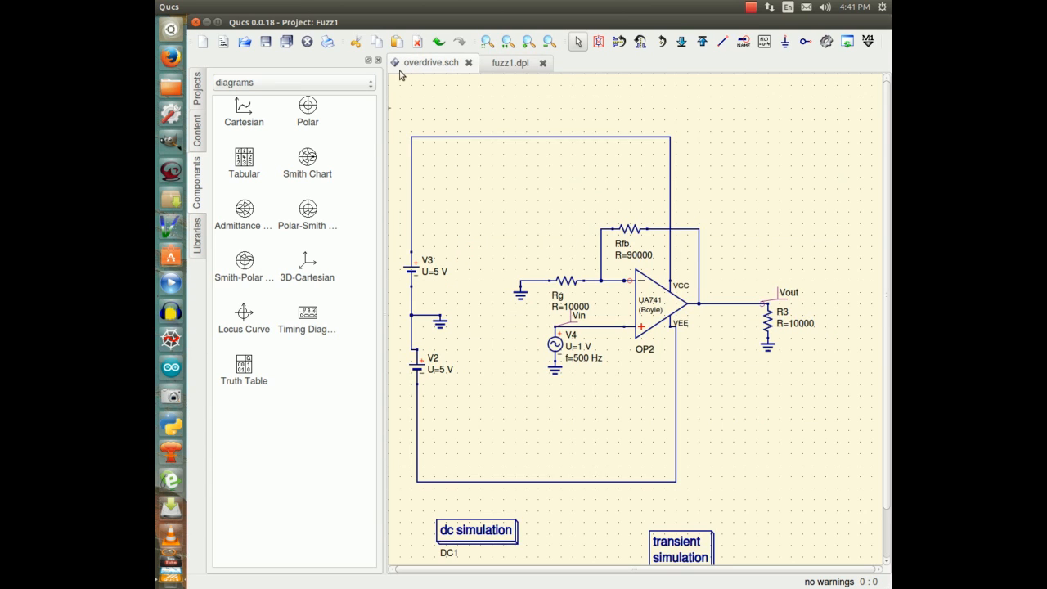
Raise supply source V3 from 5 V back to 15 V.
{"action": "double_click", "coordinate": [440, 272]}
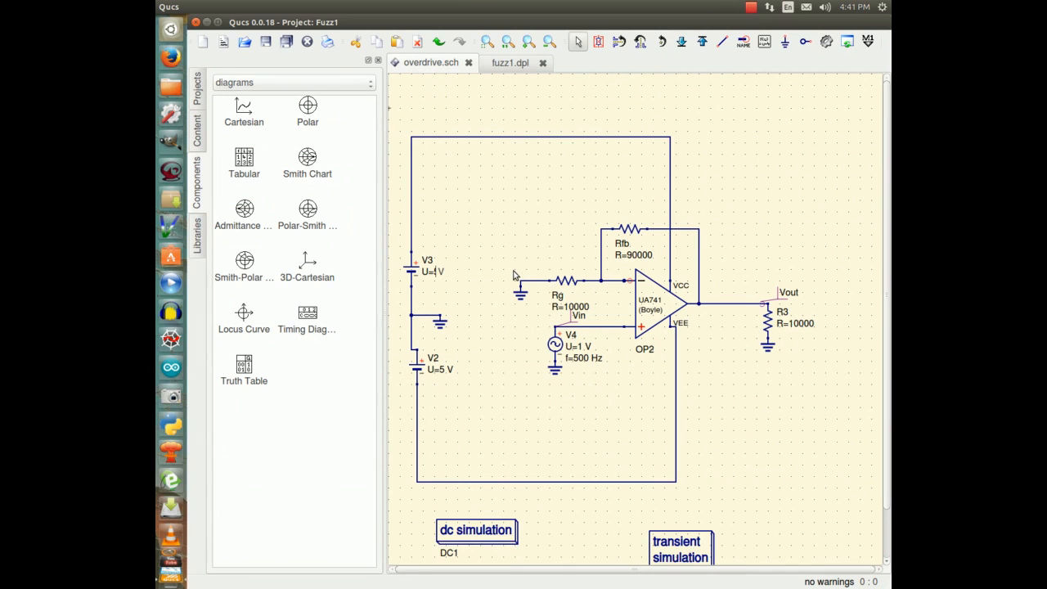
{"action": "mouse_move", "coordinate": [489, 268]}
{"action": "type", "text": "5"}
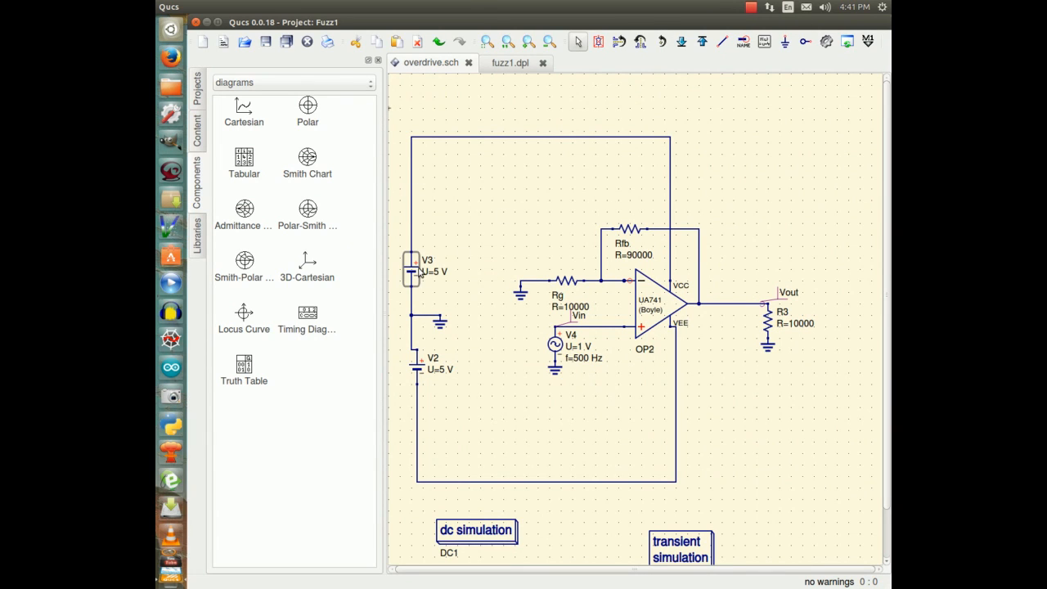
{"action": "right_click", "coordinate": [417, 274]}
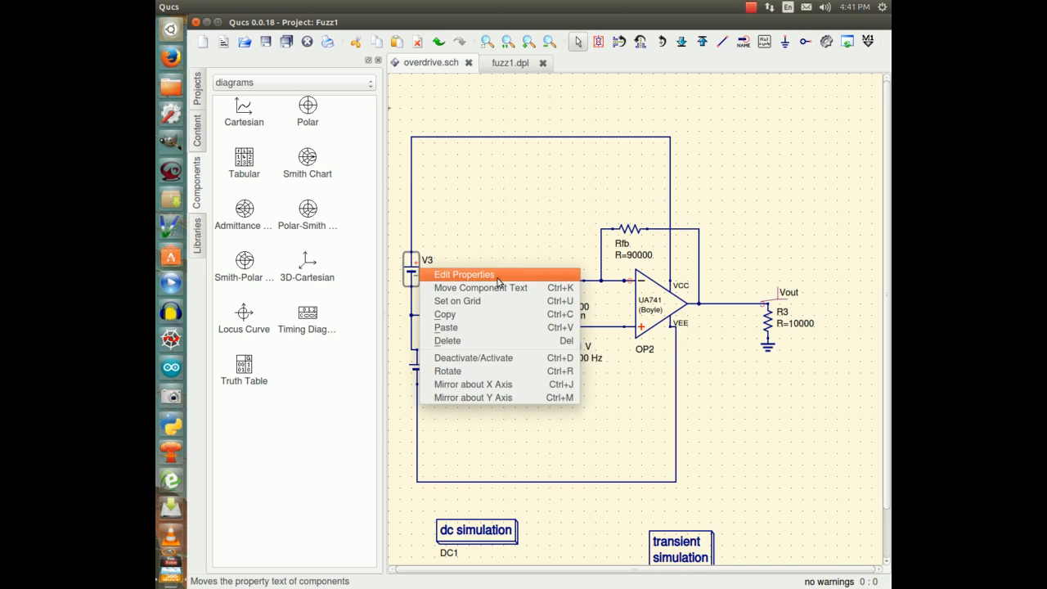
{"action": "left_click", "coordinate": [464, 275]}
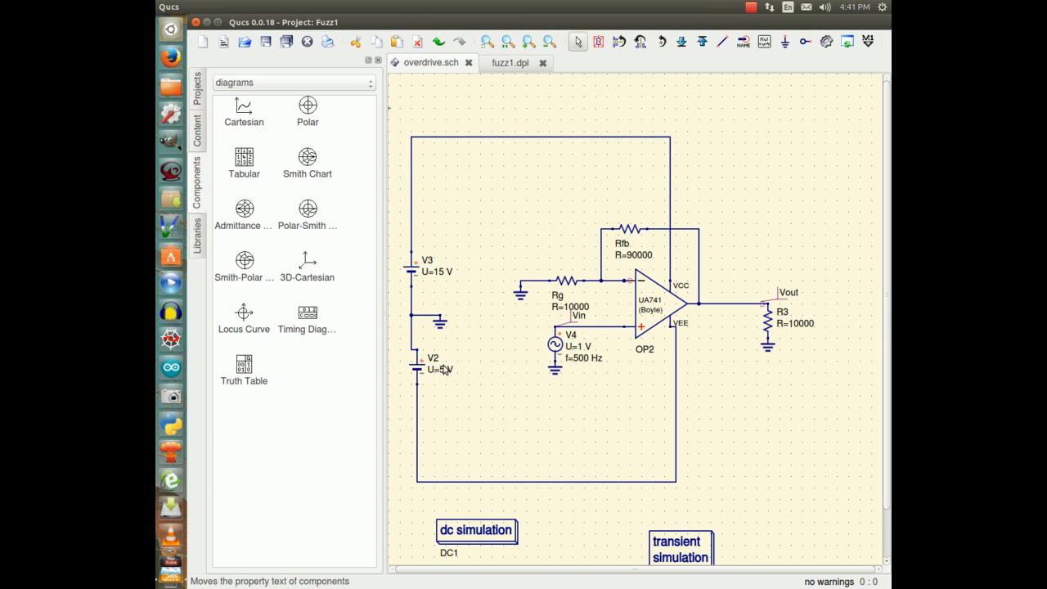
Raise supply source V2 from 5 V back to 15 V.
{"action": "right_click", "coordinate": [417, 368]}
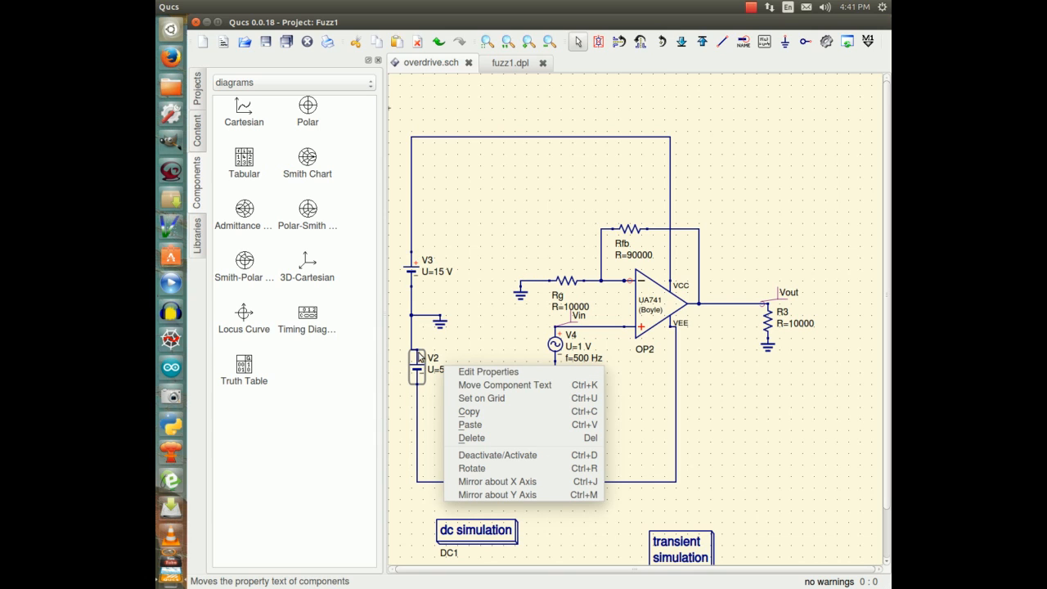
{"action": "left_click", "coordinate": [487, 372]}
{"action": "type", "text": "15 V"}
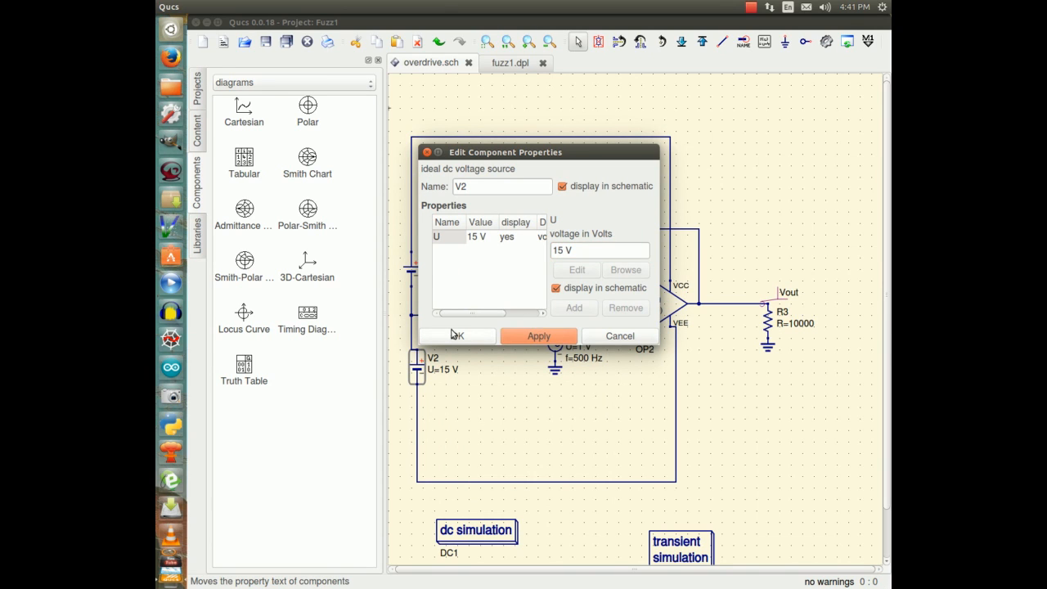
{"action": "left_click", "coordinate": [455, 335]}
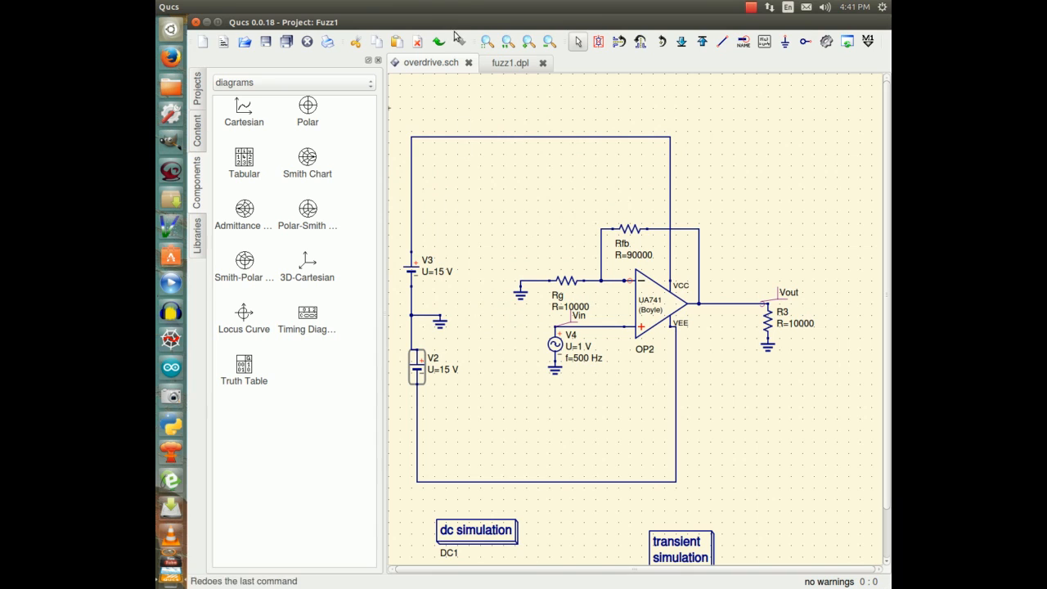
{"action": "left_click", "coordinate": [402, 6]}
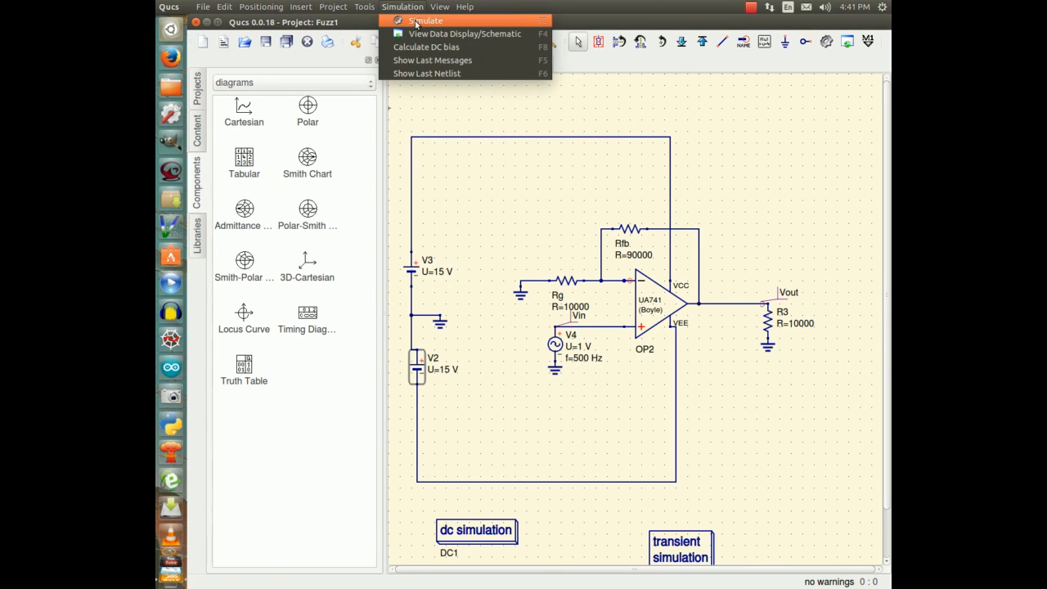
Resimulate with 15 V supplies, view the unclipped ±10 V Vout sine, and return to the schematic.
{"action": "left_click", "coordinate": [426, 20]}
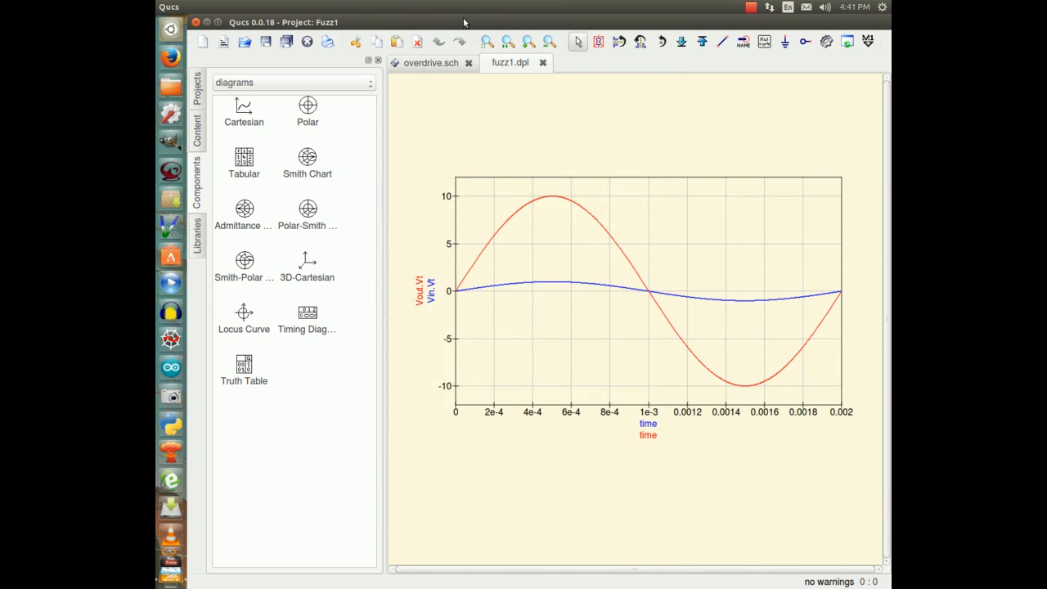
{"action": "left_click", "coordinate": [403, 6]}
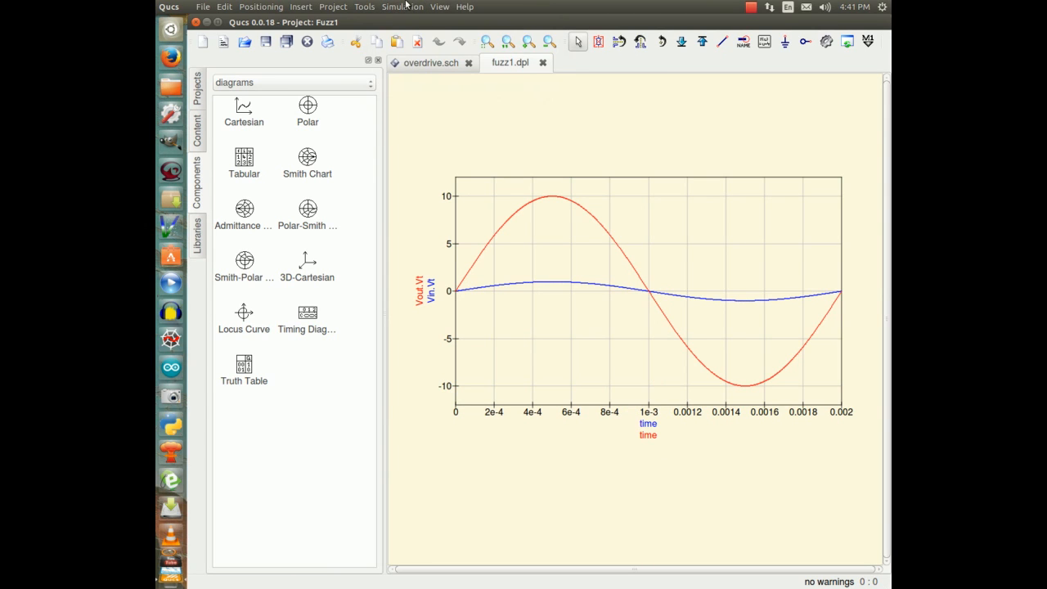
{"action": "left_click", "coordinate": [428, 62]}
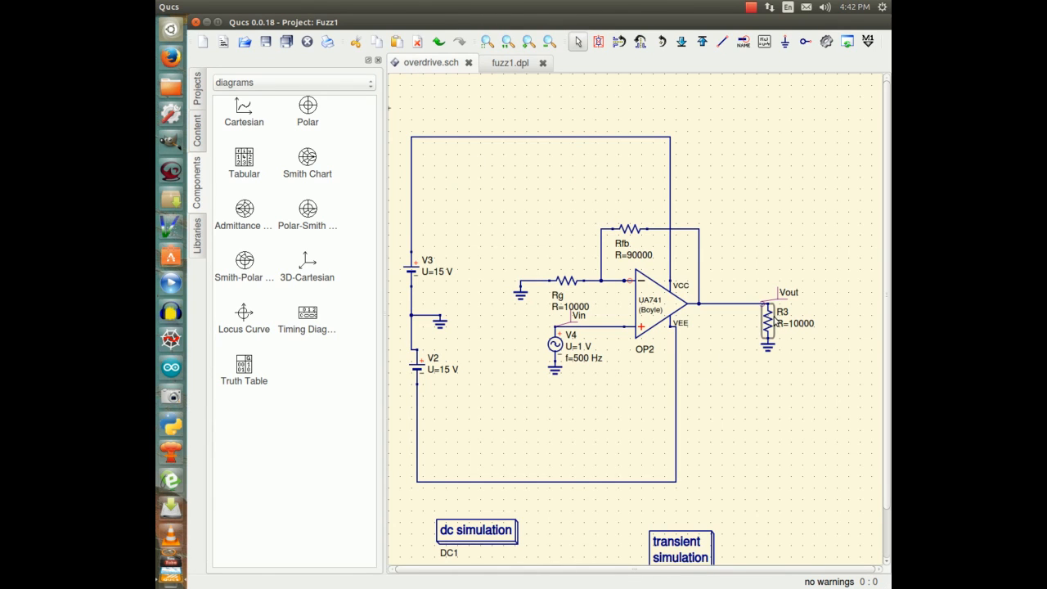
{"action": "mouse_move", "coordinate": [808, 329]}
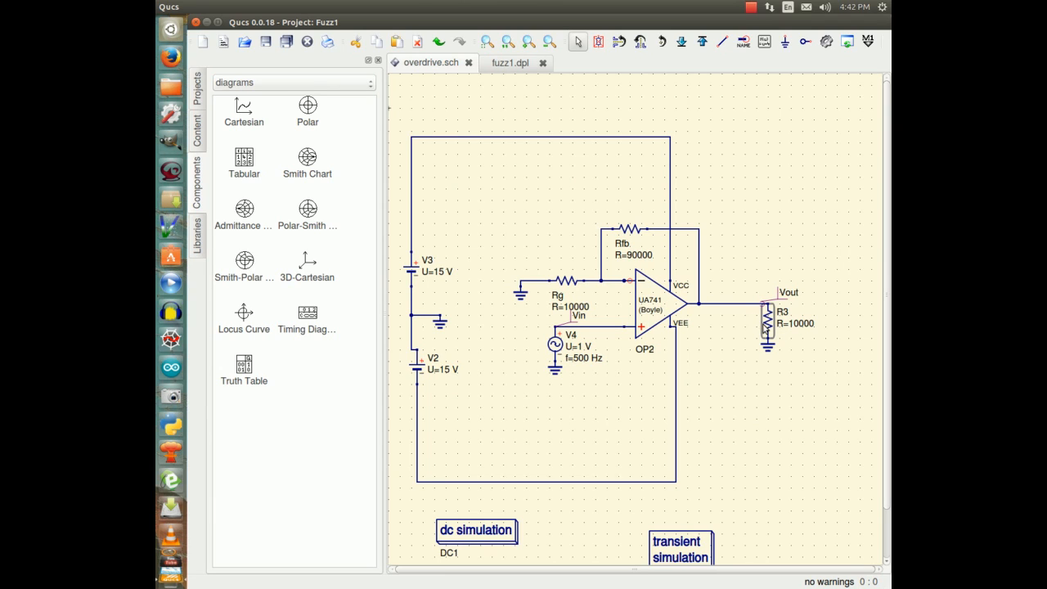
{"action": "mouse_move", "coordinate": [746, 328]}
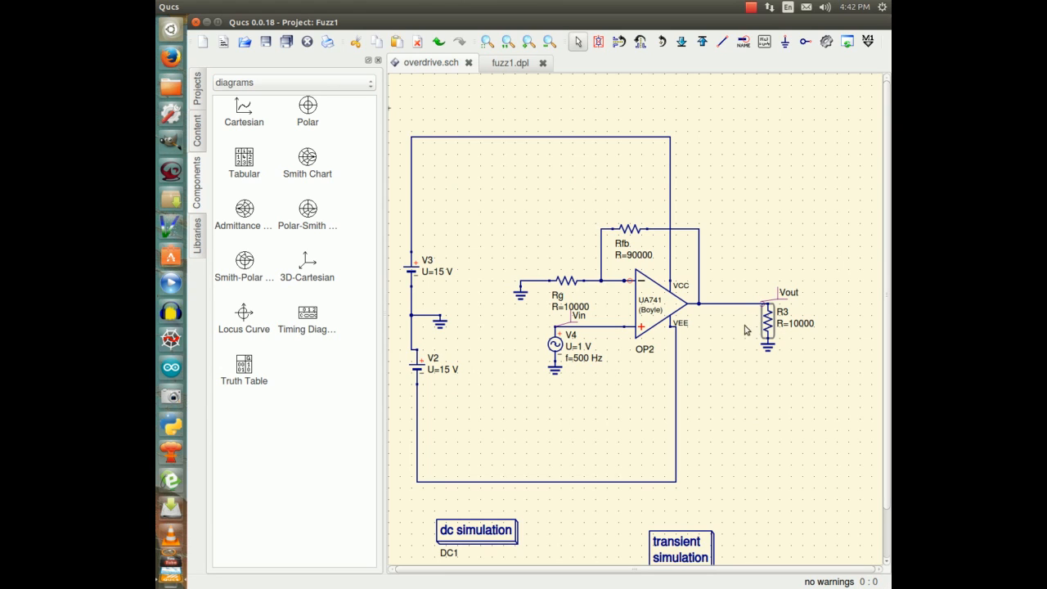
Set load resistor R3 to 5000 ohms.
{"action": "double_click", "coordinate": [767, 314]}
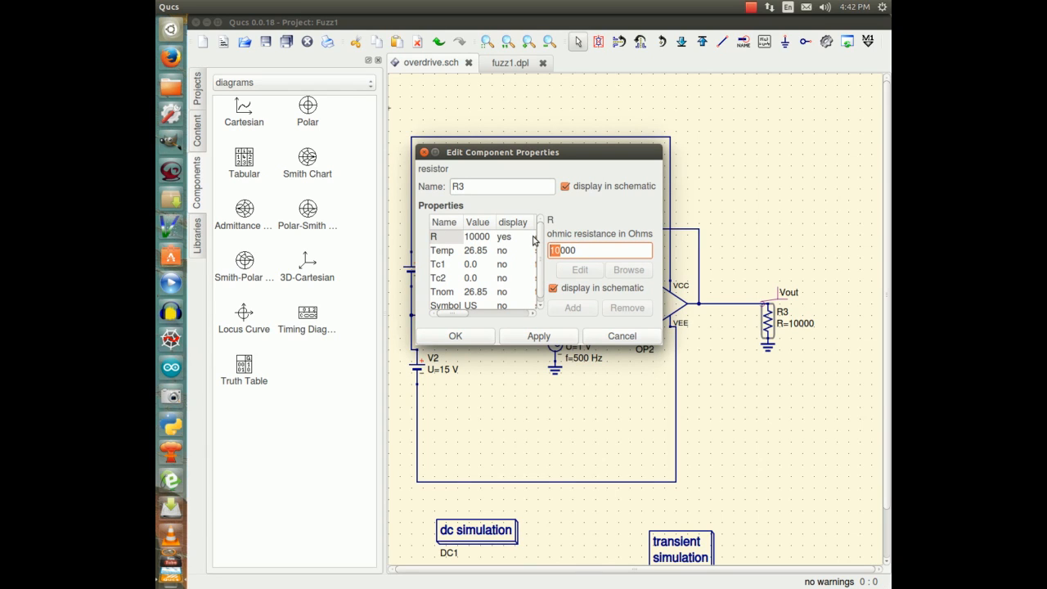
{"action": "type", "text": "5000"}
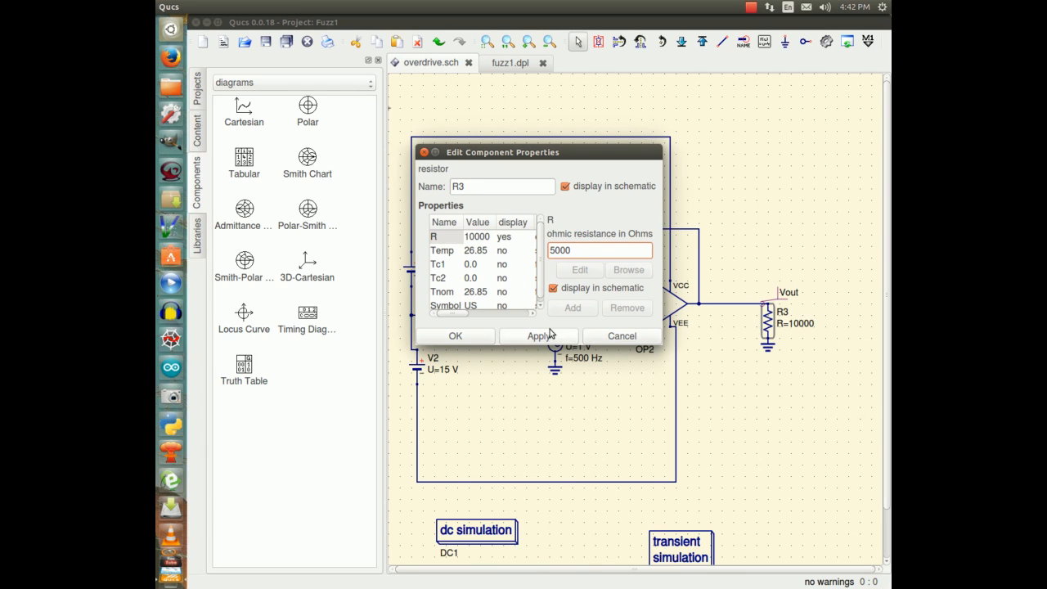
{"action": "left_click", "coordinate": [538, 335]}
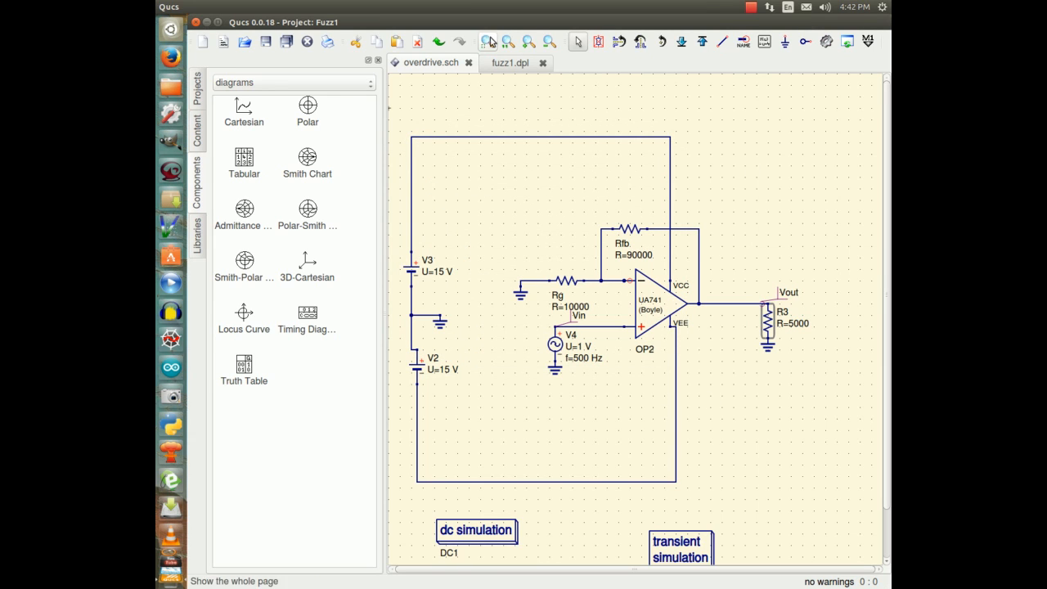
Resimulate with R3 at 5000 ohms, view the unclipped ±10 V Vout, and return to the schematic.
{"action": "left_click", "coordinate": [402, 6]}
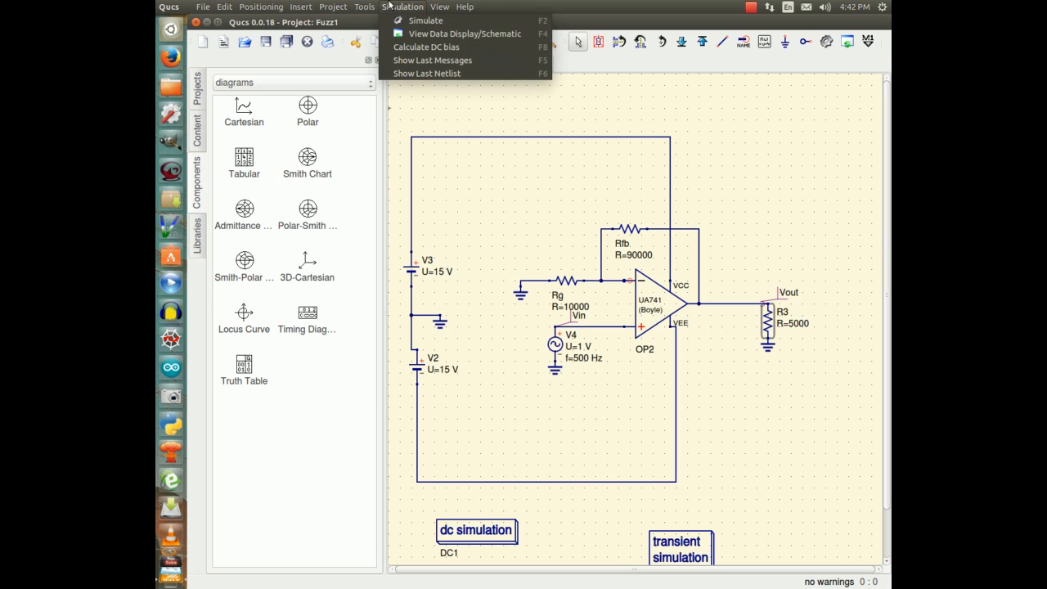
{"action": "left_click", "coordinate": [425, 20]}
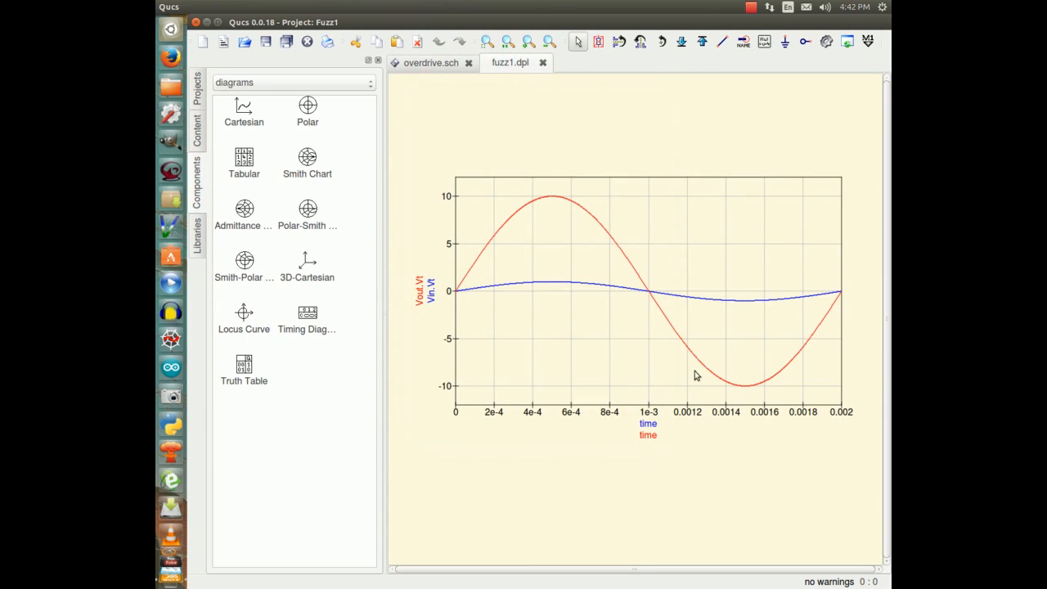
{"action": "mouse_move", "coordinate": [482, 70]}
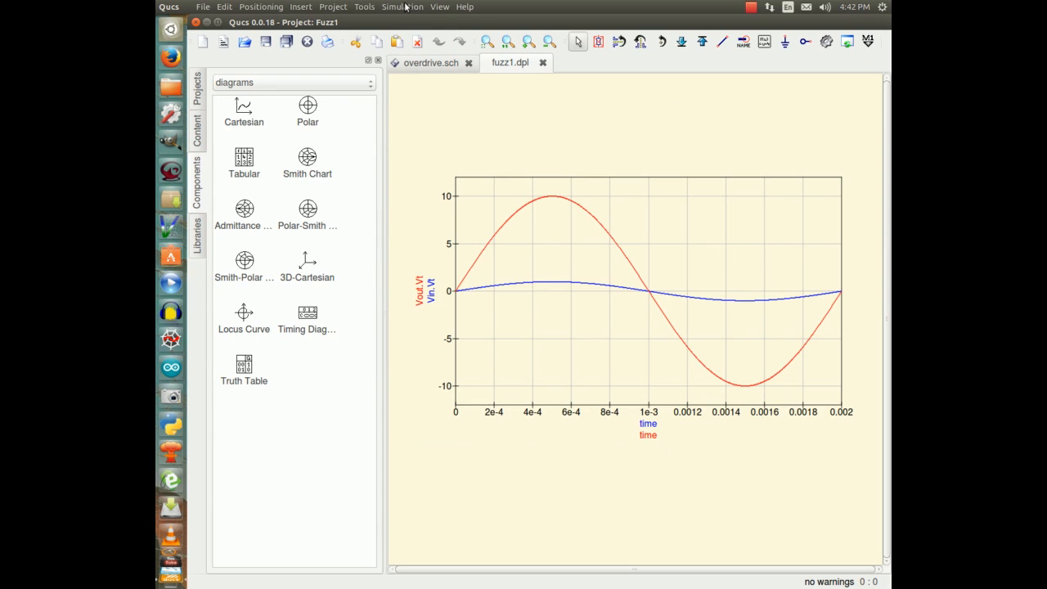
{"action": "left_click", "coordinate": [429, 62]}
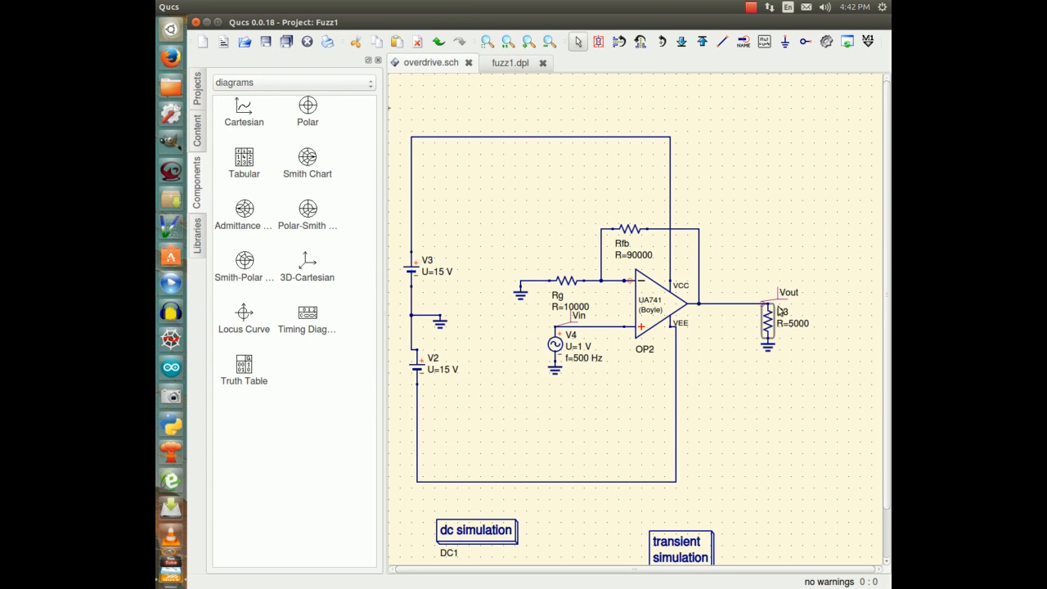
{"action": "right_click", "coordinate": [769, 314]}
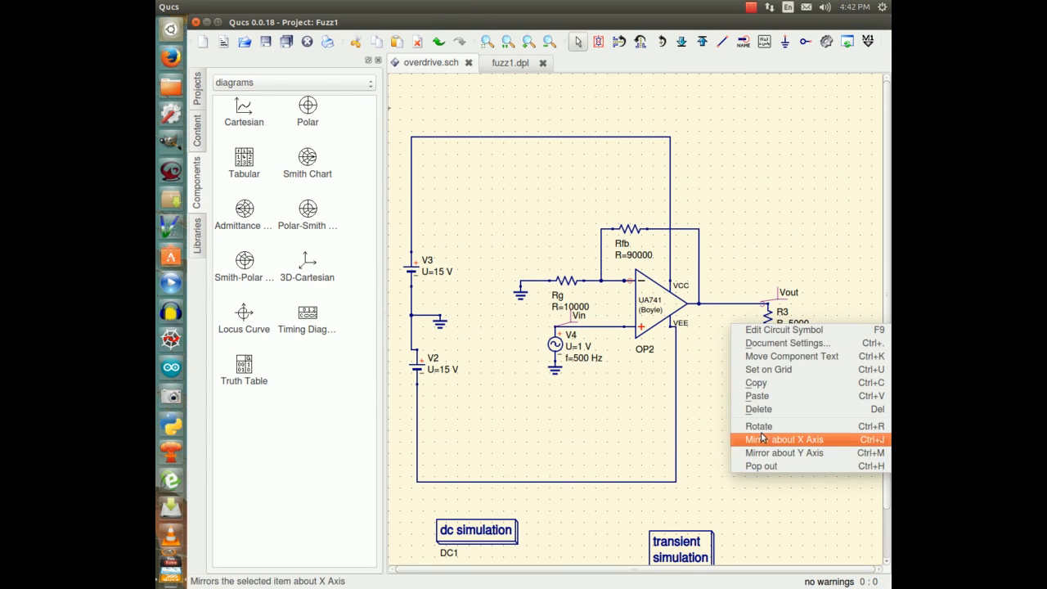
{"action": "mouse_move", "coordinate": [785, 342]}
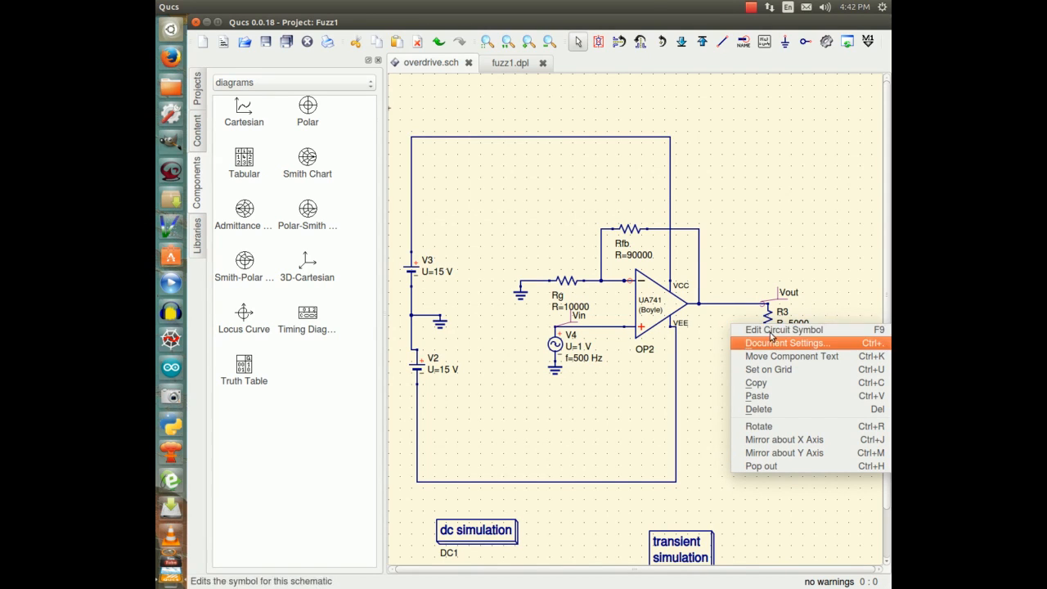
{"action": "mouse_move", "coordinate": [786, 330]}
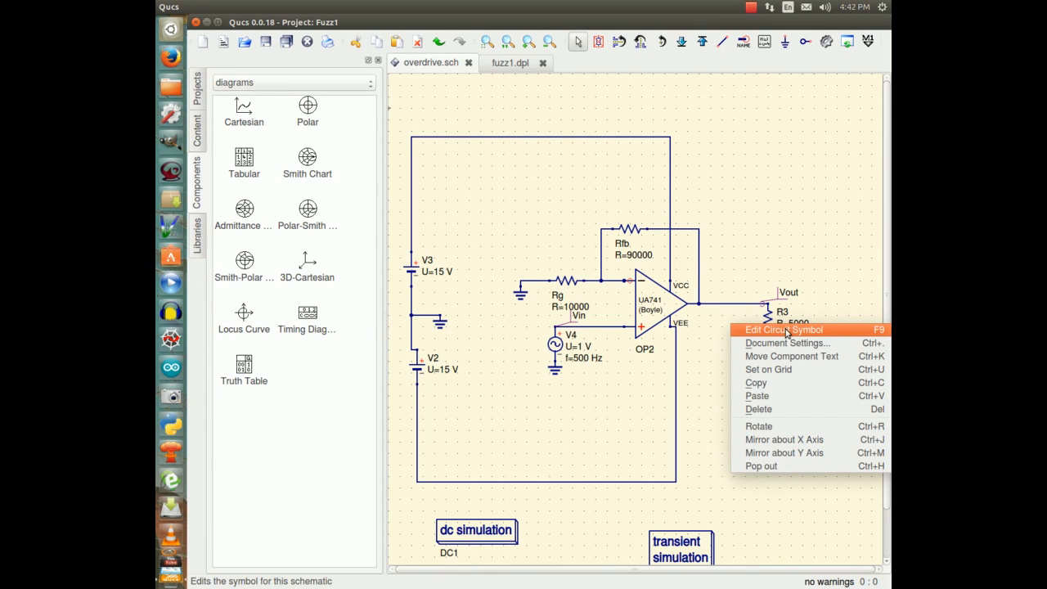
{"action": "mouse_move", "coordinate": [767, 370]}
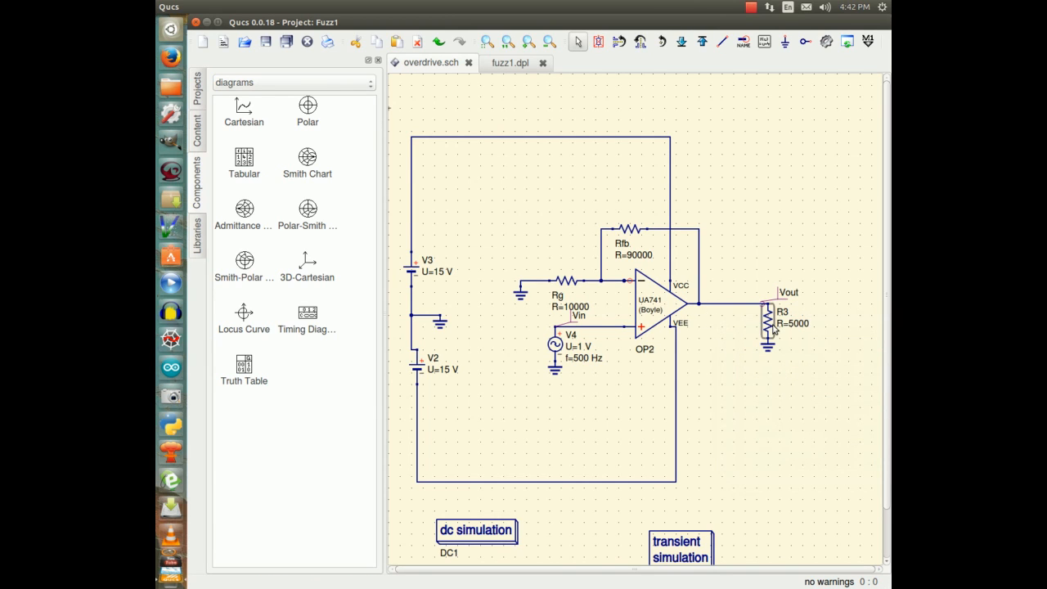
Set load resistor R3 to 1000 ohms.
{"action": "double_click", "coordinate": [769, 319]}
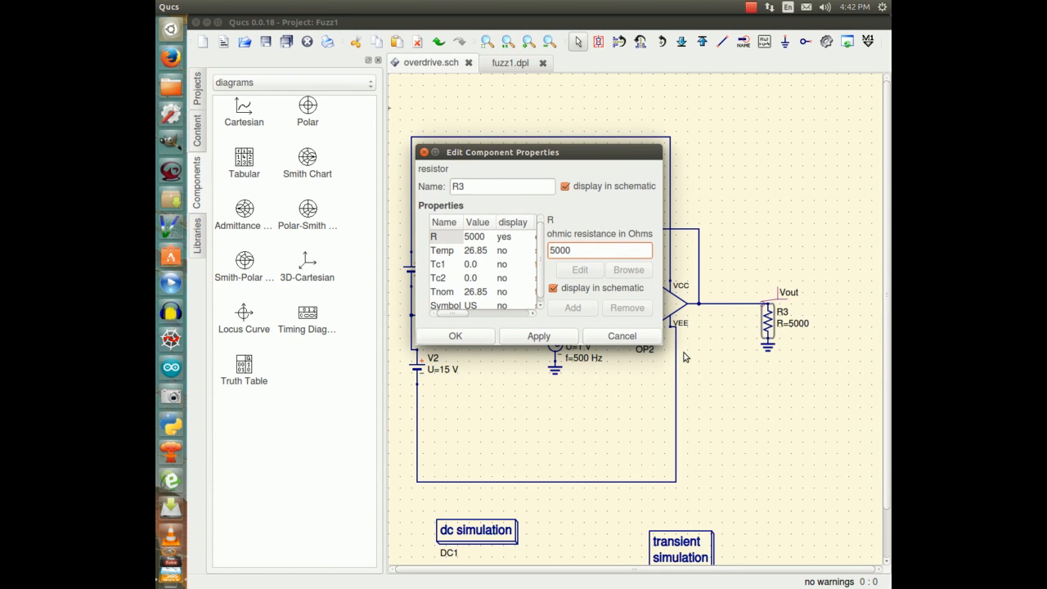
{"action": "type", "text": "1000"}
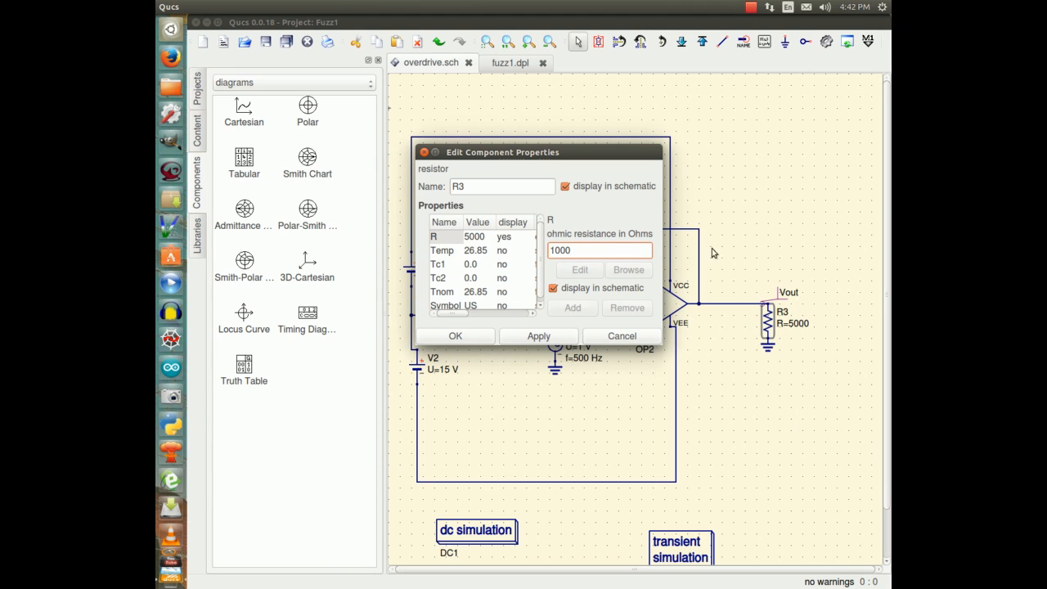
{"action": "left_click", "coordinate": [538, 335]}
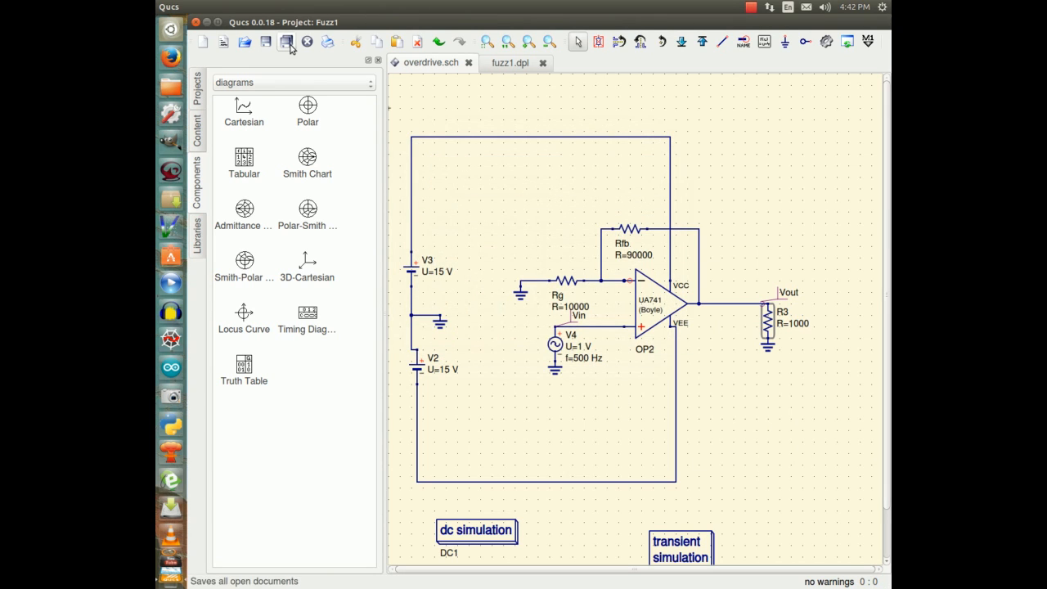
Resimulate with R3 at 1000 ohms, view the unclipped ±10 V Vout, and return to the schematic.
{"action": "left_click", "coordinate": [402, 7]}
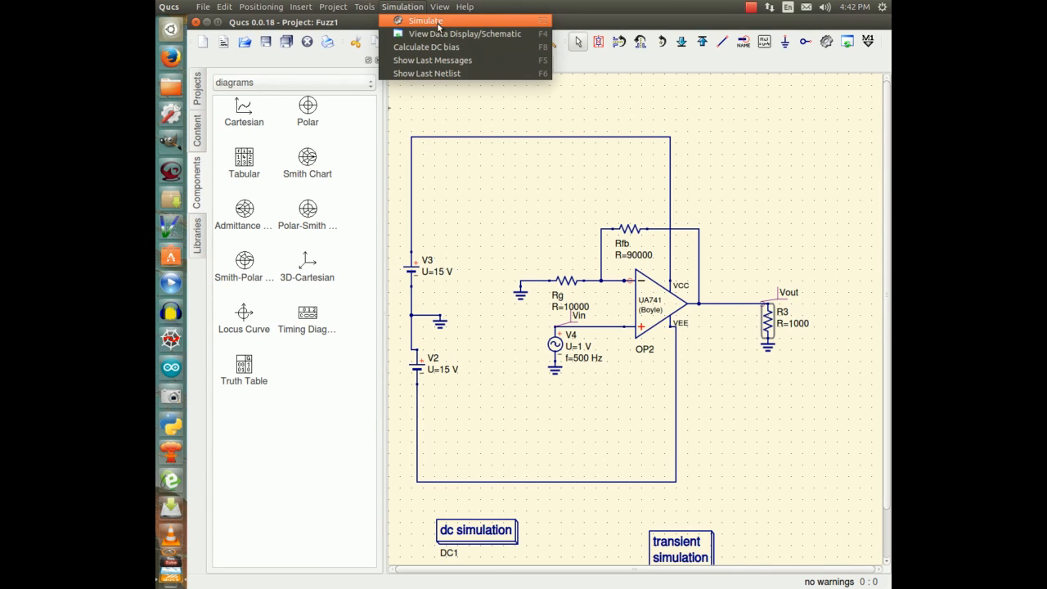
{"action": "left_click", "coordinate": [426, 19]}
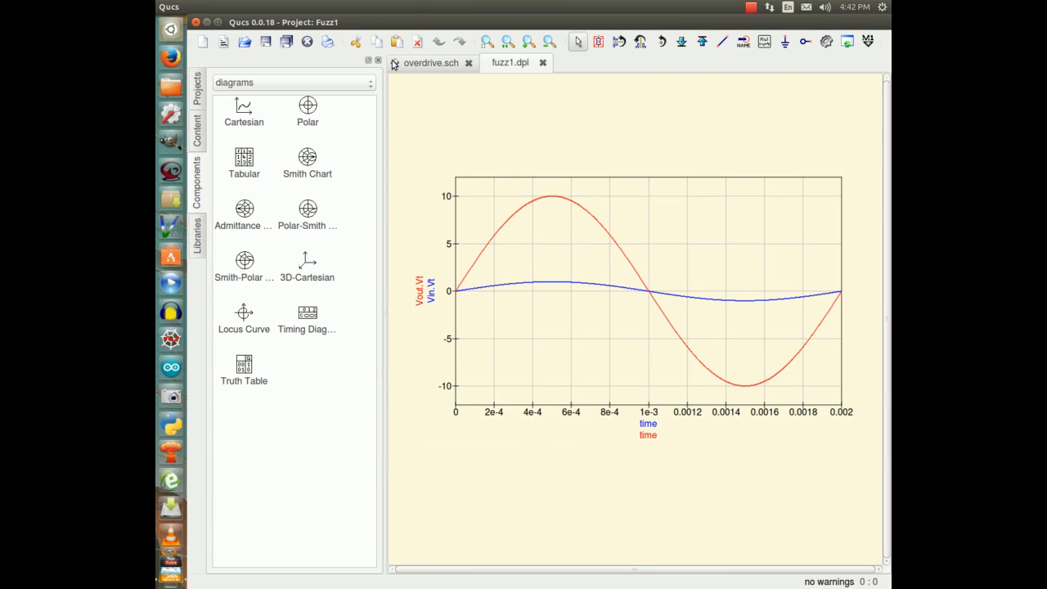
{"action": "left_click", "coordinate": [432, 62]}
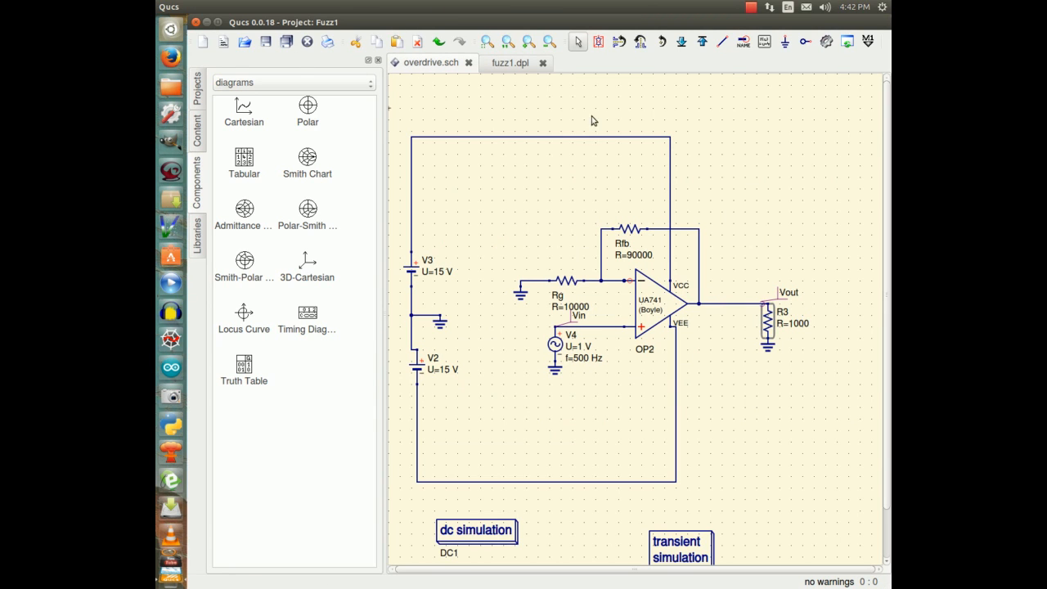
{"action": "mouse_move", "coordinate": [752, 345]}
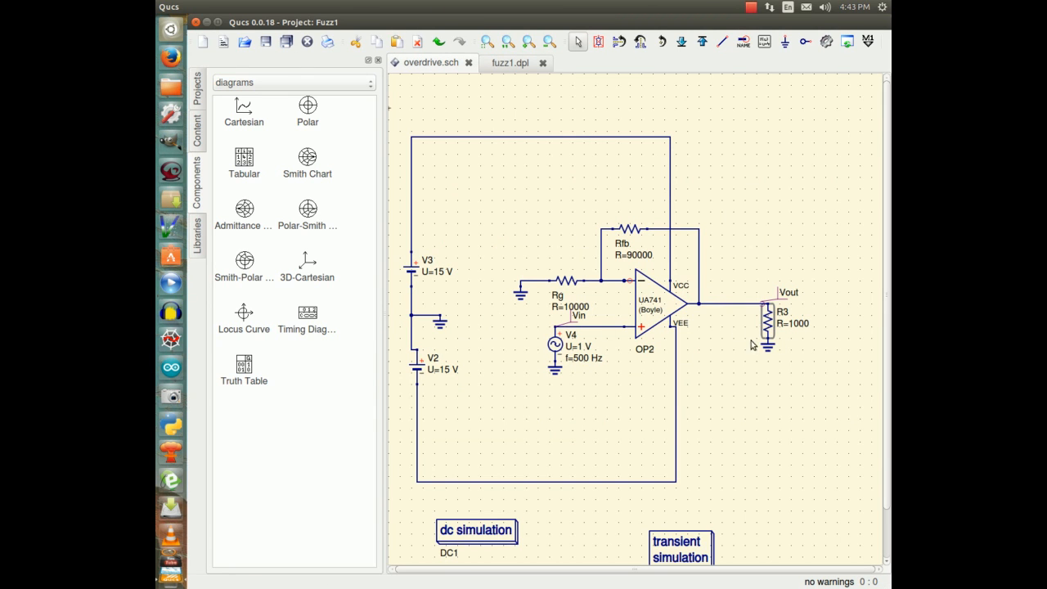
{"action": "mouse_move", "coordinate": [782, 342]}
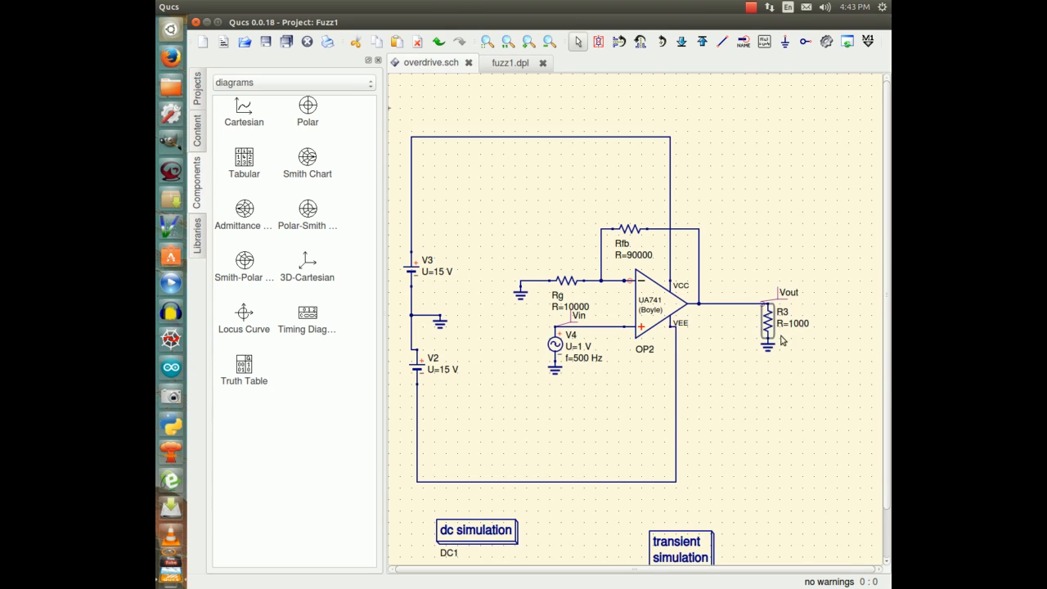
{"action": "mouse_move", "coordinate": [759, 327]}
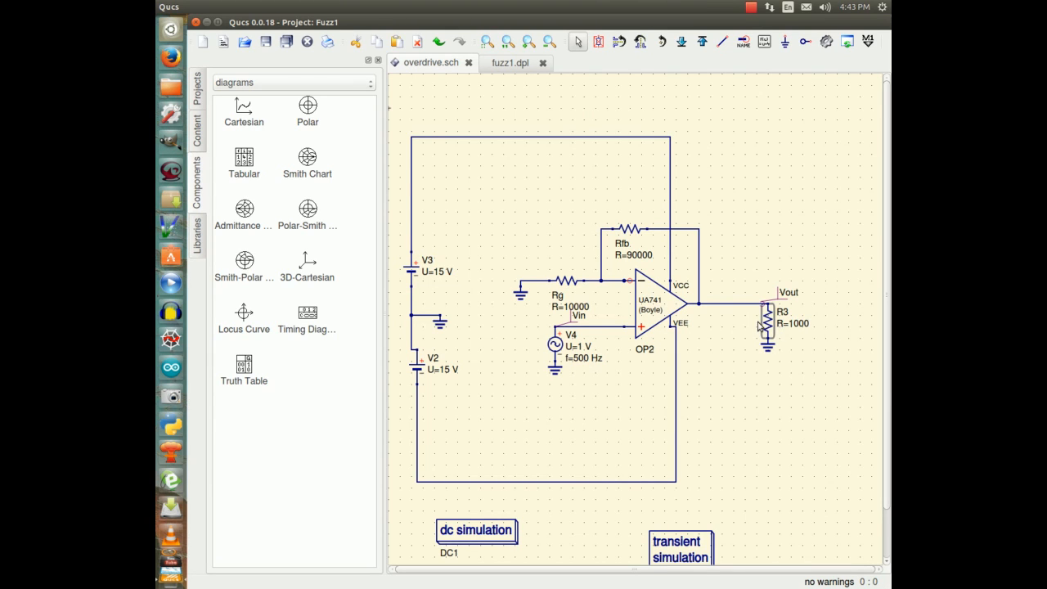
Set load resistor R3 to 500 ohms via Edit Properties.
{"action": "right_click", "coordinate": [769, 314]}
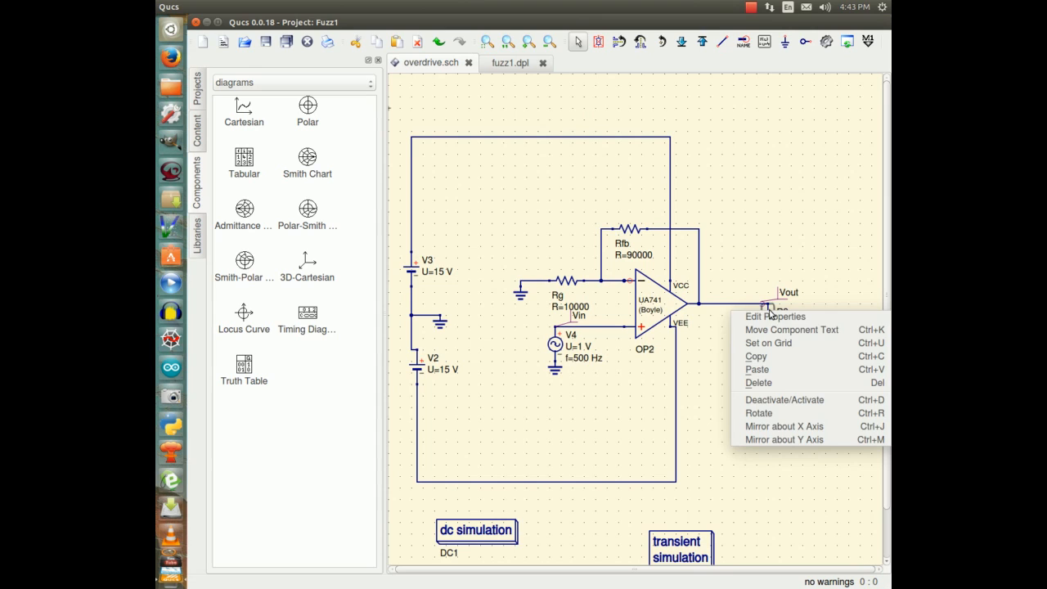
{"action": "left_click", "coordinate": [775, 318]}
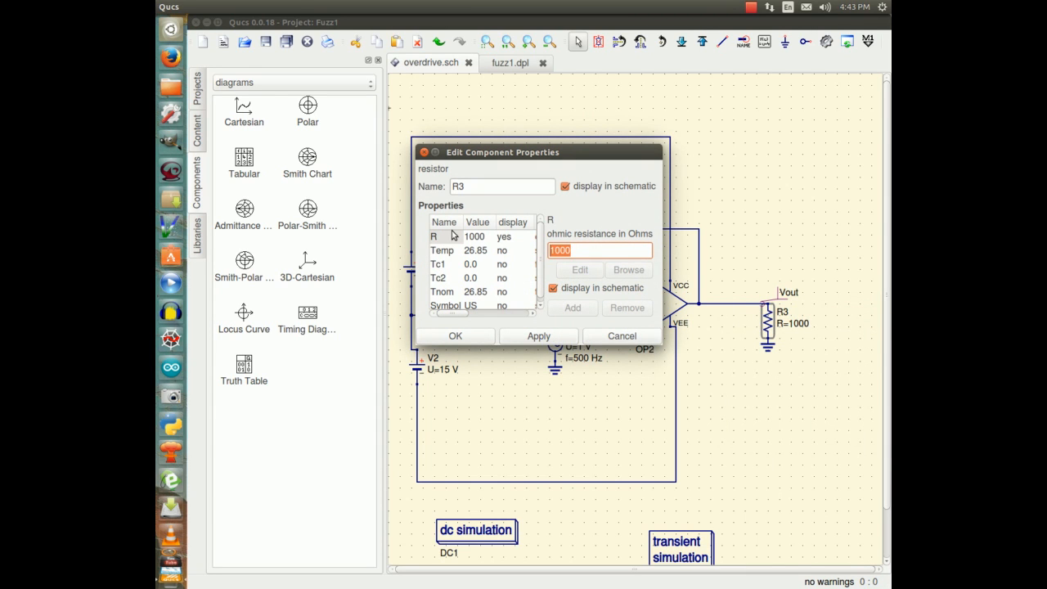
{"action": "type", "text": "5000"}
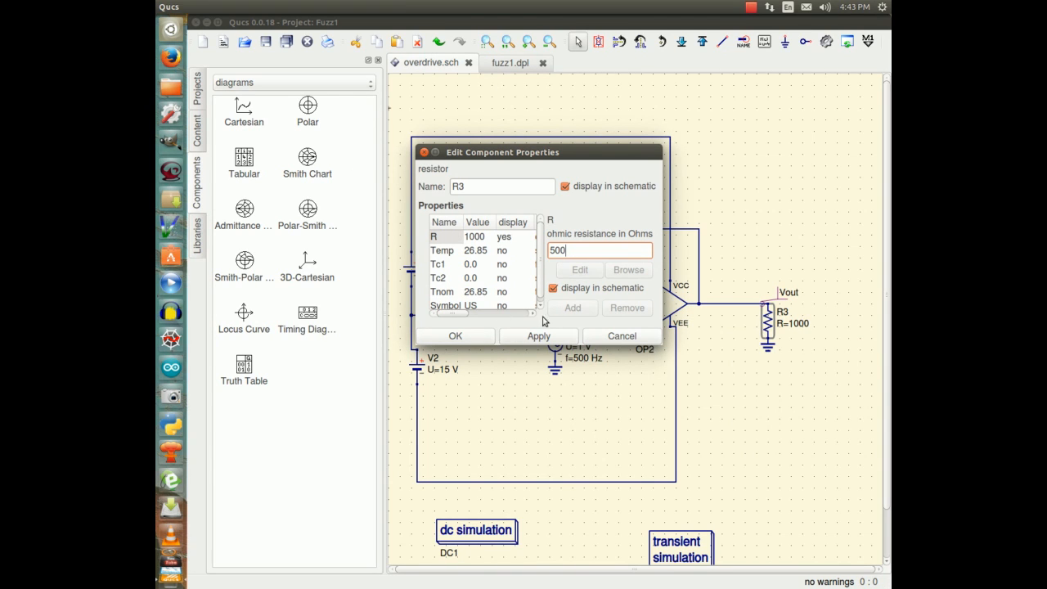
{"action": "left_click", "coordinate": [455, 336]}
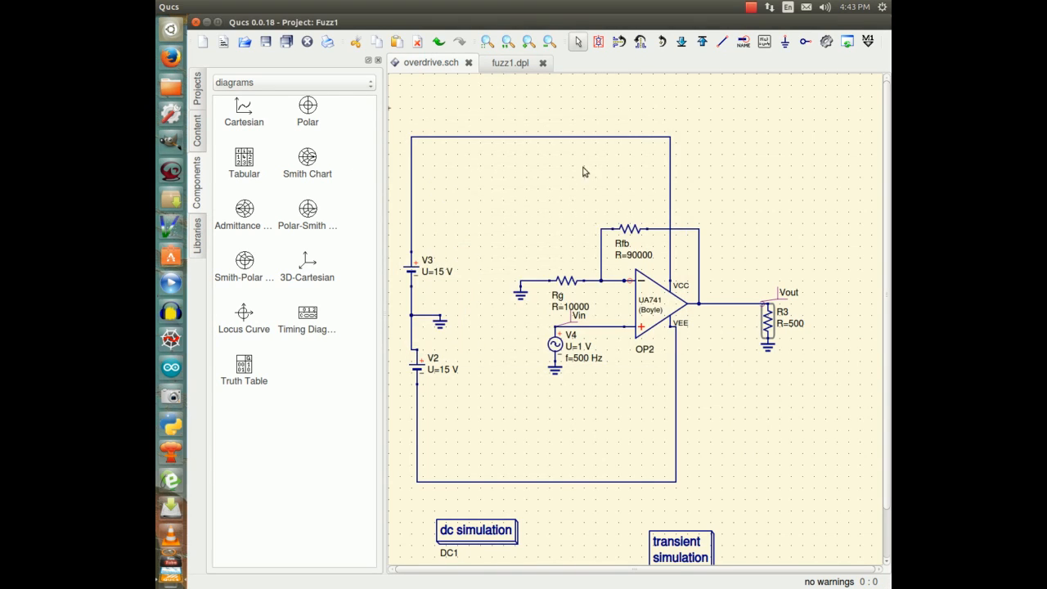
Resimulate with R3 at 500 ohms, view the unclipped ±10 V Vout, and return to the schematic.
{"action": "left_click", "coordinate": [438, 7]}
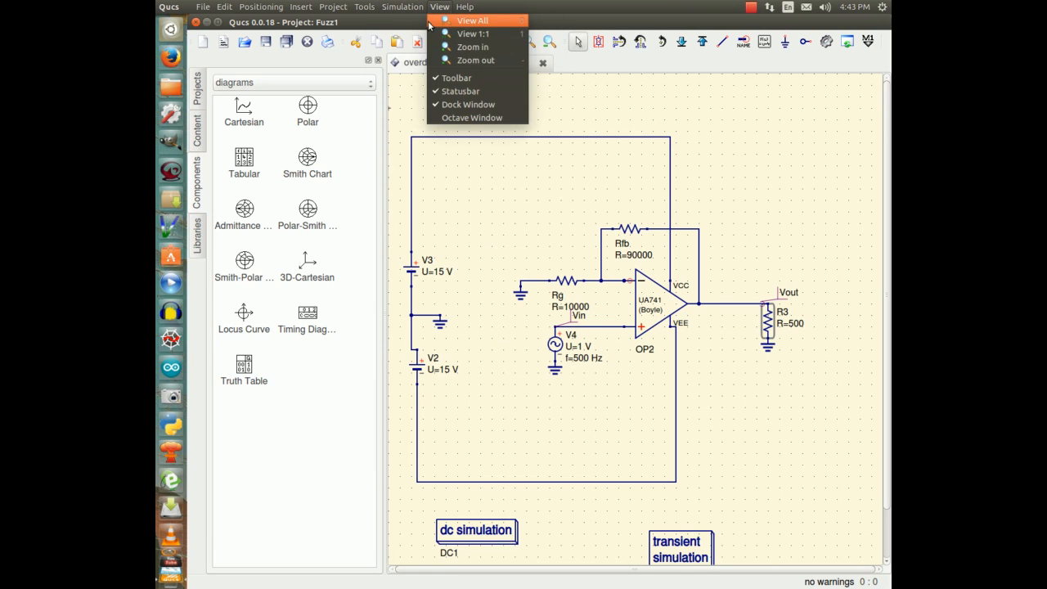
{"action": "left_click", "coordinate": [402, 6]}
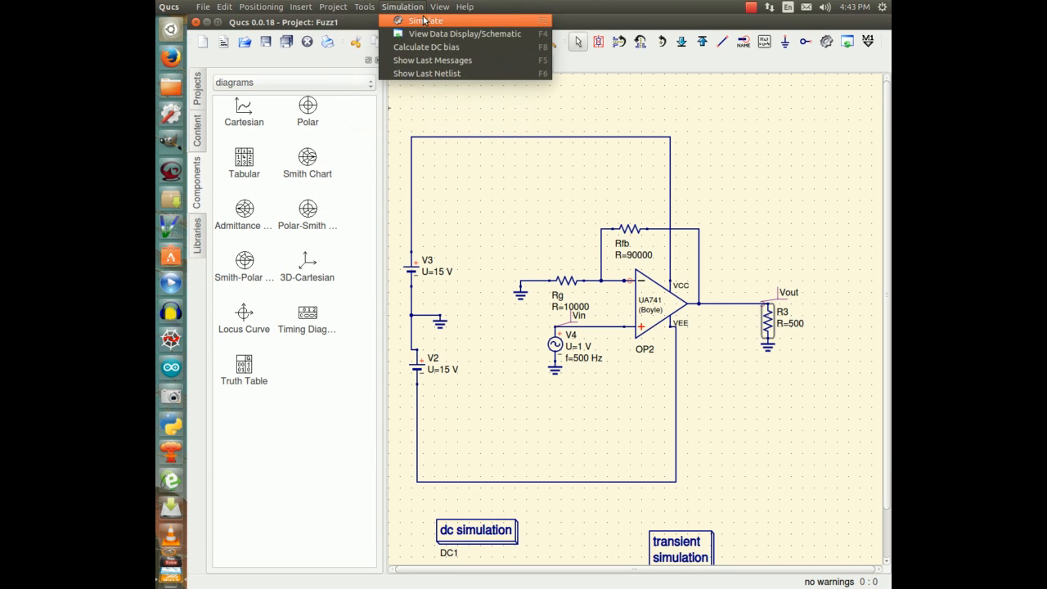
{"action": "left_click", "coordinate": [425, 20]}
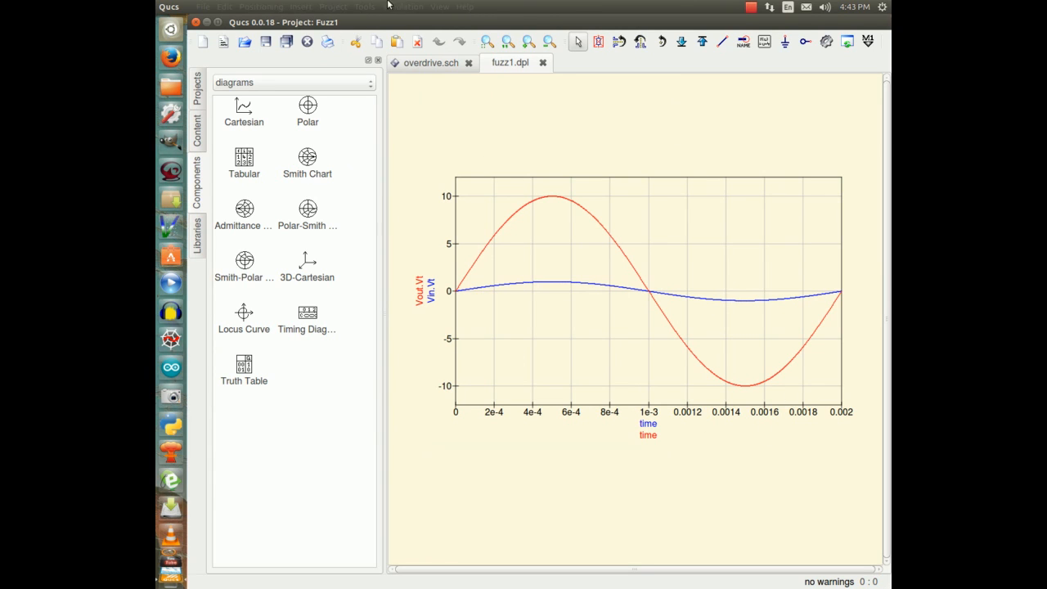
{"action": "left_click", "coordinate": [333, 6]}
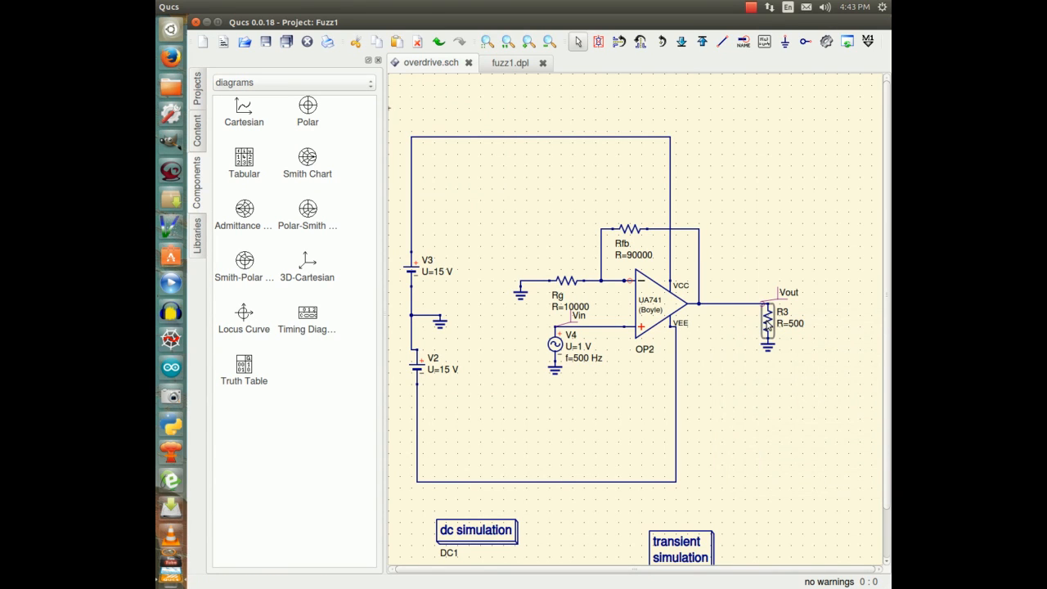
Change R3 to 100 ohms and re-simulate so Vout clips flat near ±2.6 V.
{"action": "double_click", "coordinate": [767, 324]}
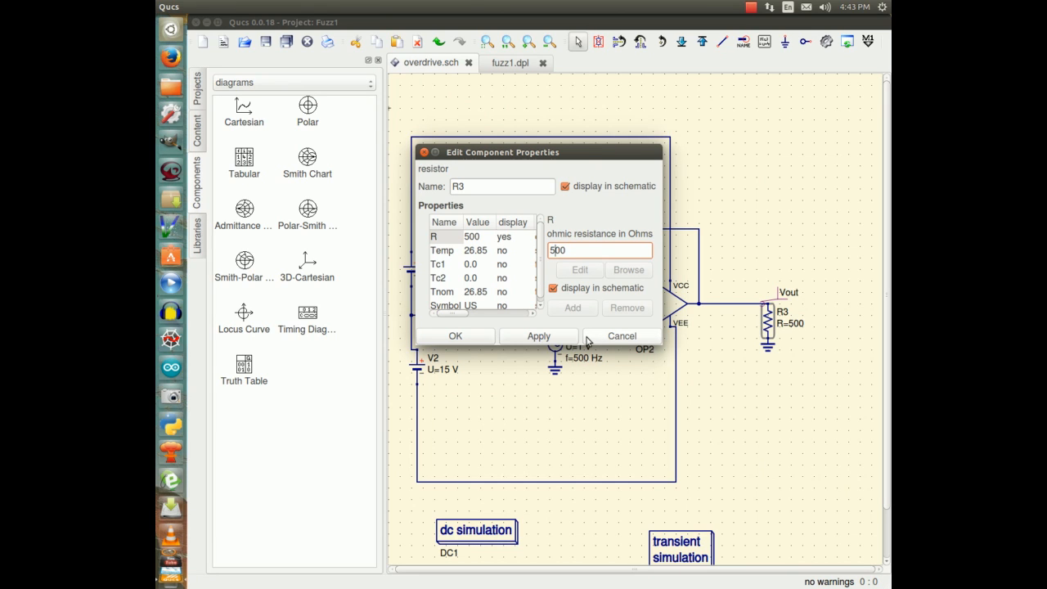
{"action": "type", "text": "100"}
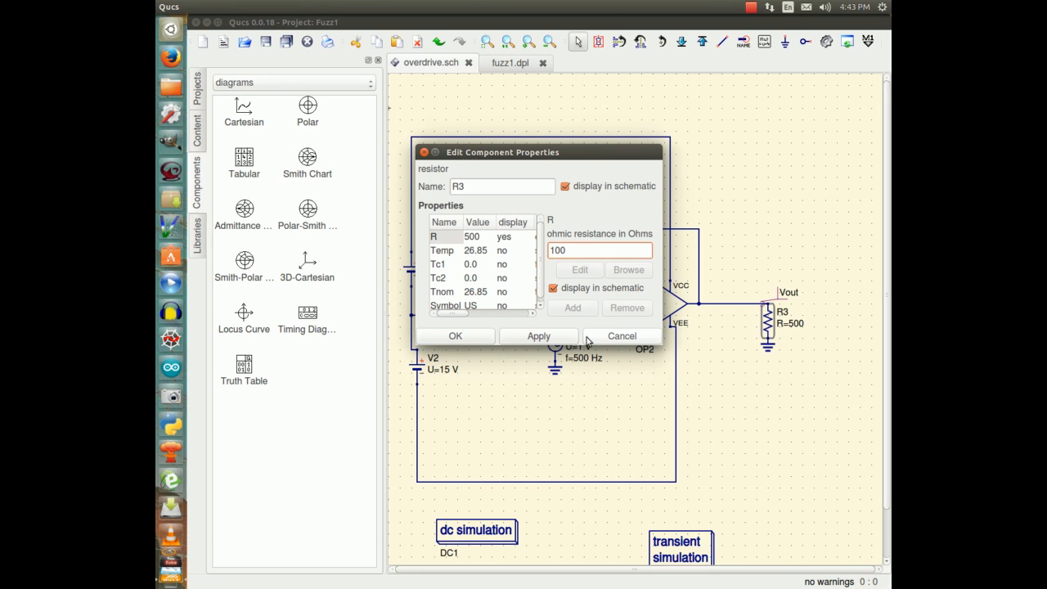
{"action": "left_click", "coordinate": [538, 335]}
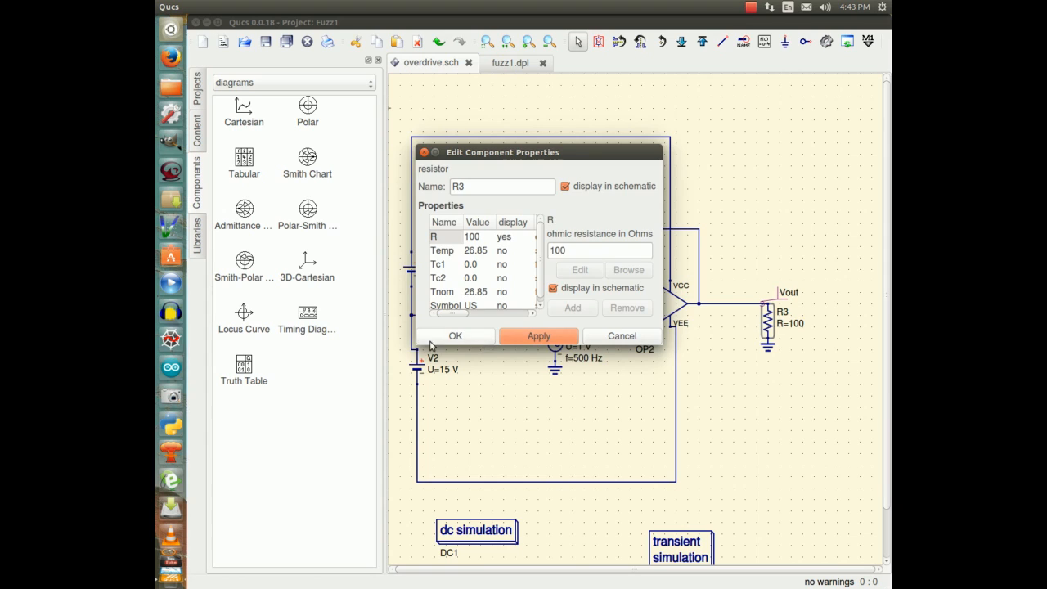
{"action": "left_click", "coordinate": [455, 335]}
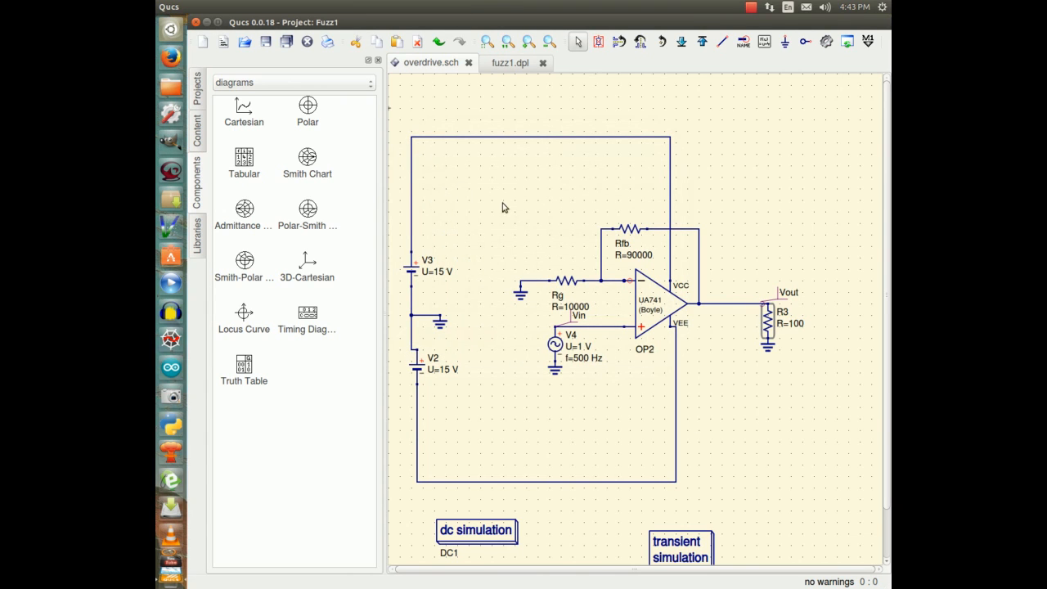
{"action": "left_click", "coordinate": [439, 7]}
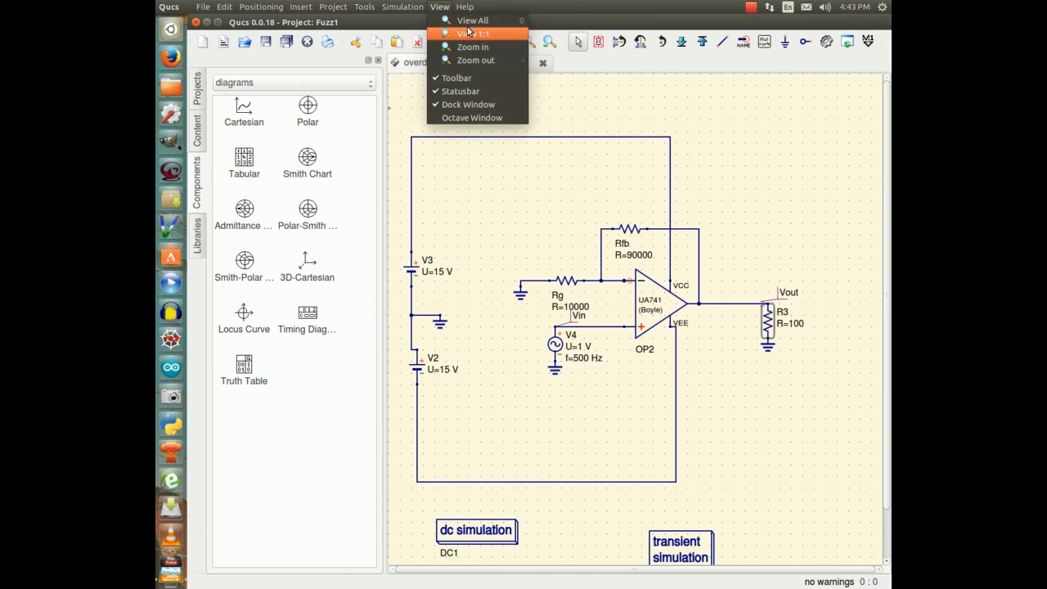
{"action": "left_click", "coordinate": [511, 62]}
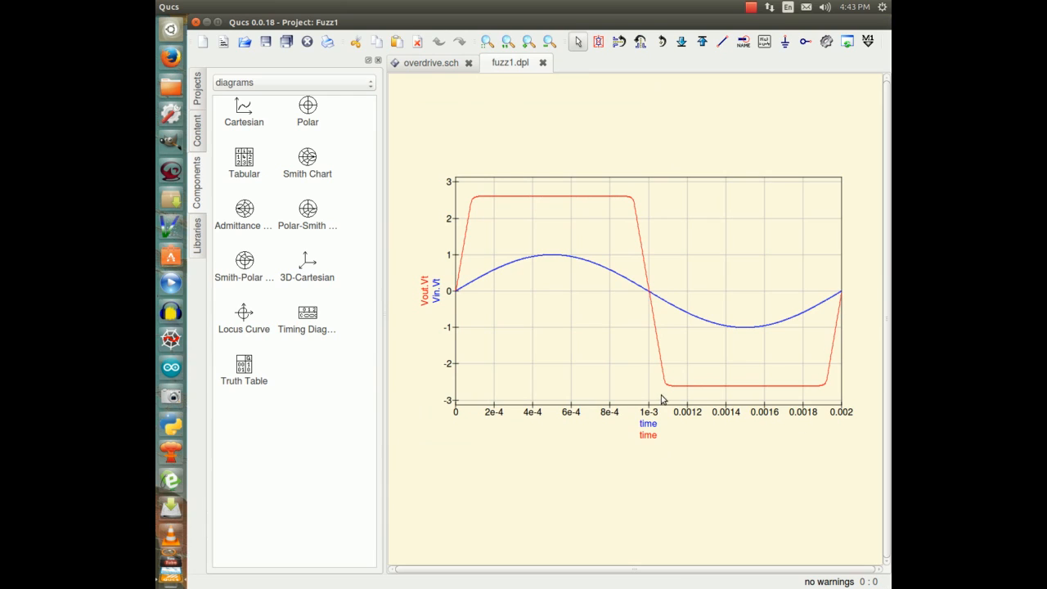
{"action": "mouse_move", "coordinate": [596, 393]}
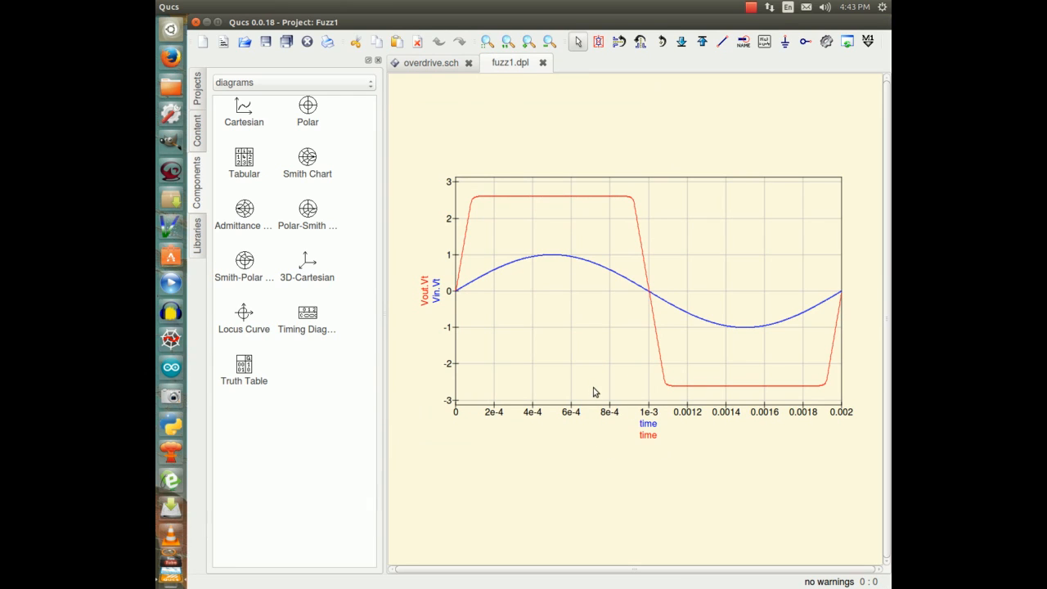
{"action": "mouse_move", "coordinate": [491, 262]}
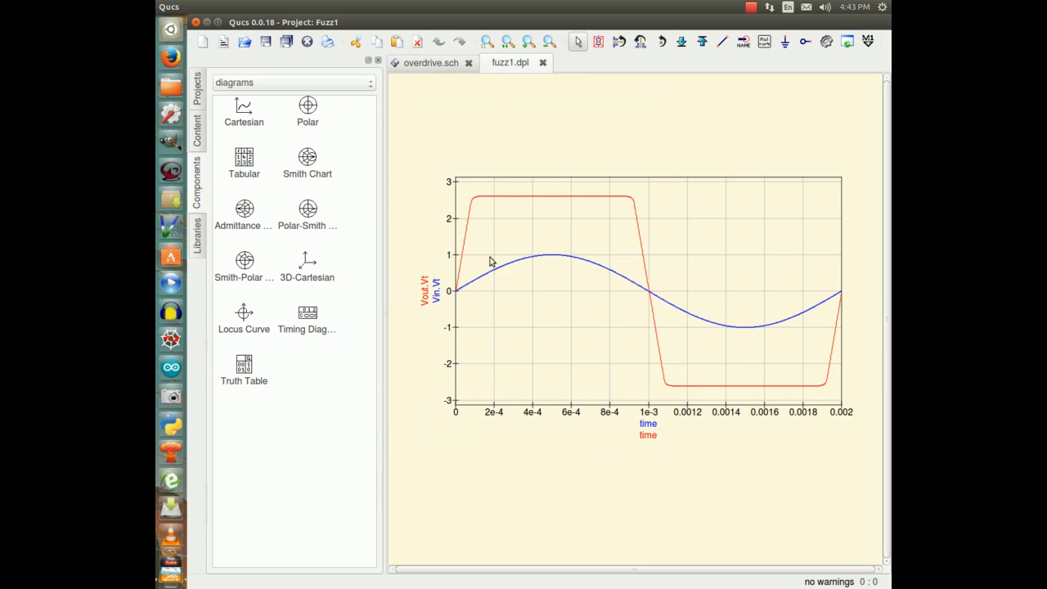
{"action": "mouse_move", "coordinate": [795, 399]}
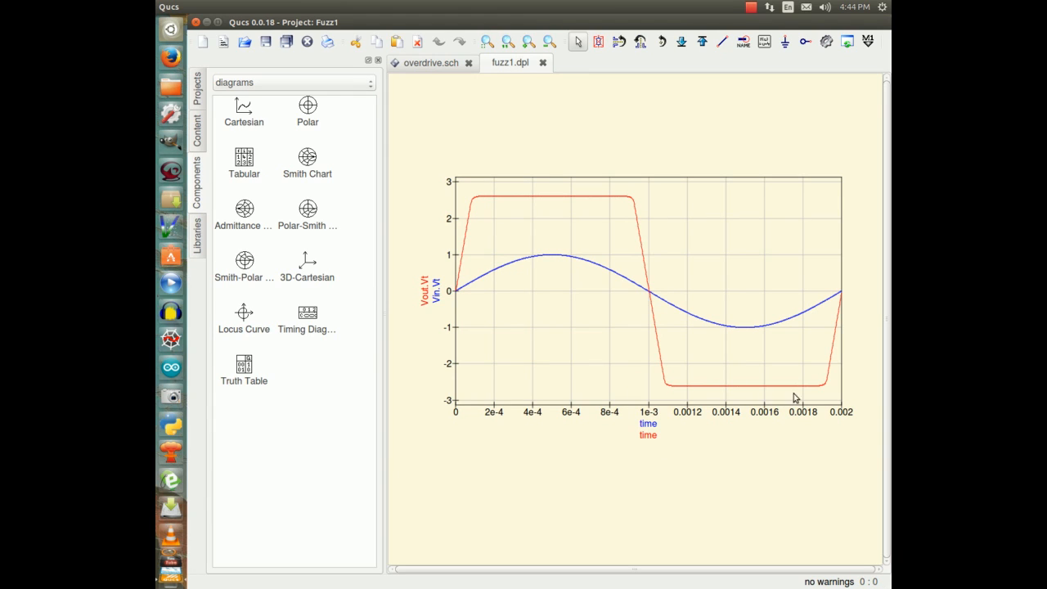
{"action": "mouse_move", "coordinate": [638, 222]}
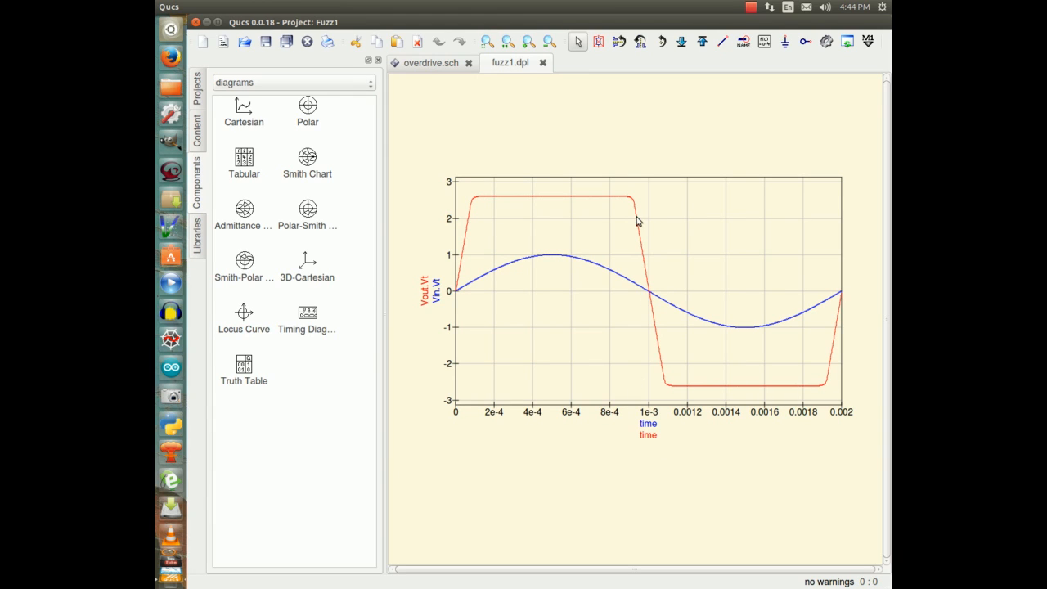
{"action": "mouse_move", "coordinate": [488, 199]}
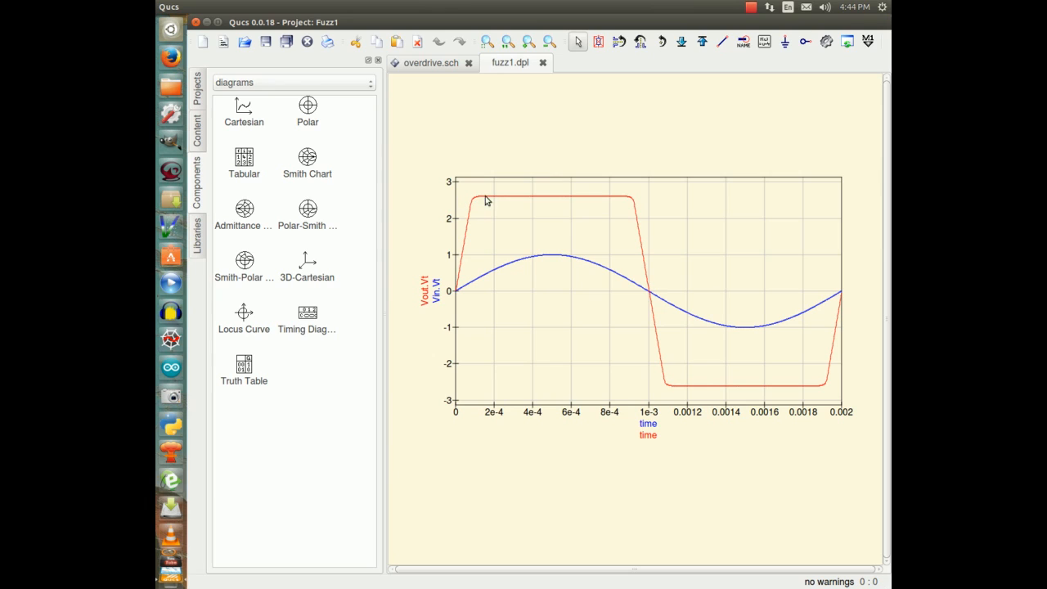
{"action": "mouse_move", "coordinate": [655, 403]}
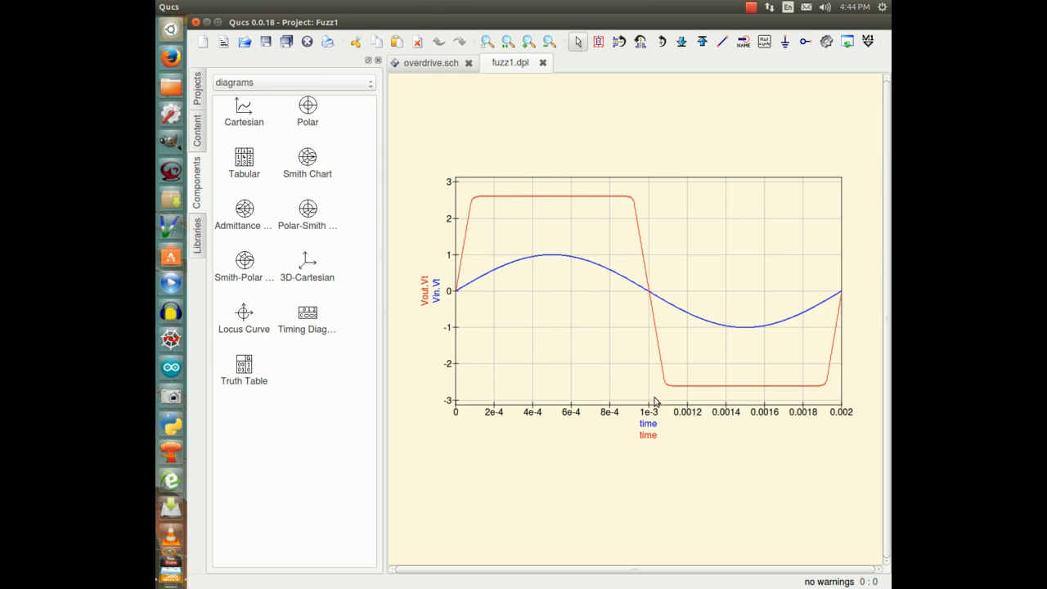
{"action": "mouse_move", "coordinate": [805, 417]}
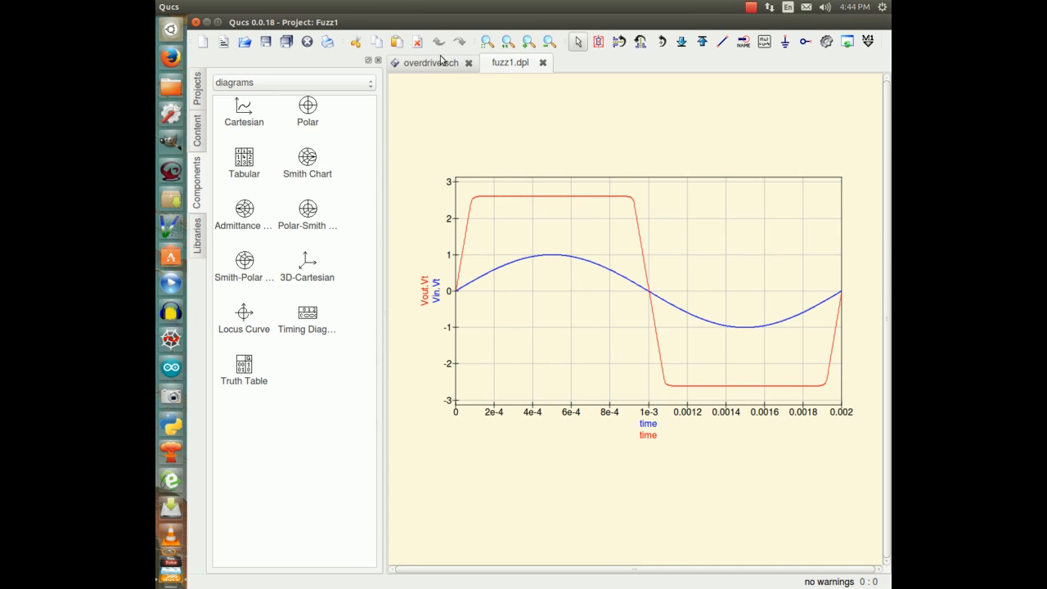
{"action": "left_click", "coordinate": [431, 62]}
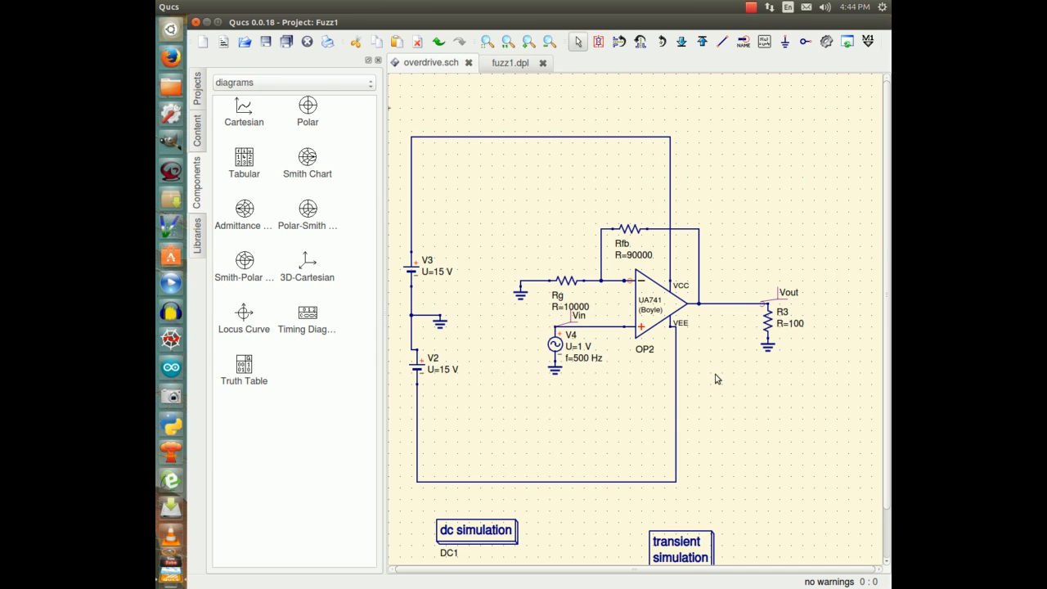
{"action": "mouse_move", "coordinate": [759, 298]}
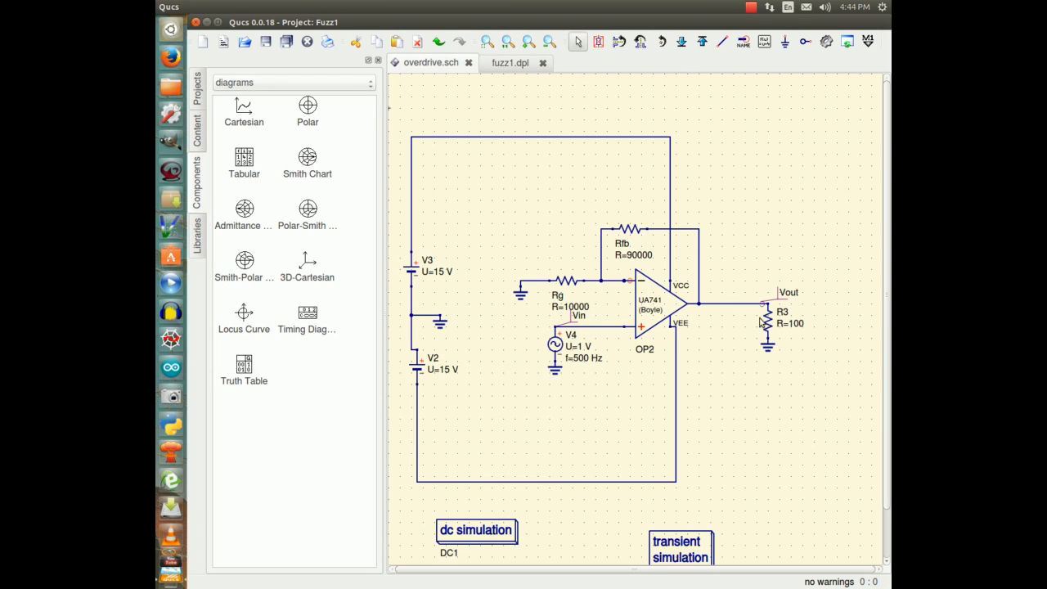
{"action": "mouse_move", "coordinate": [723, 318]}
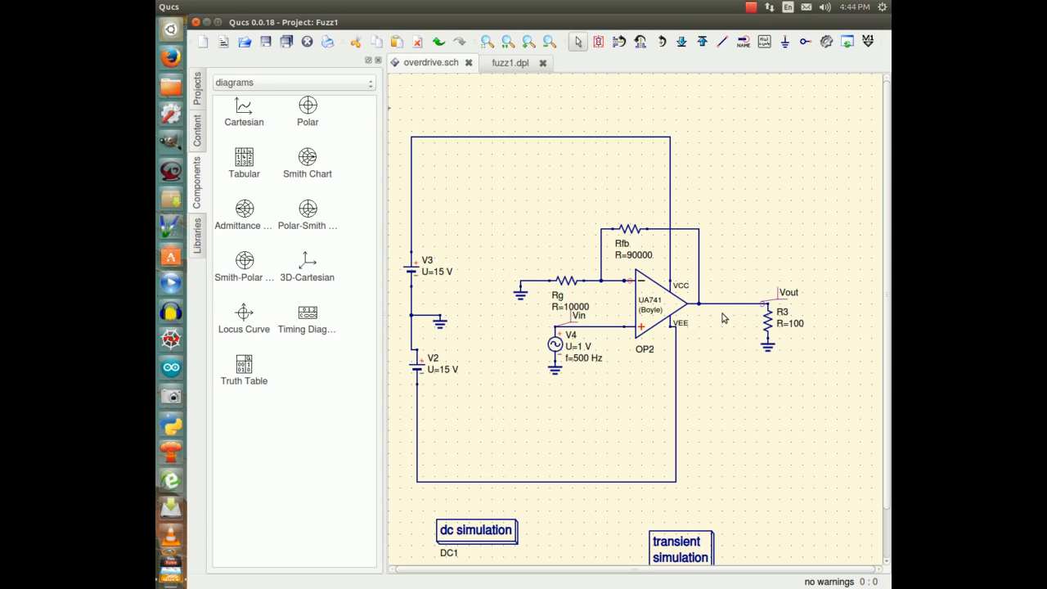
{"action": "mouse_move", "coordinate": [704, 345]}
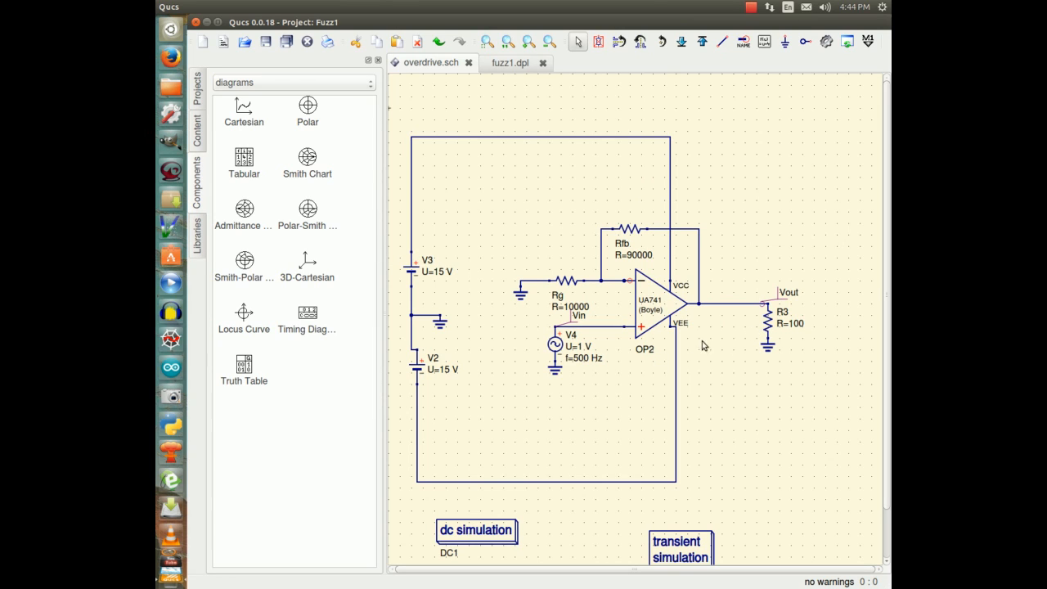
{"action": "mouse_move", "coordinate": [751, 350]}
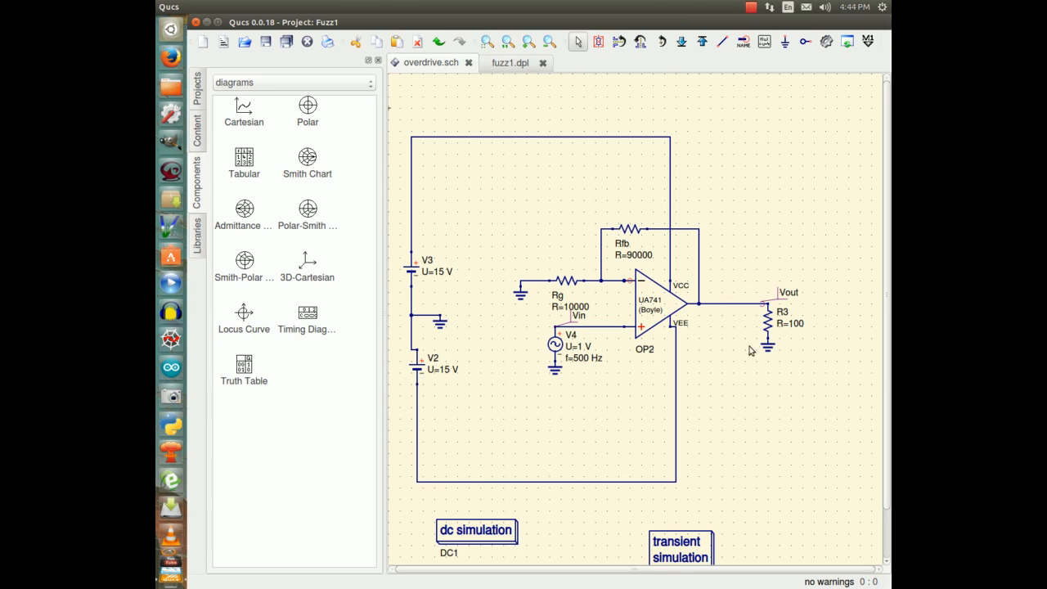
{"action": "mouse_move", "coordinate": [723, 324]}
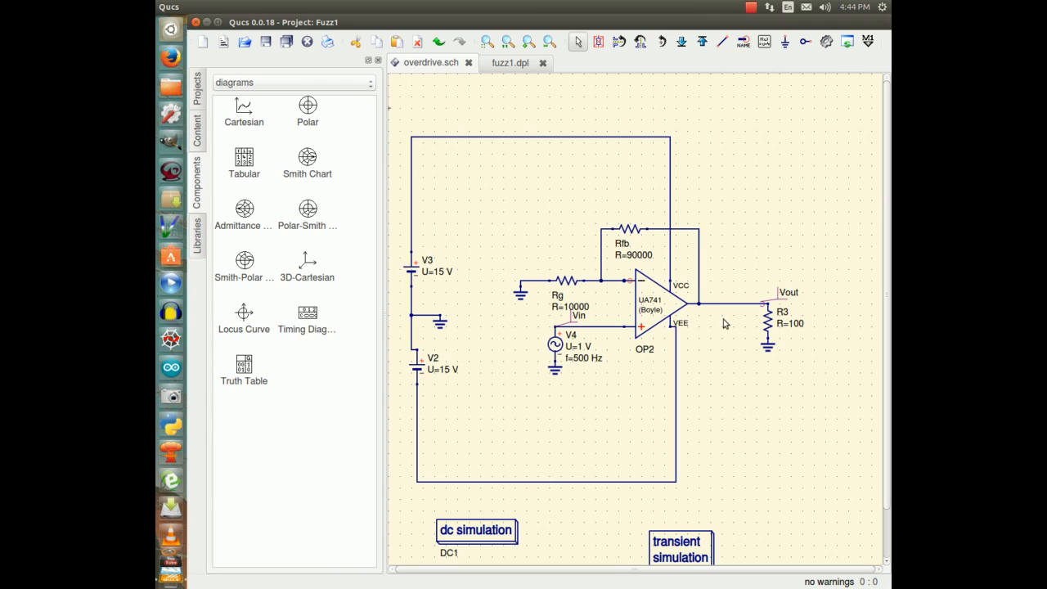
{"action": "mouse_move", "coordinate": [756, 311]}
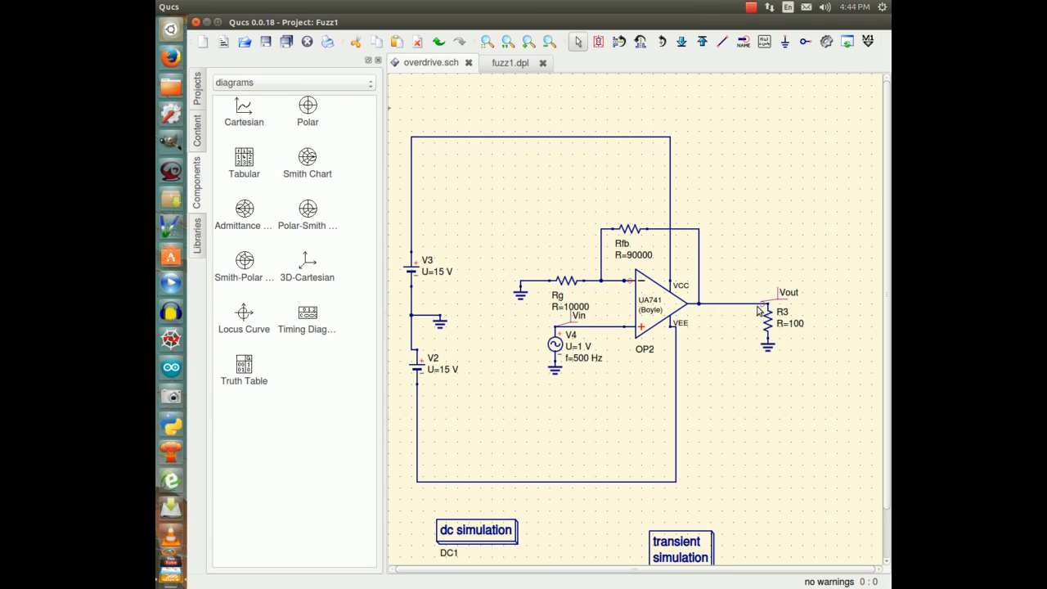
{"action": "mouse_move", "coordinate": [720, 319]}
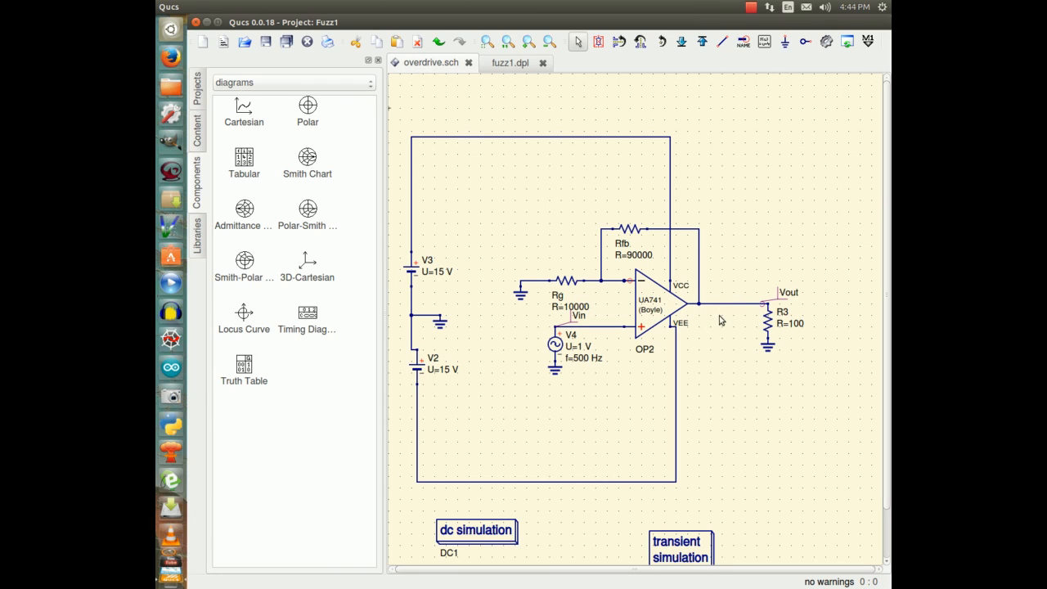
{"action": "mouse_move", "coordinate": [767, 317]}
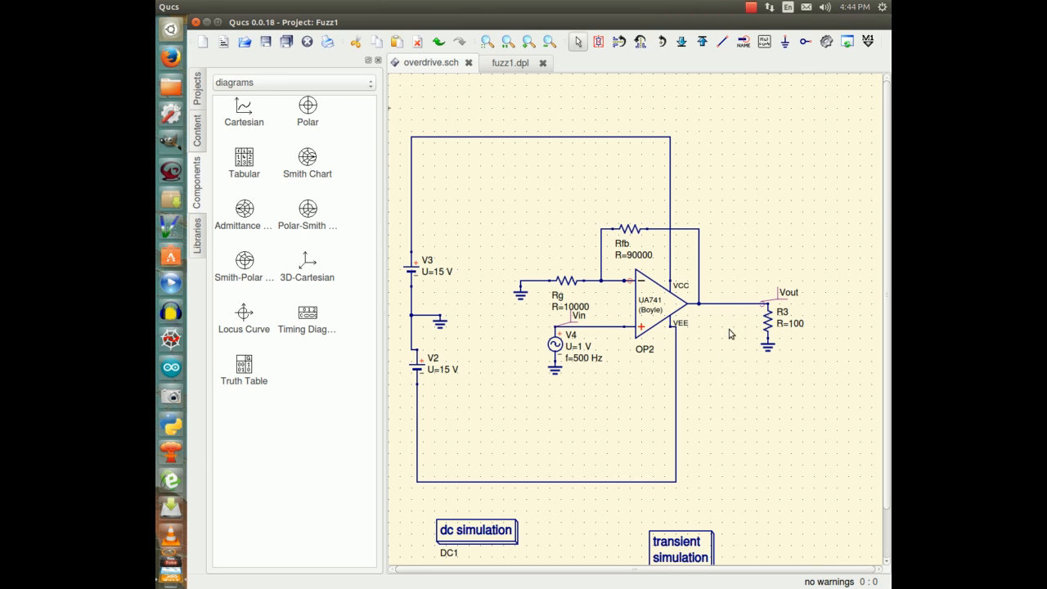
{"action": "mouse_move", "coordinate": [723, 337]}
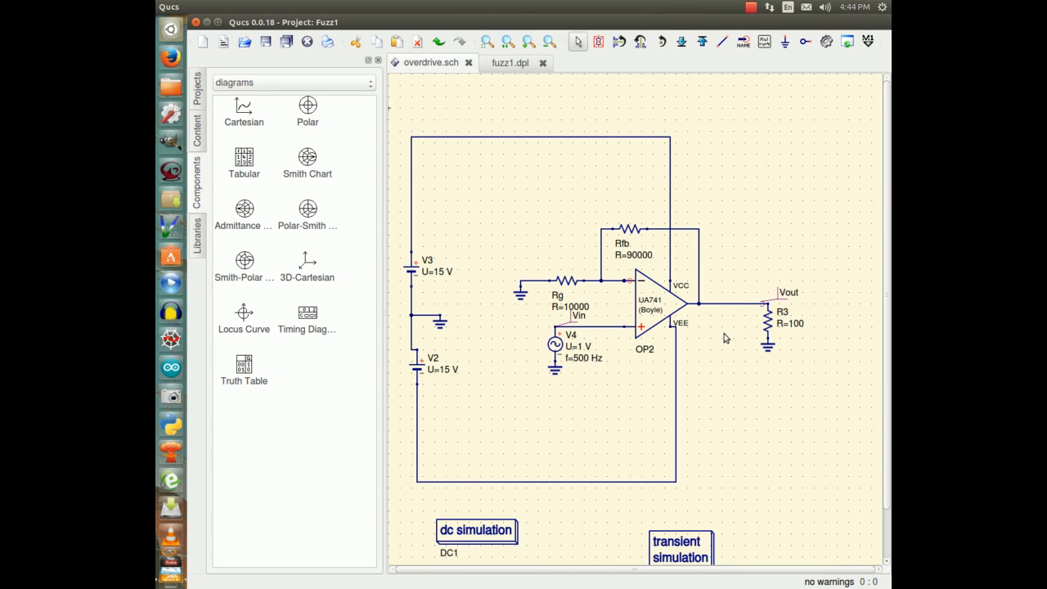
{"action": "mouse_move", "coordinate": [744, 314]}
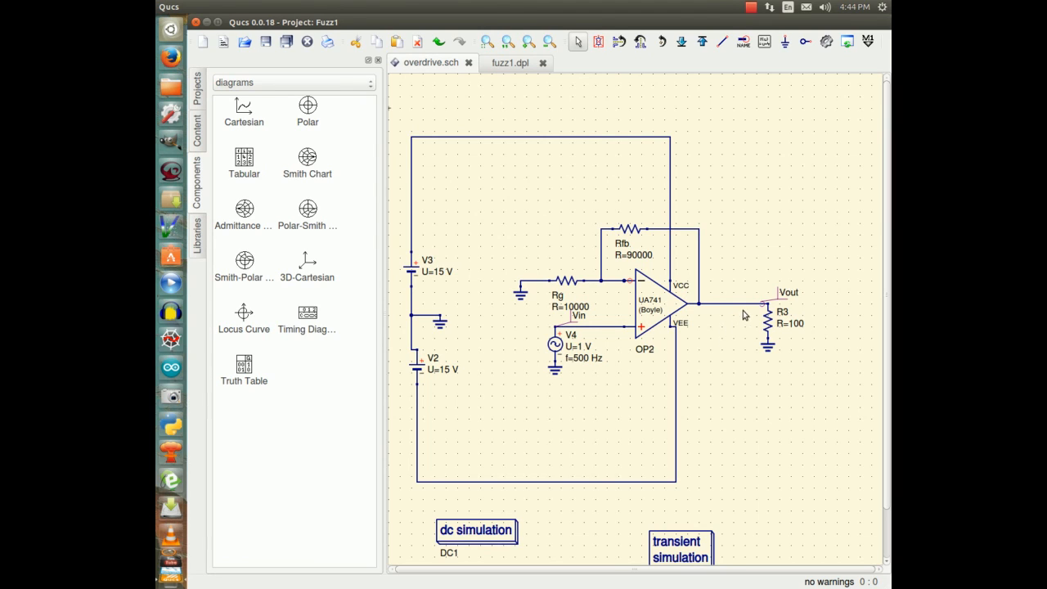
{"action": "mouse_move", "coordinate": [687, 365]}
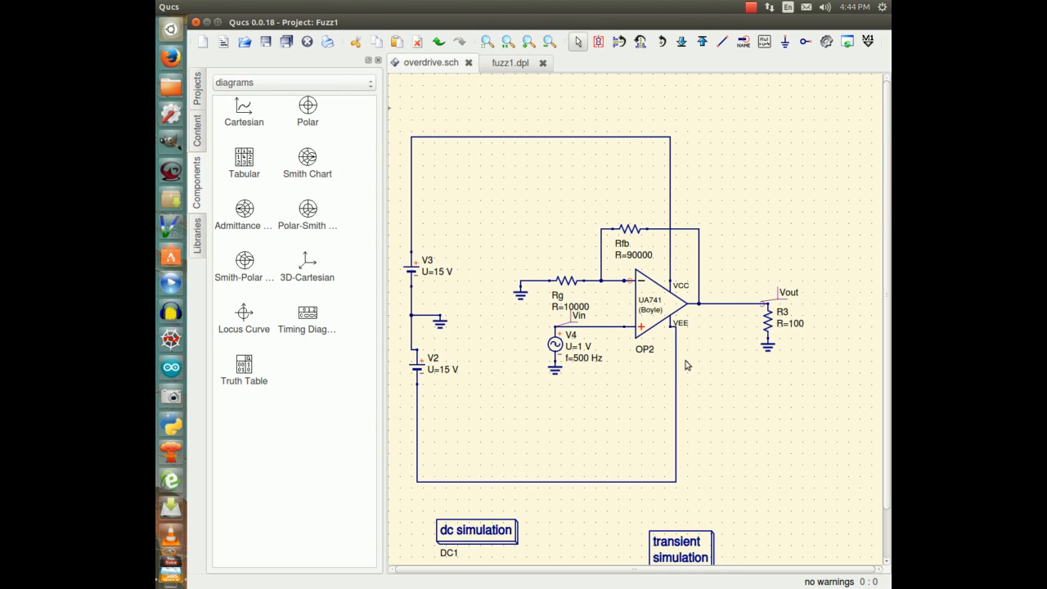
{"action": "mouse_move", "coordinate": [642, 346]}
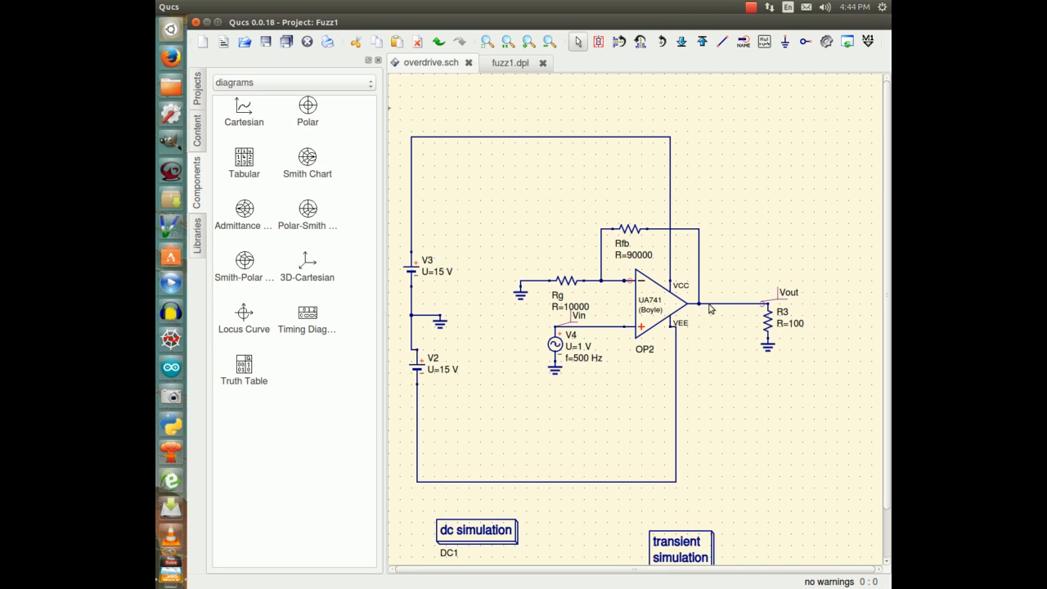
{"action": "mouse_move", "coordinate": [734, 327]}
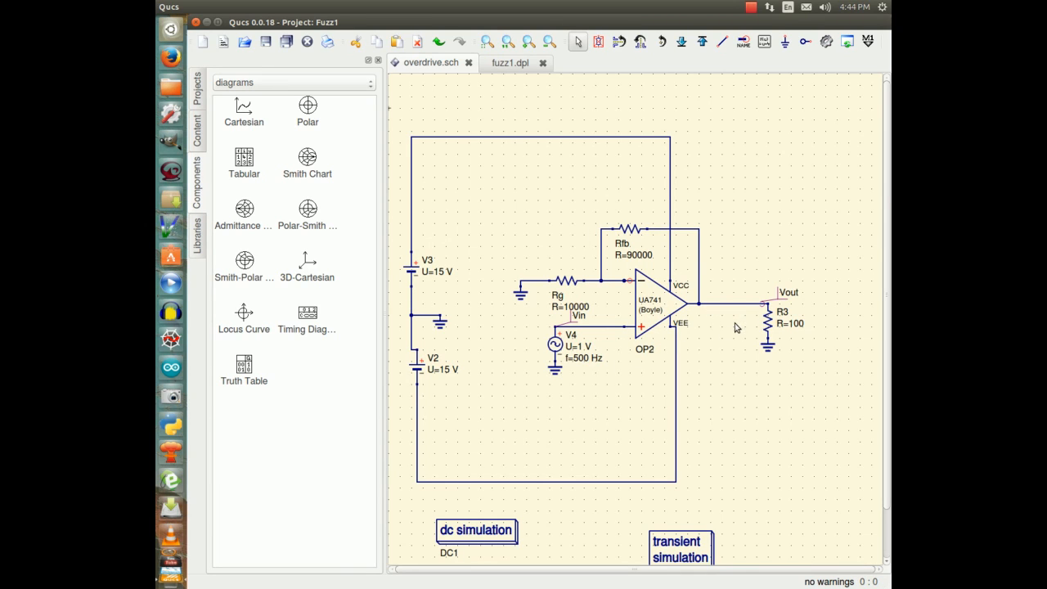
{"action": "mouse_move", "coordinate": [746, 376]}
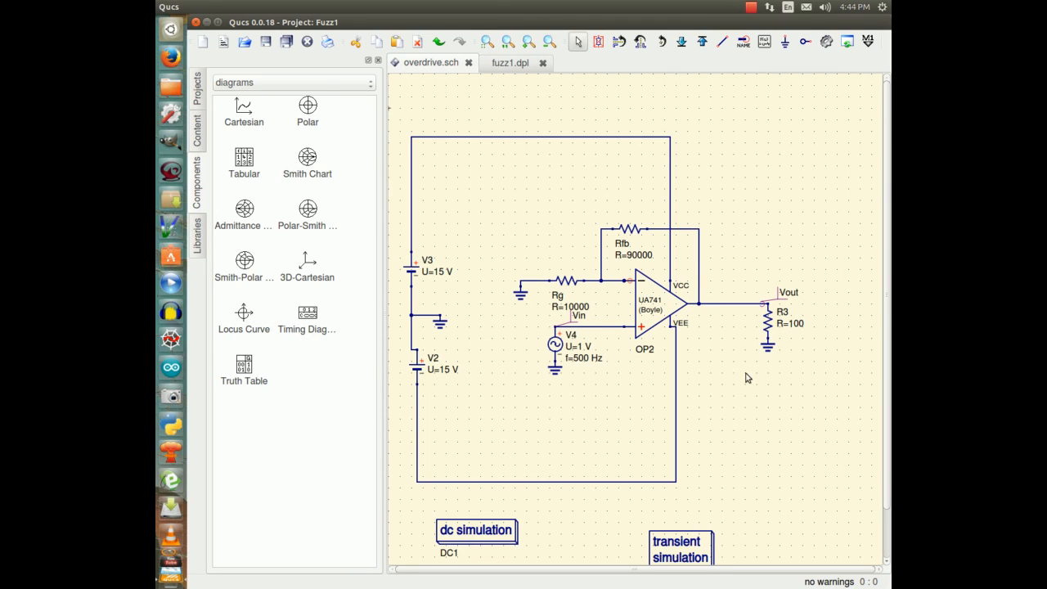
{"action": "mouse_move", "coordinate": [753, 342]}
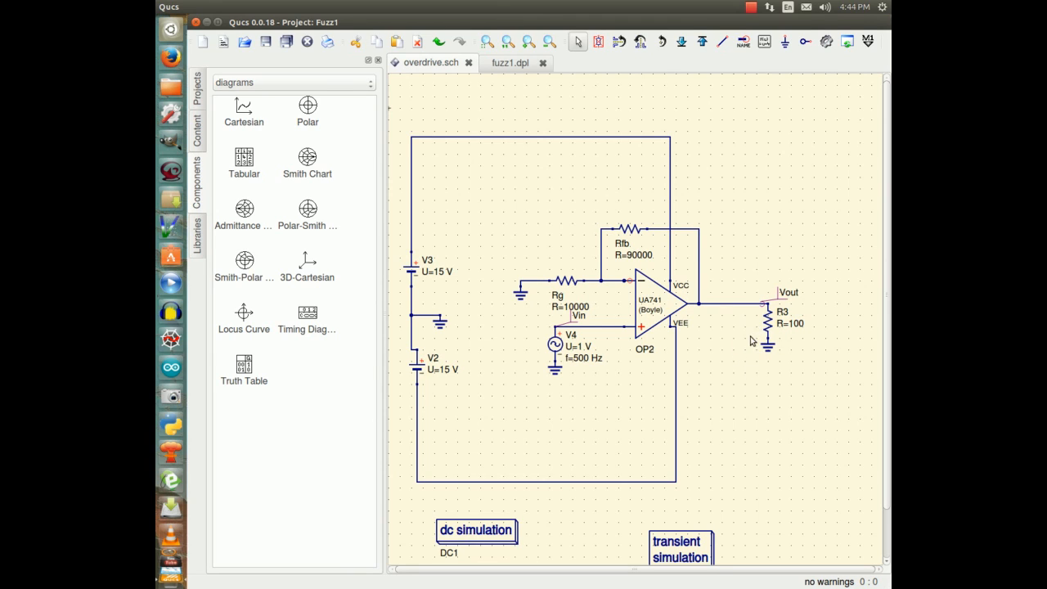
{"action": "mouse_move", "coordinate": [730, 342]}
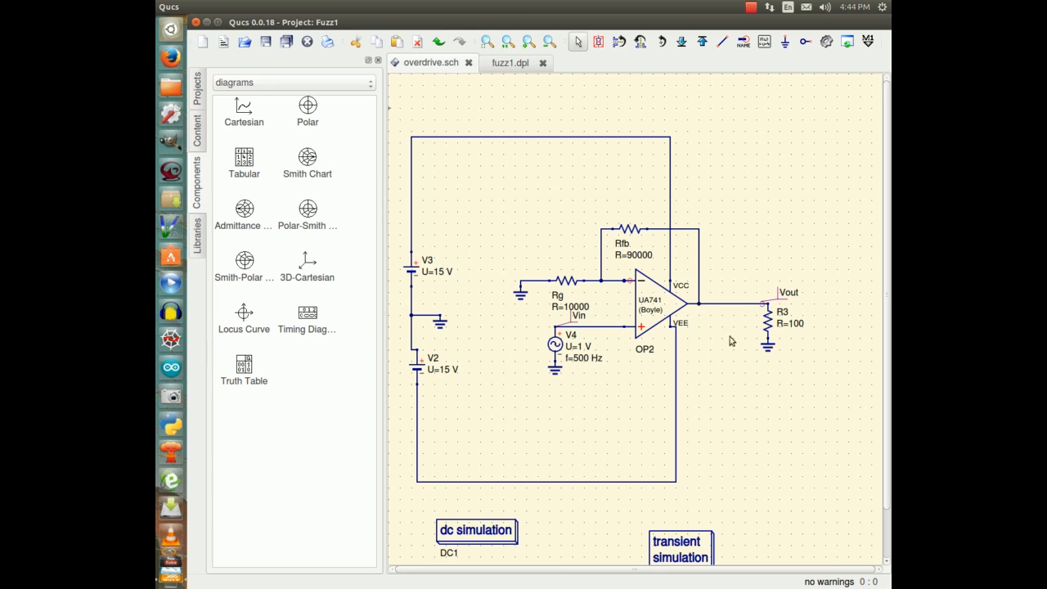
{"action": "mouse_move", "coordinate": [775, 308]}
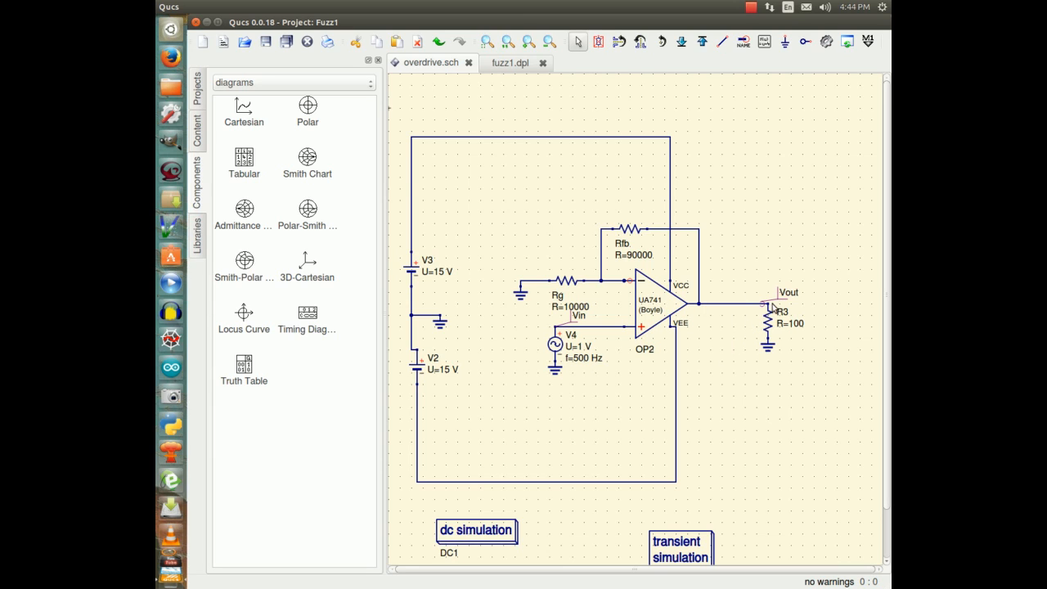
{"action": "mouse_move", "coordinate": [744, 330]}
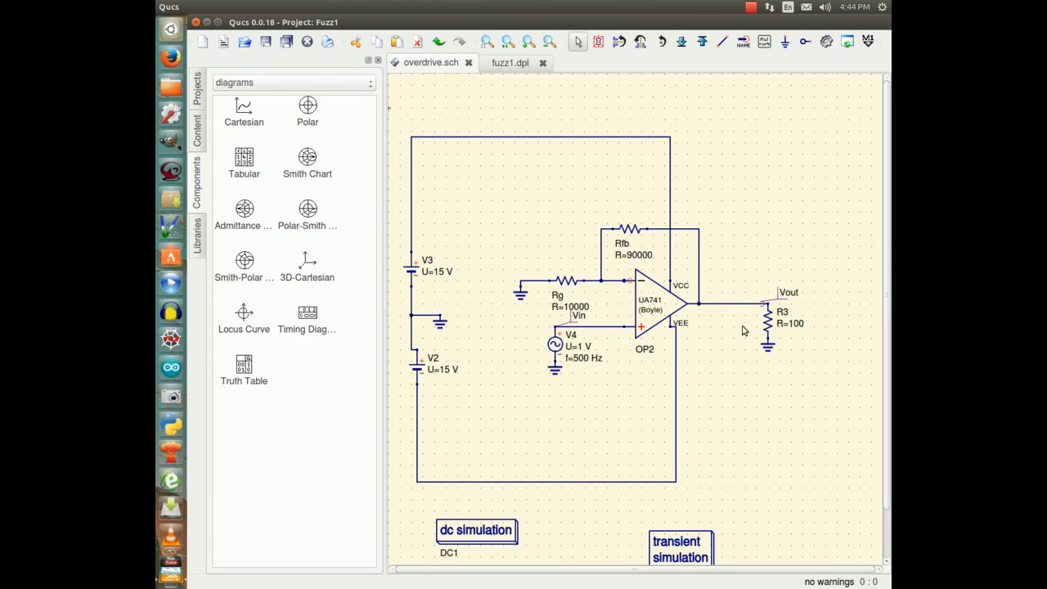
{"action": "mouse_move", "coordinate": [745, 335]}
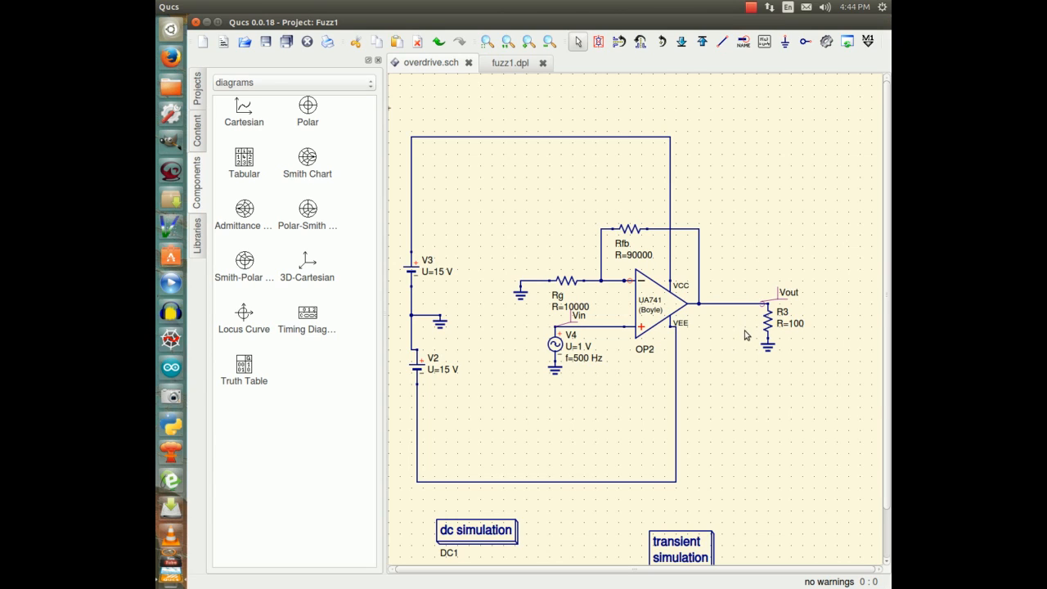
{"action": "mouse_move", "coordinate": [742, 326]}
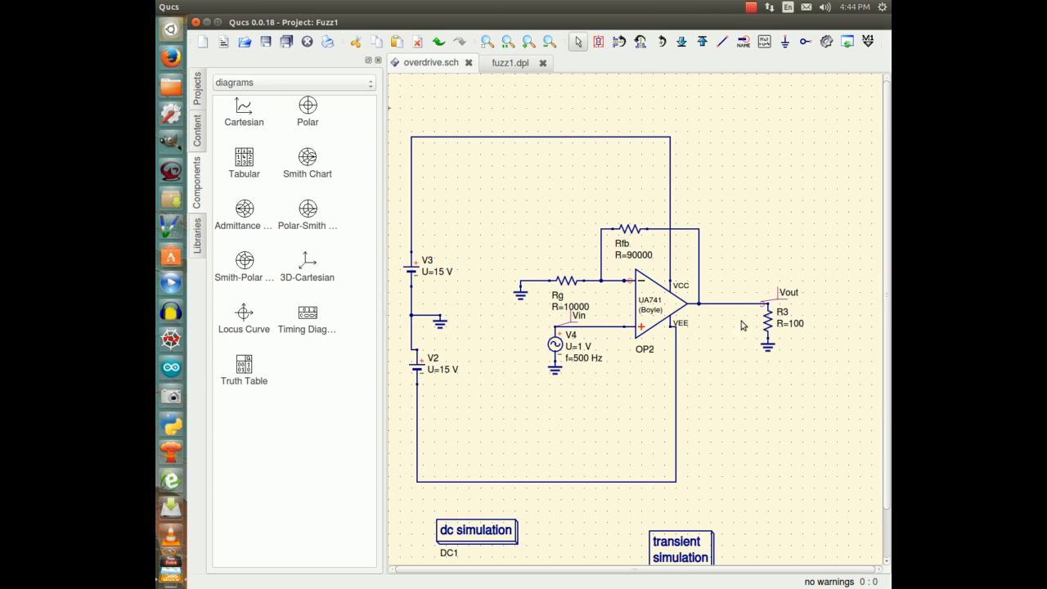
{"action": "mouse_move", "coordinate": [733, 327]}
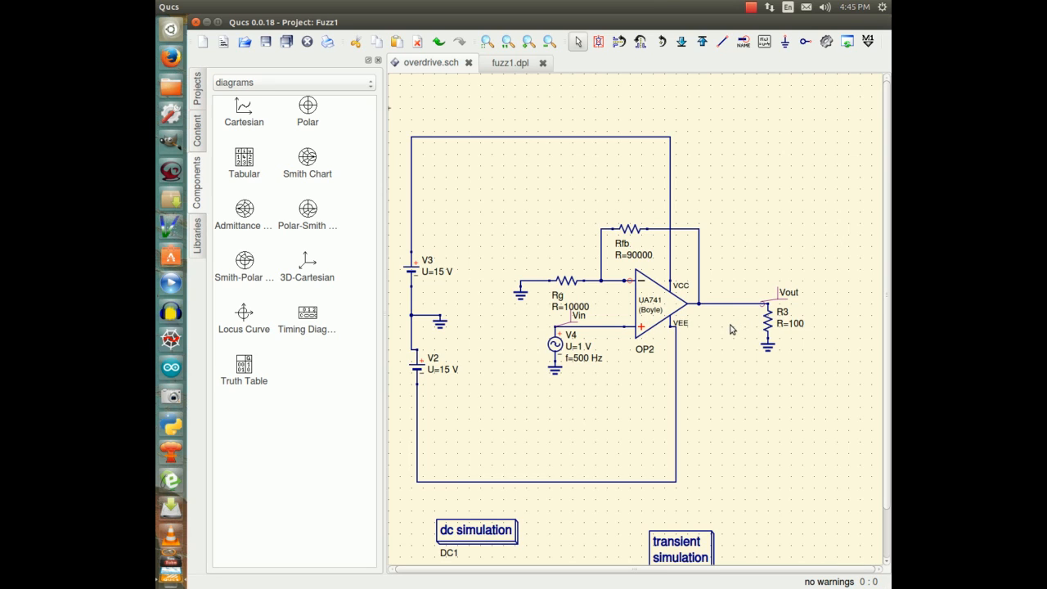
{"action": "mouse_move", "coordinate": [400, 276]}
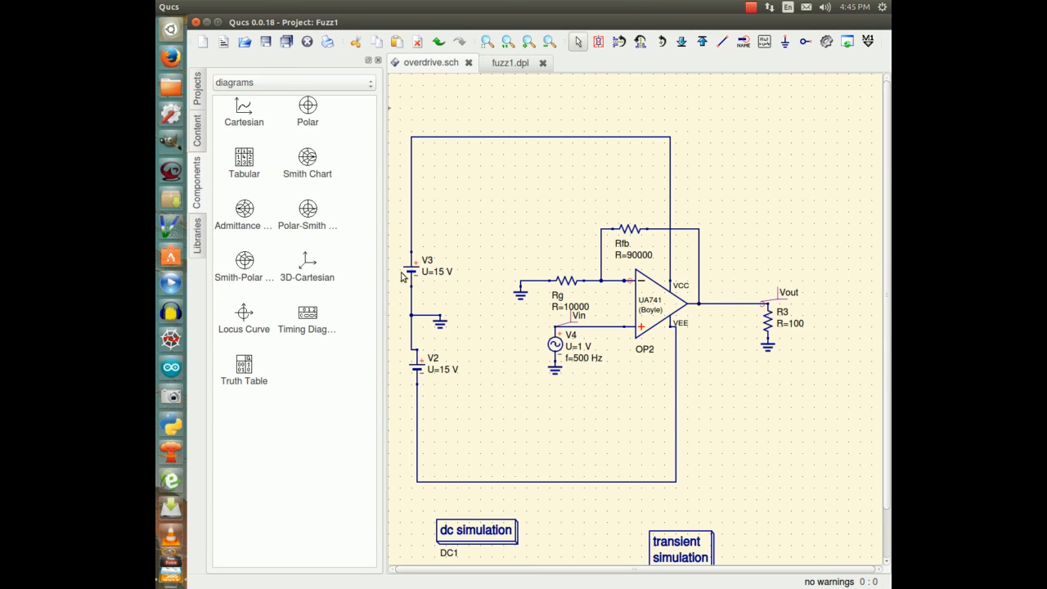
{"action": "mouse_move", "coordinate": [752, 327]}
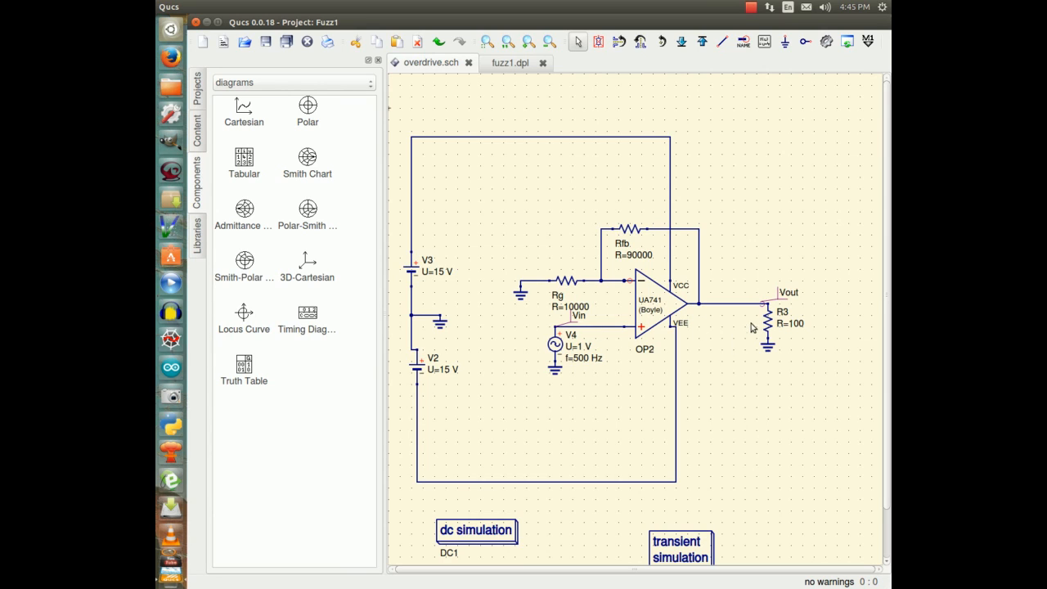
{"action": "mouse_move", "coordinate": [448, 239]}
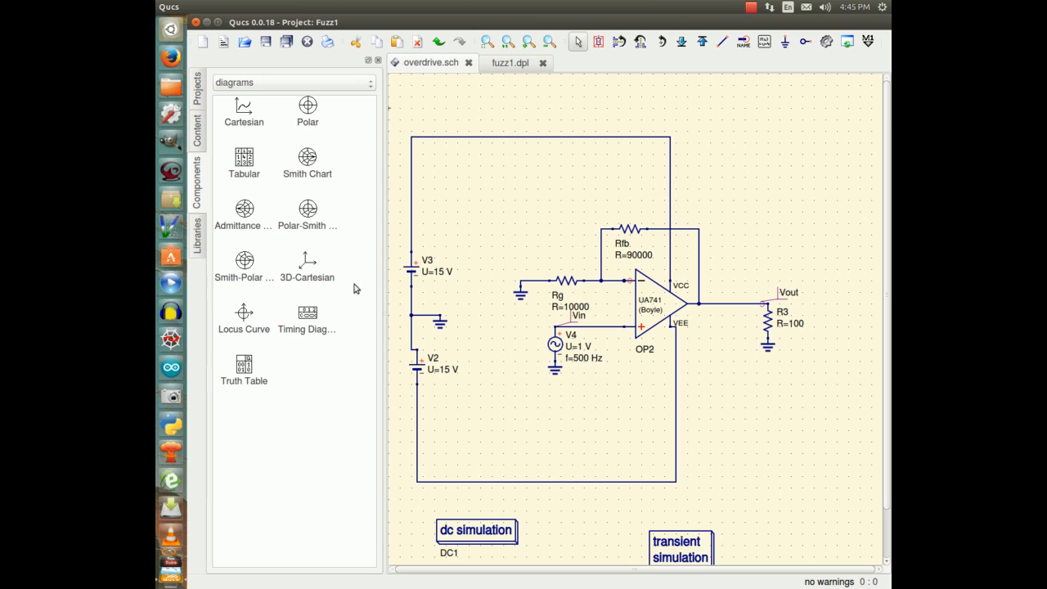
{"action": "mouse_move", "coordinate": [759, 316]}
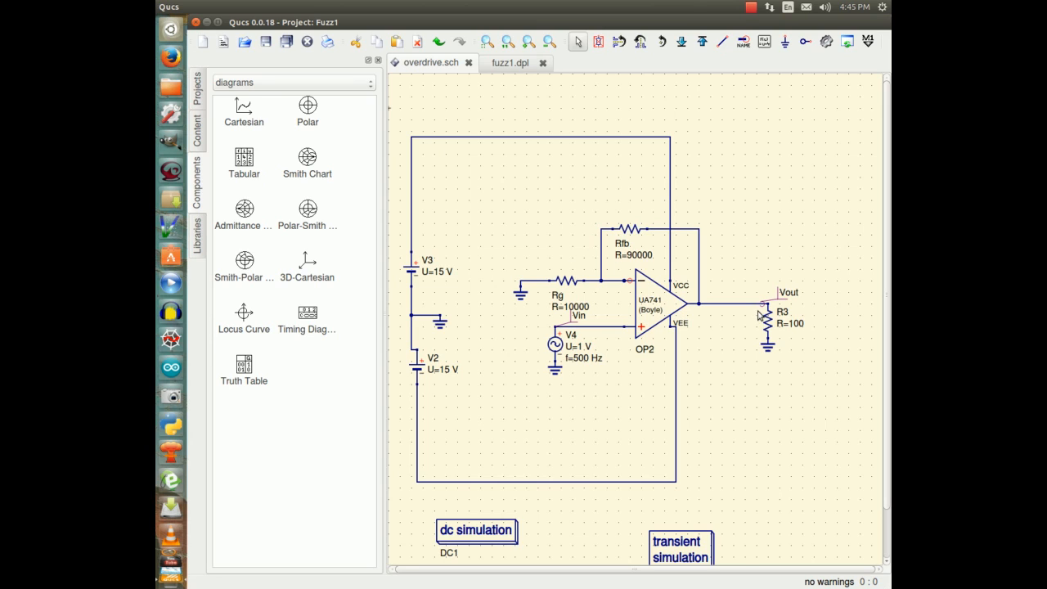
{"action": "mouse_move", "coordinate": [438, 281]}
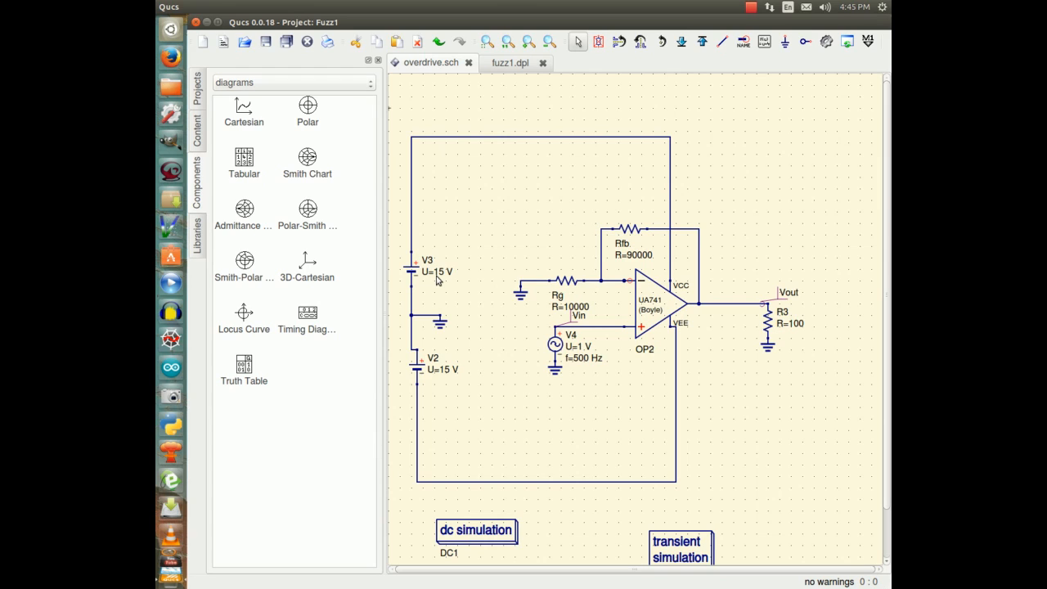
{"action": "mouse_move", "coordinate": [435, 280]}
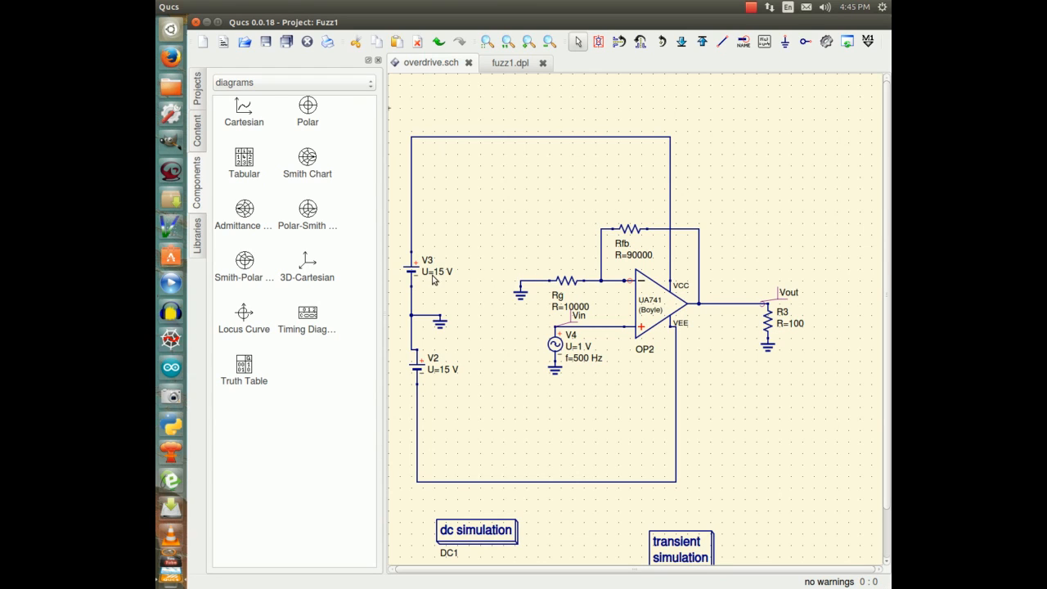
{"action": "mouse_move", "coordinate": [791, 476]}
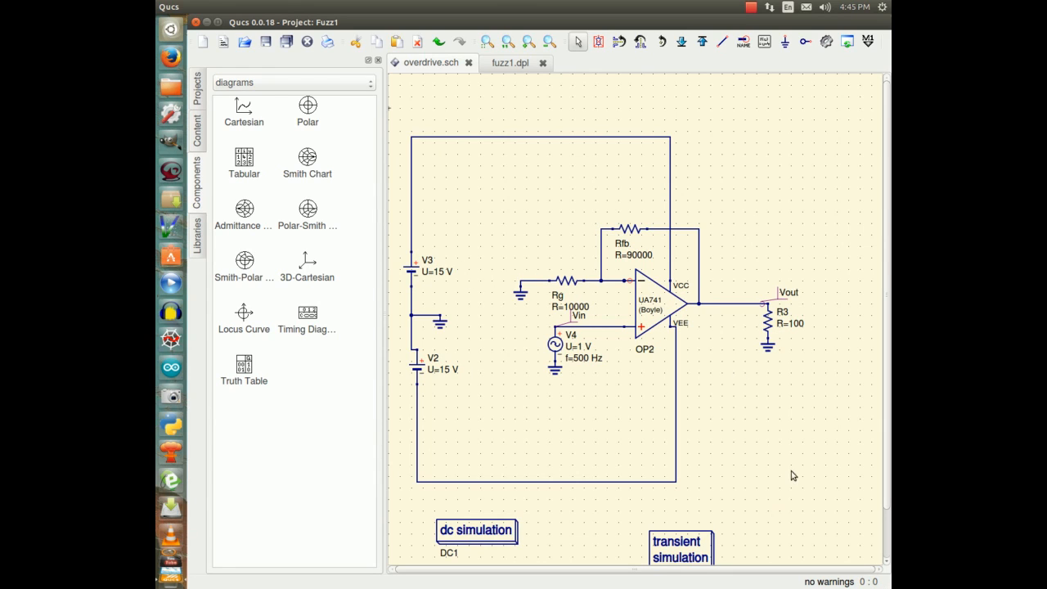
{"action": "mouse_move", "coordinate": [510, 242]}
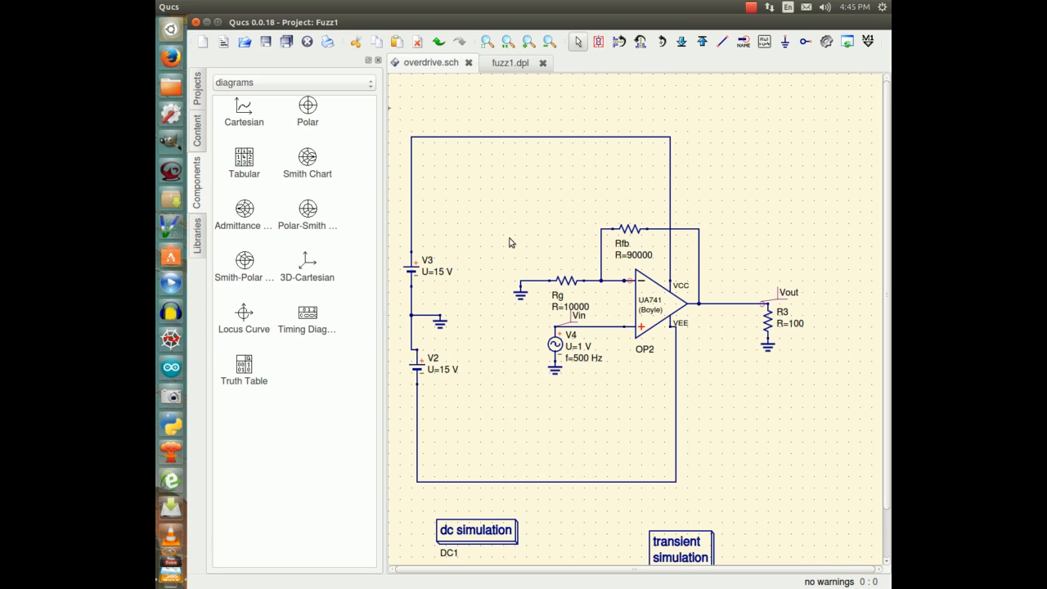
{"action": "mouse_move", "coordinate": [527, 389]}
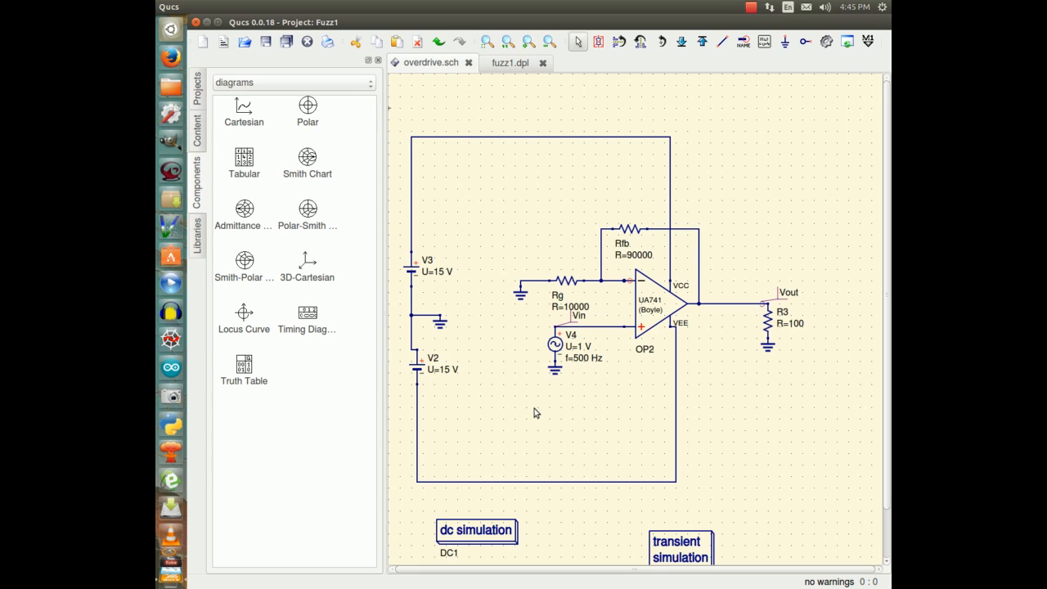
{"action": "mouse_move", "coordinate": [392, 196]}
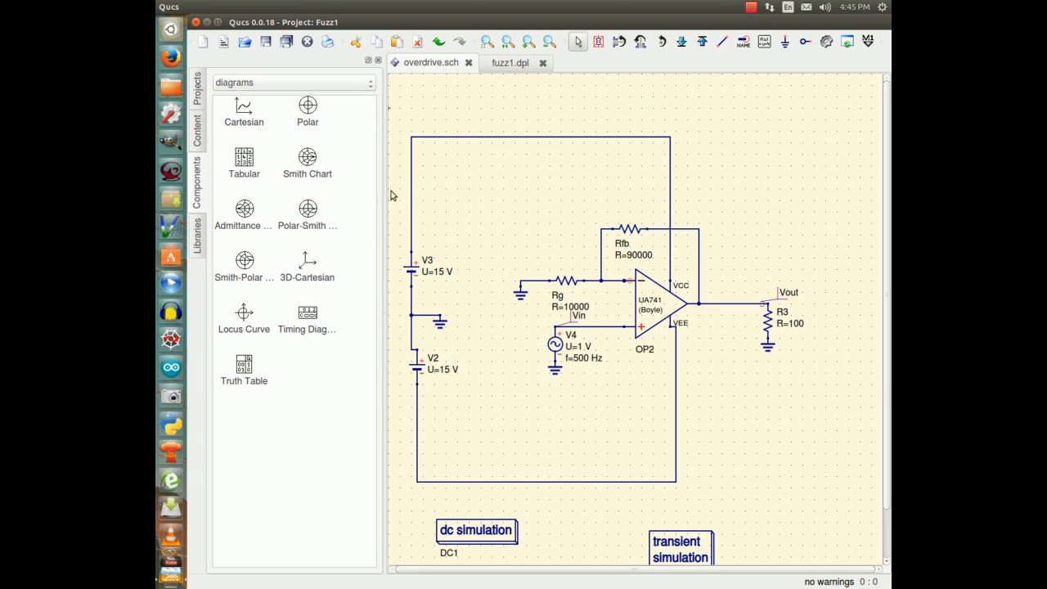
{"action": "mouse_move", "coordinate": [432, 96]}
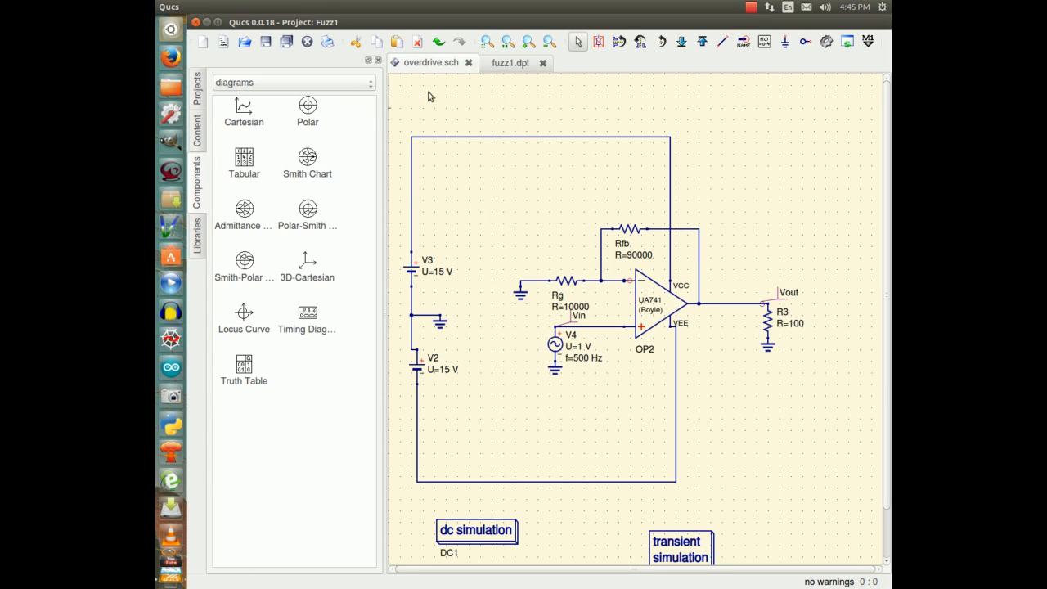
{"action": "mouse_move", "coordinate": [700, 307]}
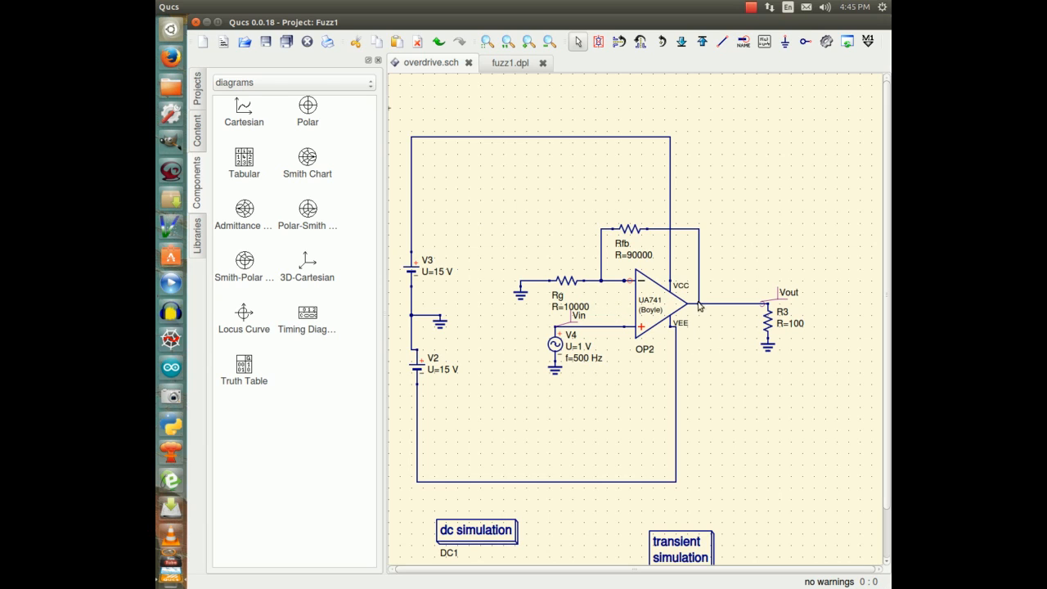
{"action": "mouse_move", "coordinate": [491, 195]}
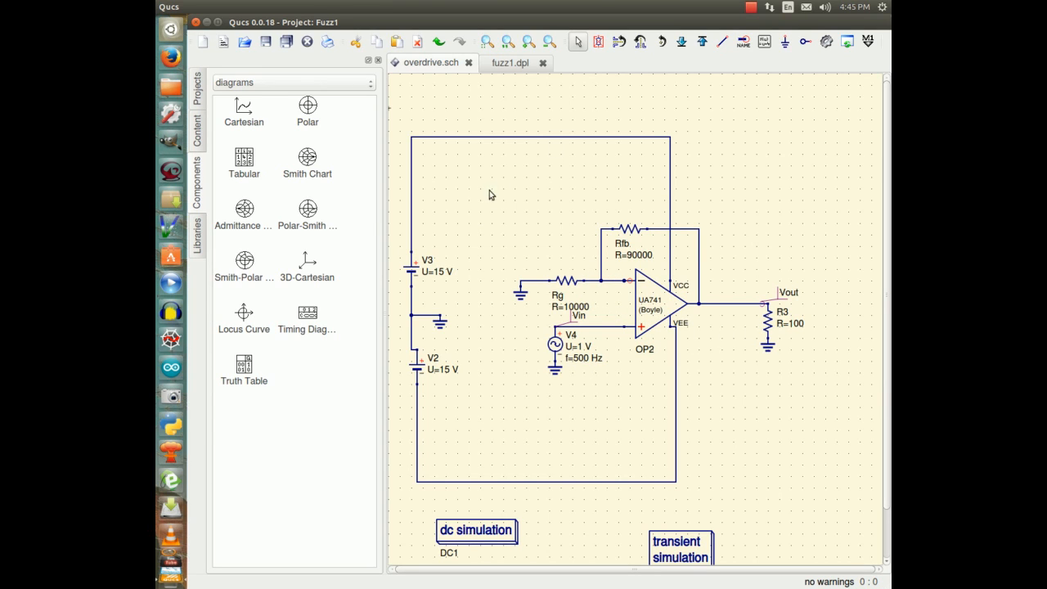
{"action": "mouse_move", "coordinate": [481, 213]}
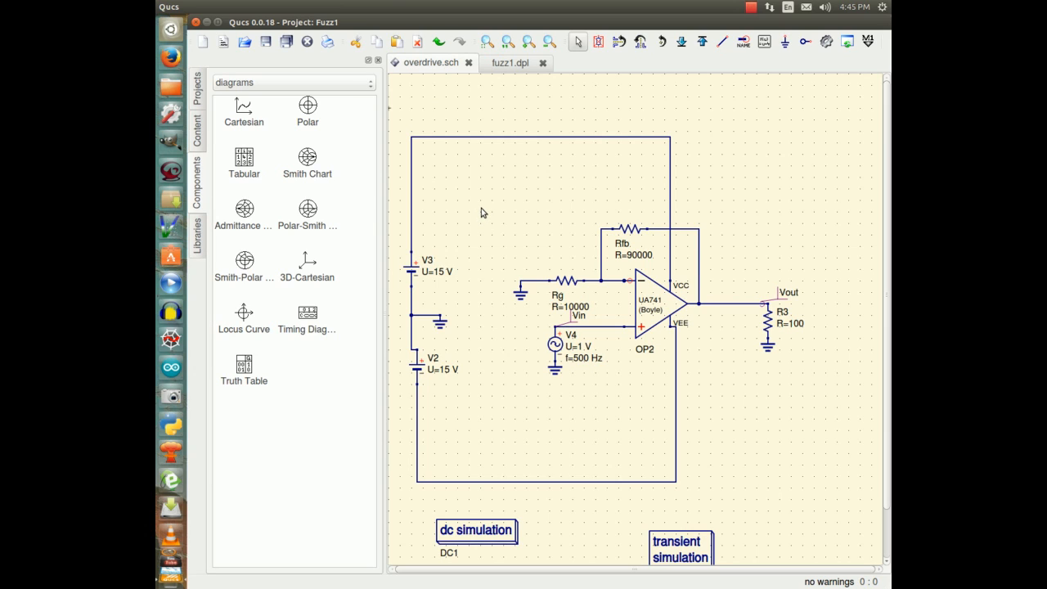
{"action": "mouse_move", "coordinate": [730, 319]}
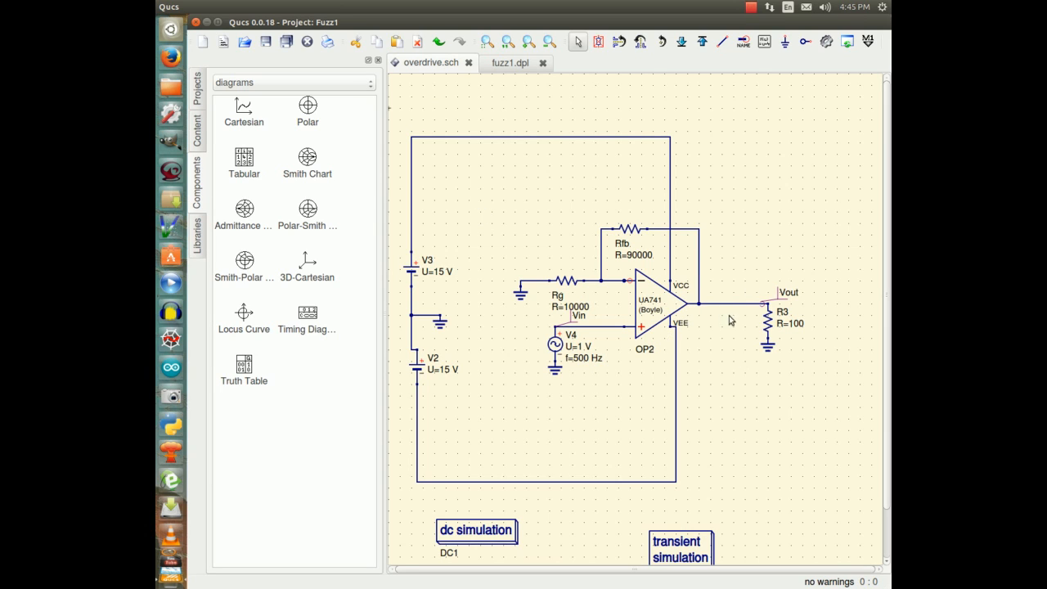
{"action": "mouse_move", "coordinate": [844, 317]}
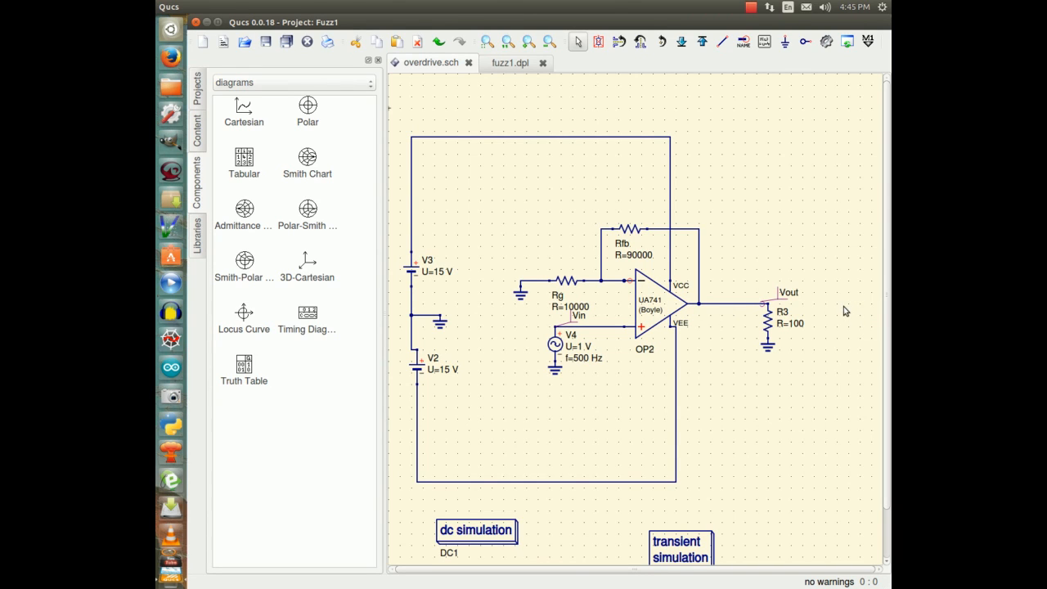
{"action": "mouse_move", "coordinate": [844, 327]}
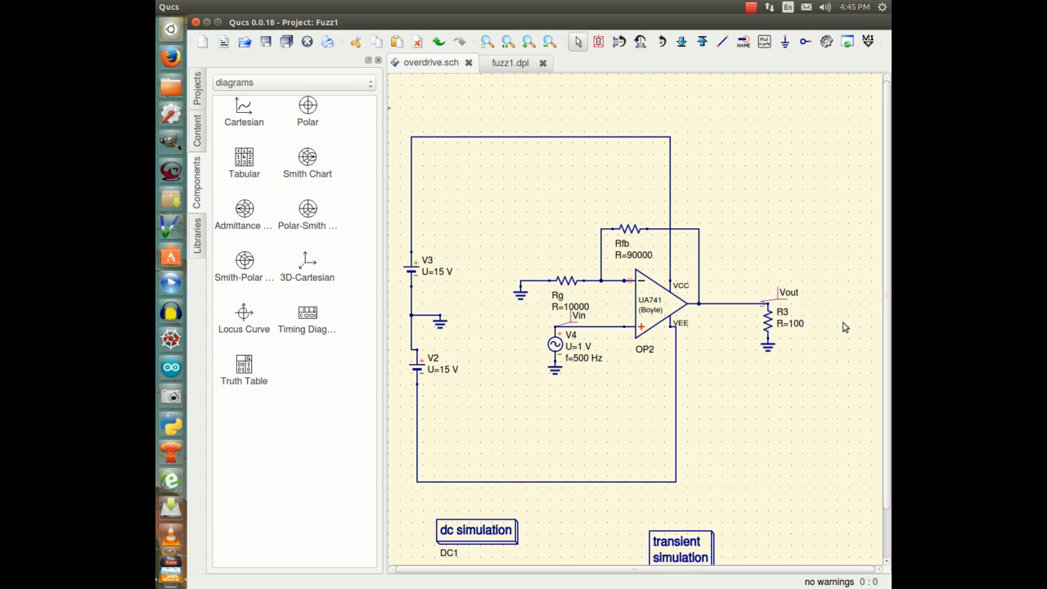
{"action": "mouse_move", "coordinate": [576, 354]}
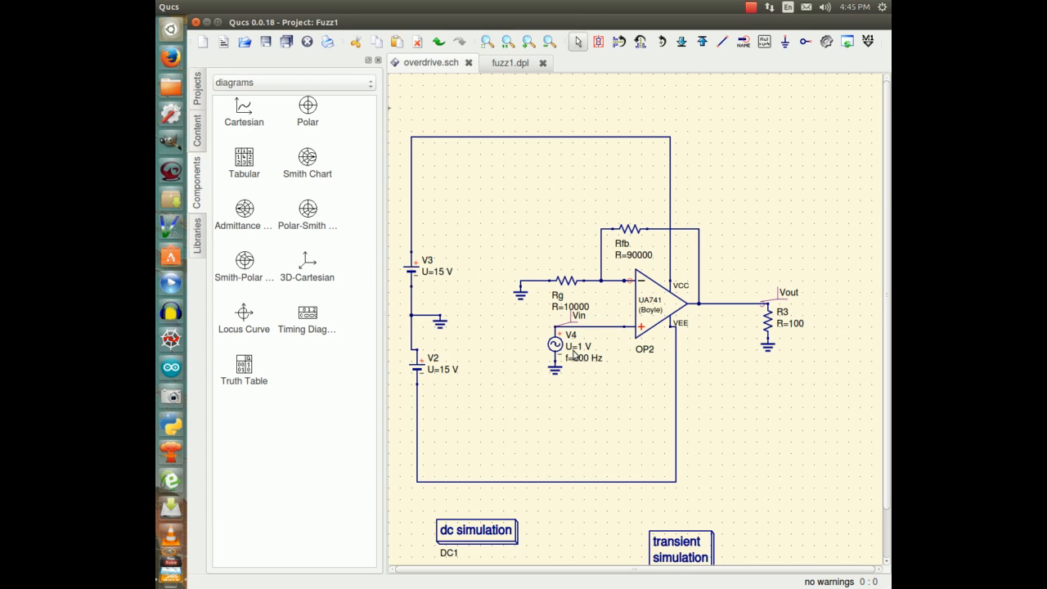
{"action": "mouse_move", "coordinate": [573, 358]}
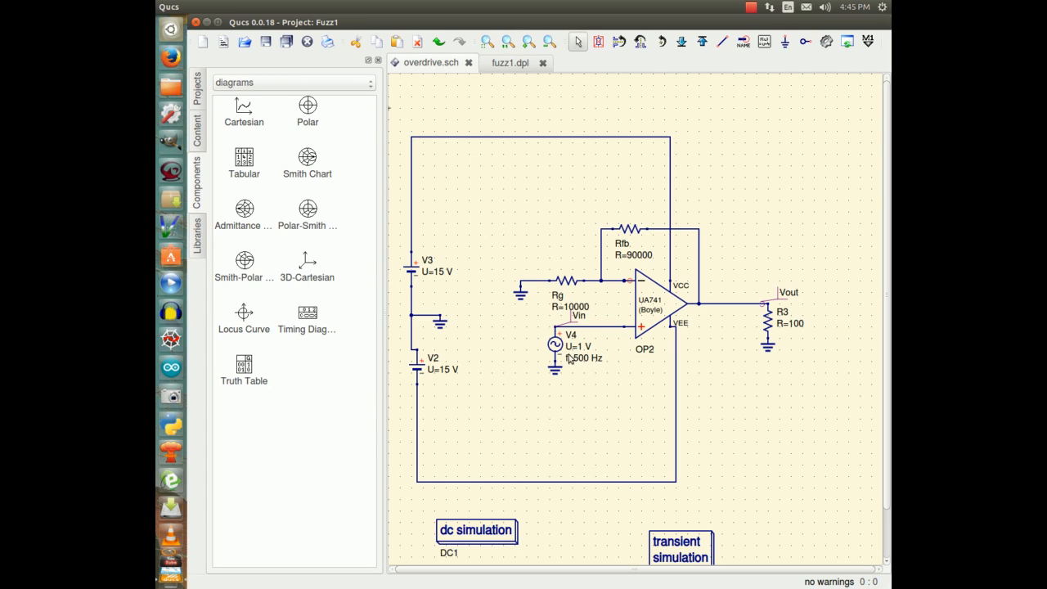
{"action": "mouse_move", "coordinate": [569, 358]}
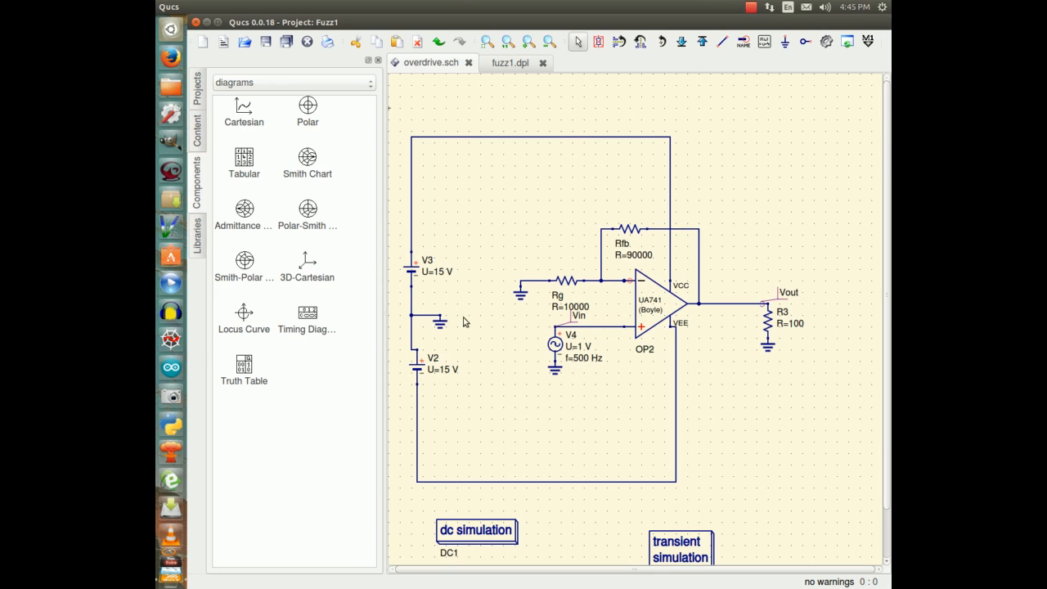
{"action": "mouse_move", "coordinate": [597, 358]}
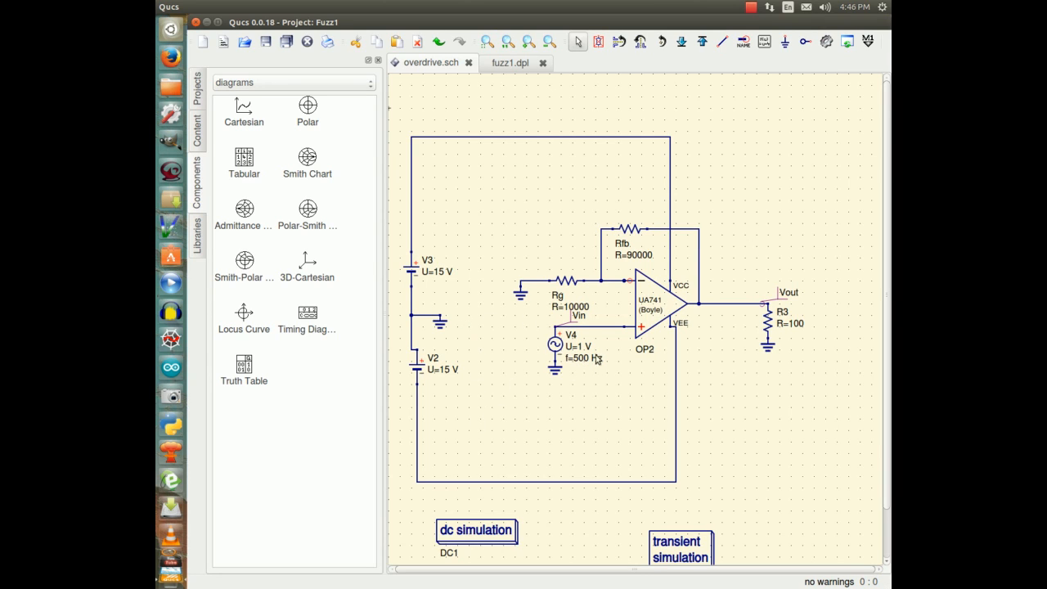
{"action": "mouse_move", "coordinate": [618, 386]}
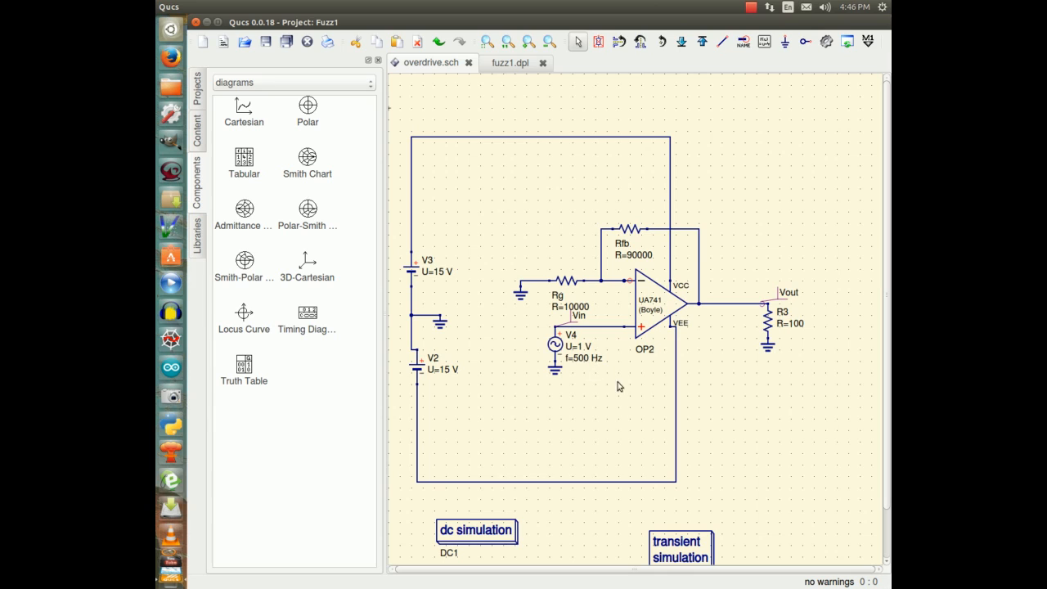
{"action": "mouse_move", "coordinate": [586, 361]}
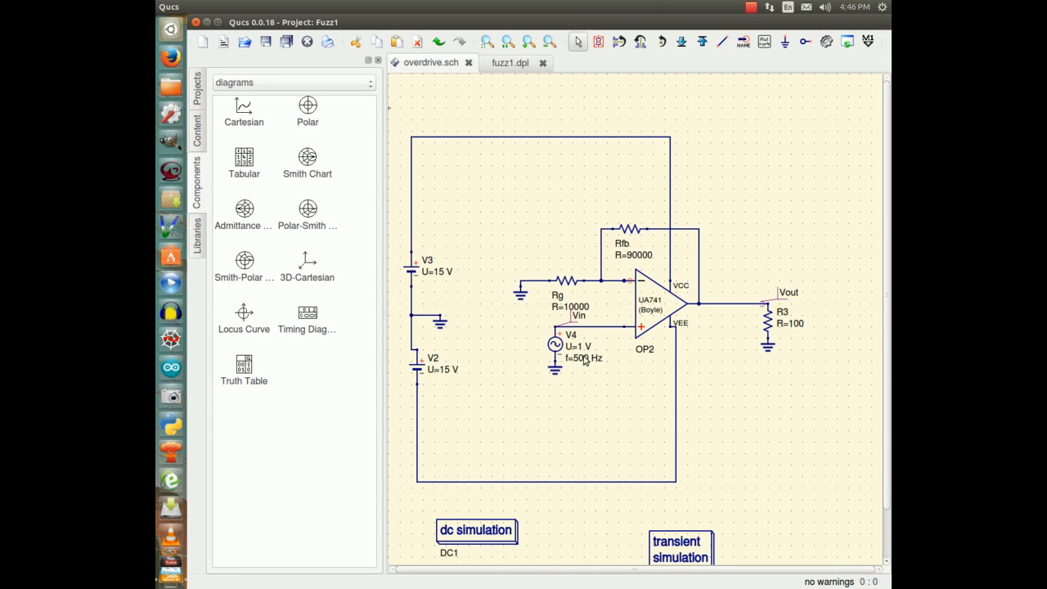
{"action": "mouse_move", "coordinate": [589, 416]}
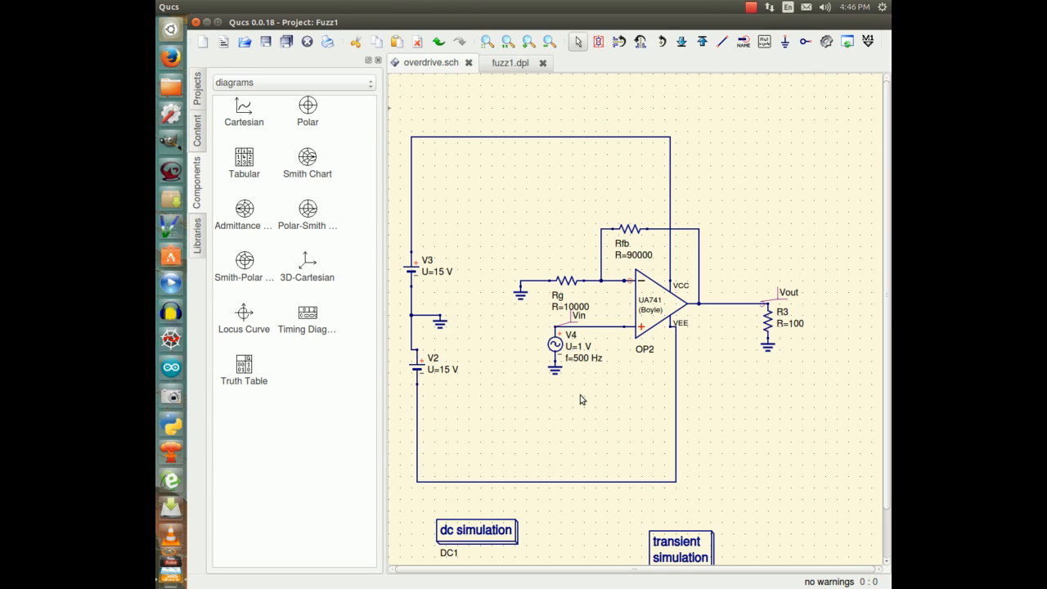
{"action": "mouse_move", "coordinate": [586, 403]}
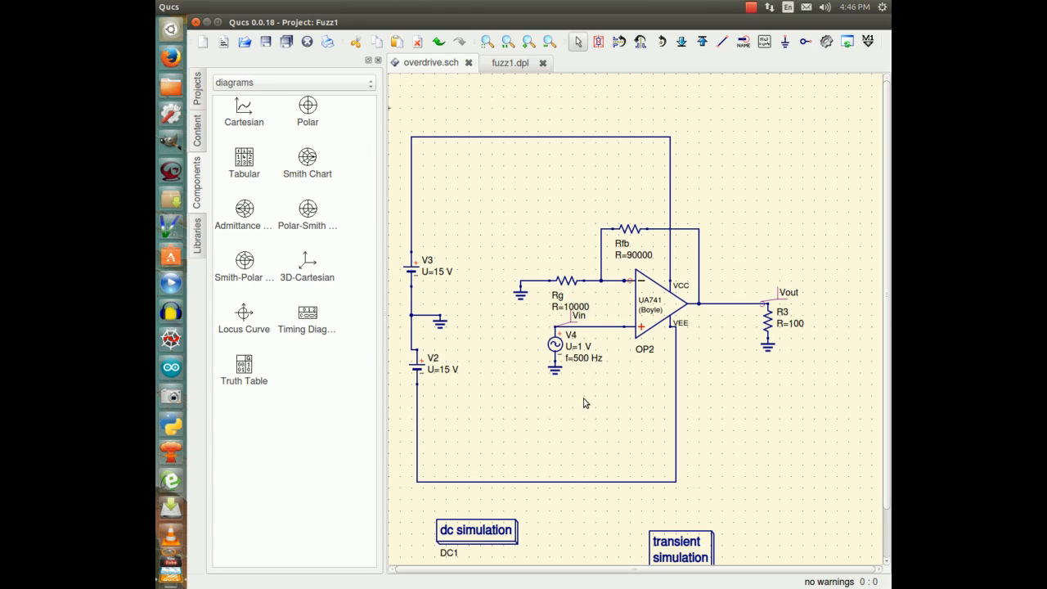
{"action": "mouse_move", "coordinate": [566, 419]}
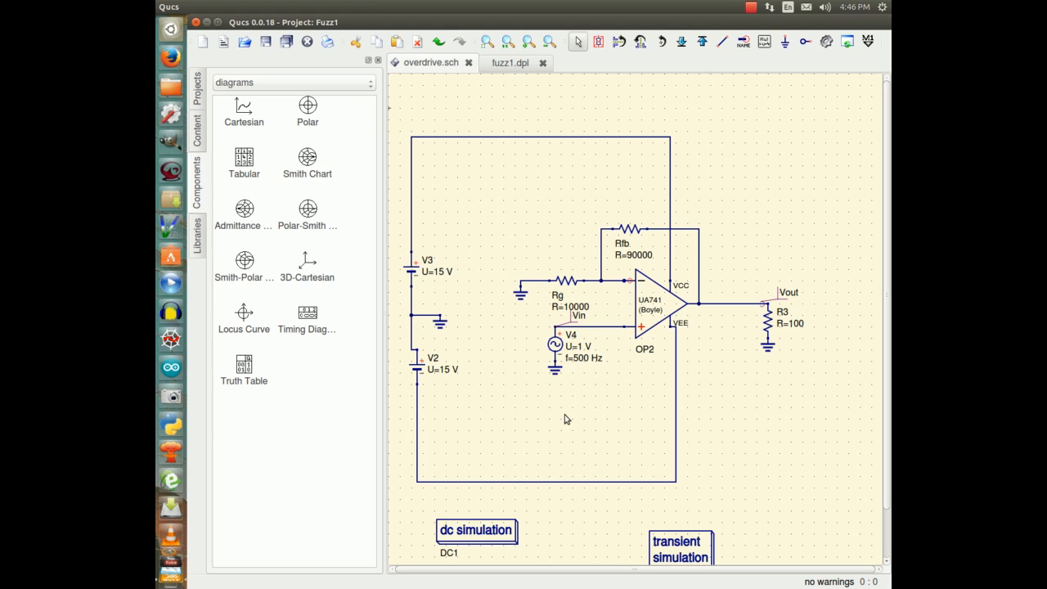
{"action": "mouse_move", "coordinate": [563, 421]}
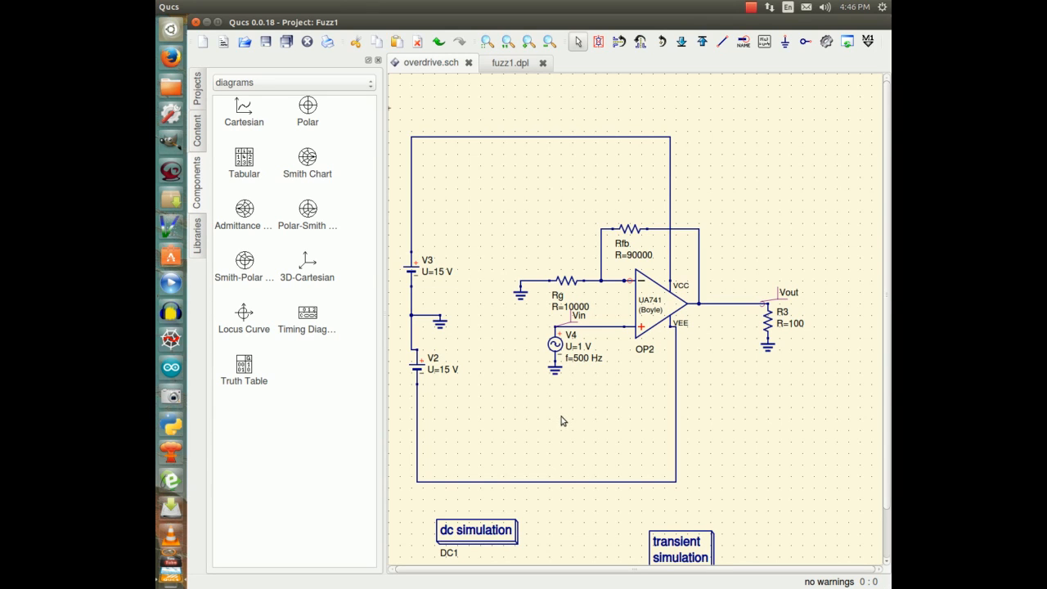
{"action": "mouse_move", "coordinate": [576, 415]}
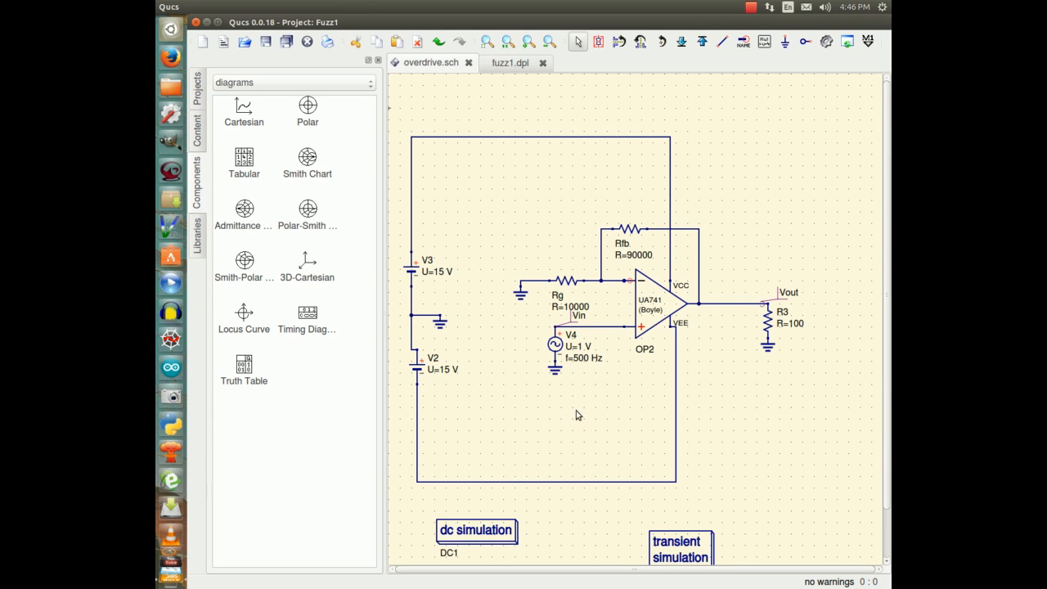
{"action": "mouse_move", "coordinate": [575, 412]}
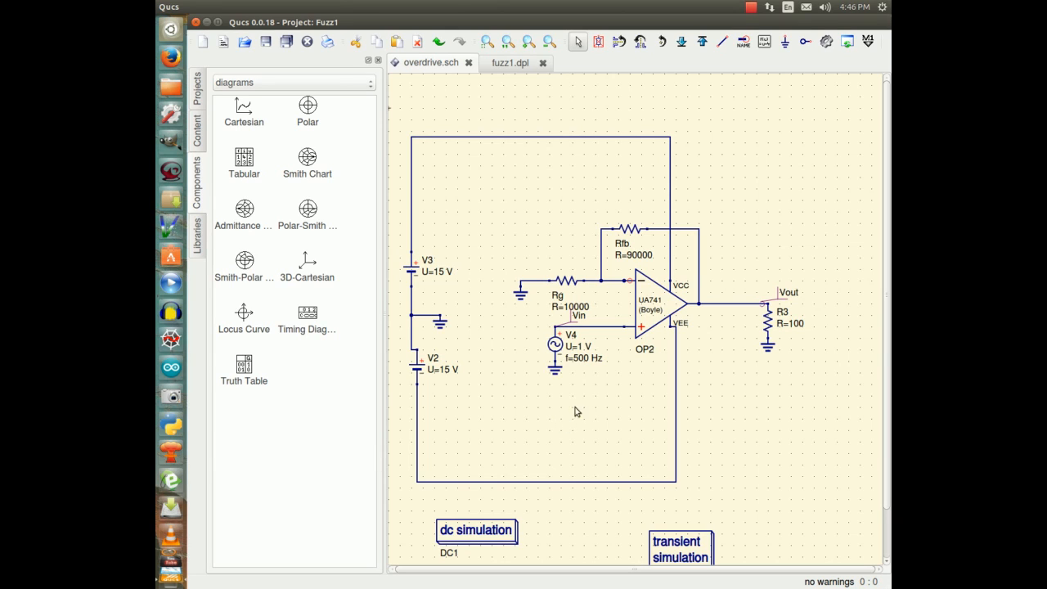
{"action": "mouse_move", "coordinate": [602, 399]}
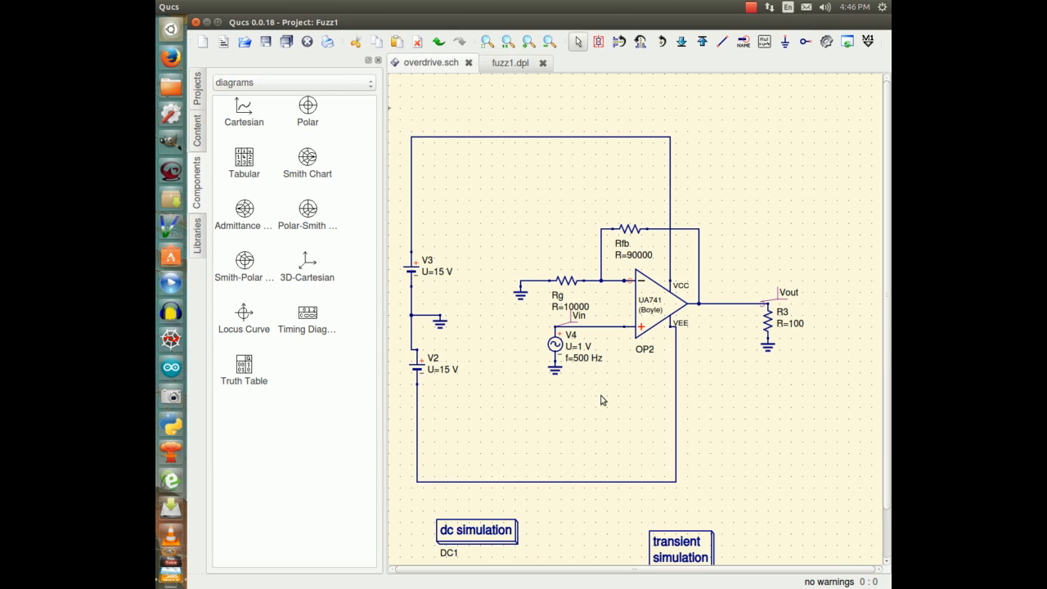
{"action": "mouse_move", "coordinate": [596, 405]}
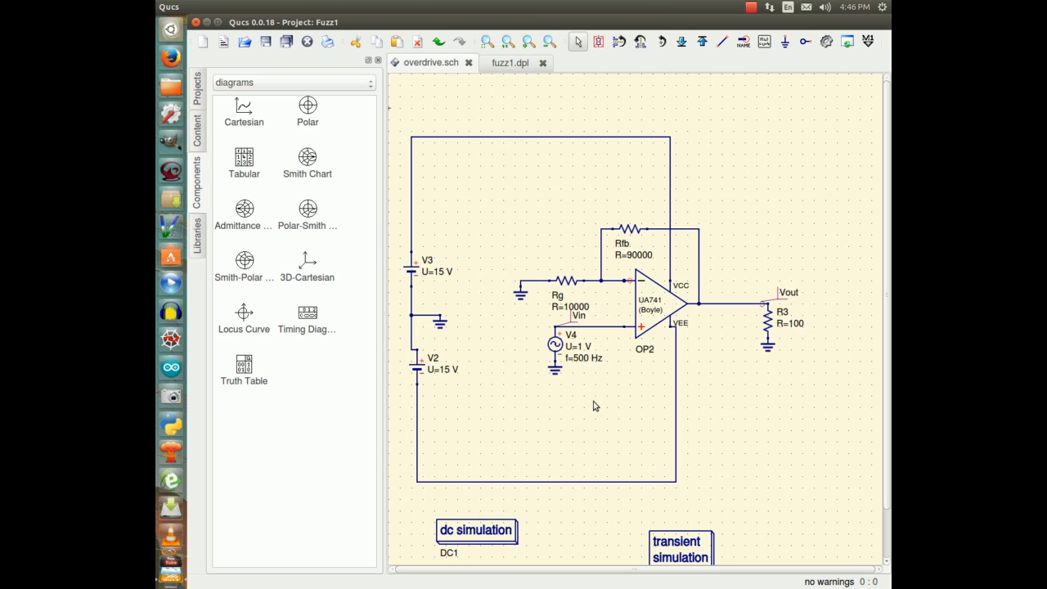
{"action": "mouse_move", "coordinate": [589, 407]}
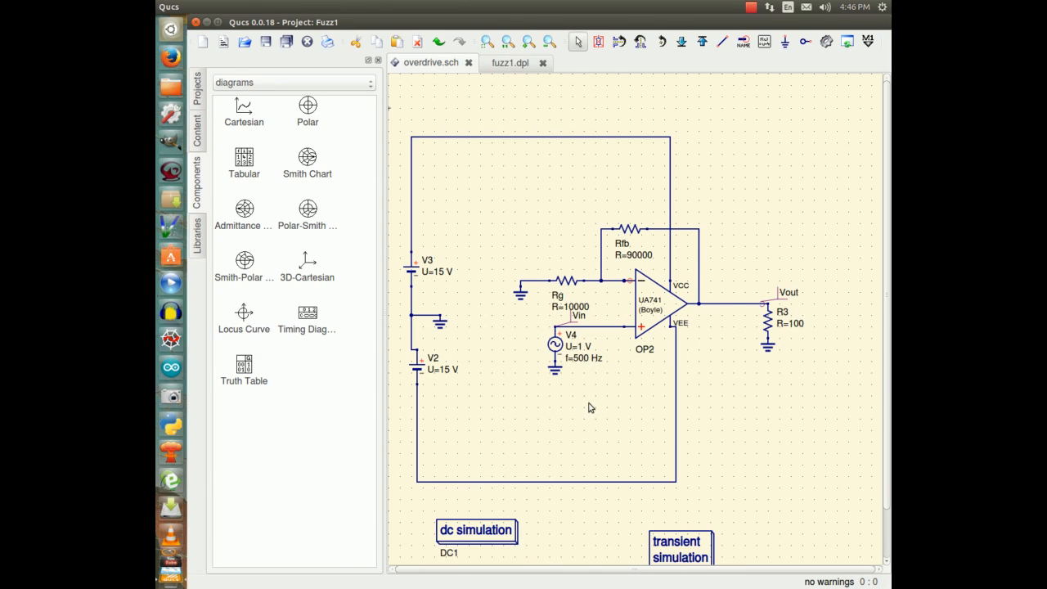
{"action": "mouse_move", "coordinate": [565, 412]}
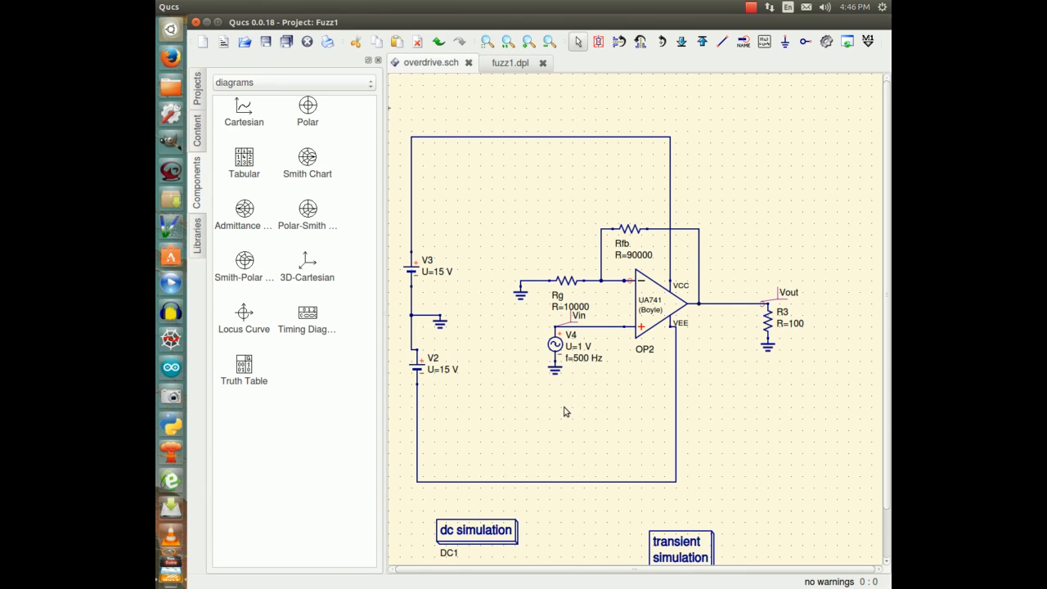
{"action": "mouse_move", "coordinate": [586, 403]}
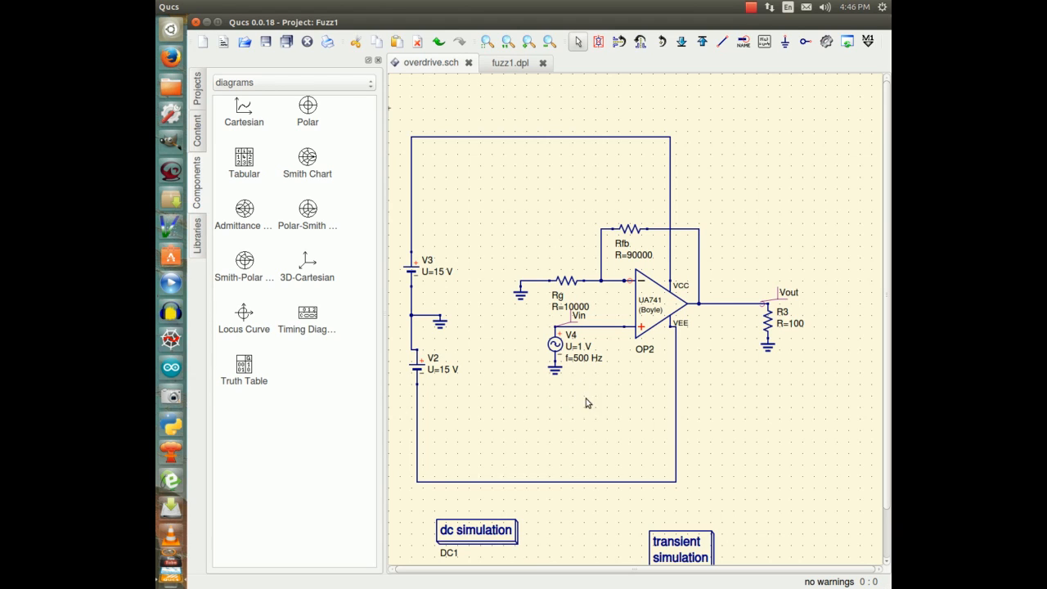
{"action": "mouse_move", "coordinate": [550, 417]}
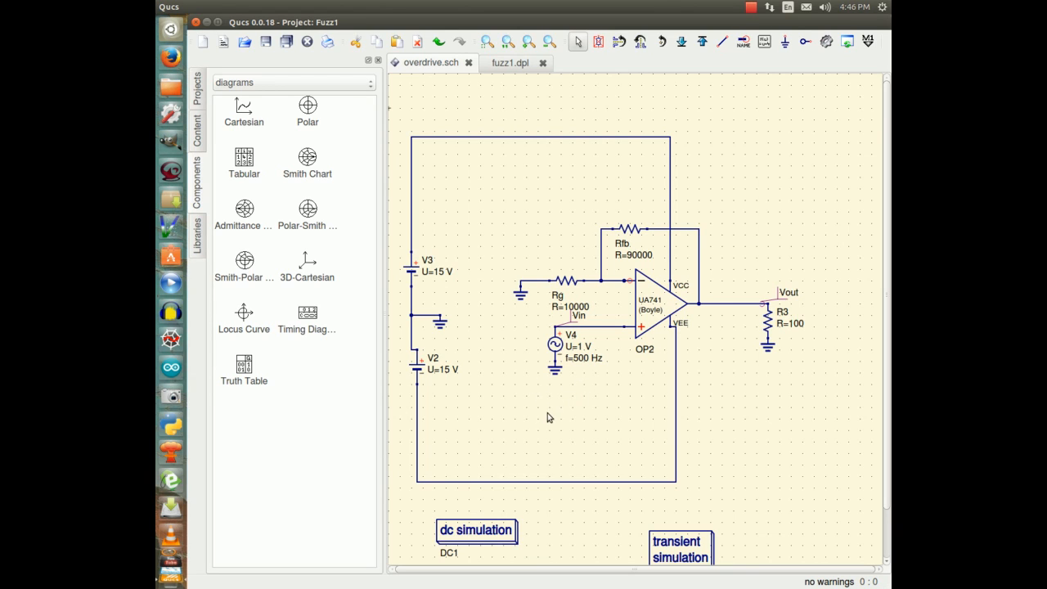
{"action": "mouse_move", "coordinate": [556, 415]}
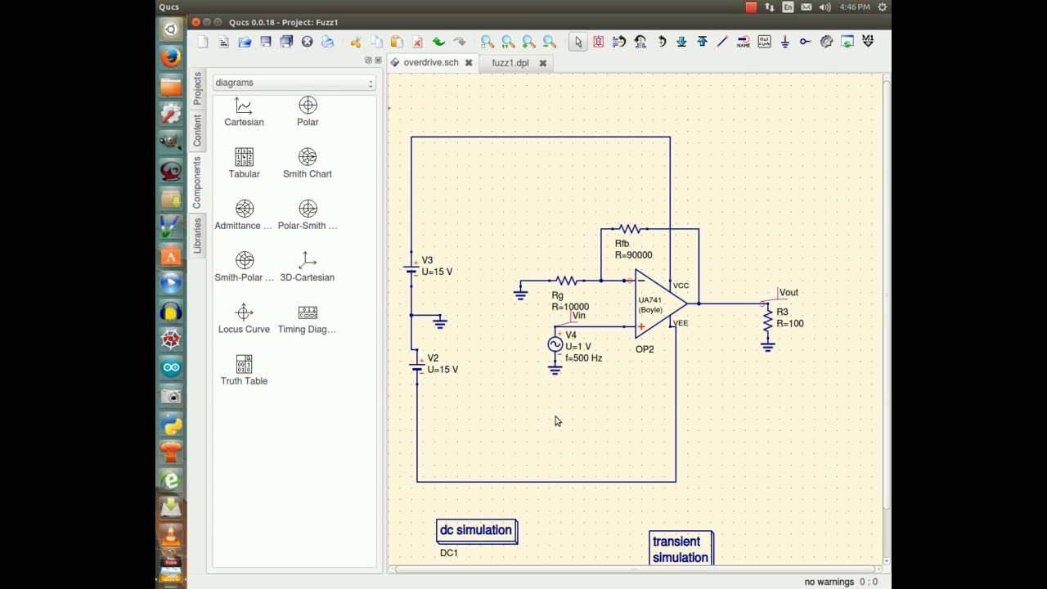
{"action": "mouse_move", "coordinate": [638, 315]}
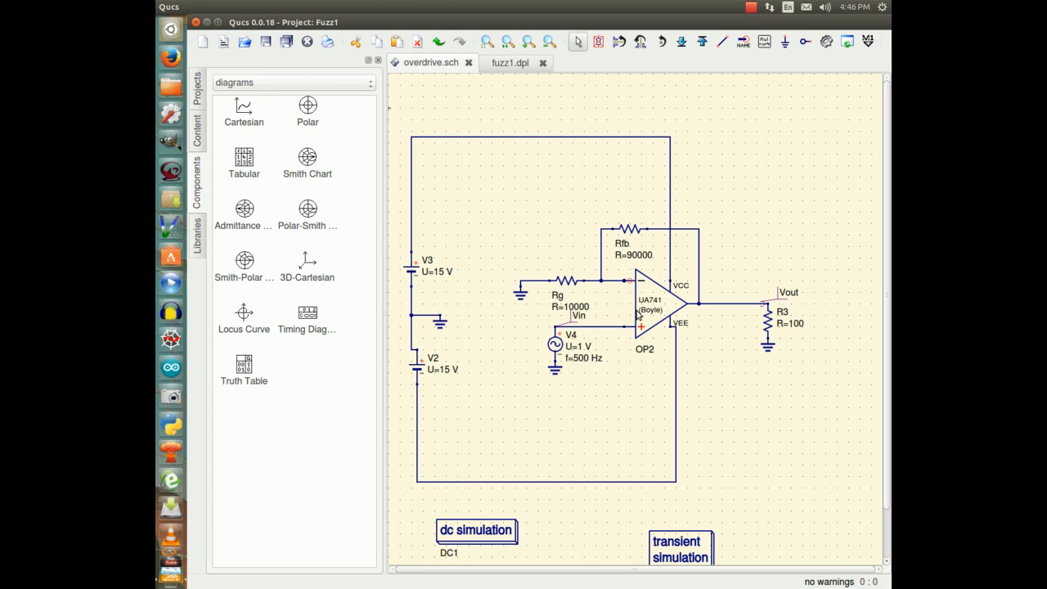
{"action": "mouse_move", "coordinate": [694, 424]}
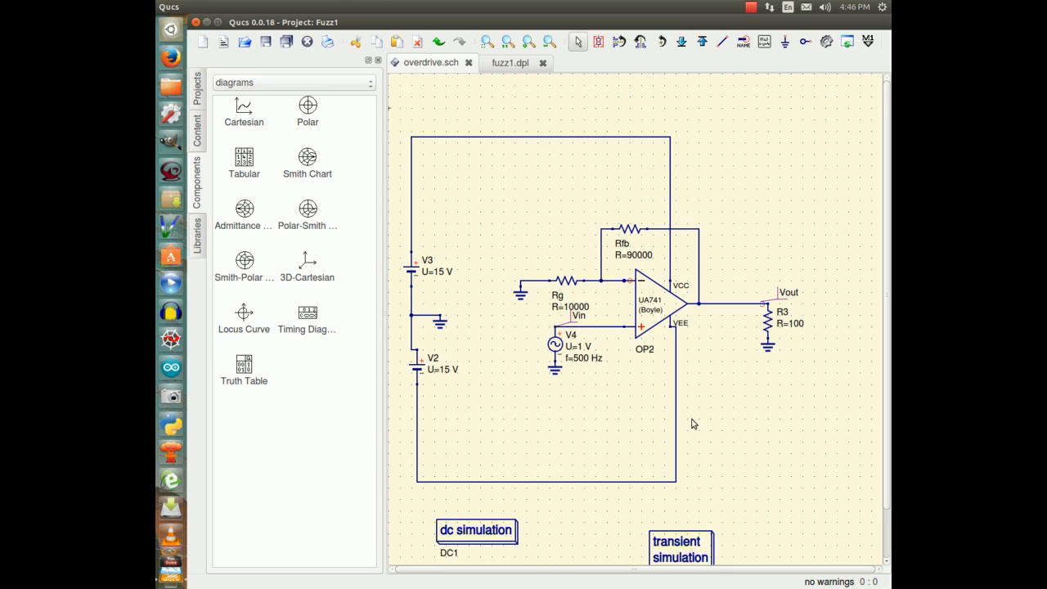
{"action": "mouse_move", "coordinate": [592, 429]}
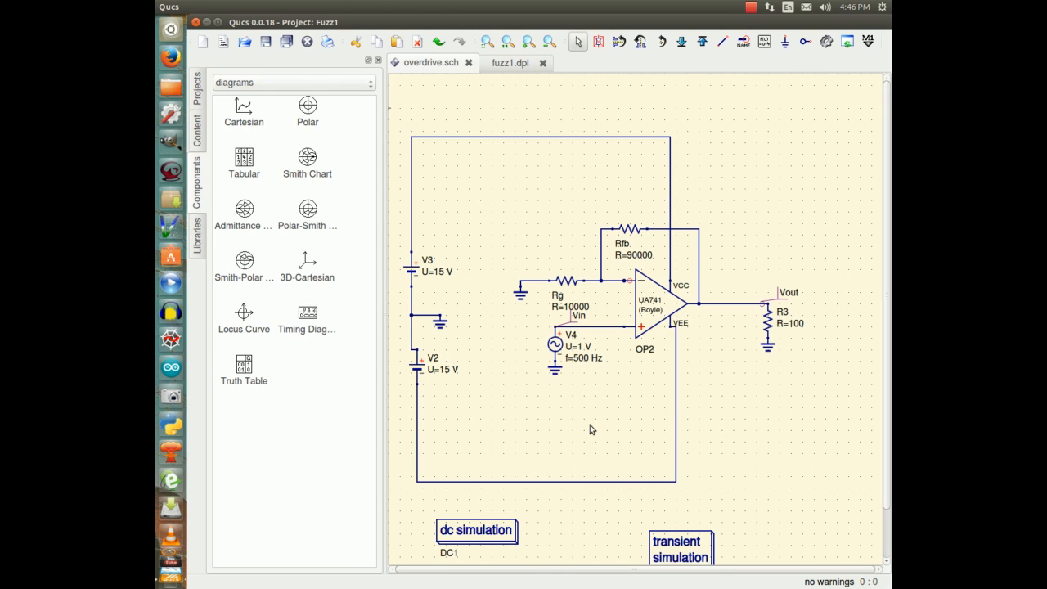
{"action": "mouse_move", "coordinate": [497, 409]}
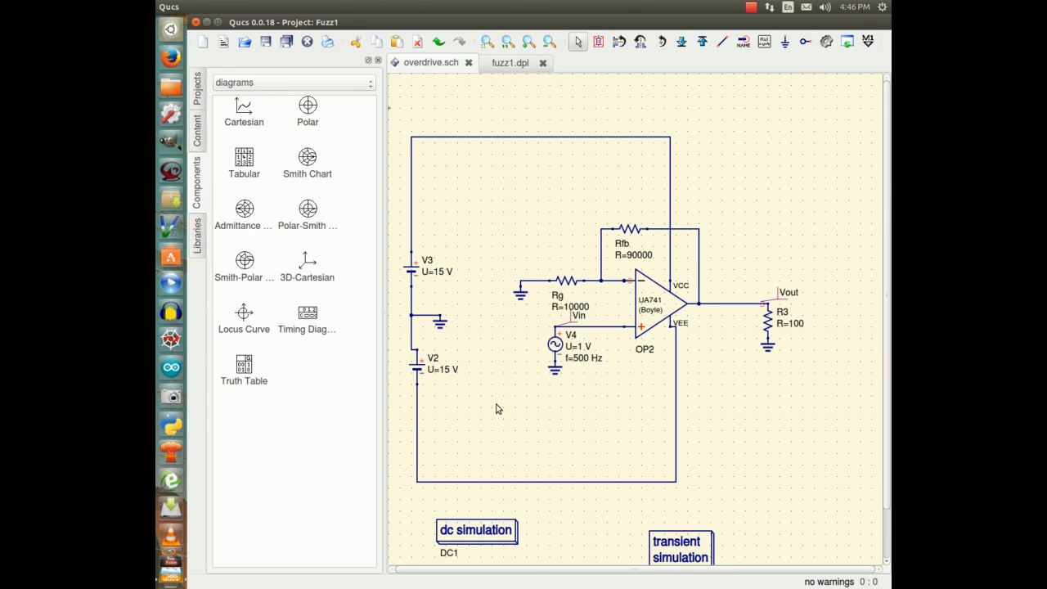
{"action": "mouse_move", "coordinate": [684, 409]}
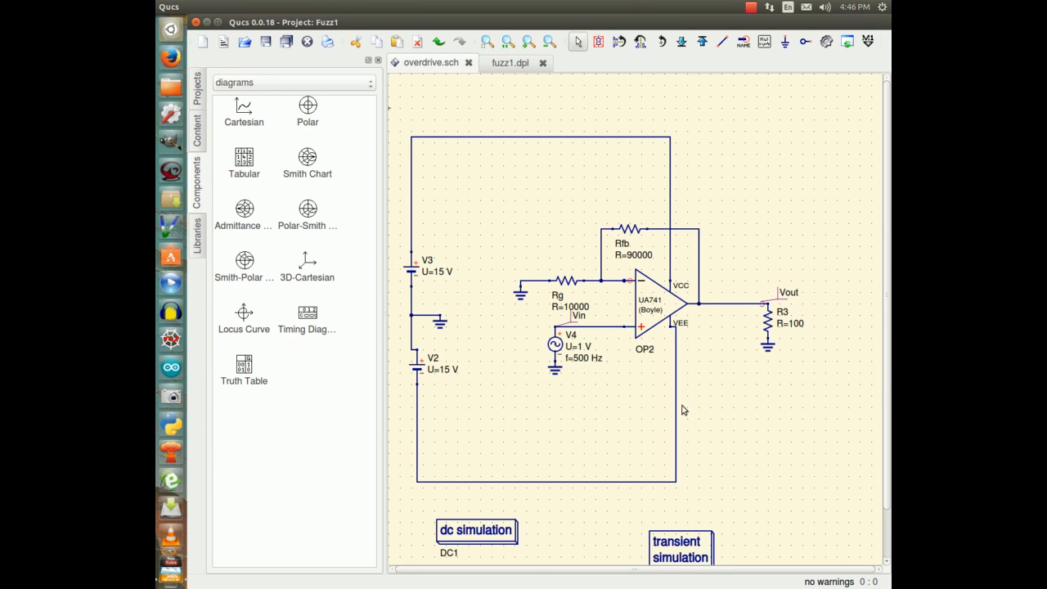
{"action": "mouse_move", "coordinate": [517, 443]}
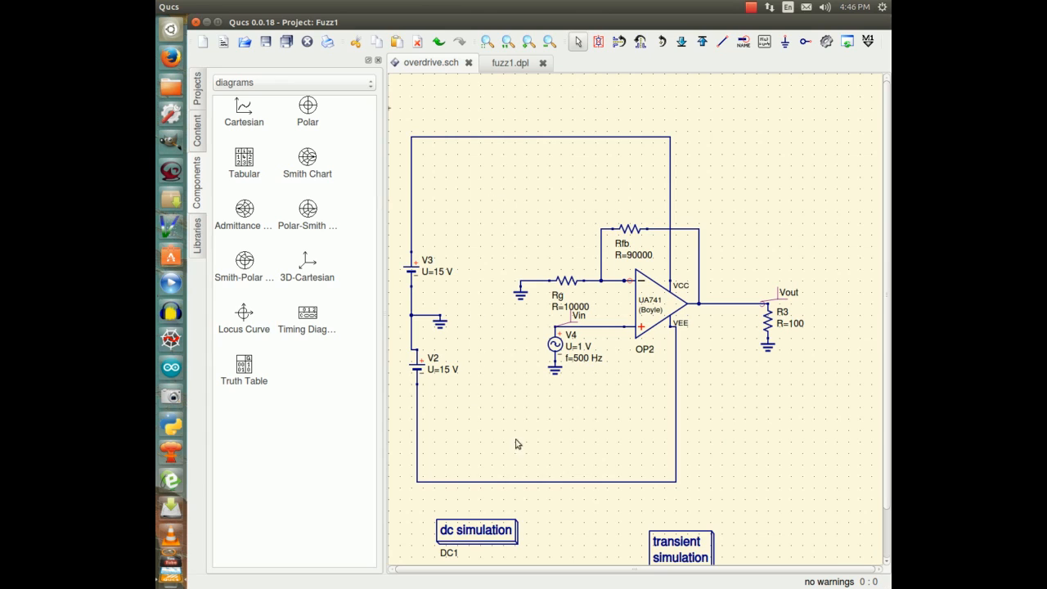
{"action": "mouse_move", "coordinate": [733, 363]}
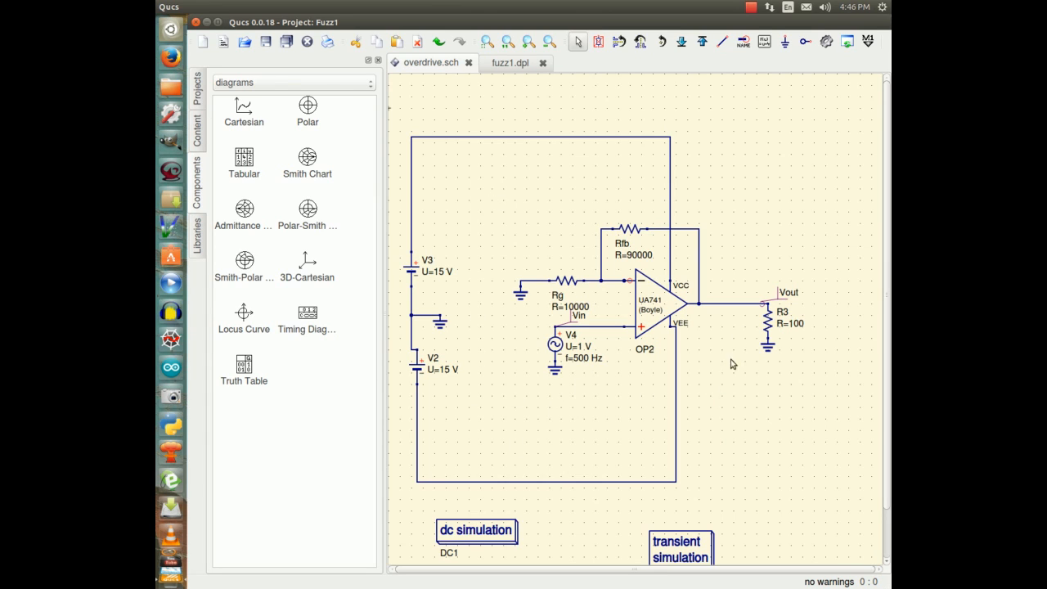
{"action": "mouse_move", "coordinate": [713, 412]}
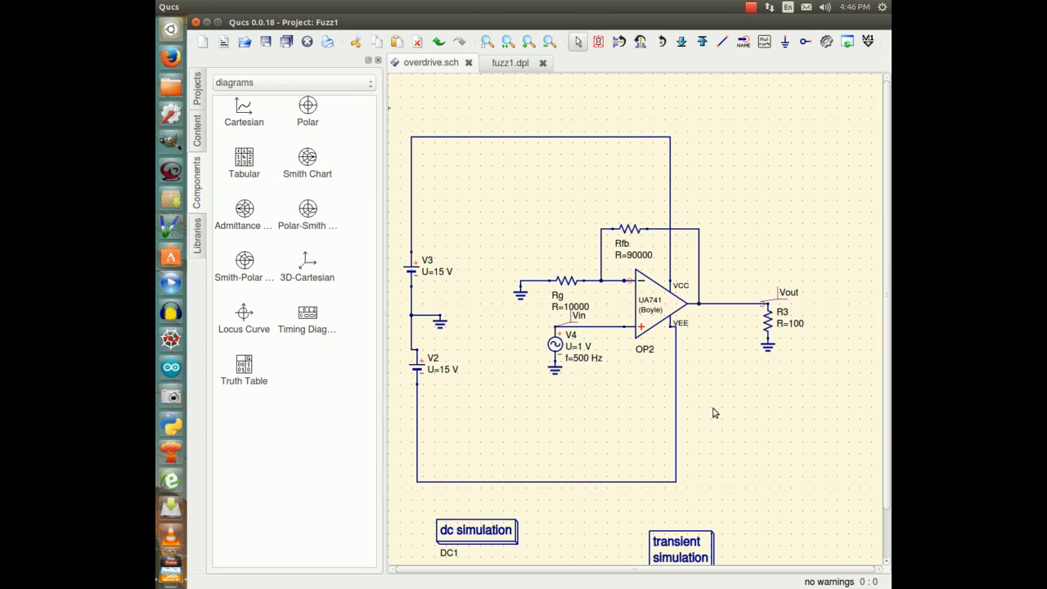
{"action": "mouse_move", "coordinate": [716, 331]}
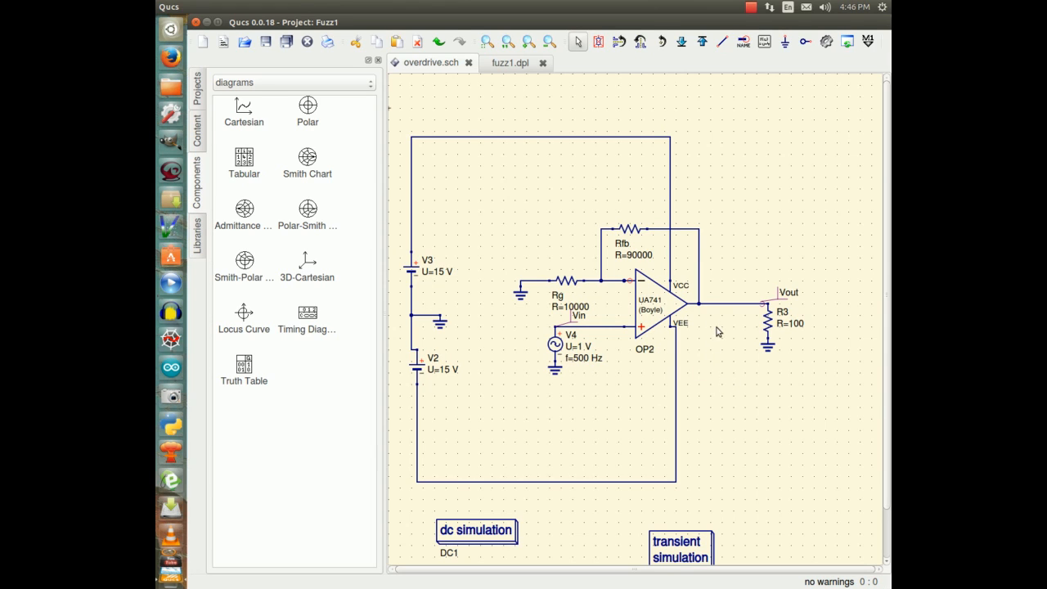
{"action": "mouse_move", "coordinate": [707, 415]}
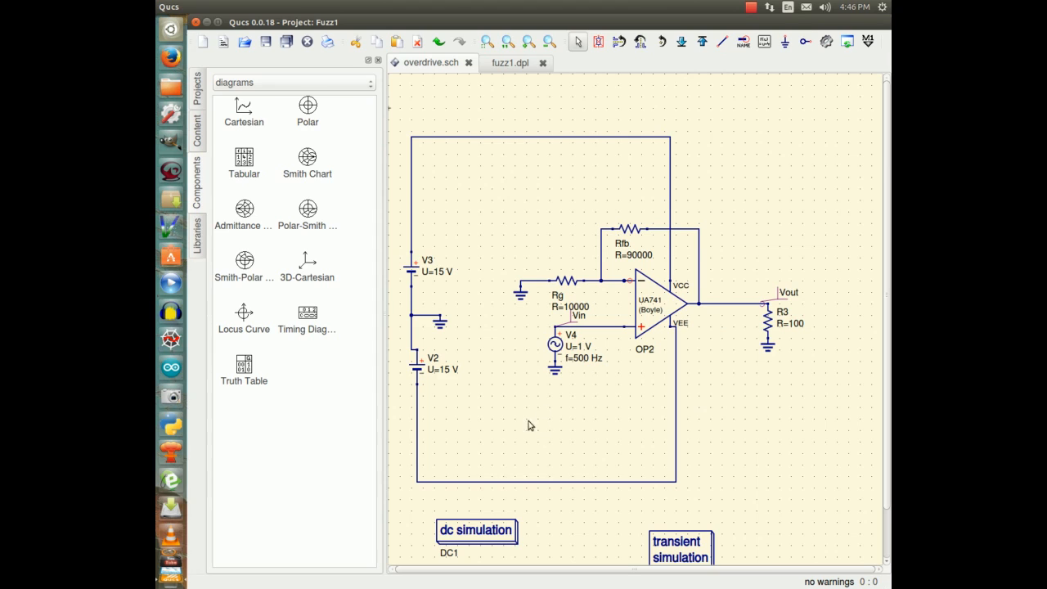
{"action": "mouse_move", "coordinate": [487, 382]}
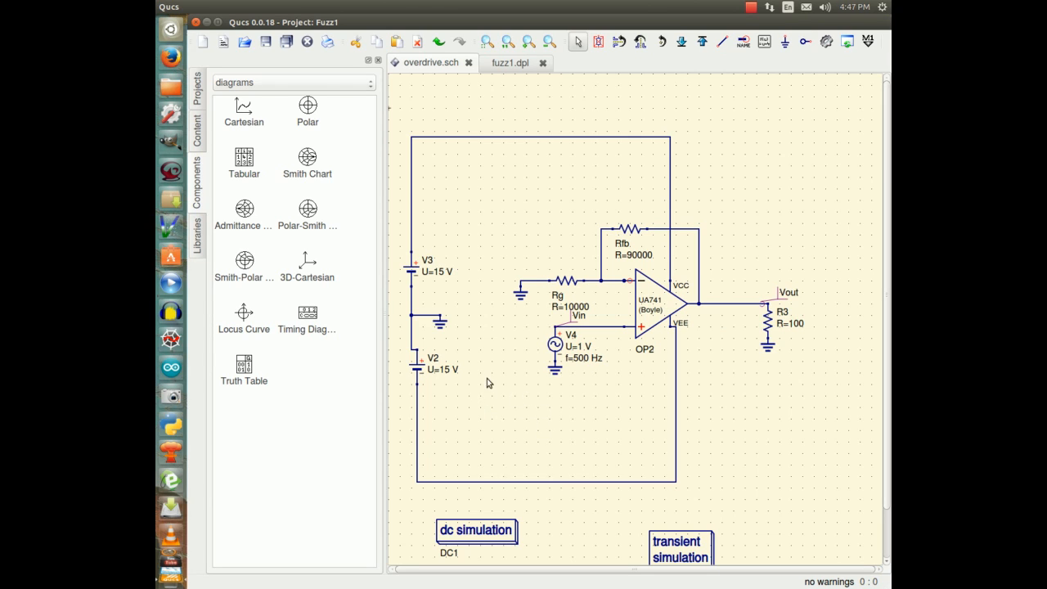
{"action": "mouse_move", "coordinate": [491, 406]}
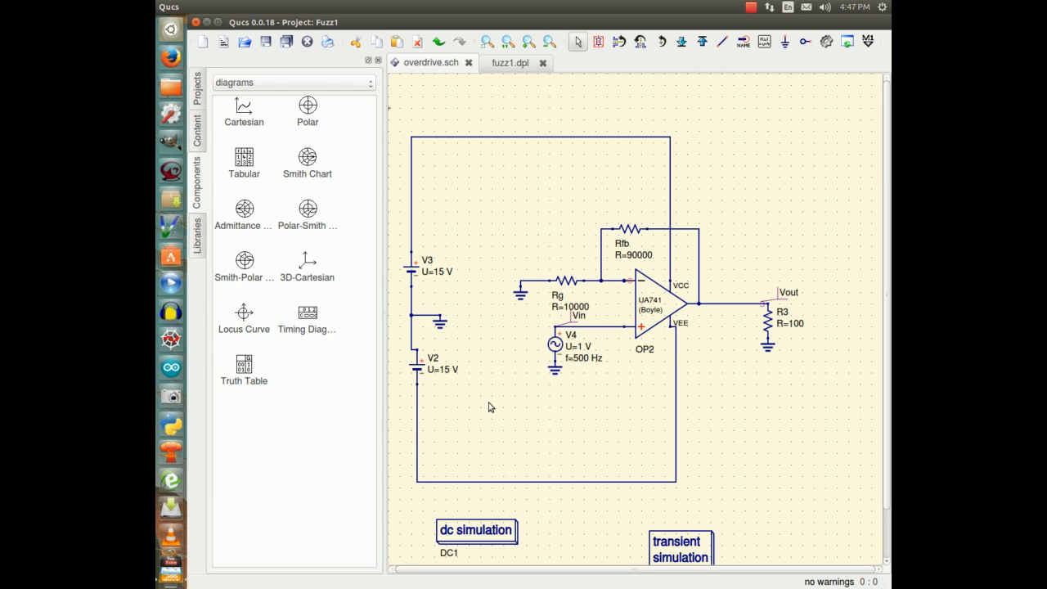
{"action": "mouse_move", "coordinate": [497, 393]}
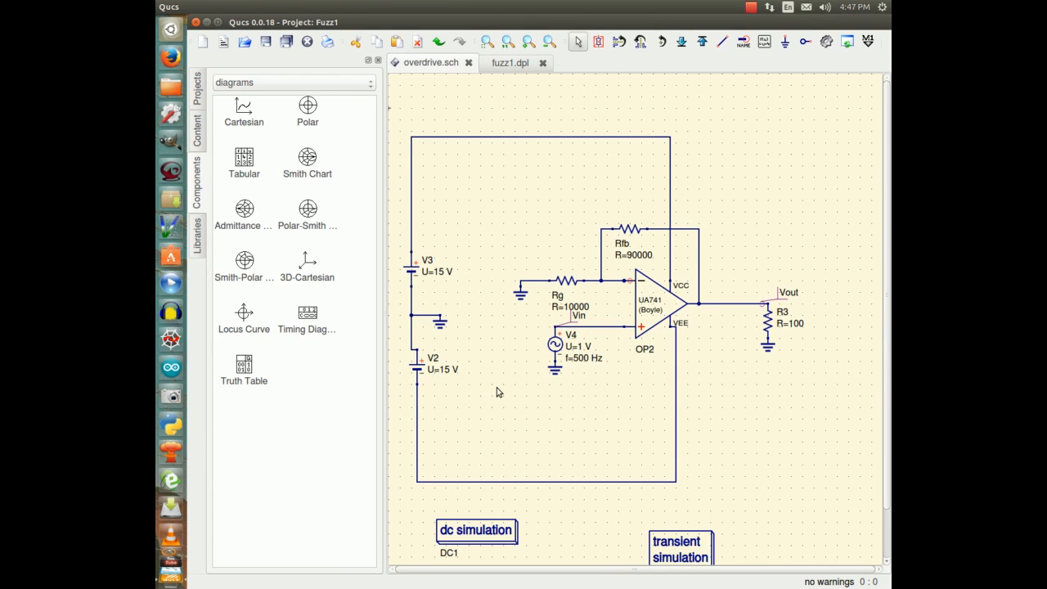
{"action": "mouse_move", "coordinate": [452, 186]}
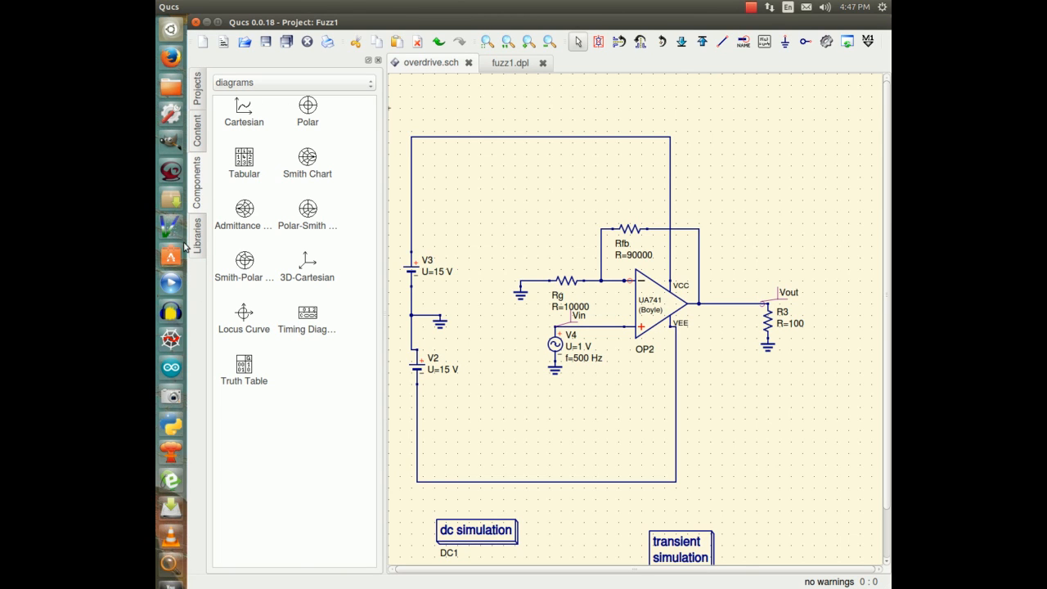
Show the Fuzz1 project's Content list and select overdrive.sch under Schematics.
{"action": "left_click", "coordinate": [197, 131]}
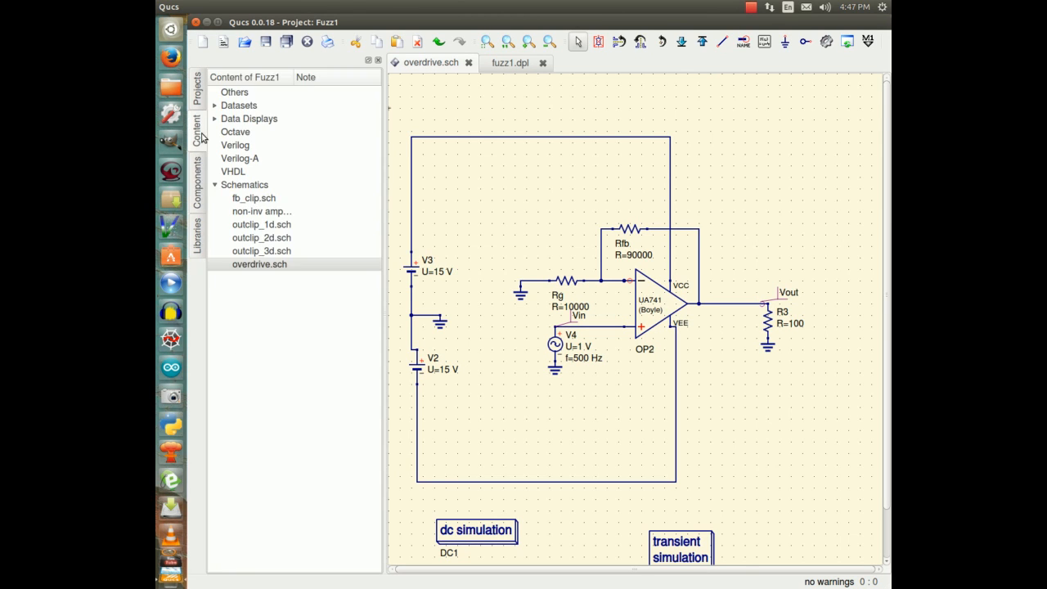
{"action": "mouse_move", "coordinate": [306, 237]}
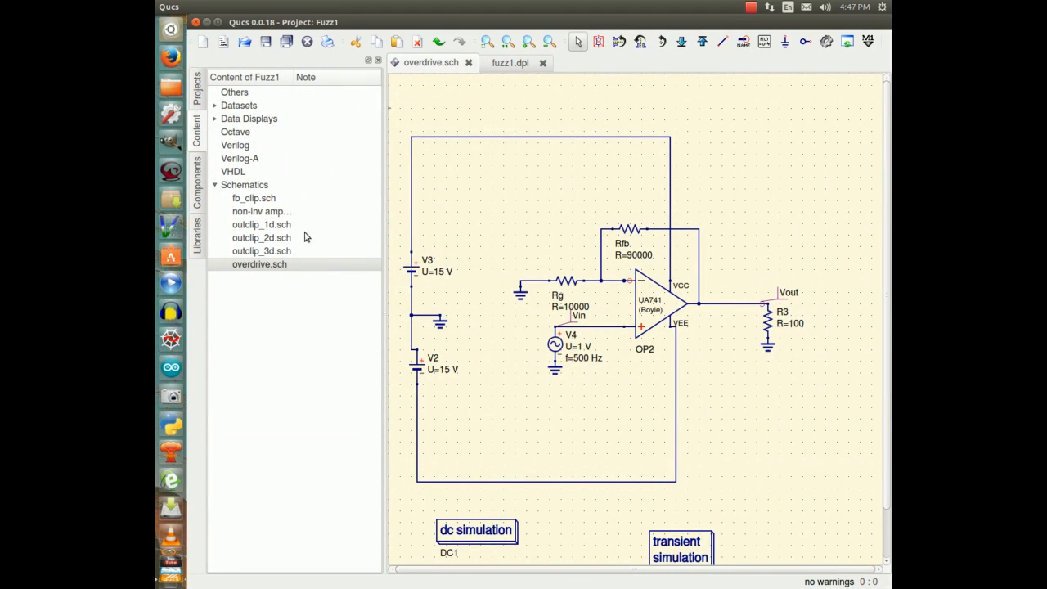
{"action": "left_click", "coordinate": [258, 263]}
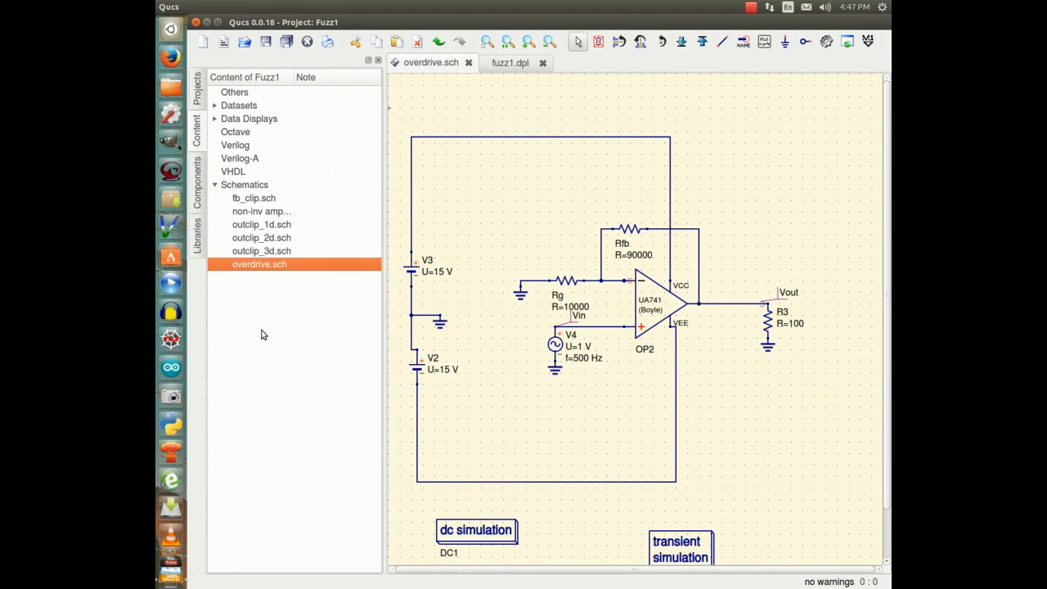
{"action": "mouse_move", "coordinate": [548, 490]}
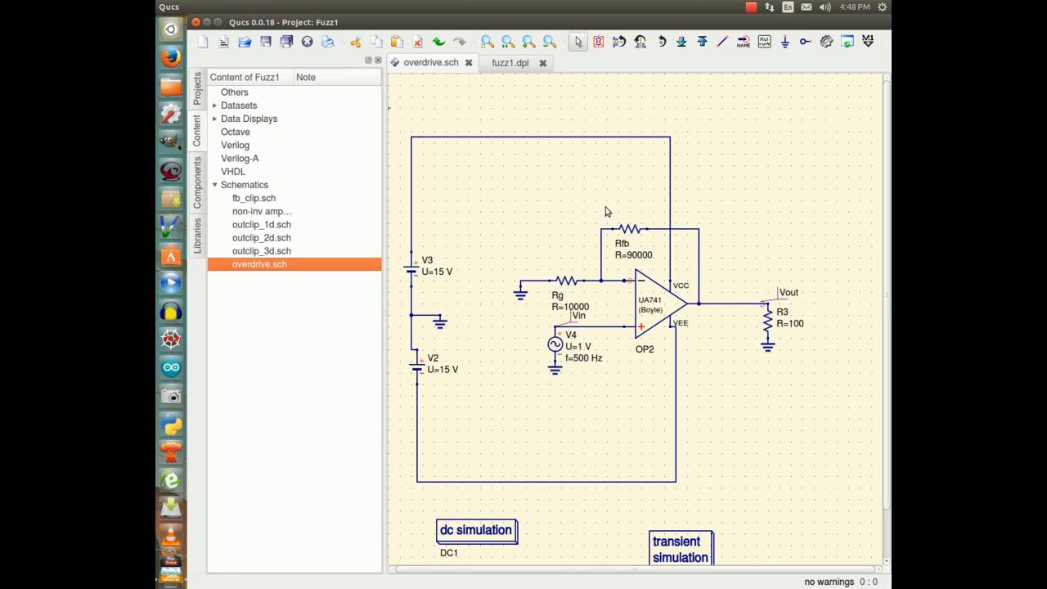
{"action": "mouse_move", "coordinate": [798, 497]}
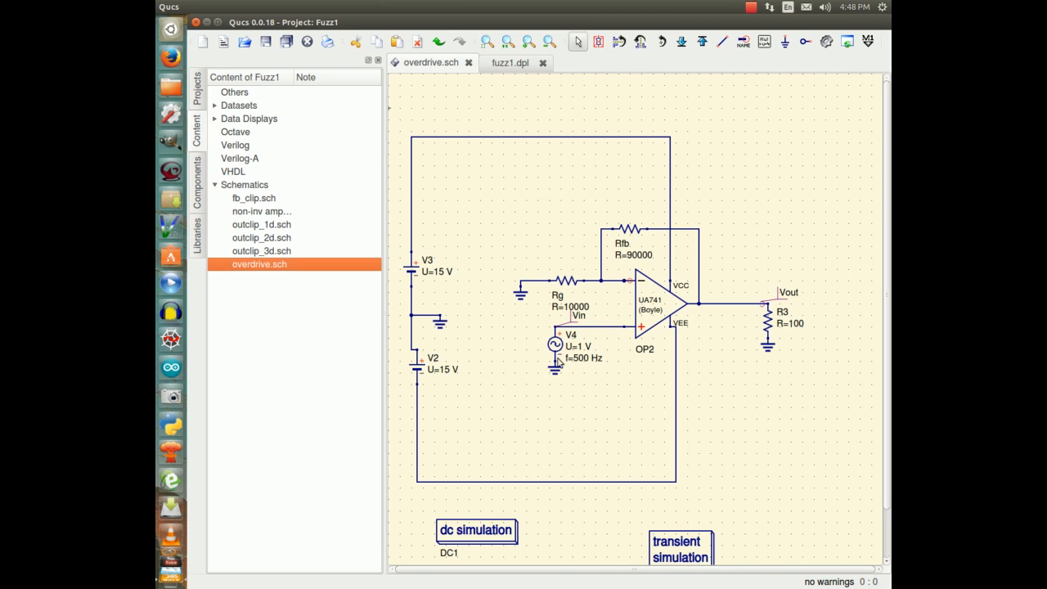
{"action": "mouse_move", "coordinate": [743, 479]}
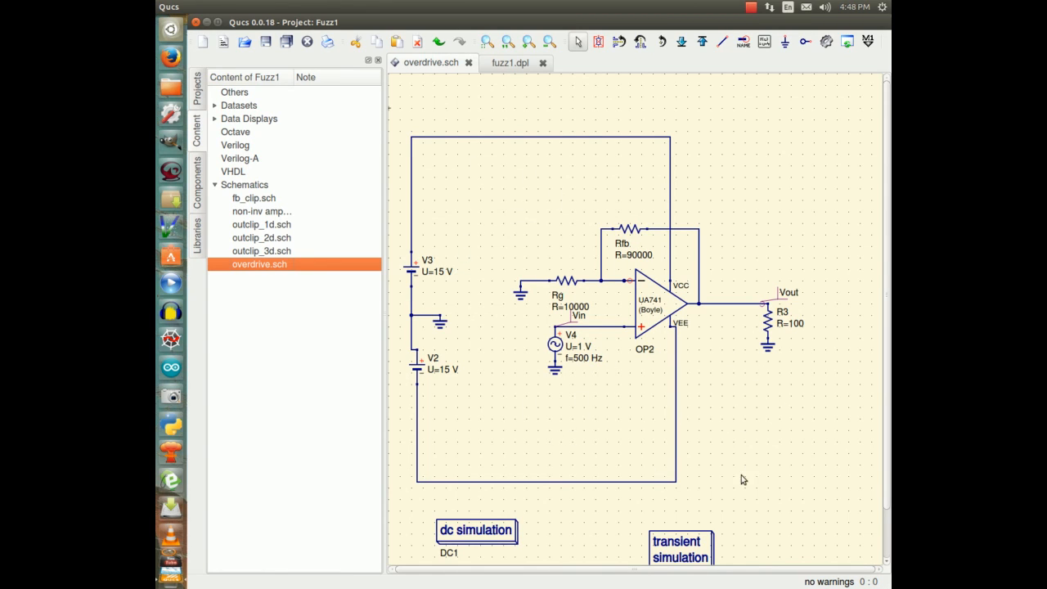
{"action": "mouse_move", "coordinate": [504, 417]}
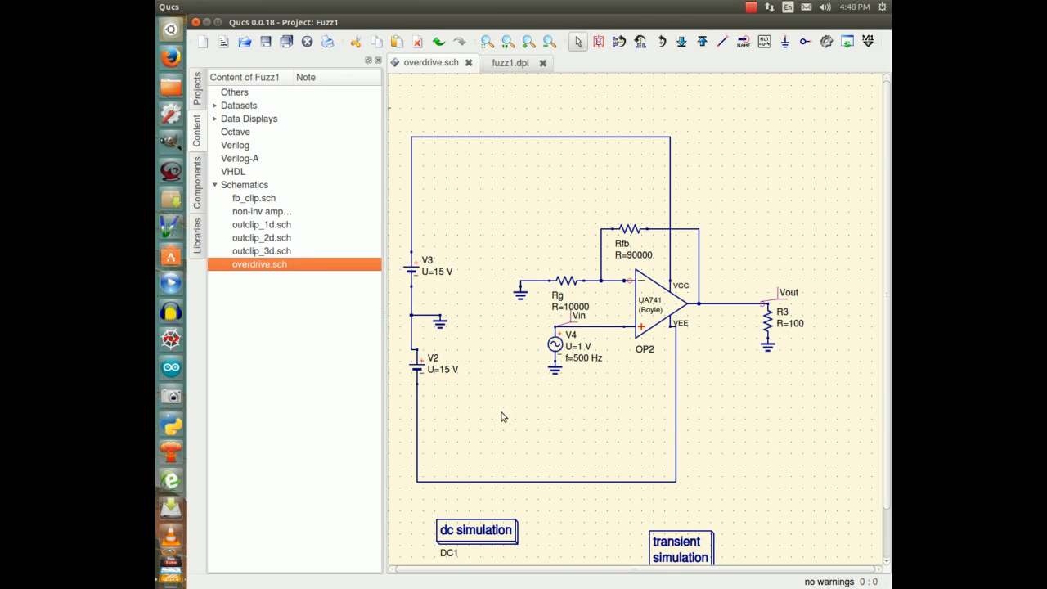
{"action": "mouse_move", "coordinate": [481, 432]}
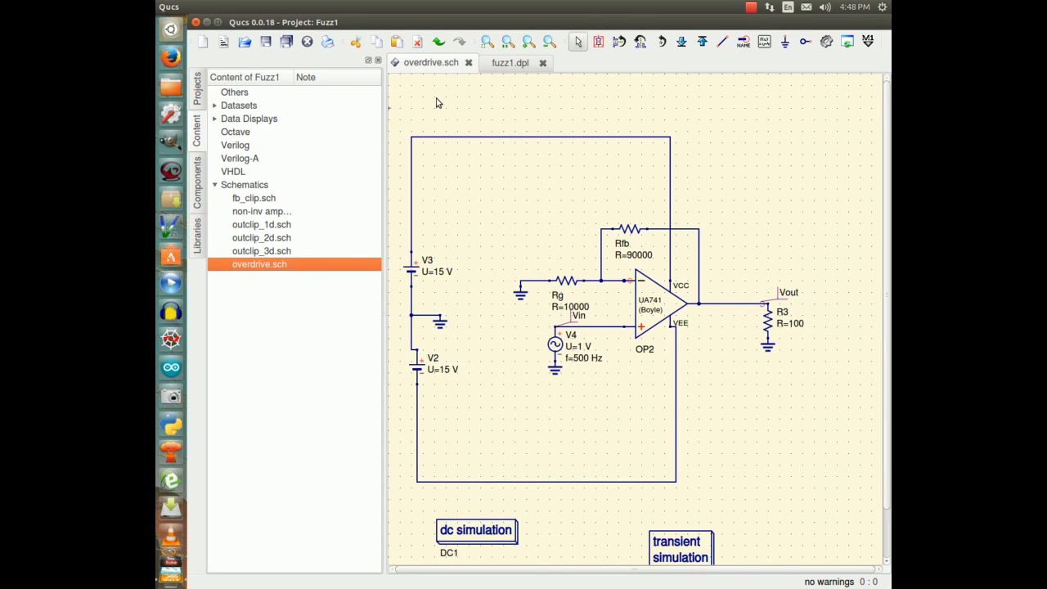
{"action": "mouse_move", "coordinate": [448, 85]}
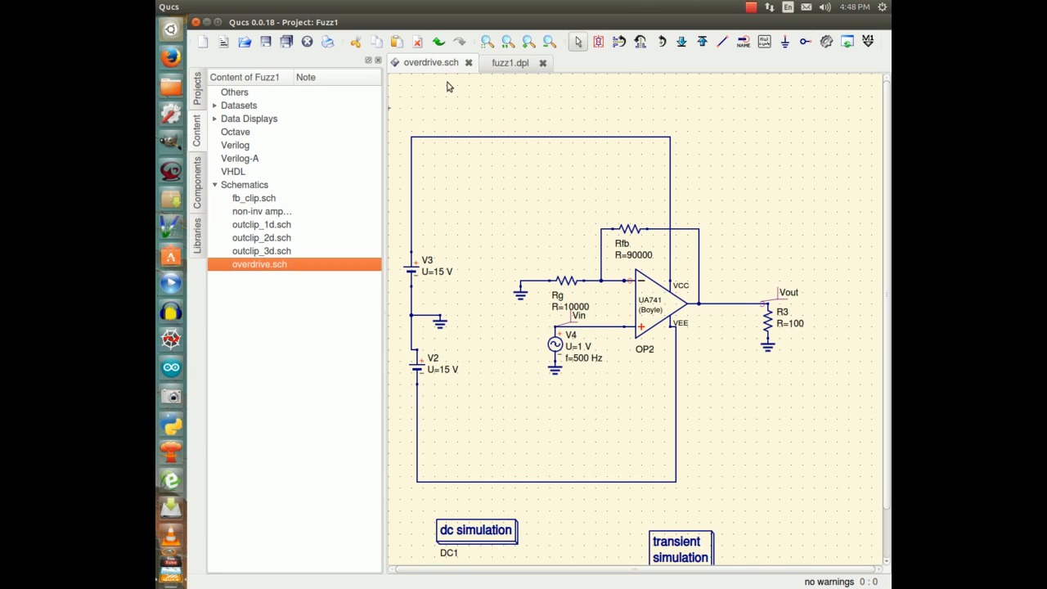
{"action": "mouse_move", "coordinate": [471, 108]}
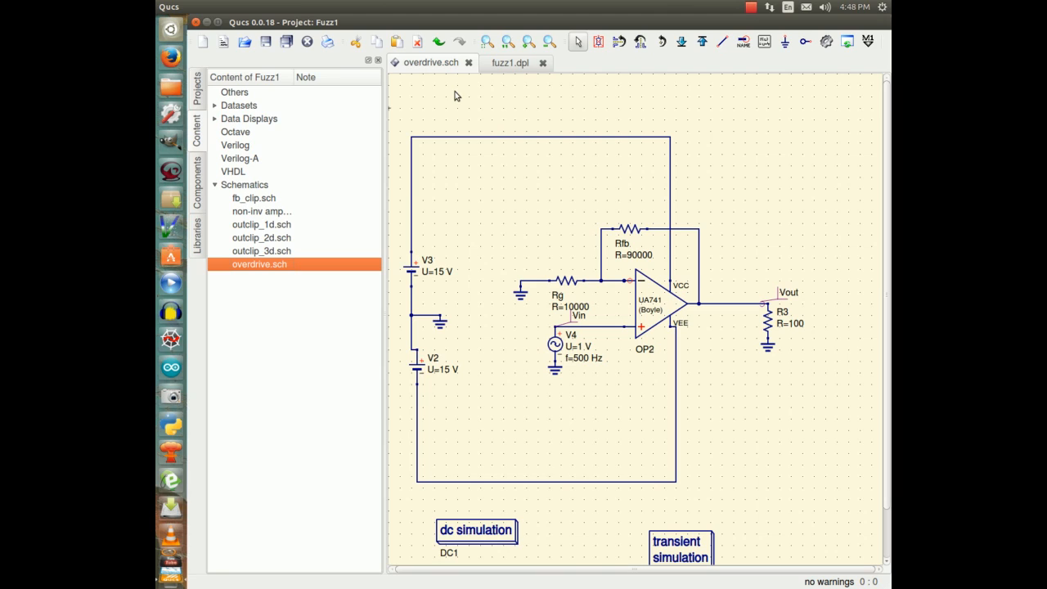
{"action": "mouse_move", "coordinate": [392, 166]}
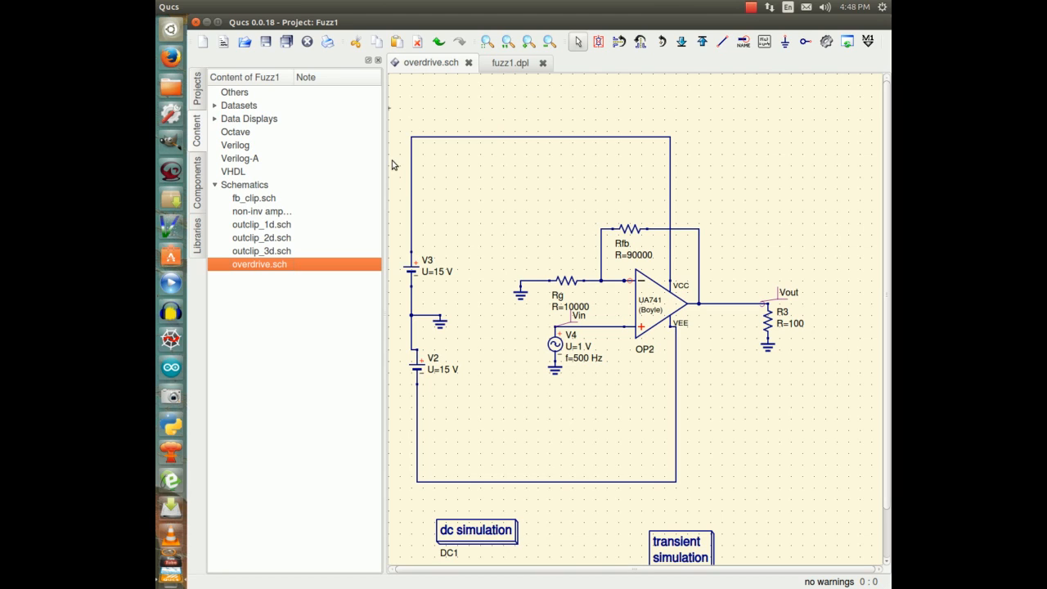
{"action": "mouse_move", "coordinate": [522, 108]}
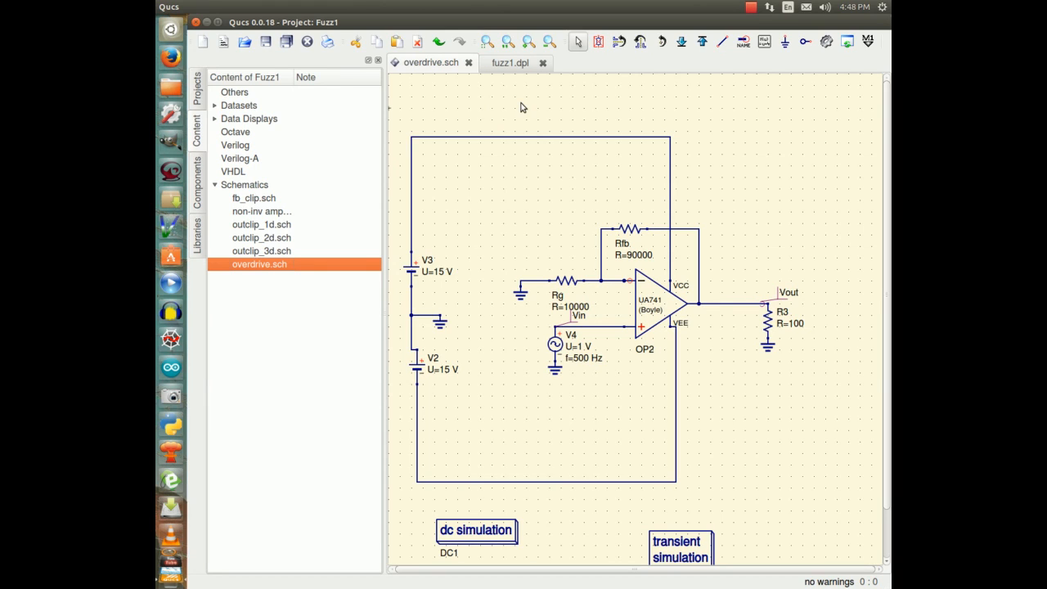
{"action": "mouse_move", "coordinate": [501, 93]}
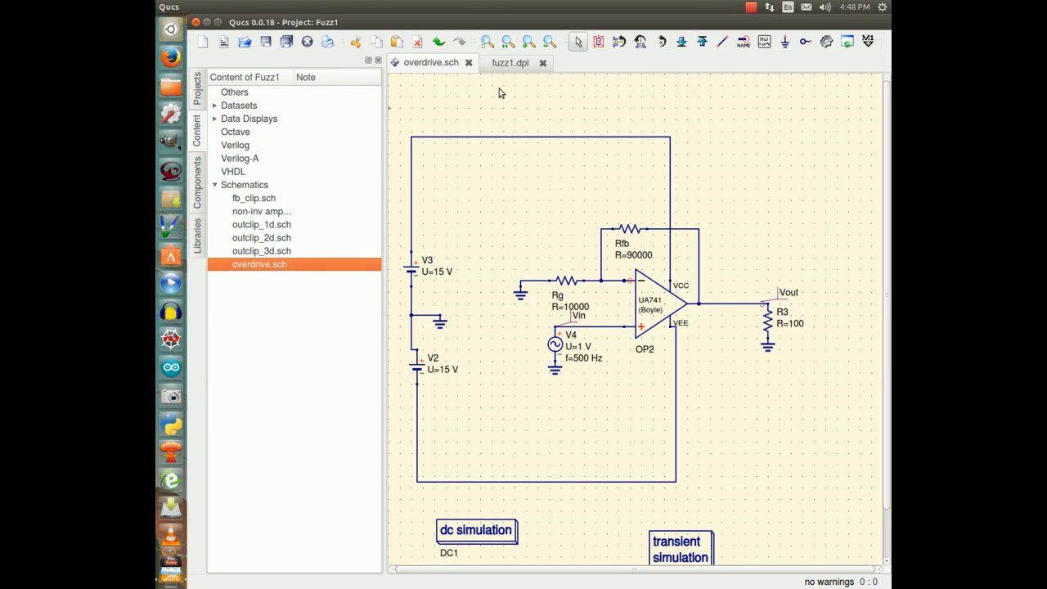
{"action": "mouse_move", "coordinate": [757, 418]}
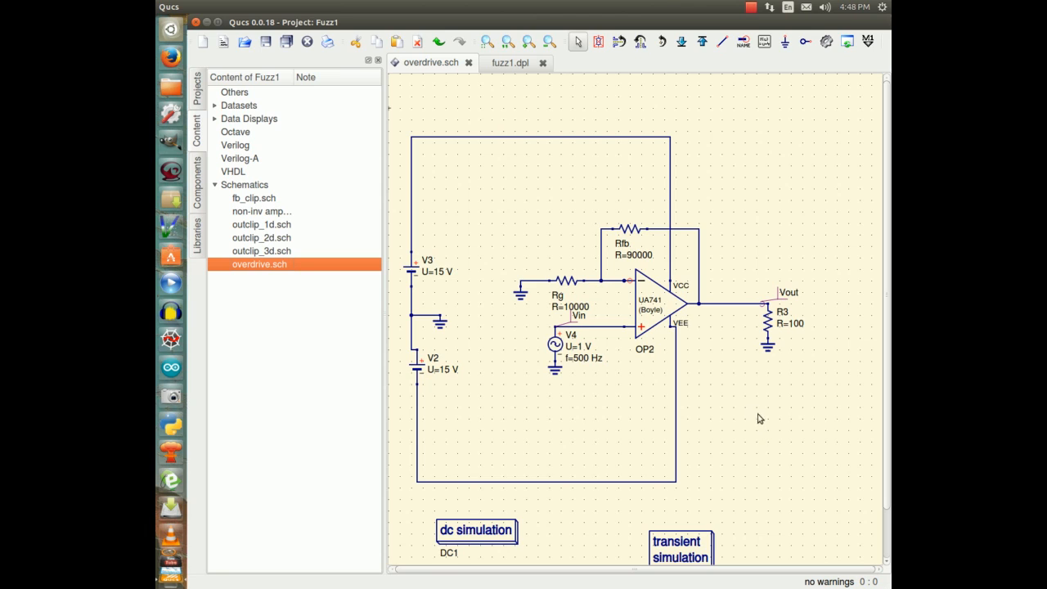
{"action": "mouse_move", "coordinate": [586, 129]}
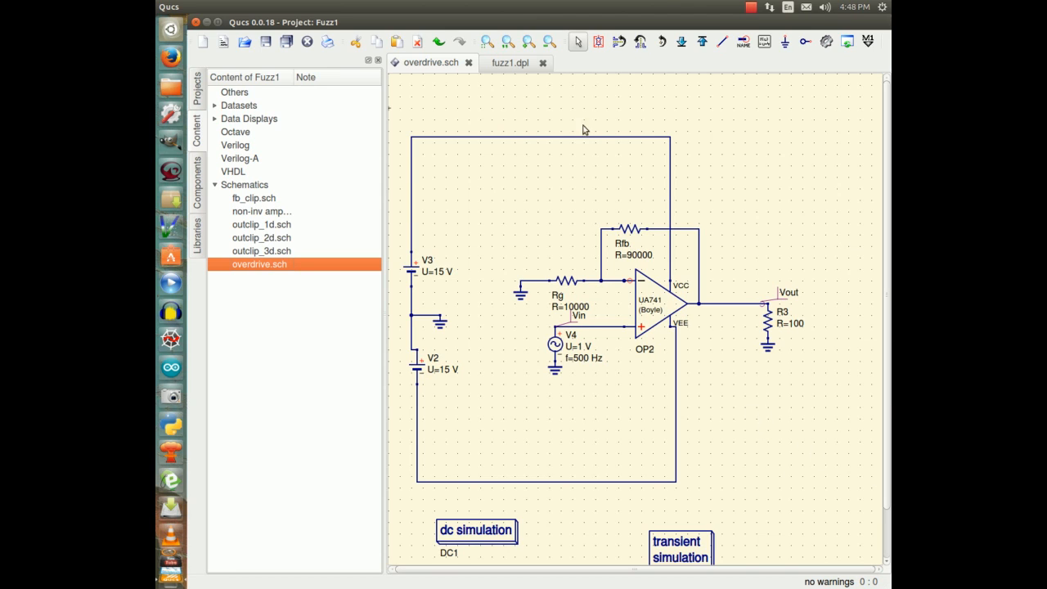
{"action": "mouse_move", "coordinate": [637, 466]}
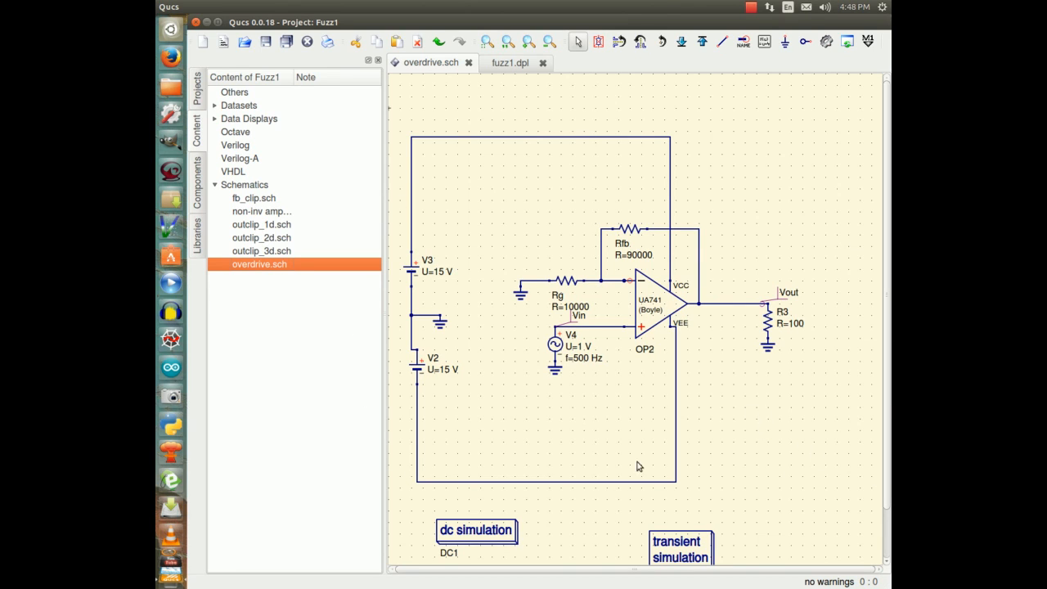
{"action": "mouse_move", "coordinate": [741, 408]}
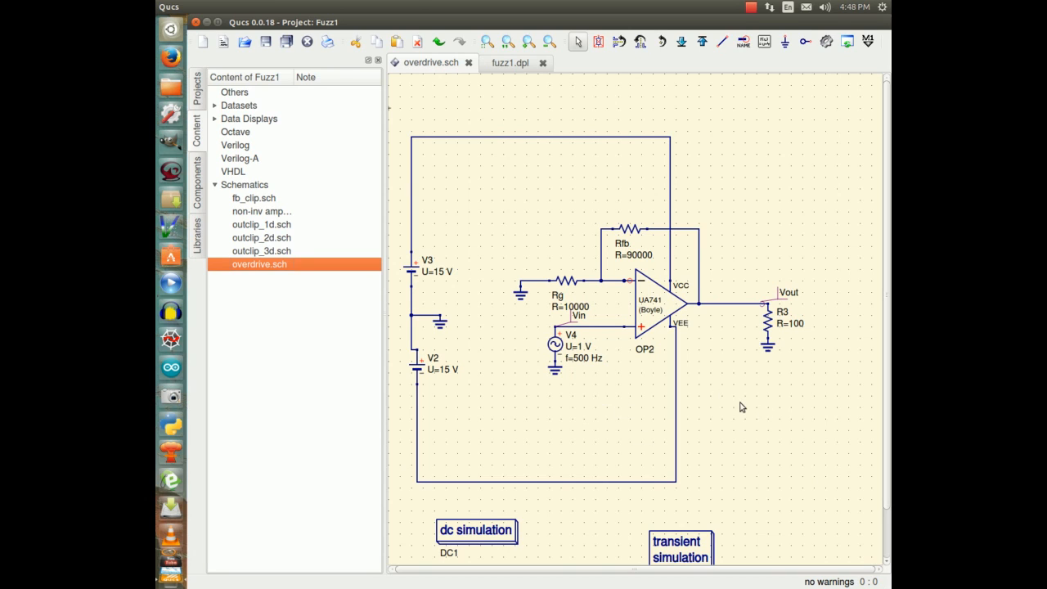
{"action": "mouse_move", "coordinate": [383, 173]}
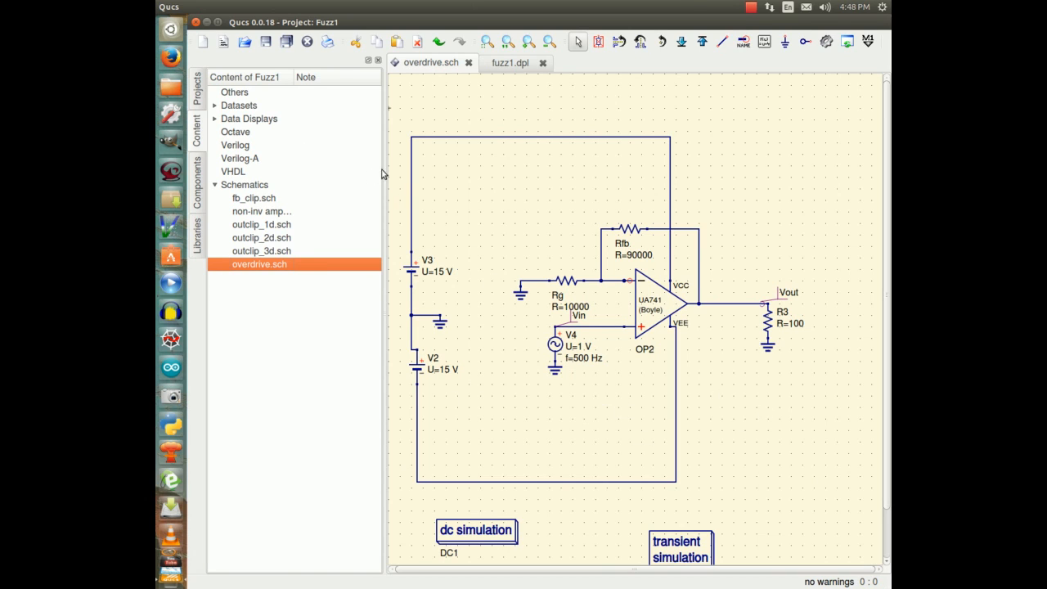